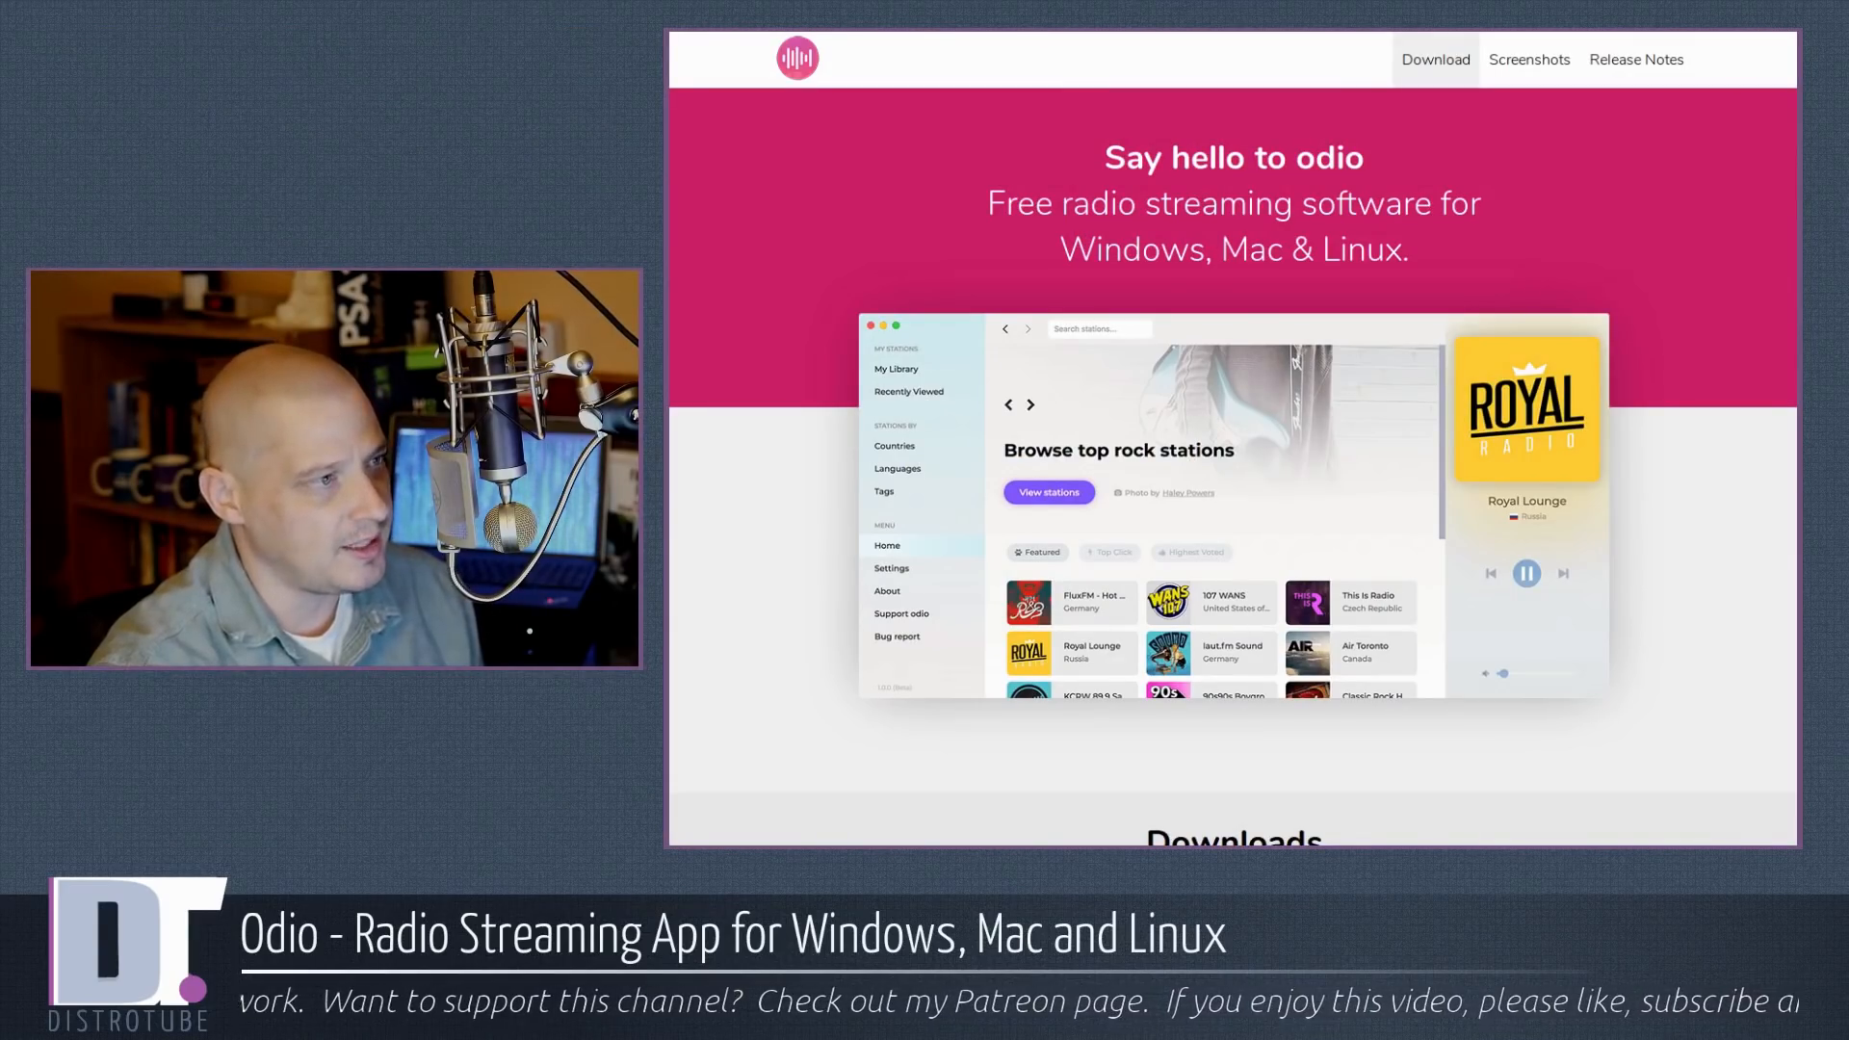
mouse_move(1660, 740)
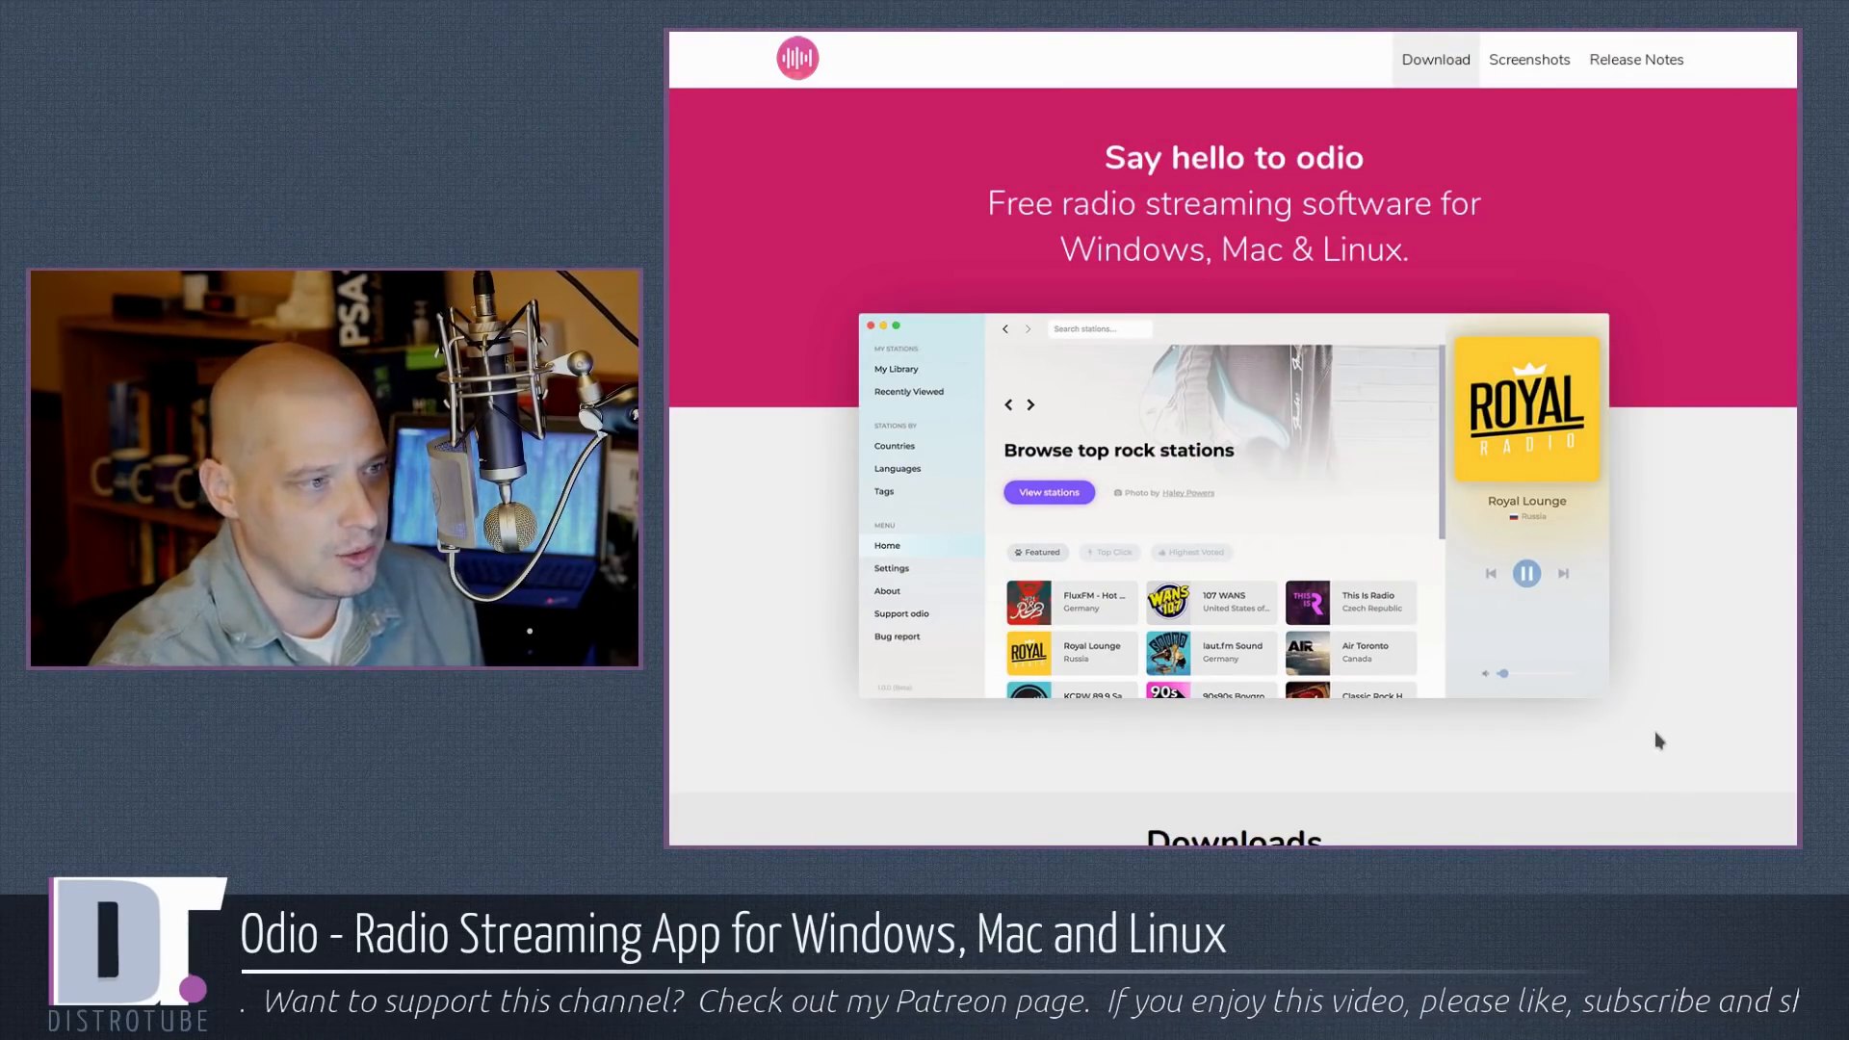
Step: Scroll through the Snapcraft store's Music snaps category listing
scroll("down", 3)
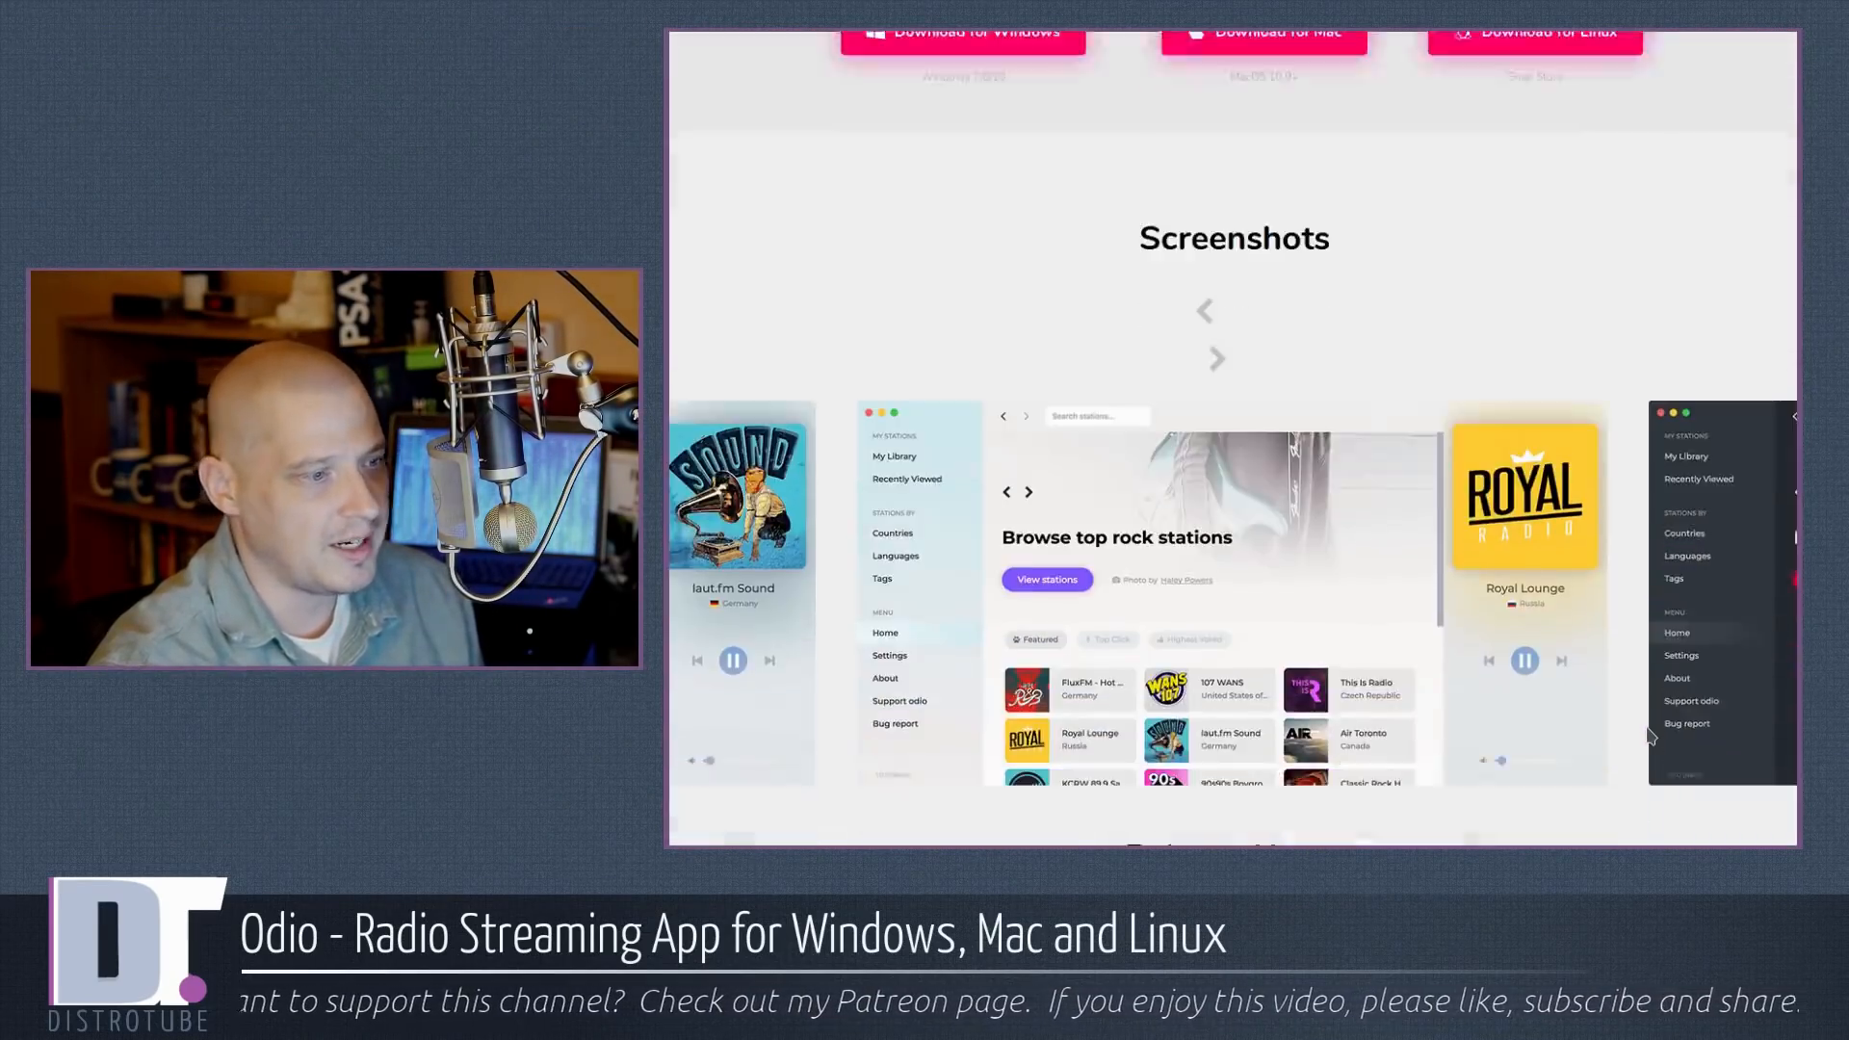
scroll("down", 3)
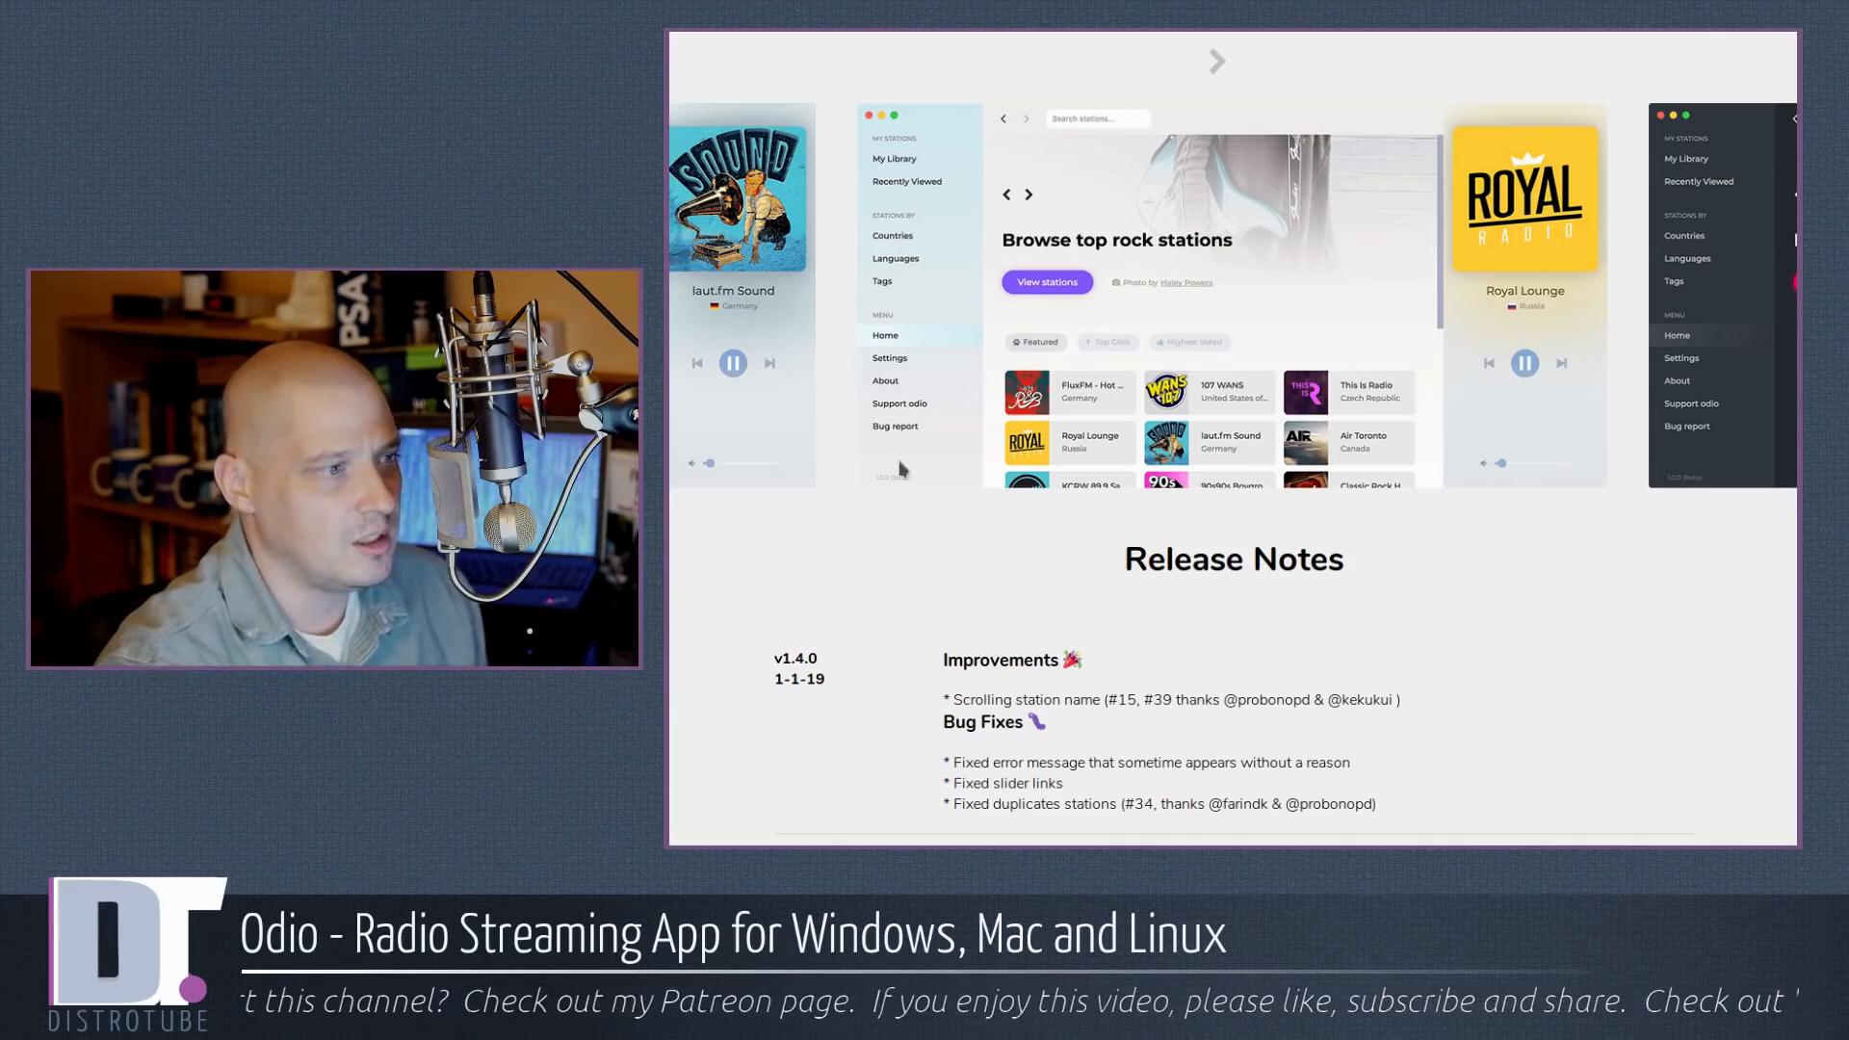
scroll("down", 3)
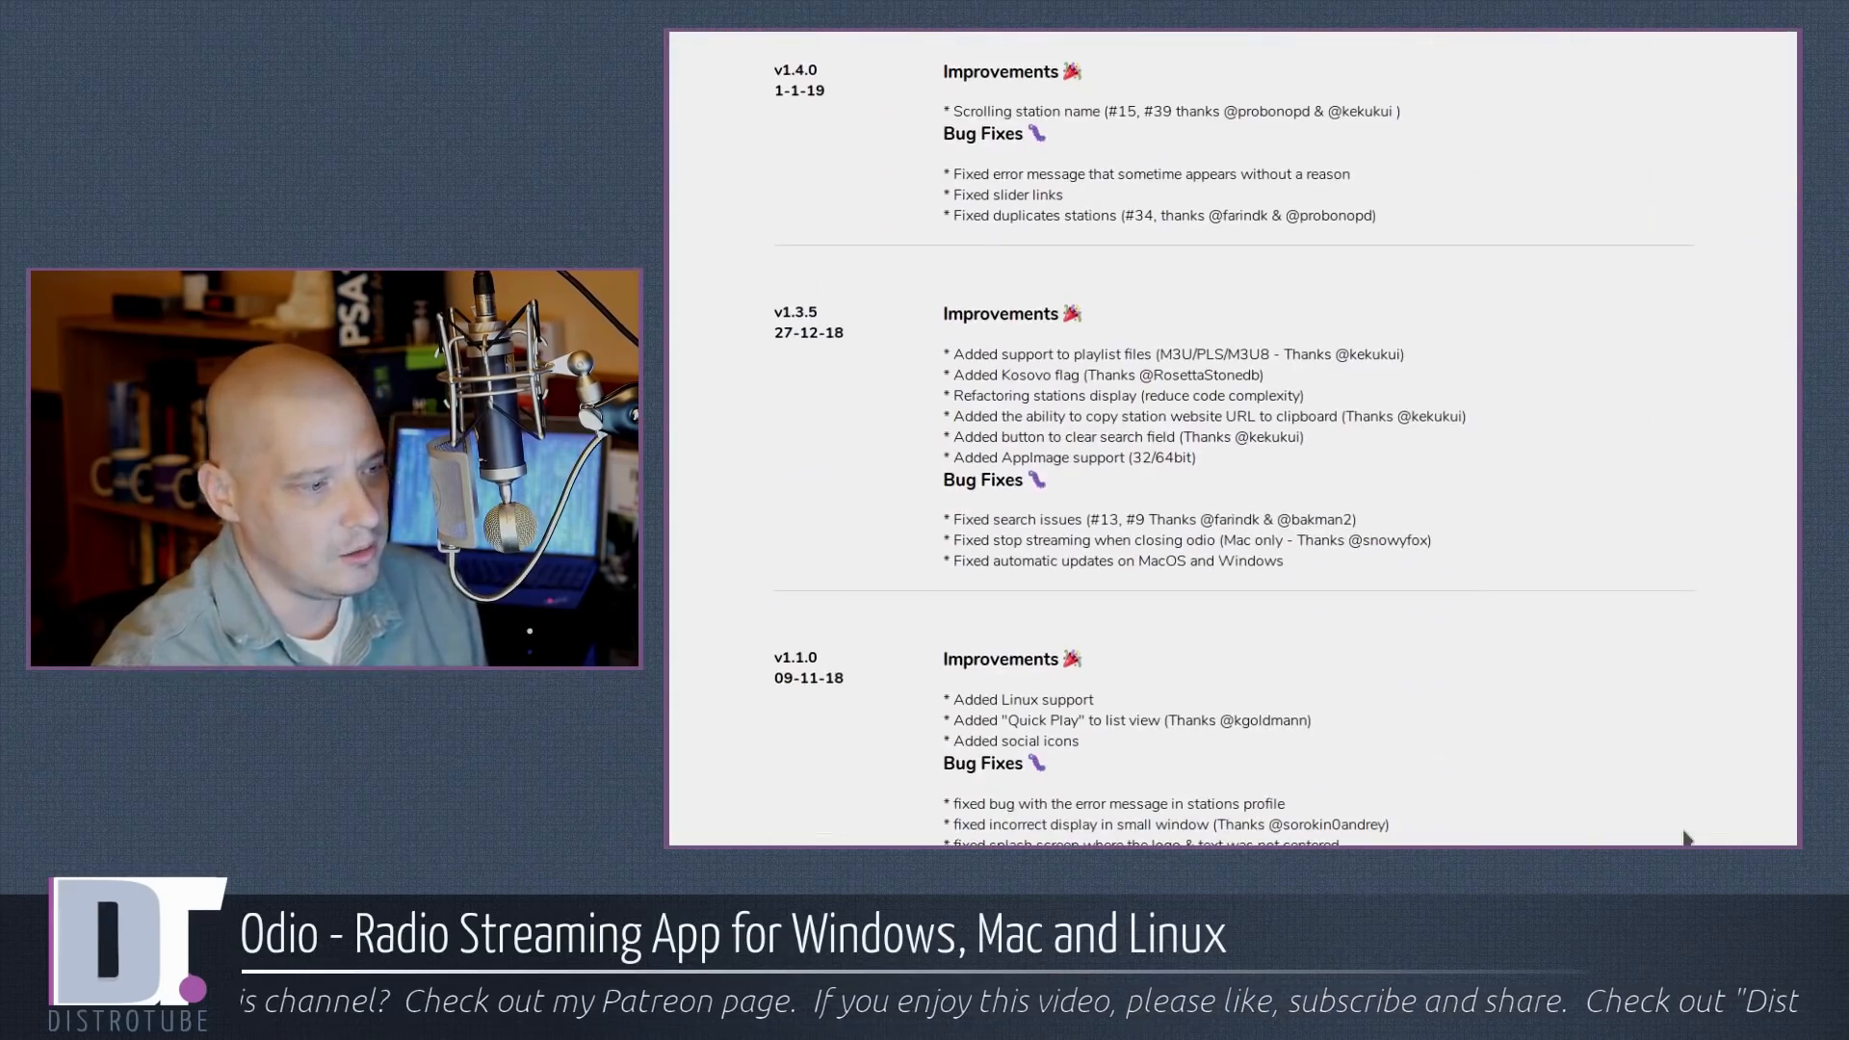
scroll("up", 3)
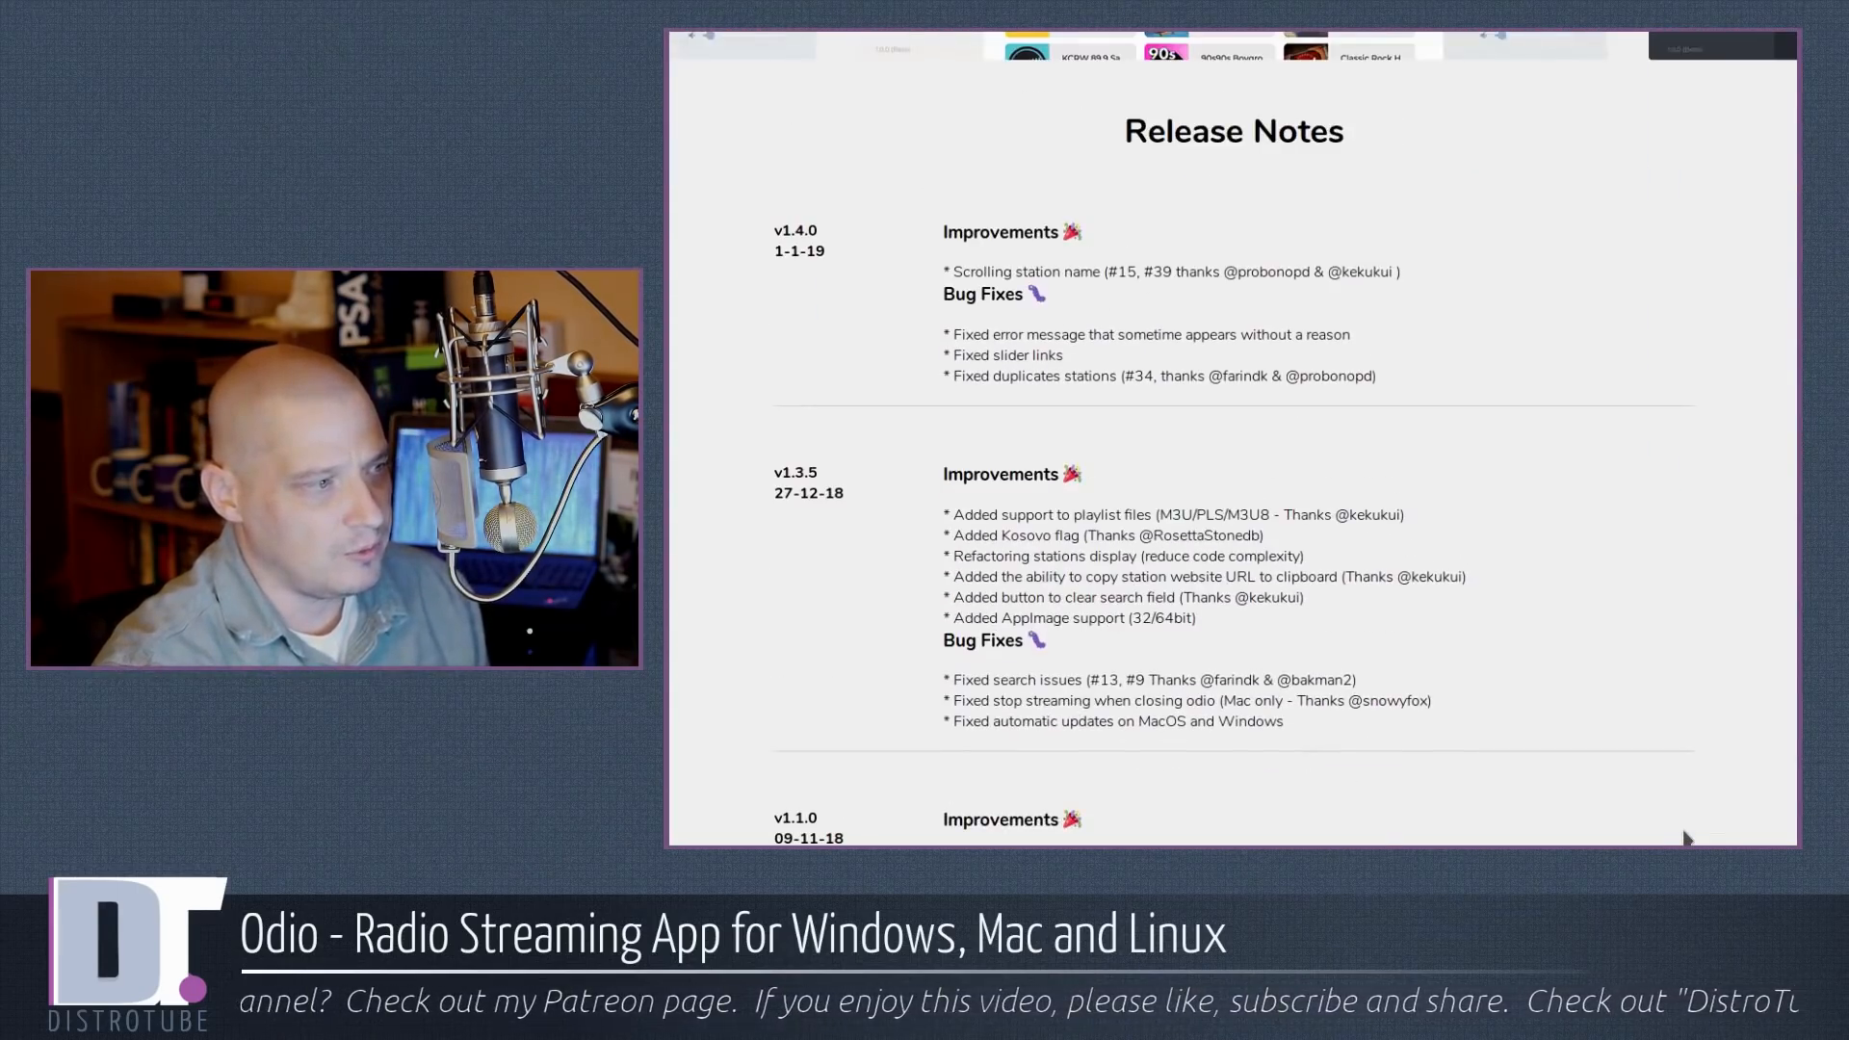
scroll("down", 3)
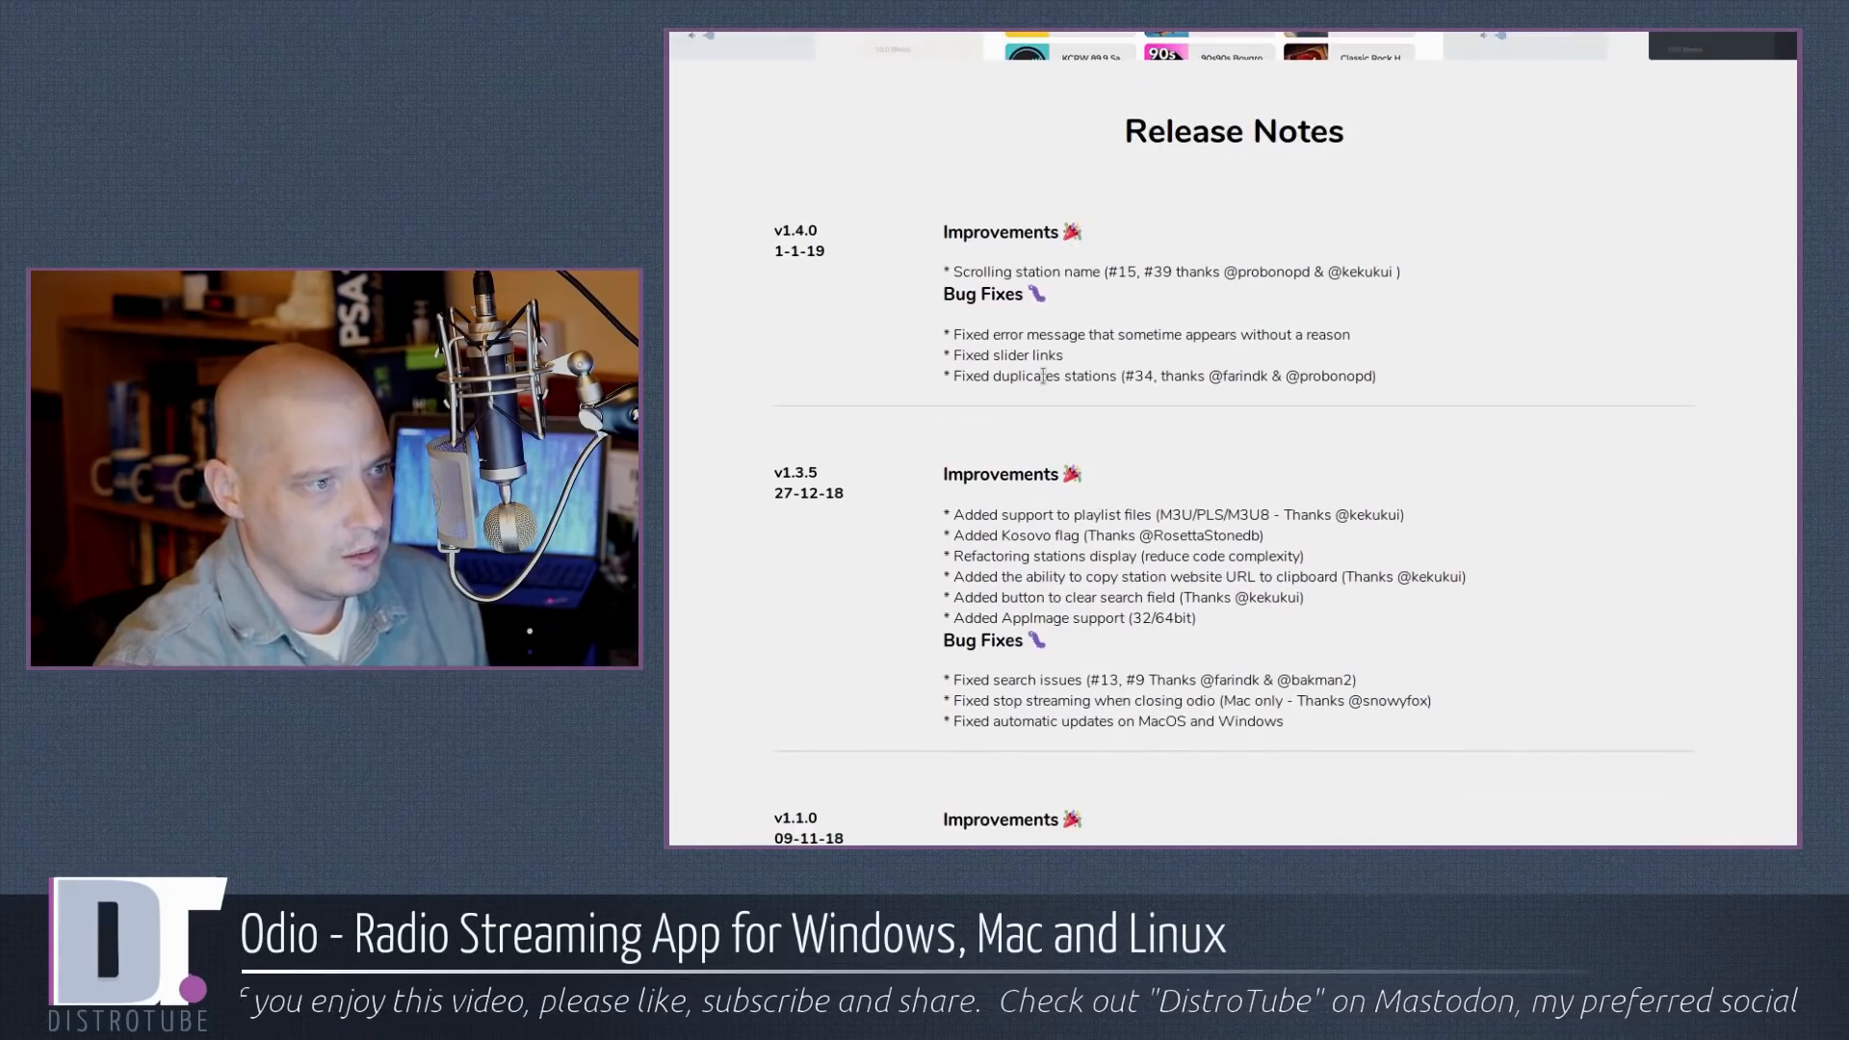
mouse_move(1557, 751)
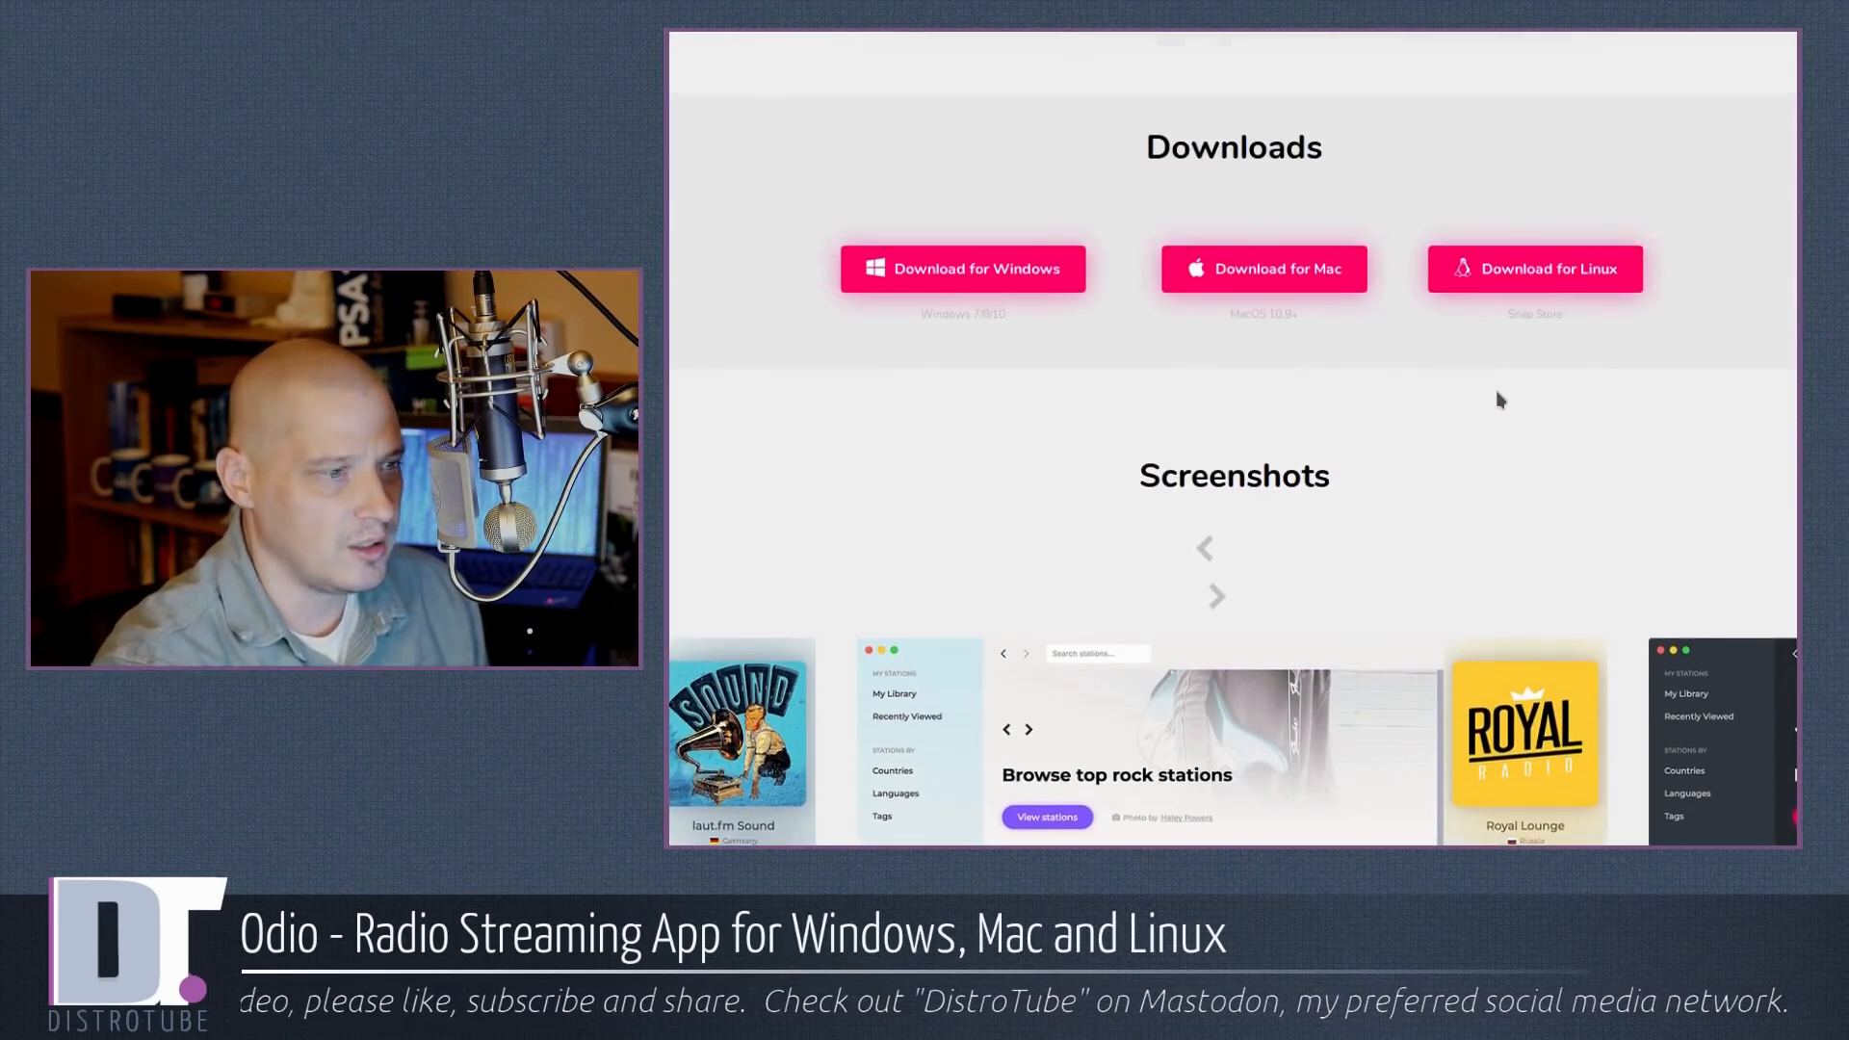
scroll("up", 3)
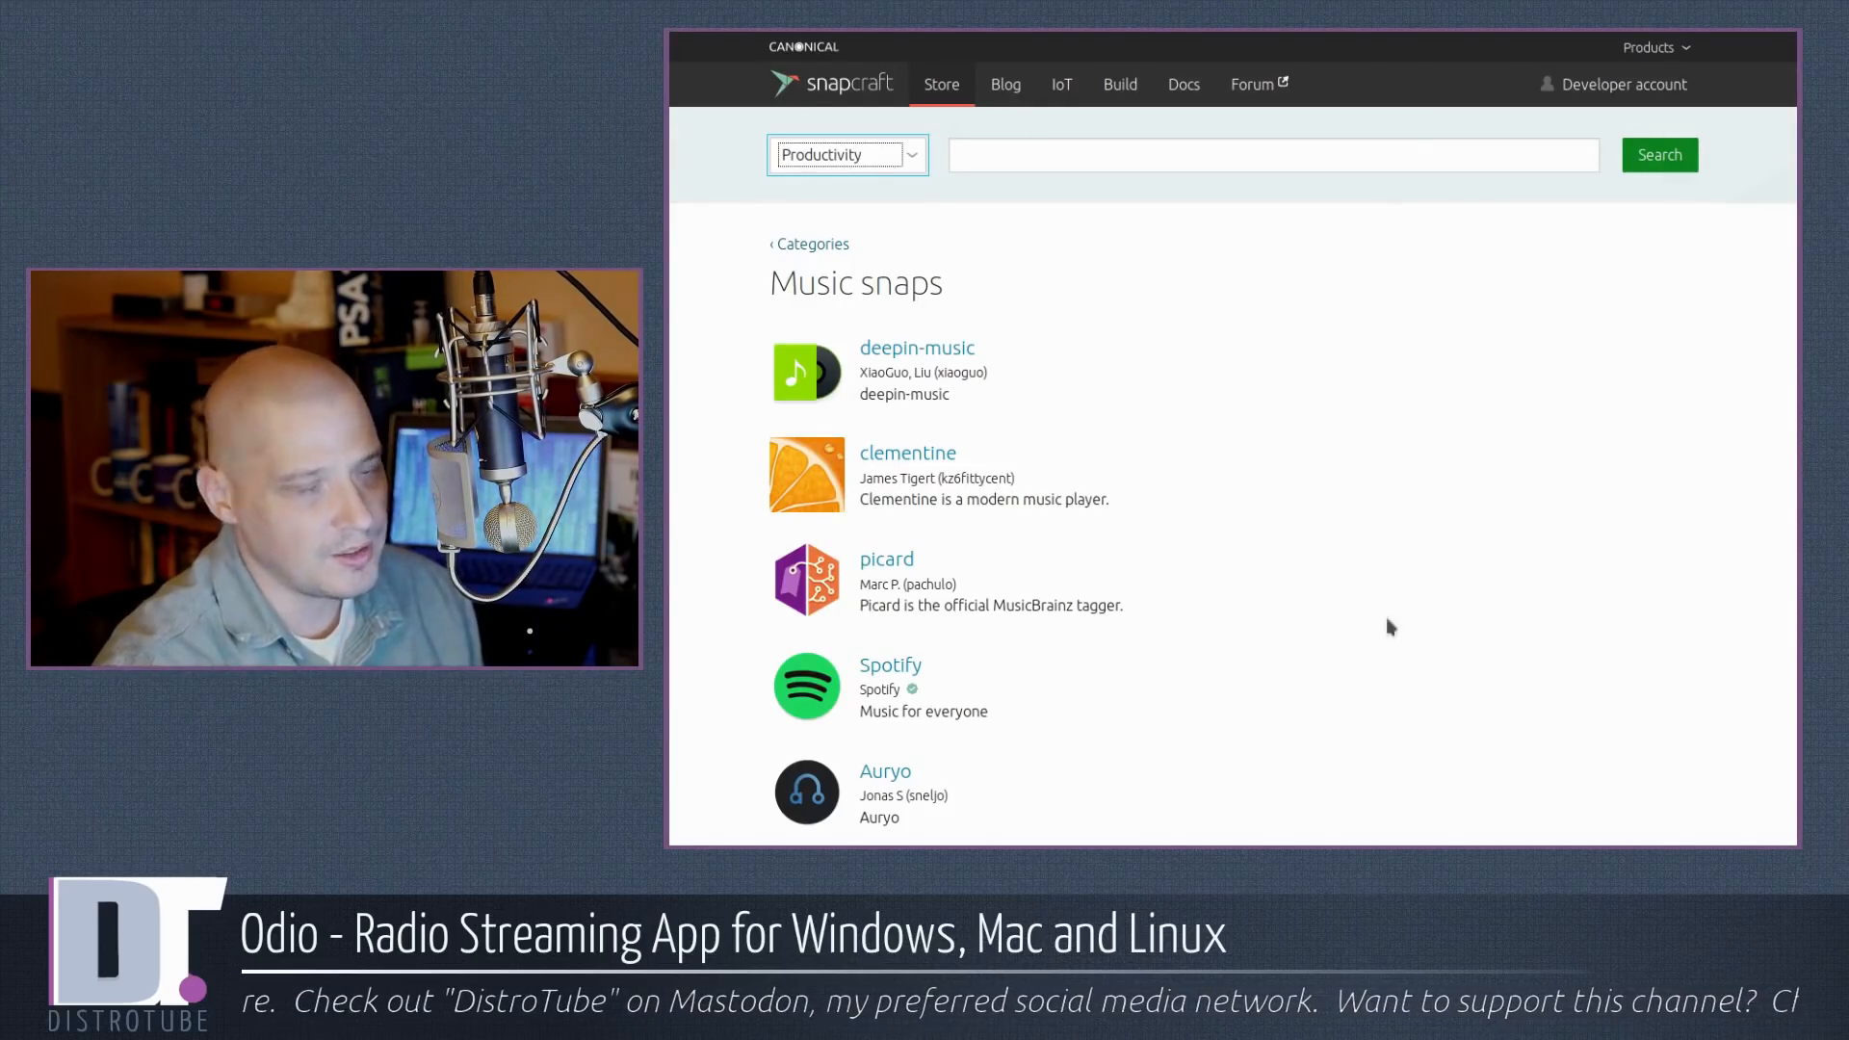
mouse_move(1506, 659)
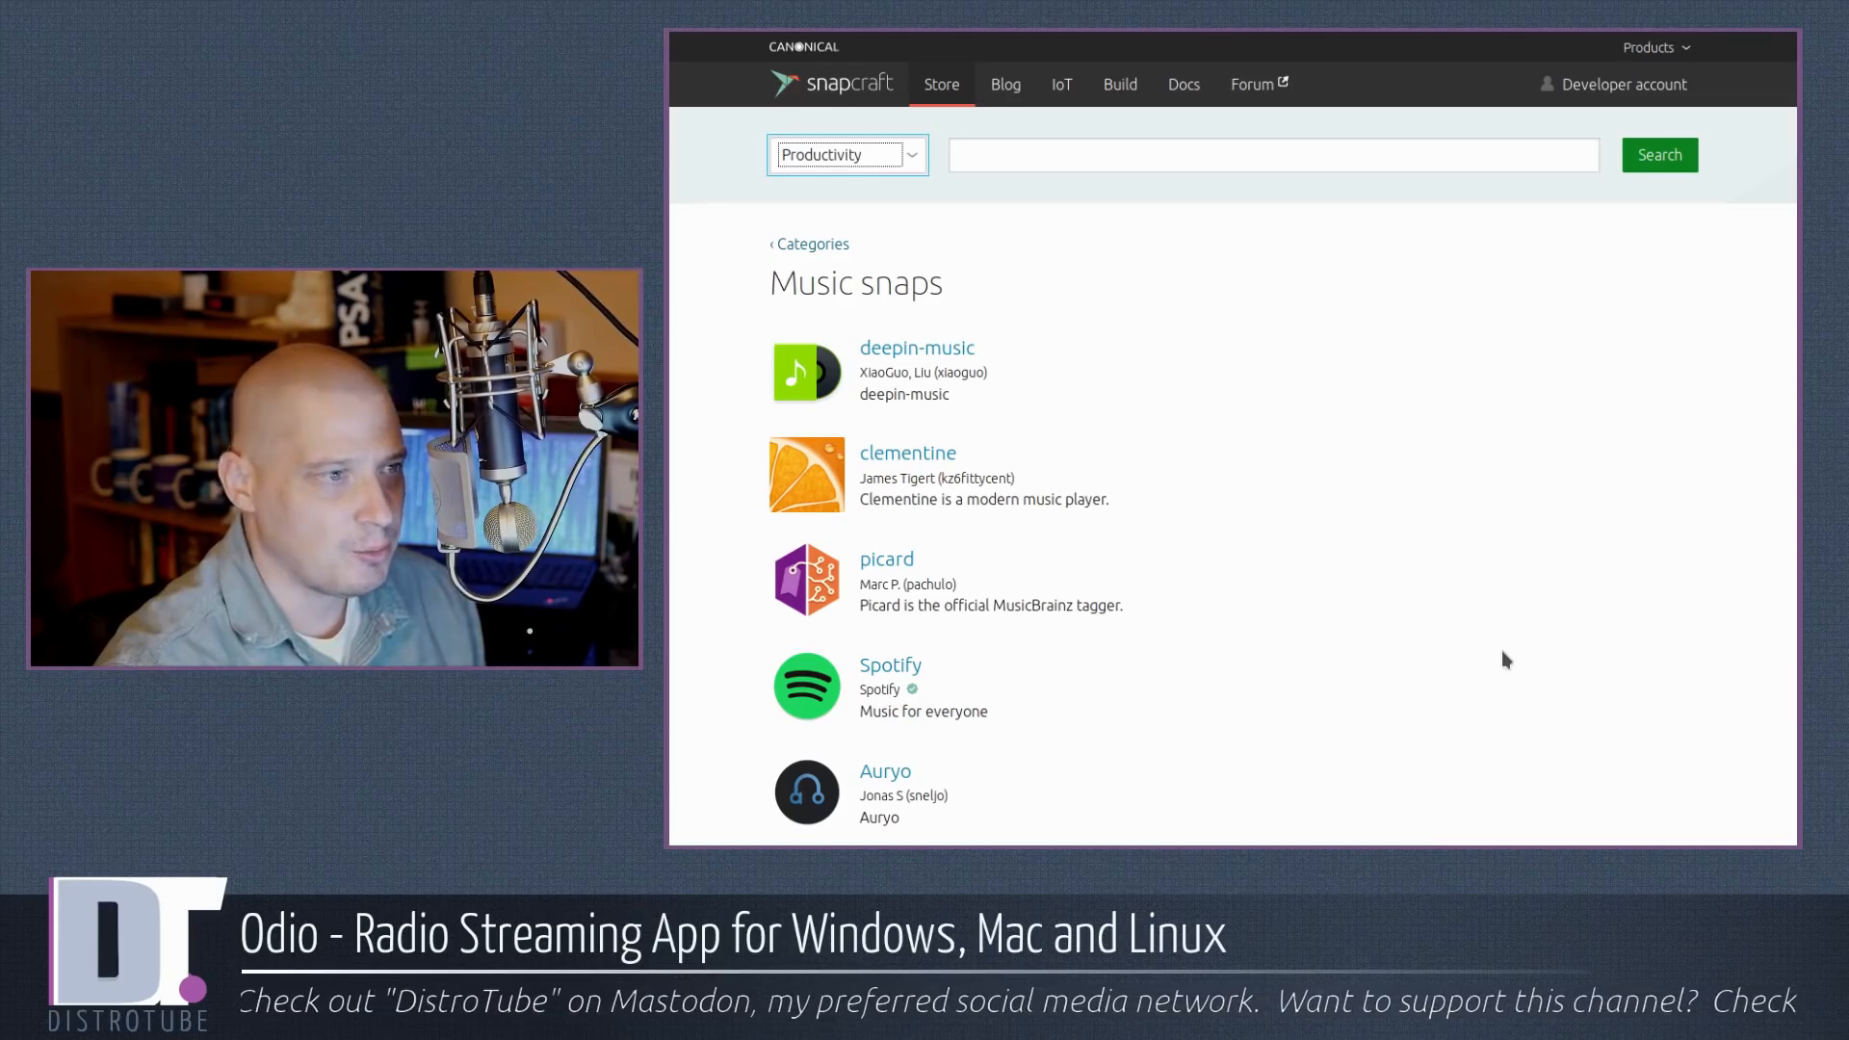
scroll("down", 3)
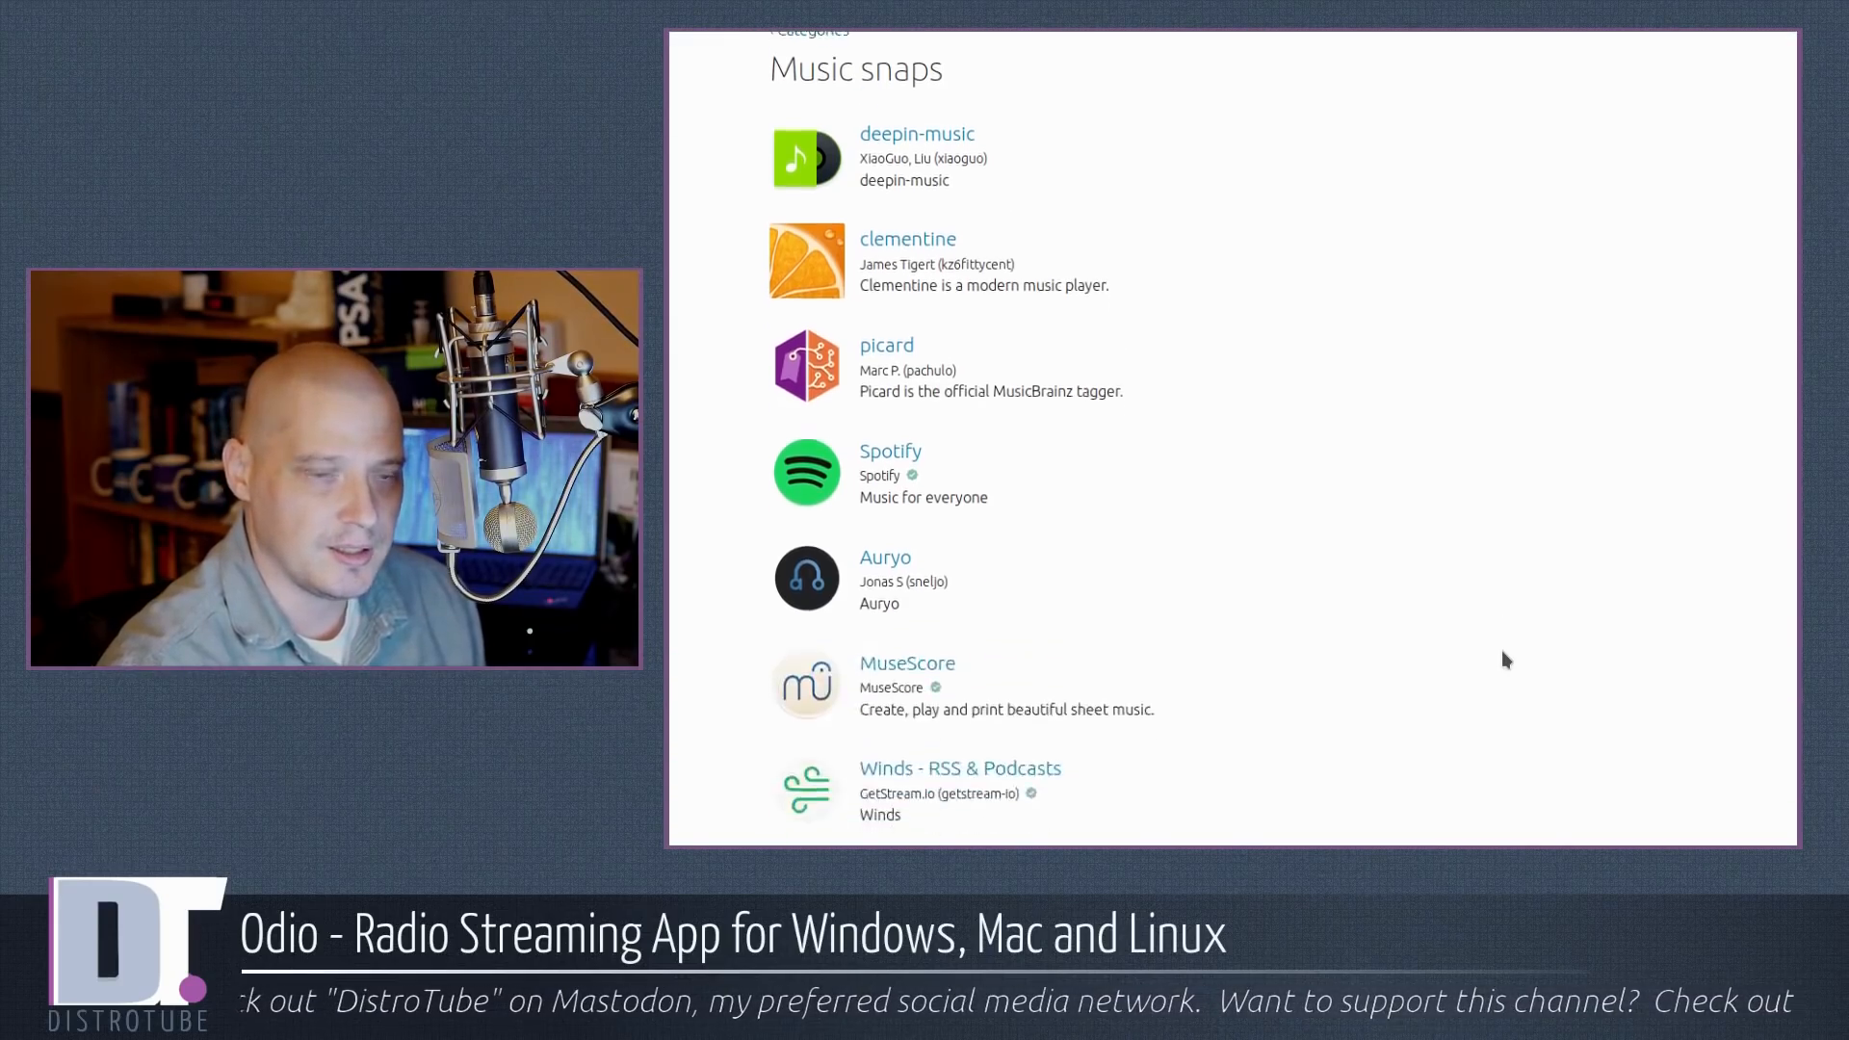
scroll("down", 3)
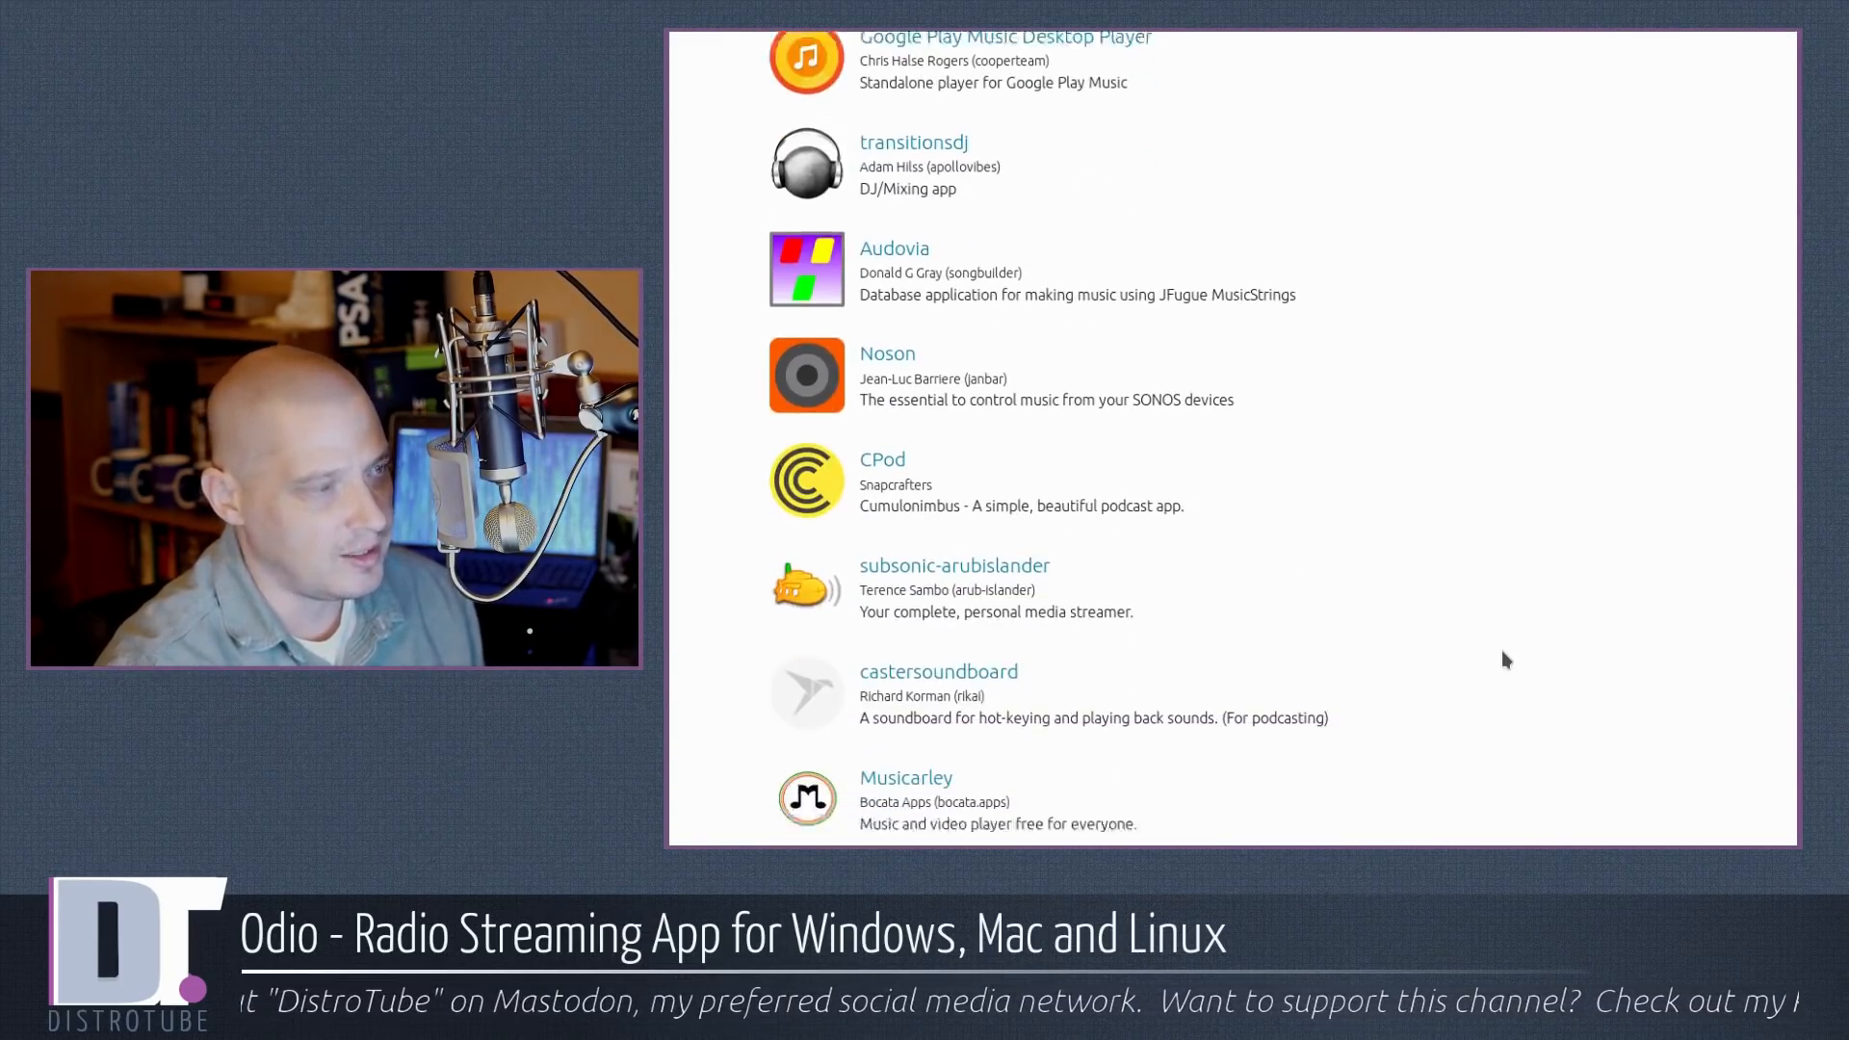
scroll("down", 3)
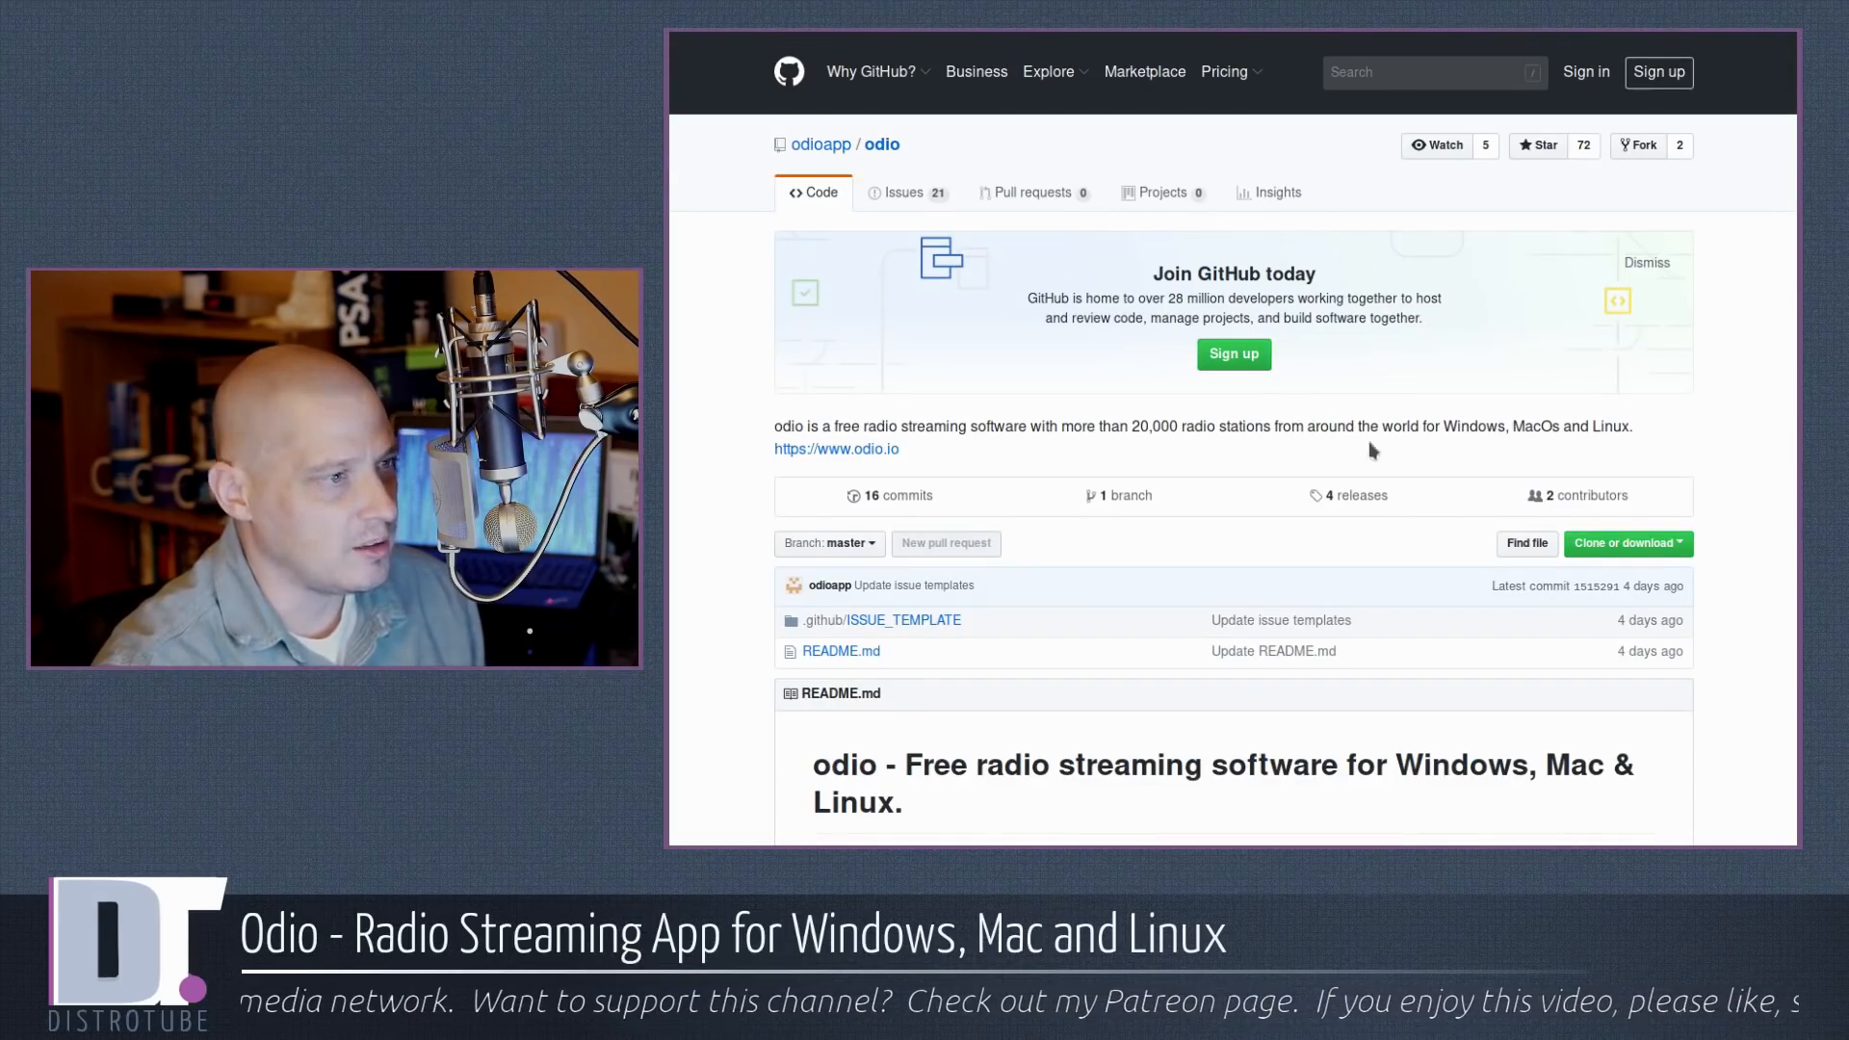
mouse_move(1485, 532)
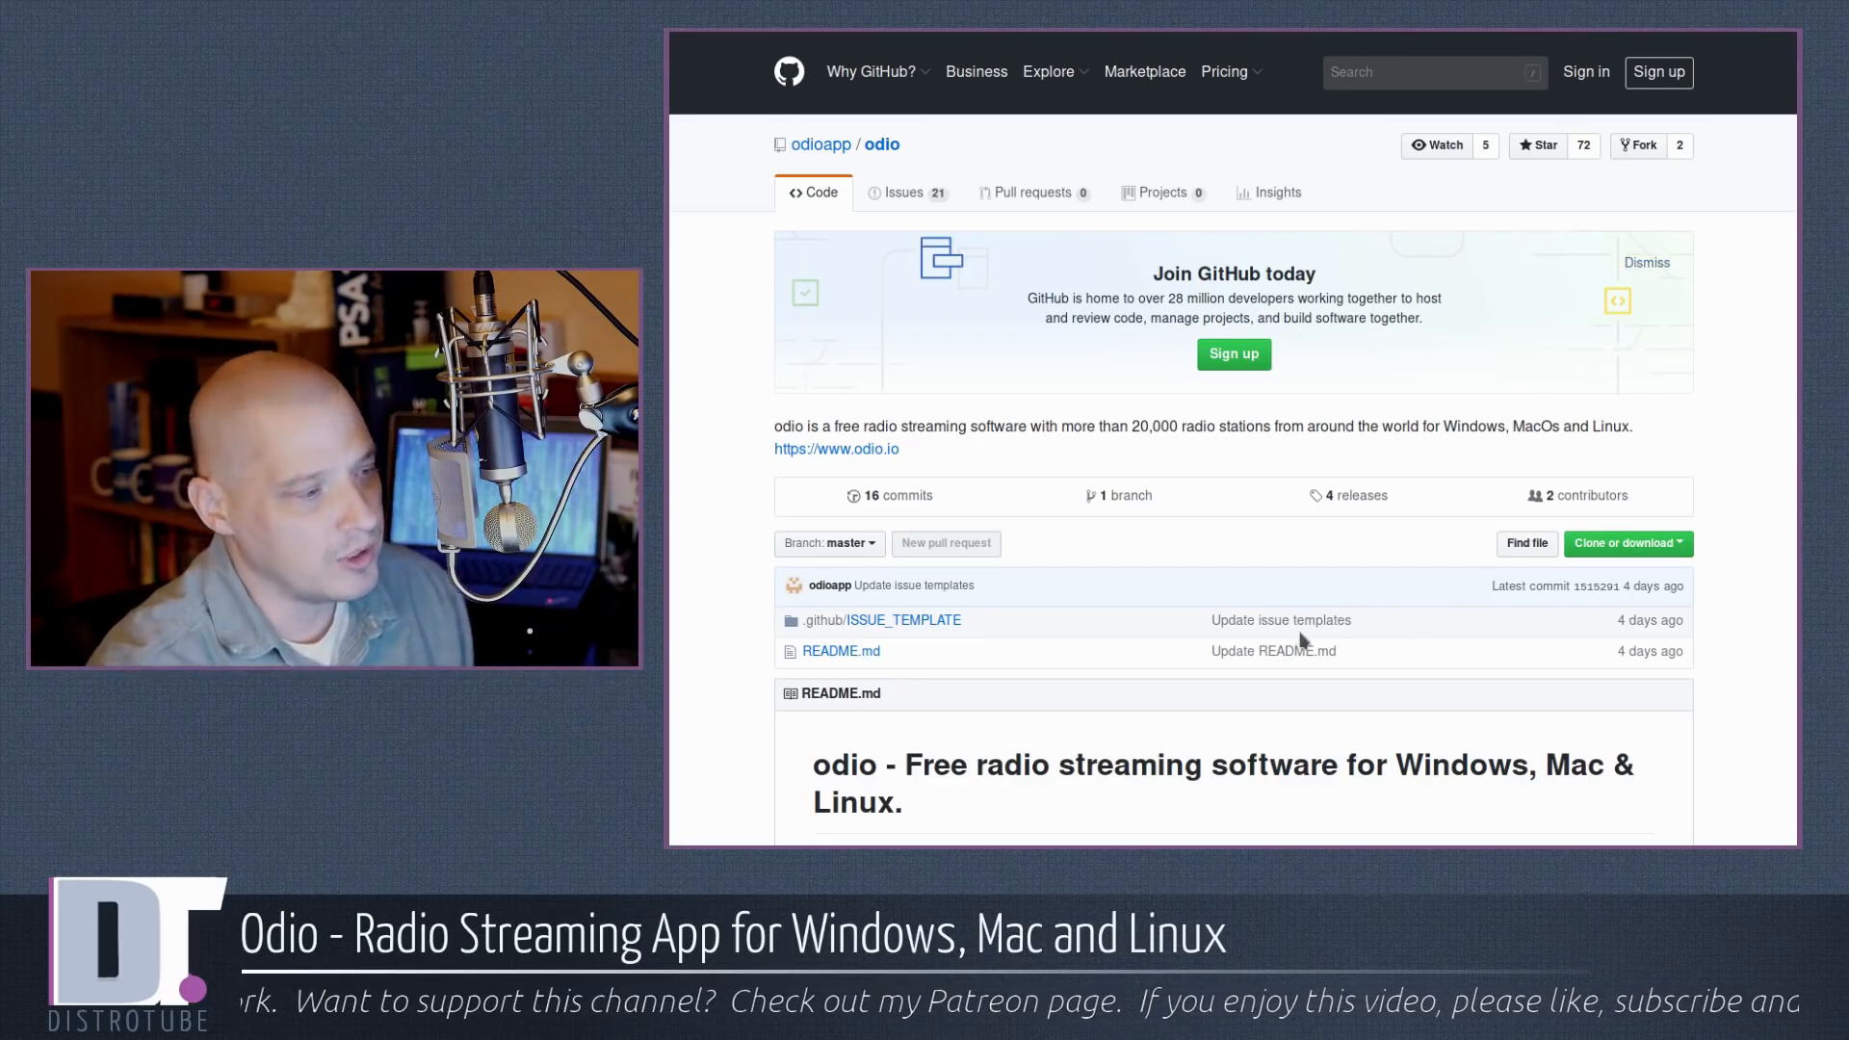
Step: Scroll the odioapp/odio GitHub repository page down to its README
scroll("down", 3)
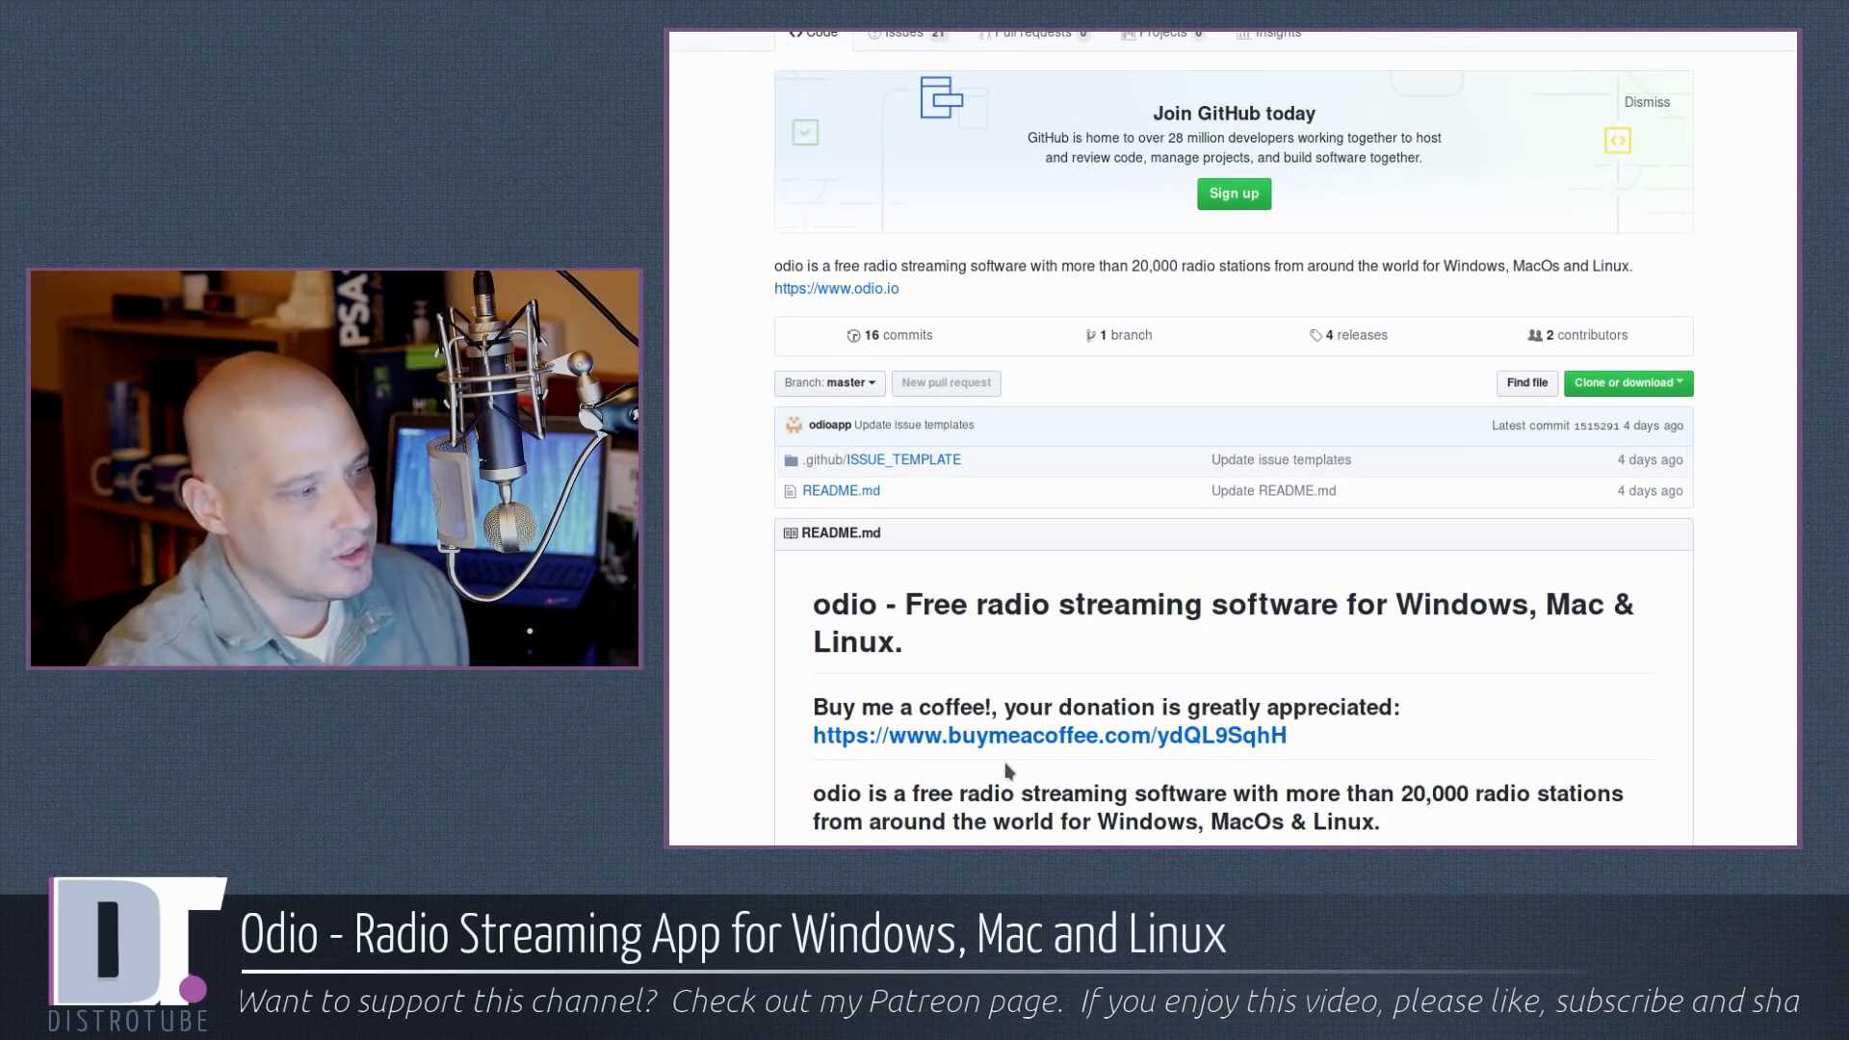
mouse_move(840, 491)
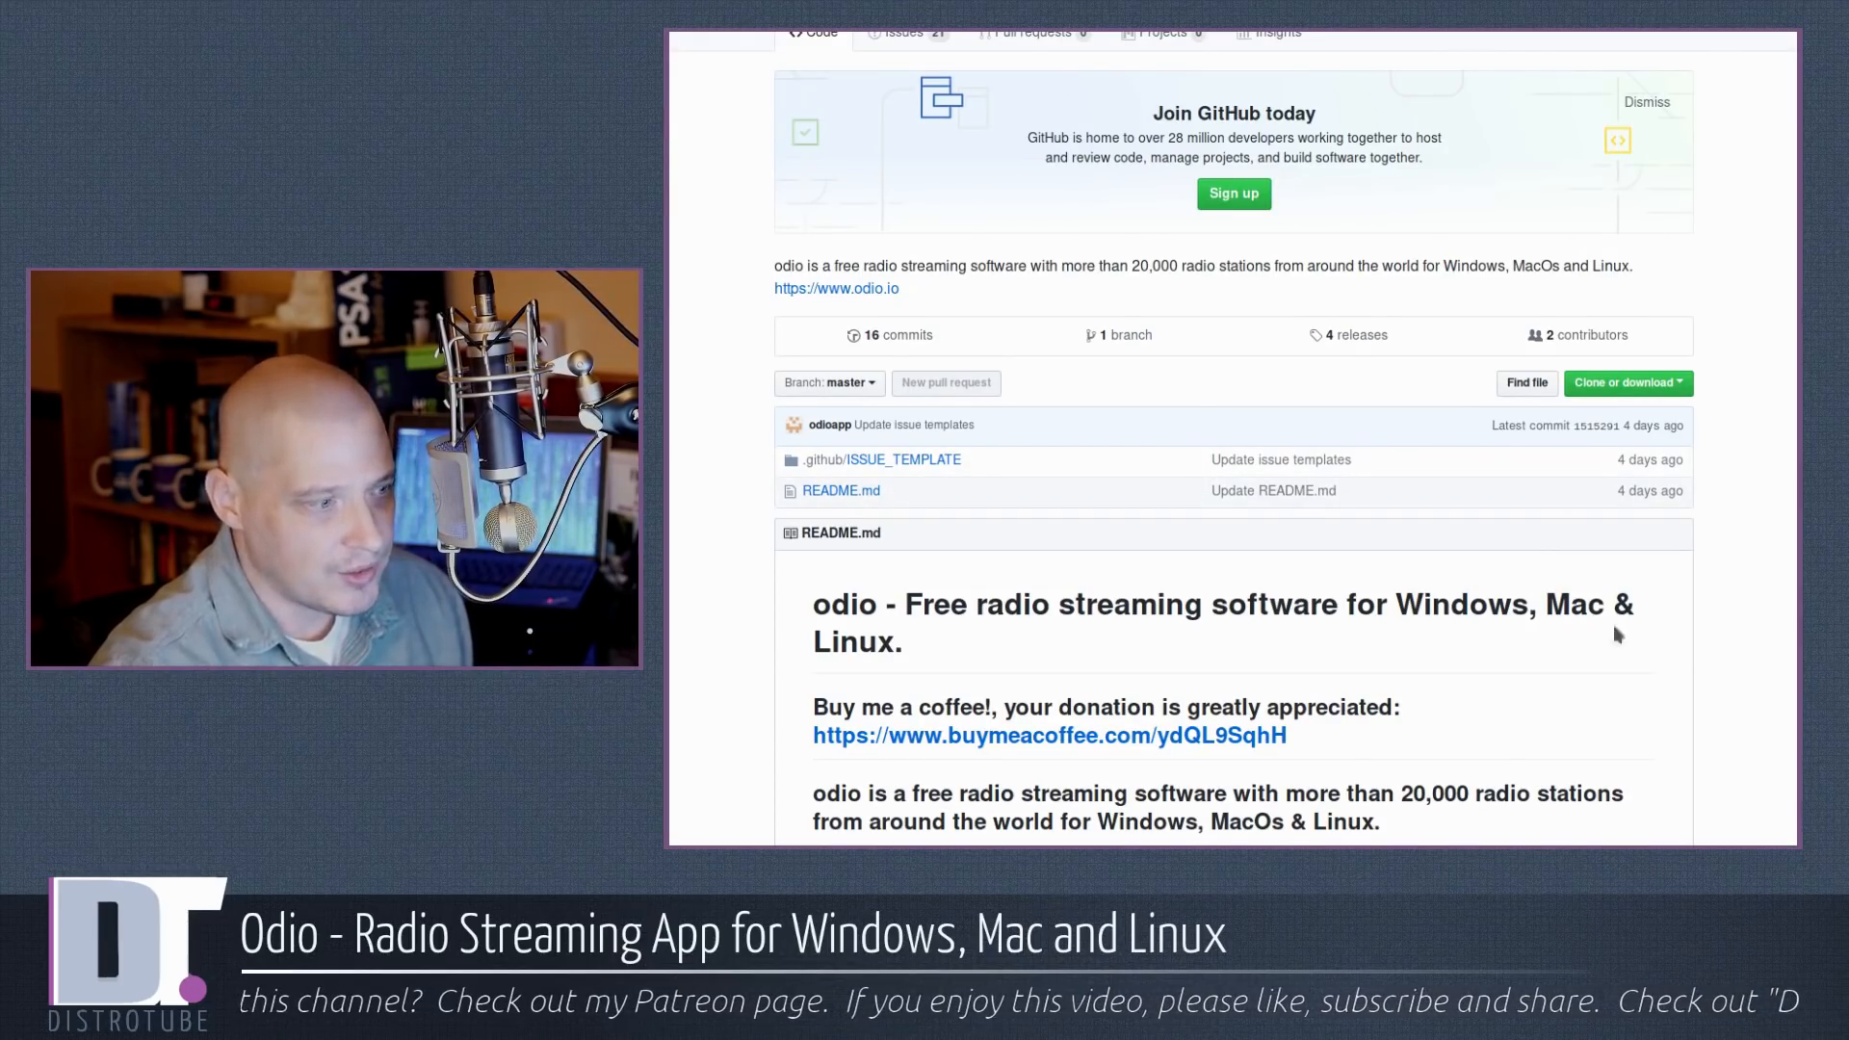
scroll("down", 3)
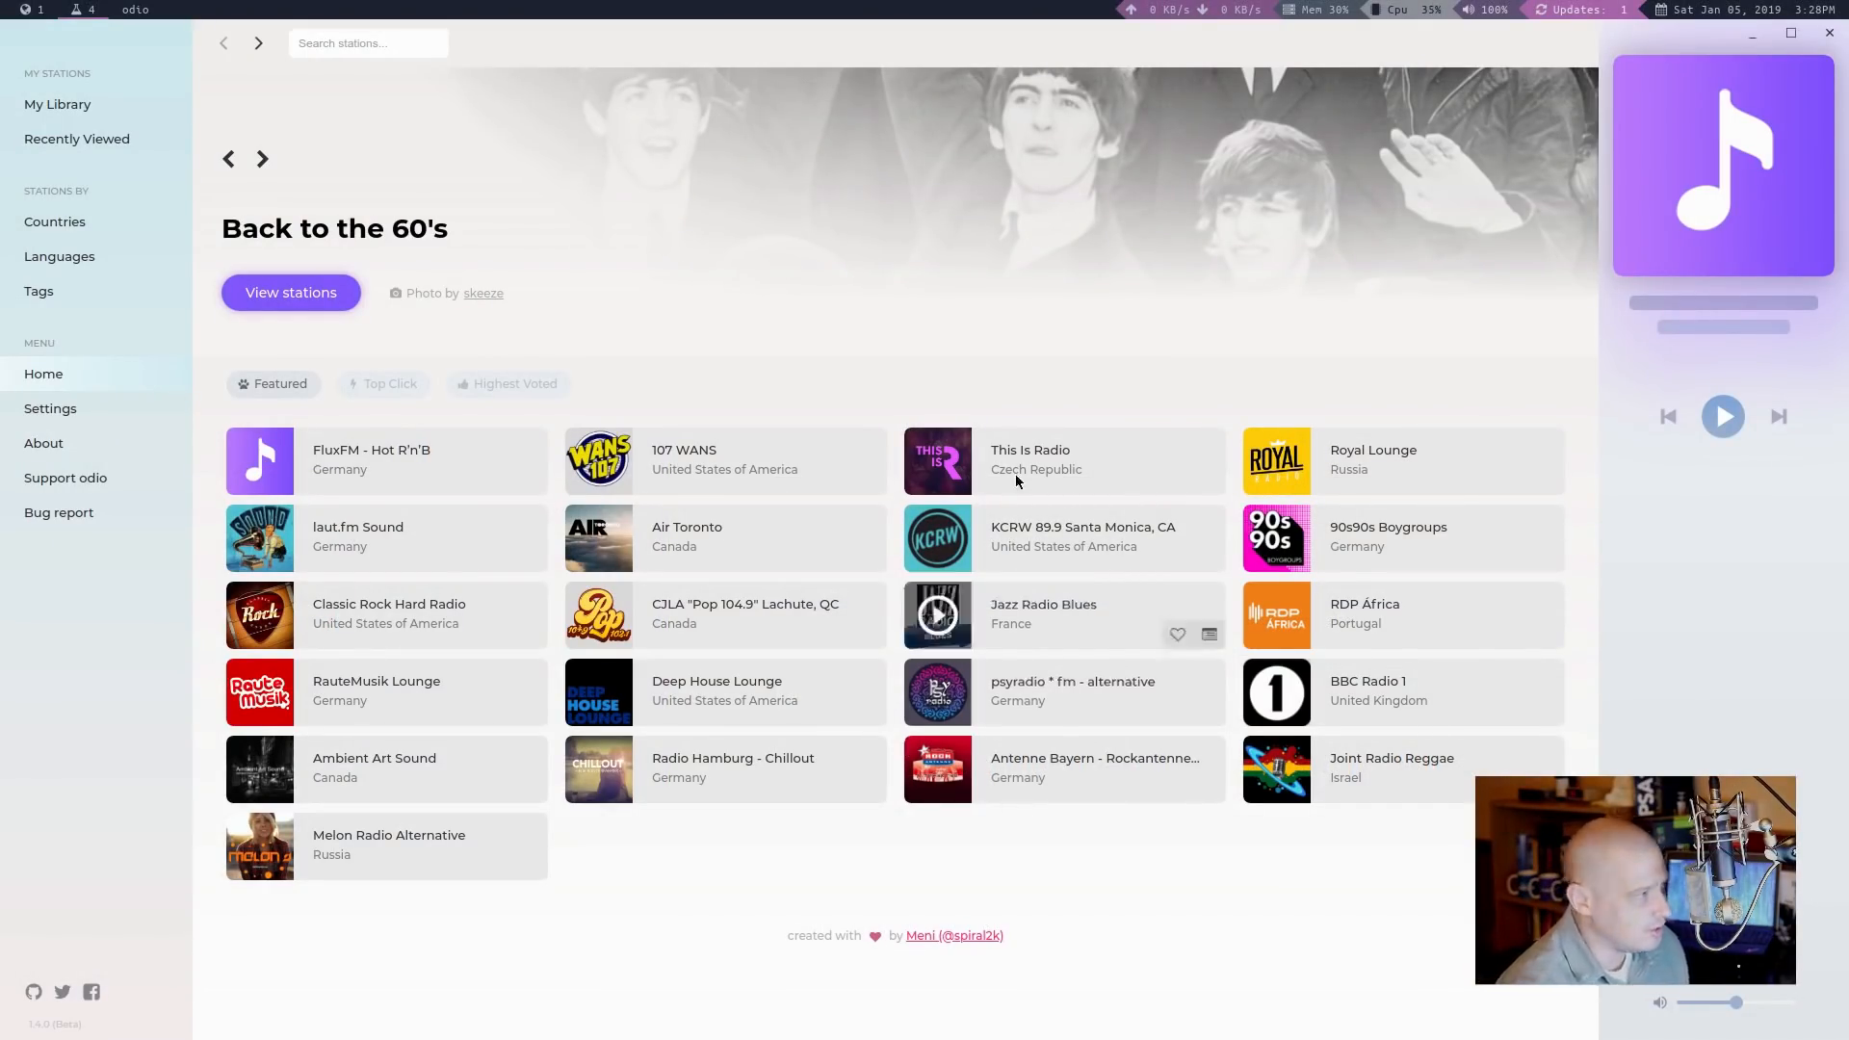
mouse_move(723, 447)
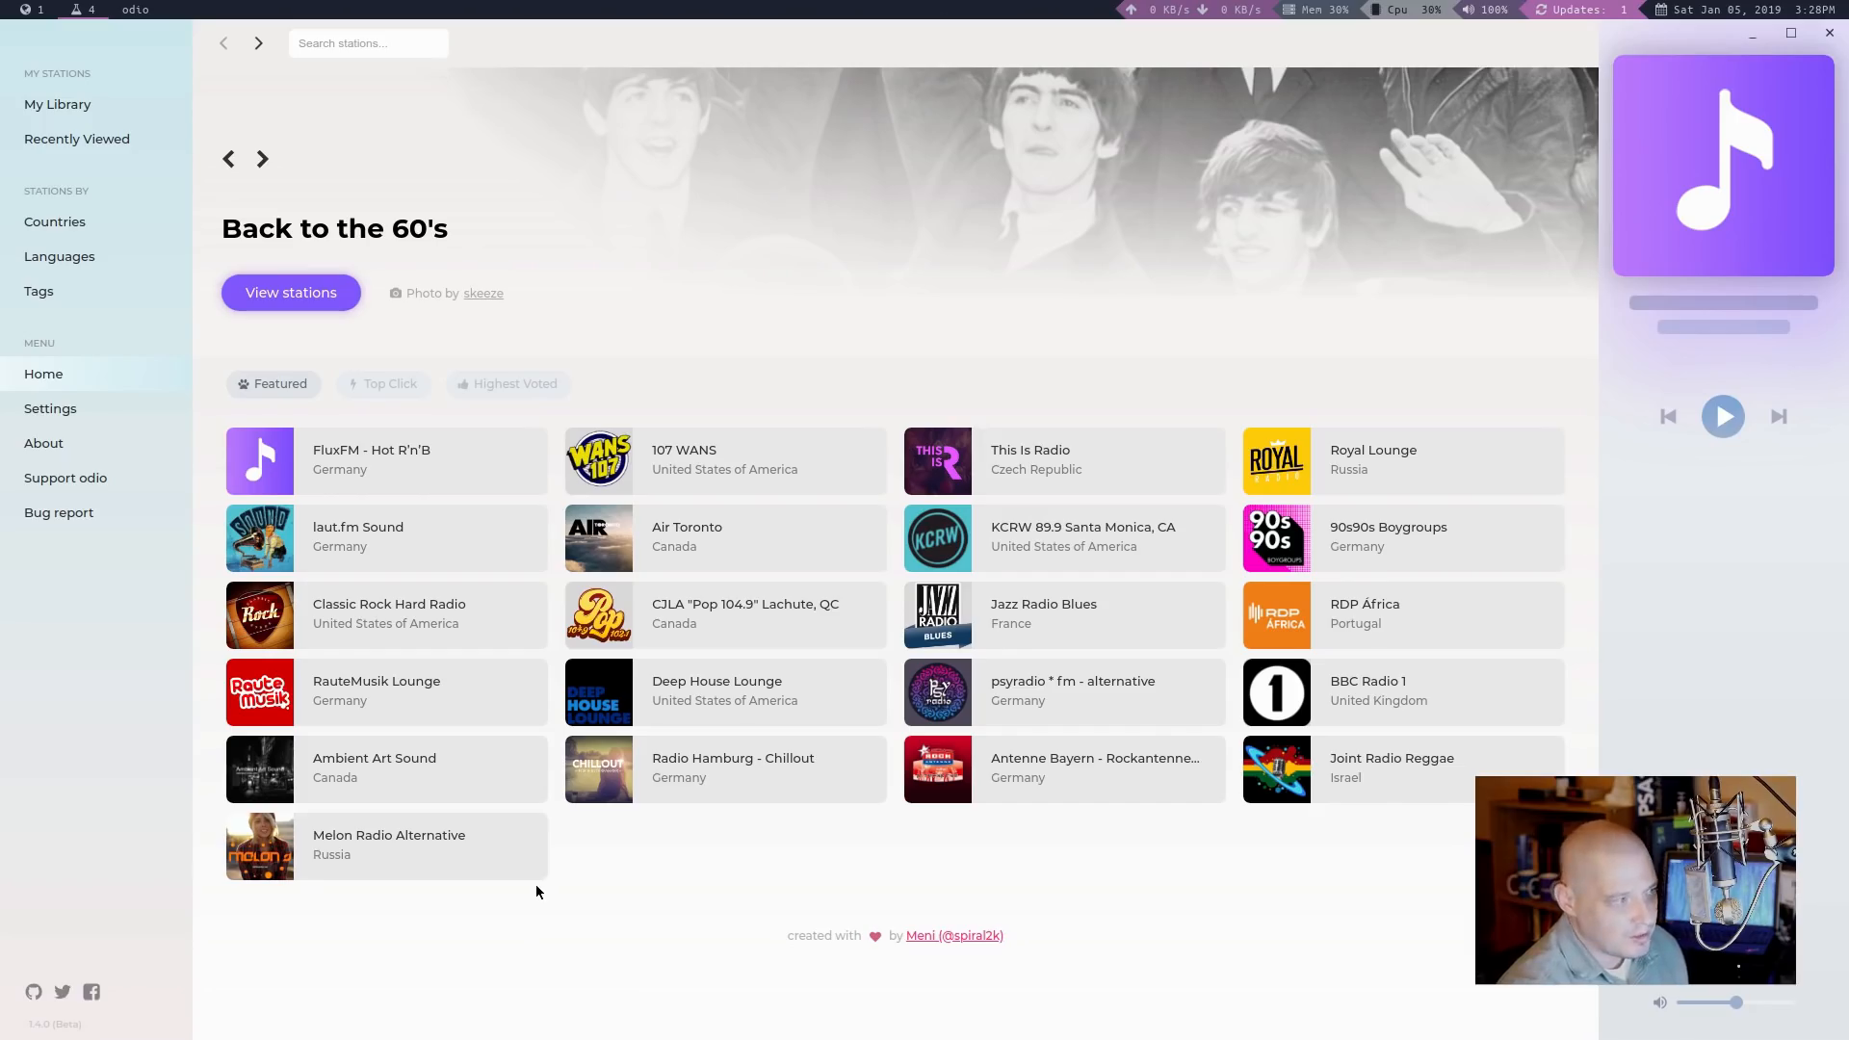
mouse_move(508, 890)
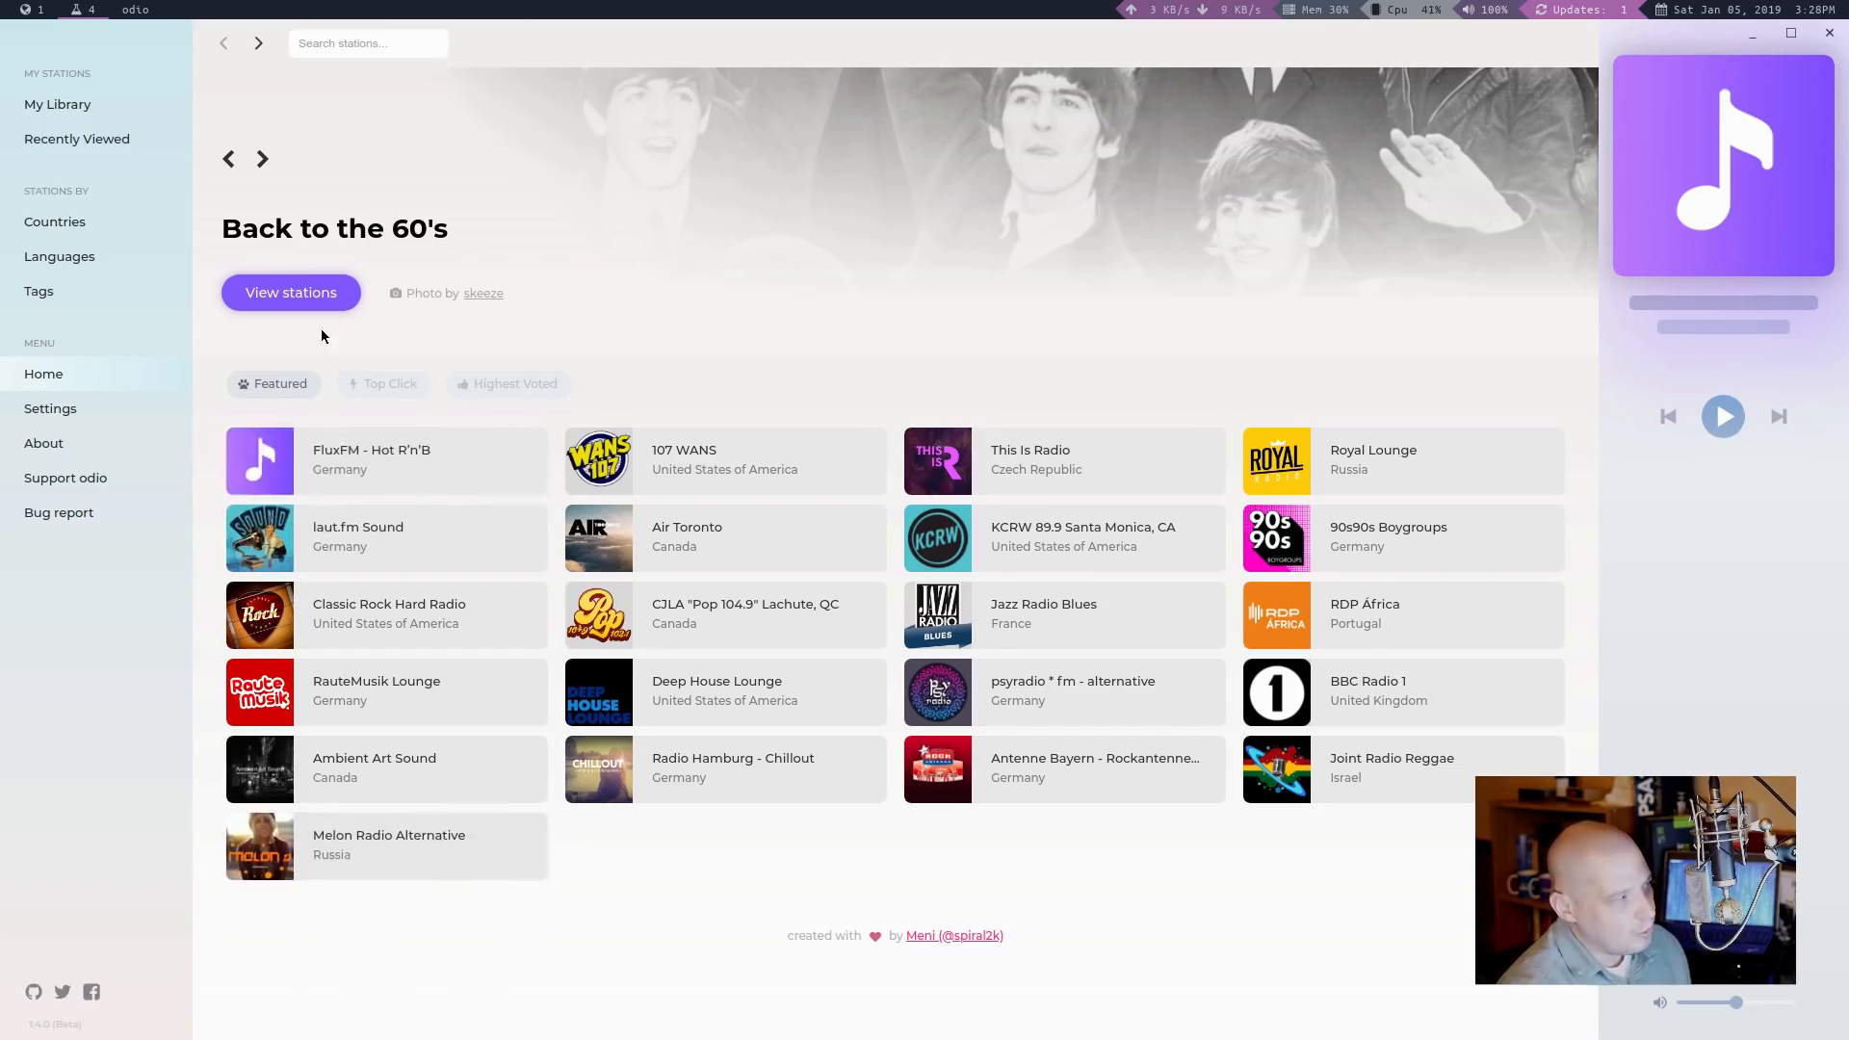
left_click(289, 293)
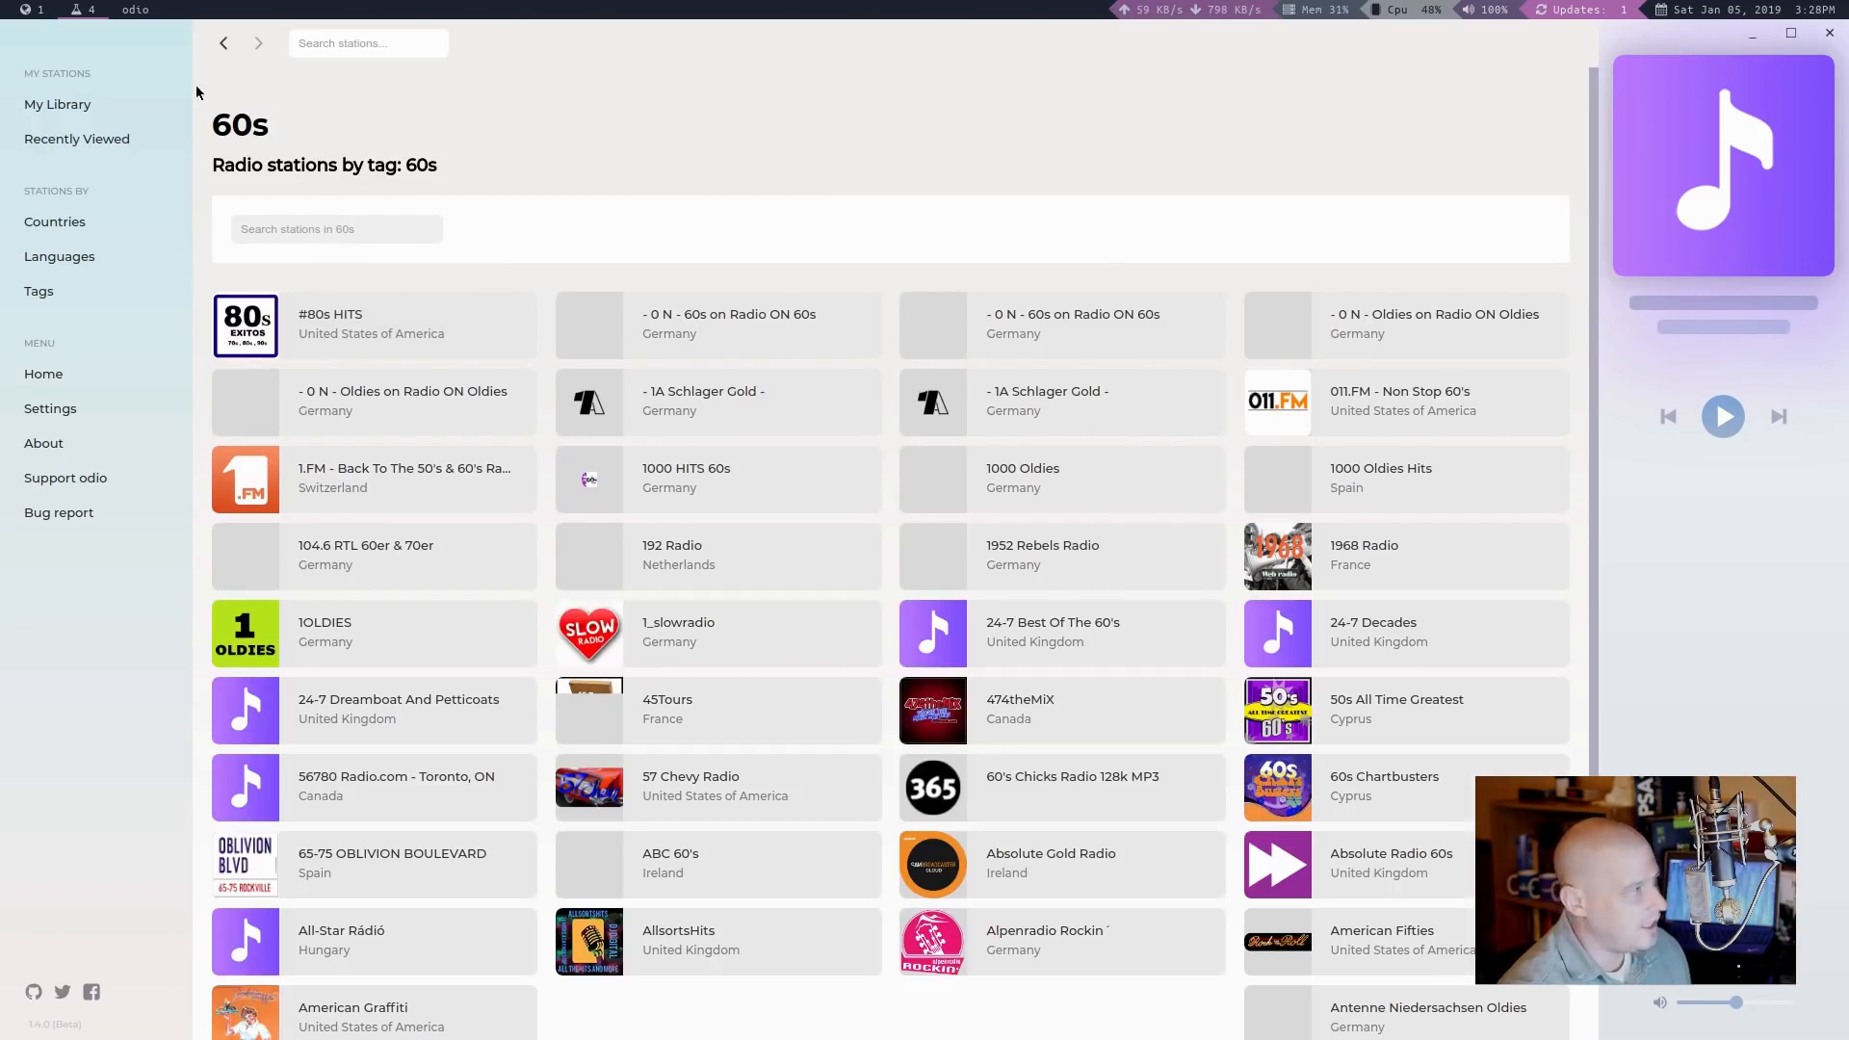
left_click(42, 374)
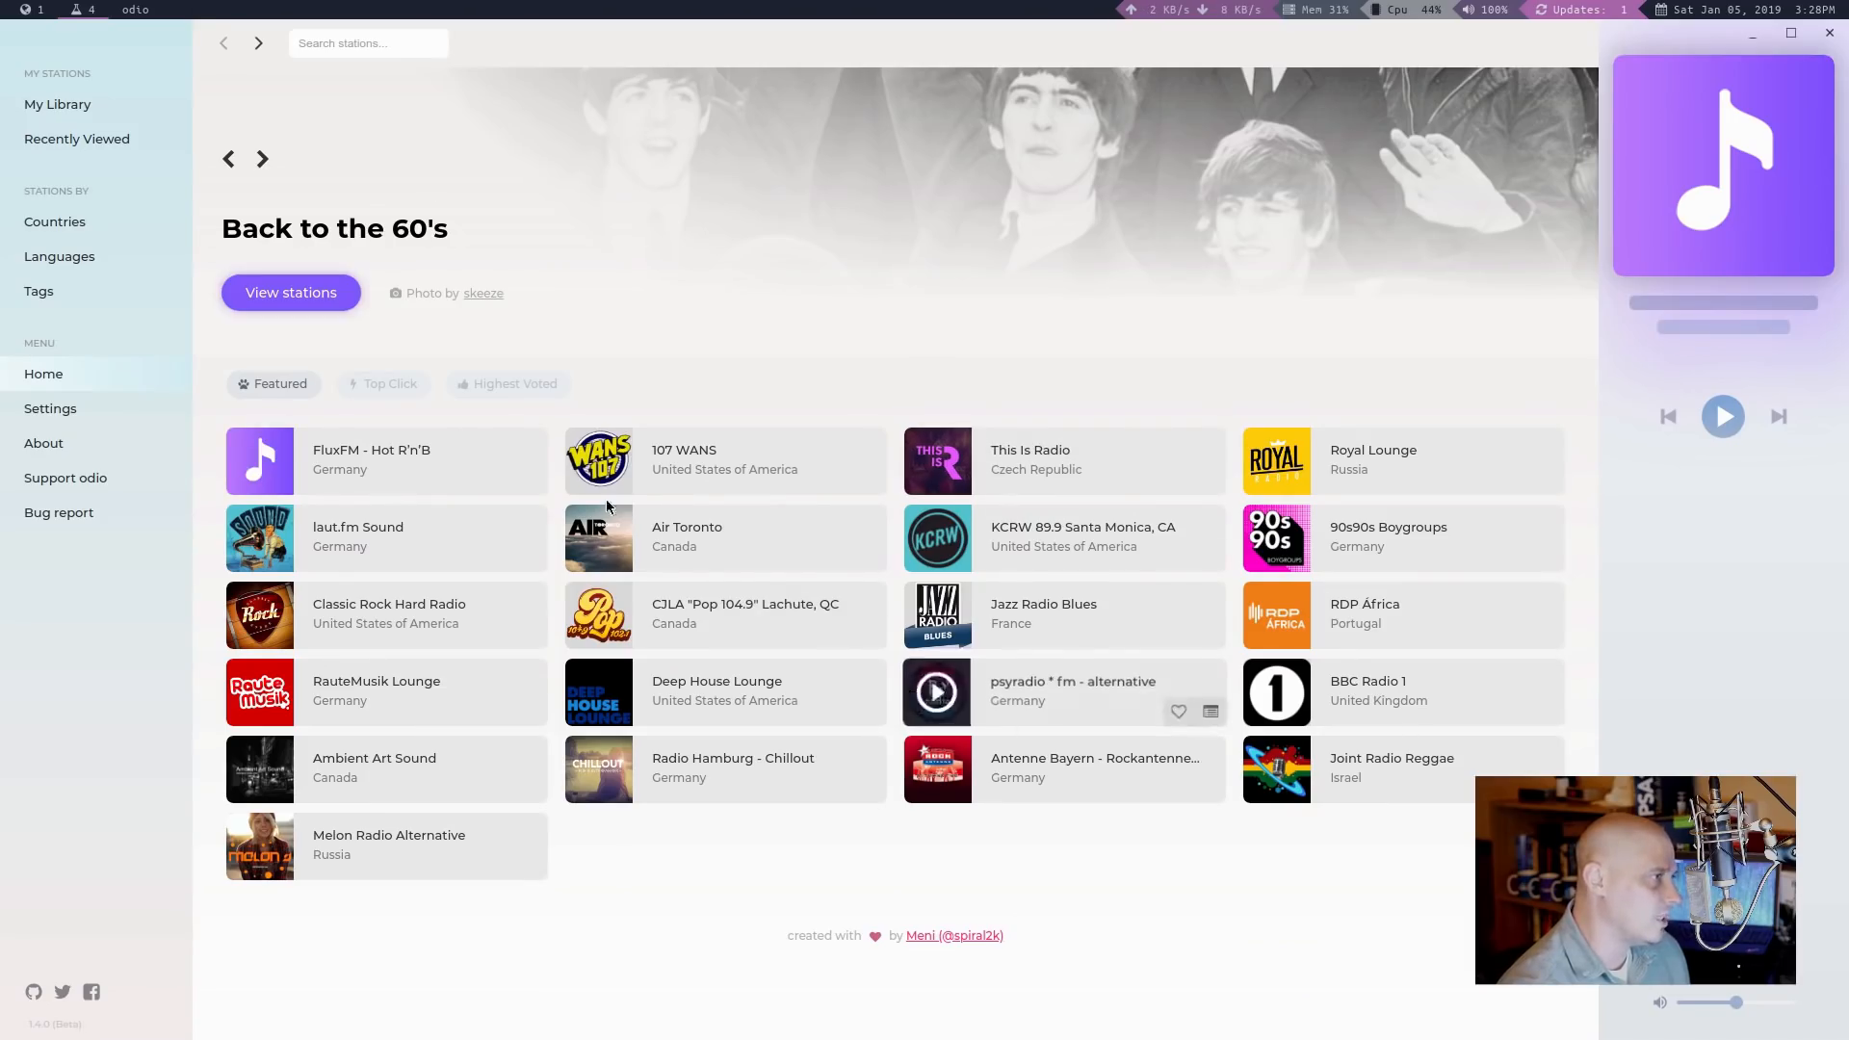
mouse_move(826, 1025)
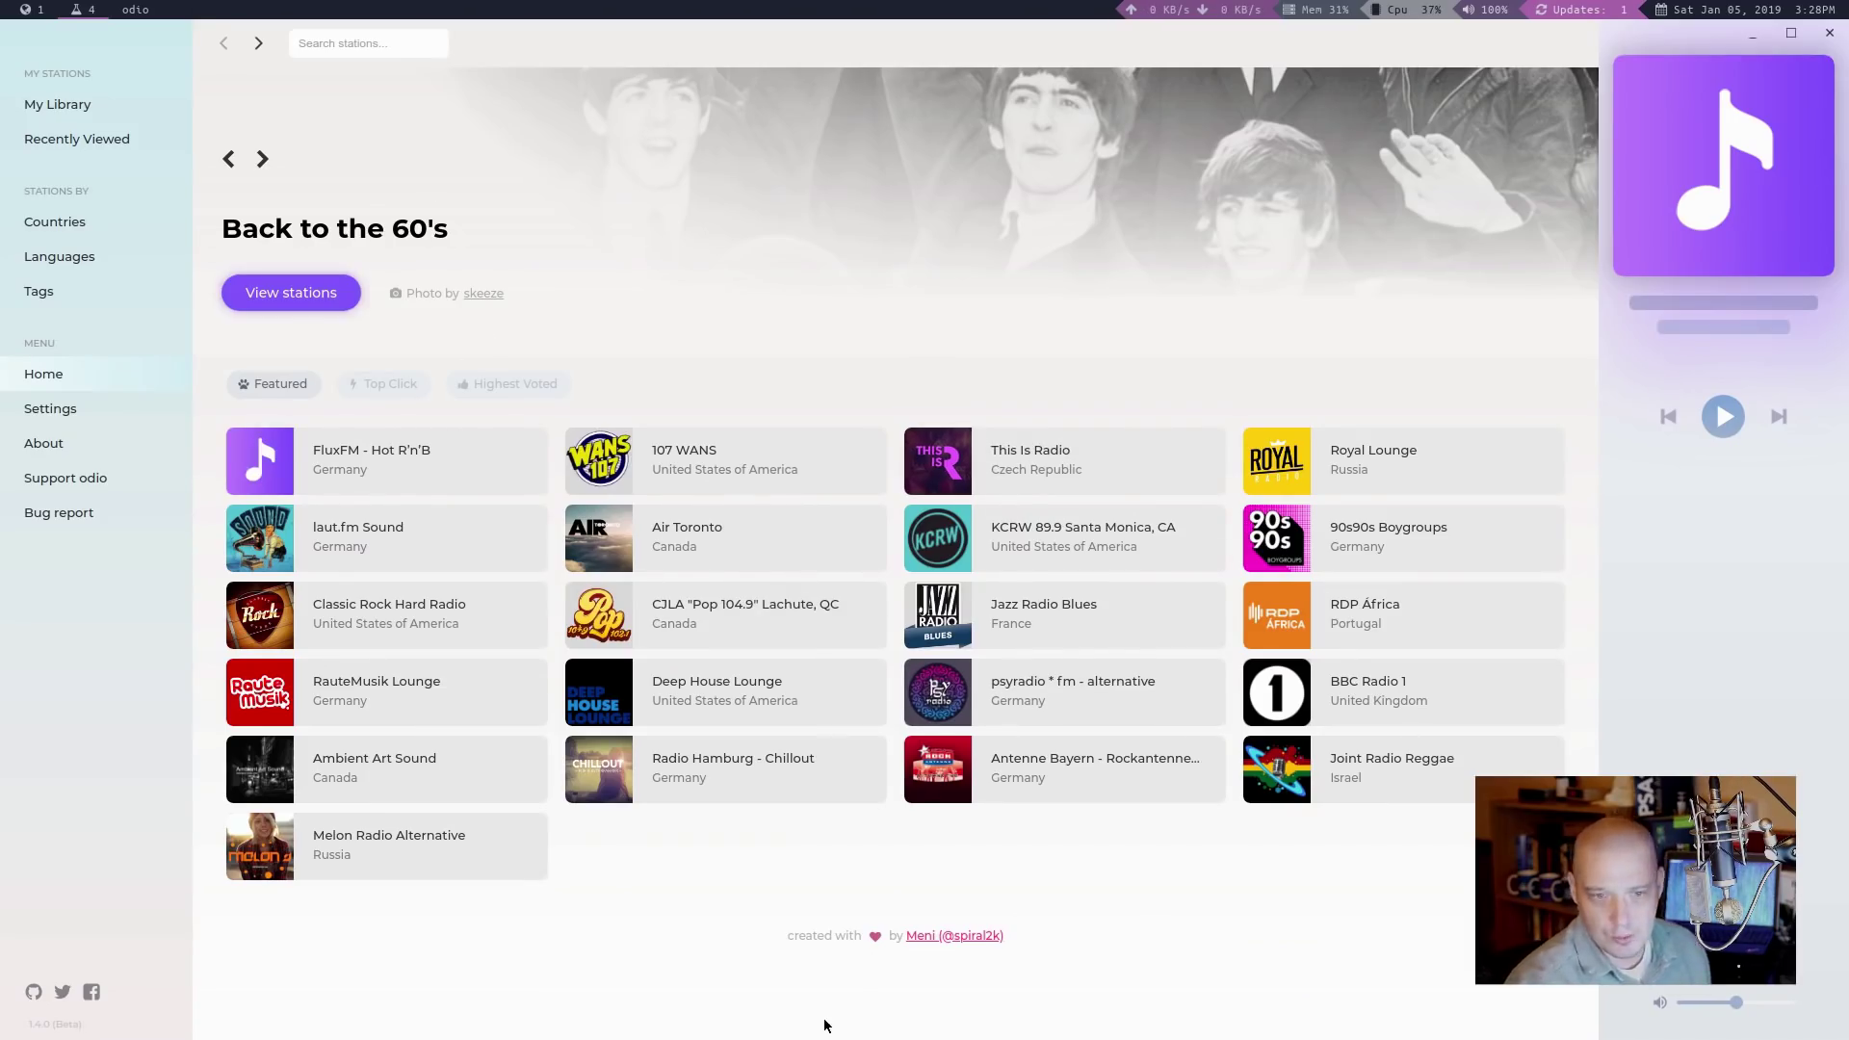
mouse_move(599, 324)
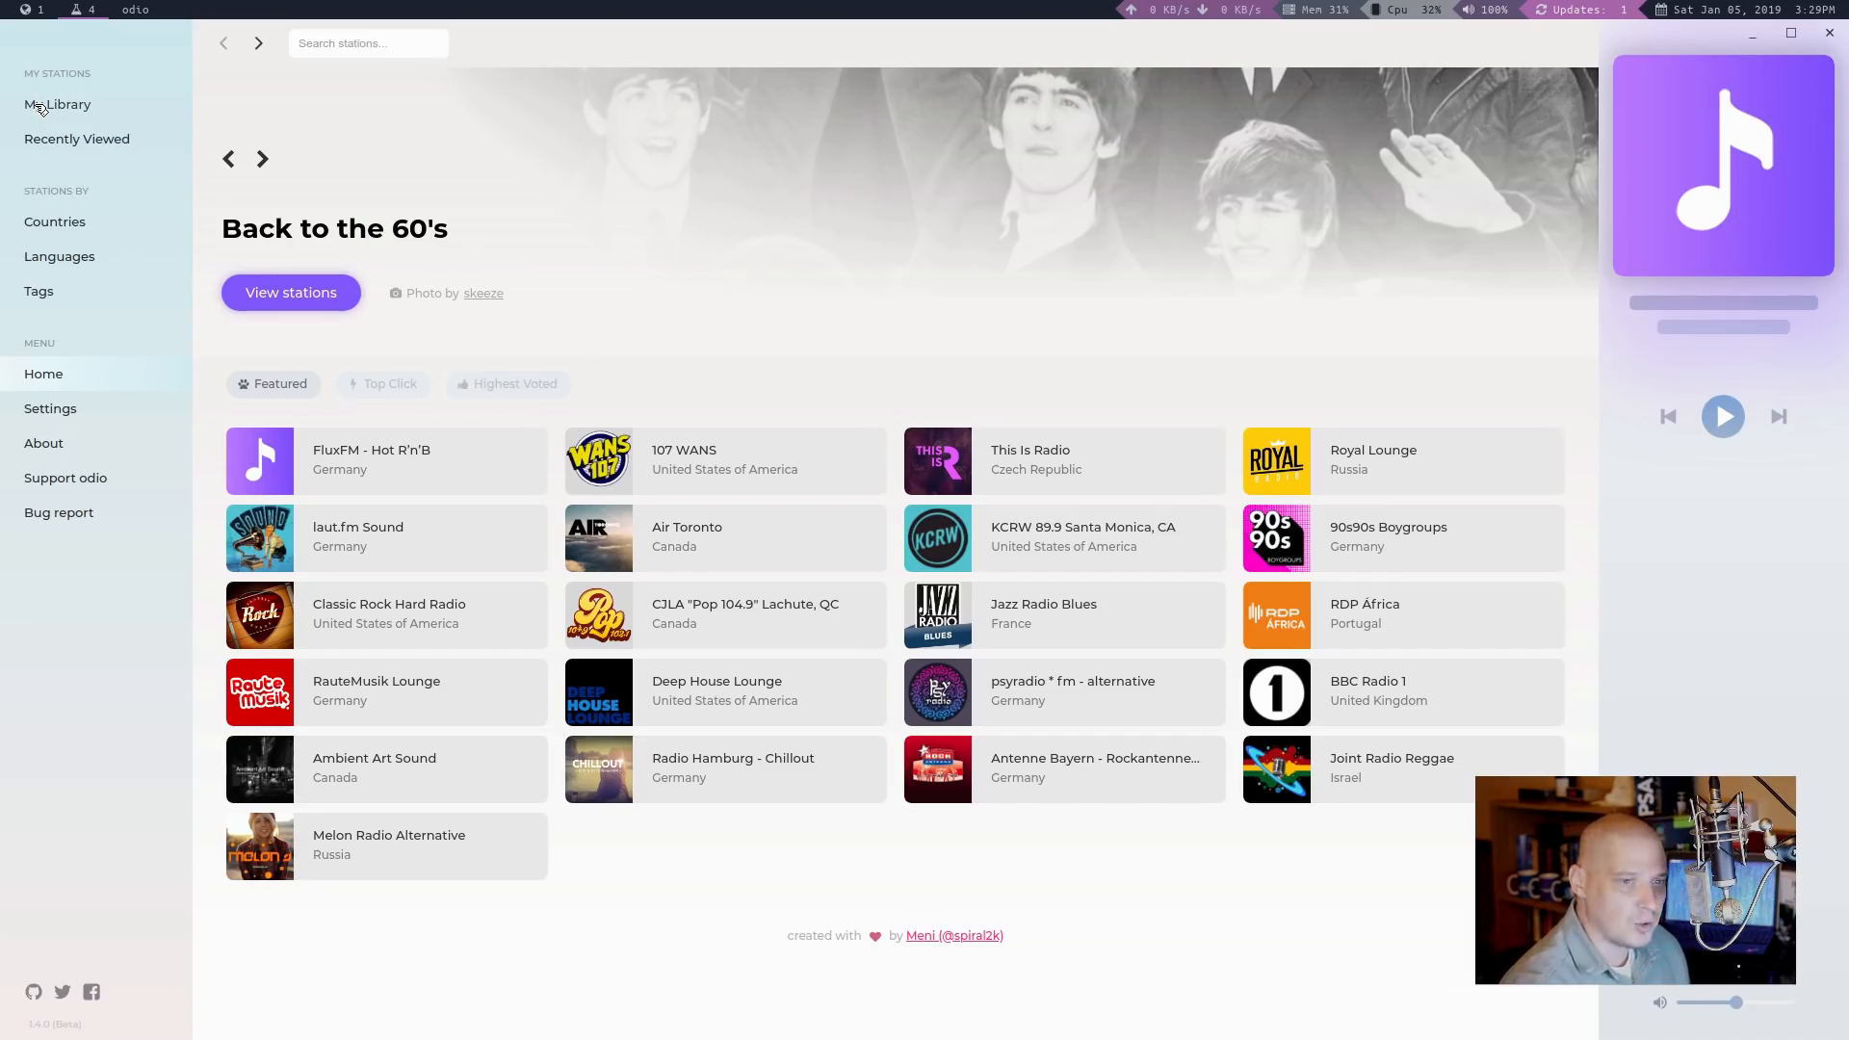
Step: View the empty My Library, then the Recently Viewed list showing 101.ru Classical Music
left_click(57, 104)
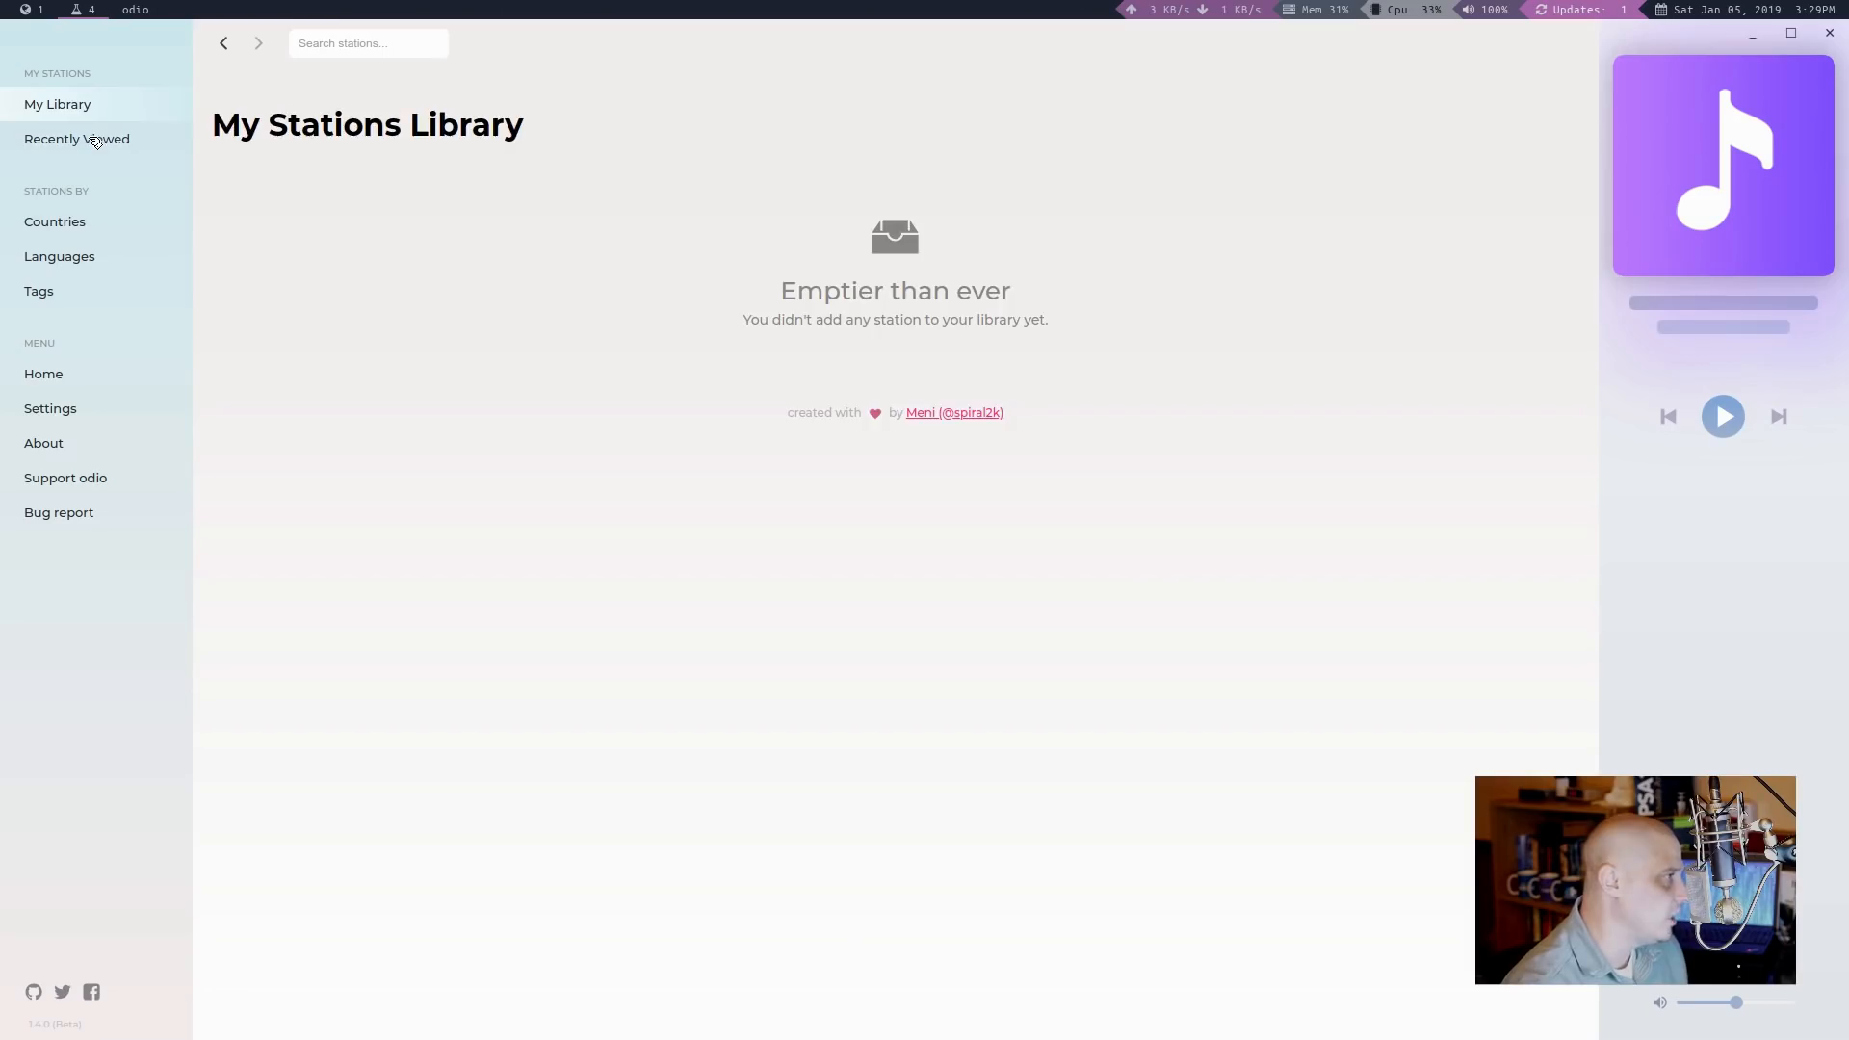
left_click(77, 139)
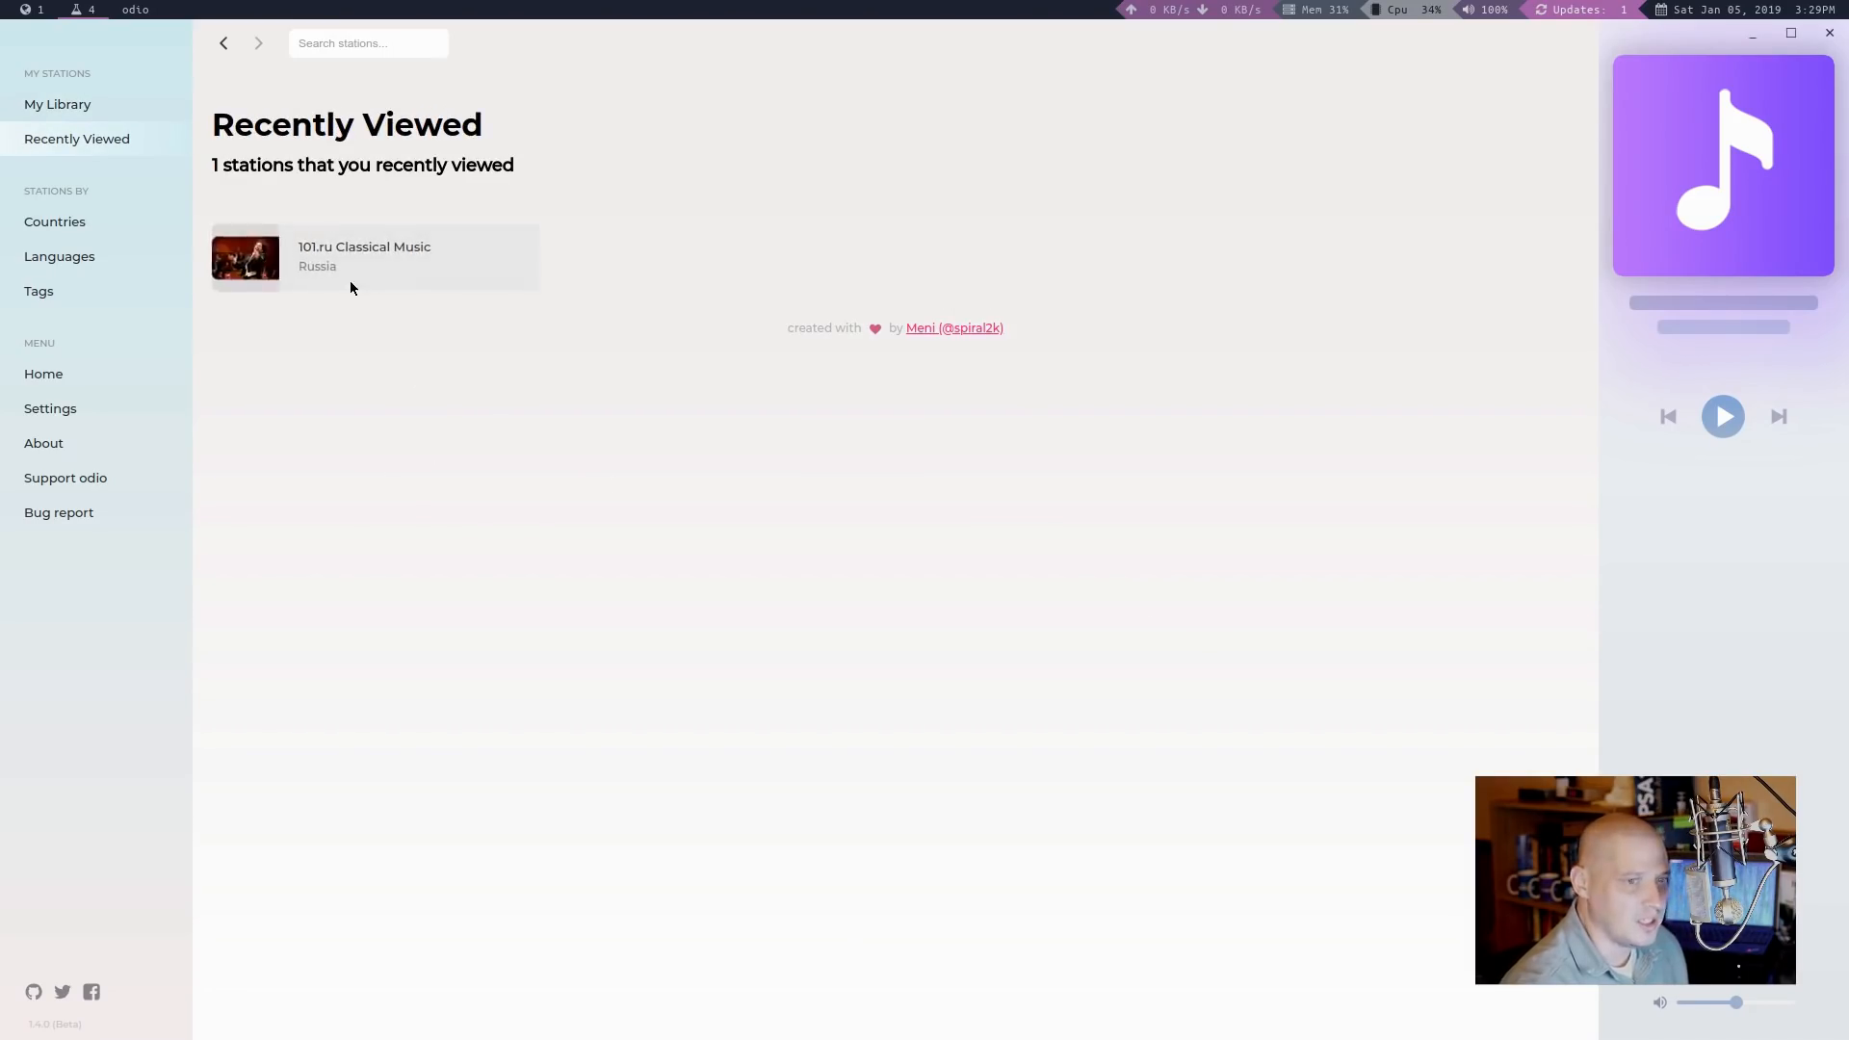
mouse_move(322, 282)
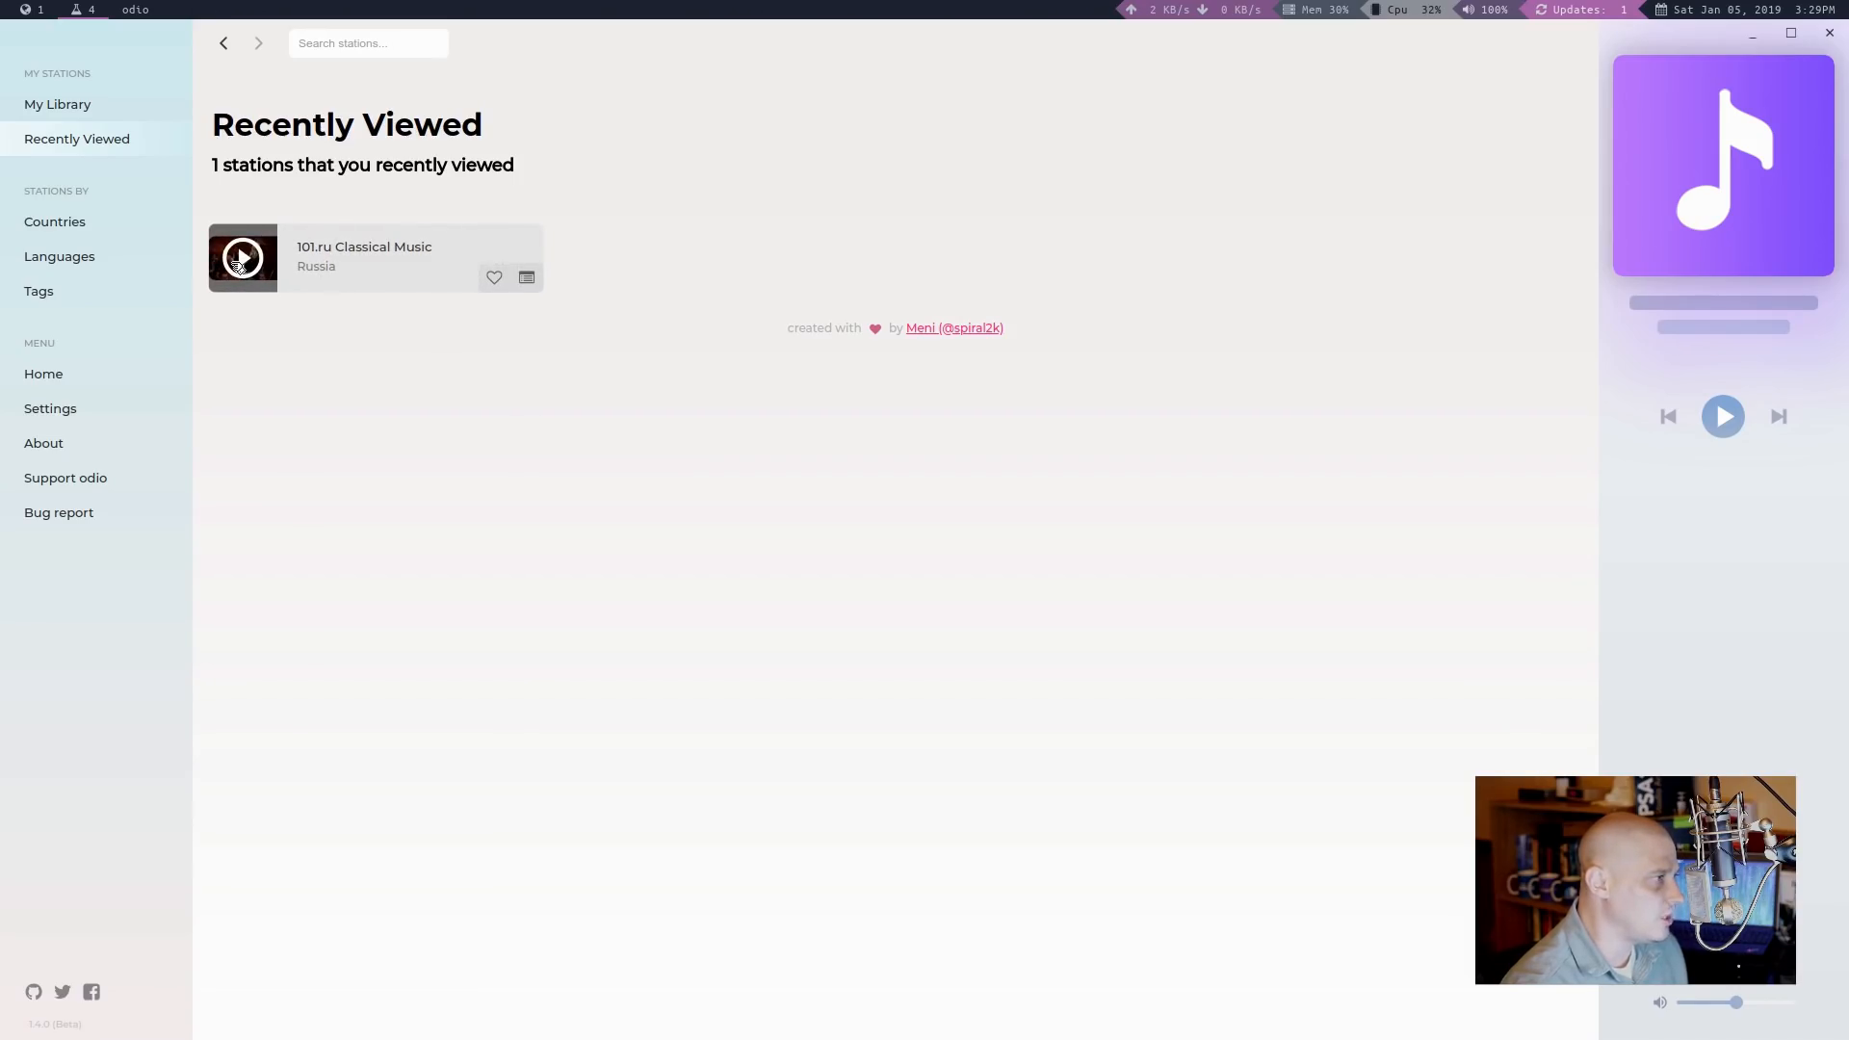
Step: Play and pause 101.ru Classical Music, save it to the library and view its profile
left_click(243, 259)
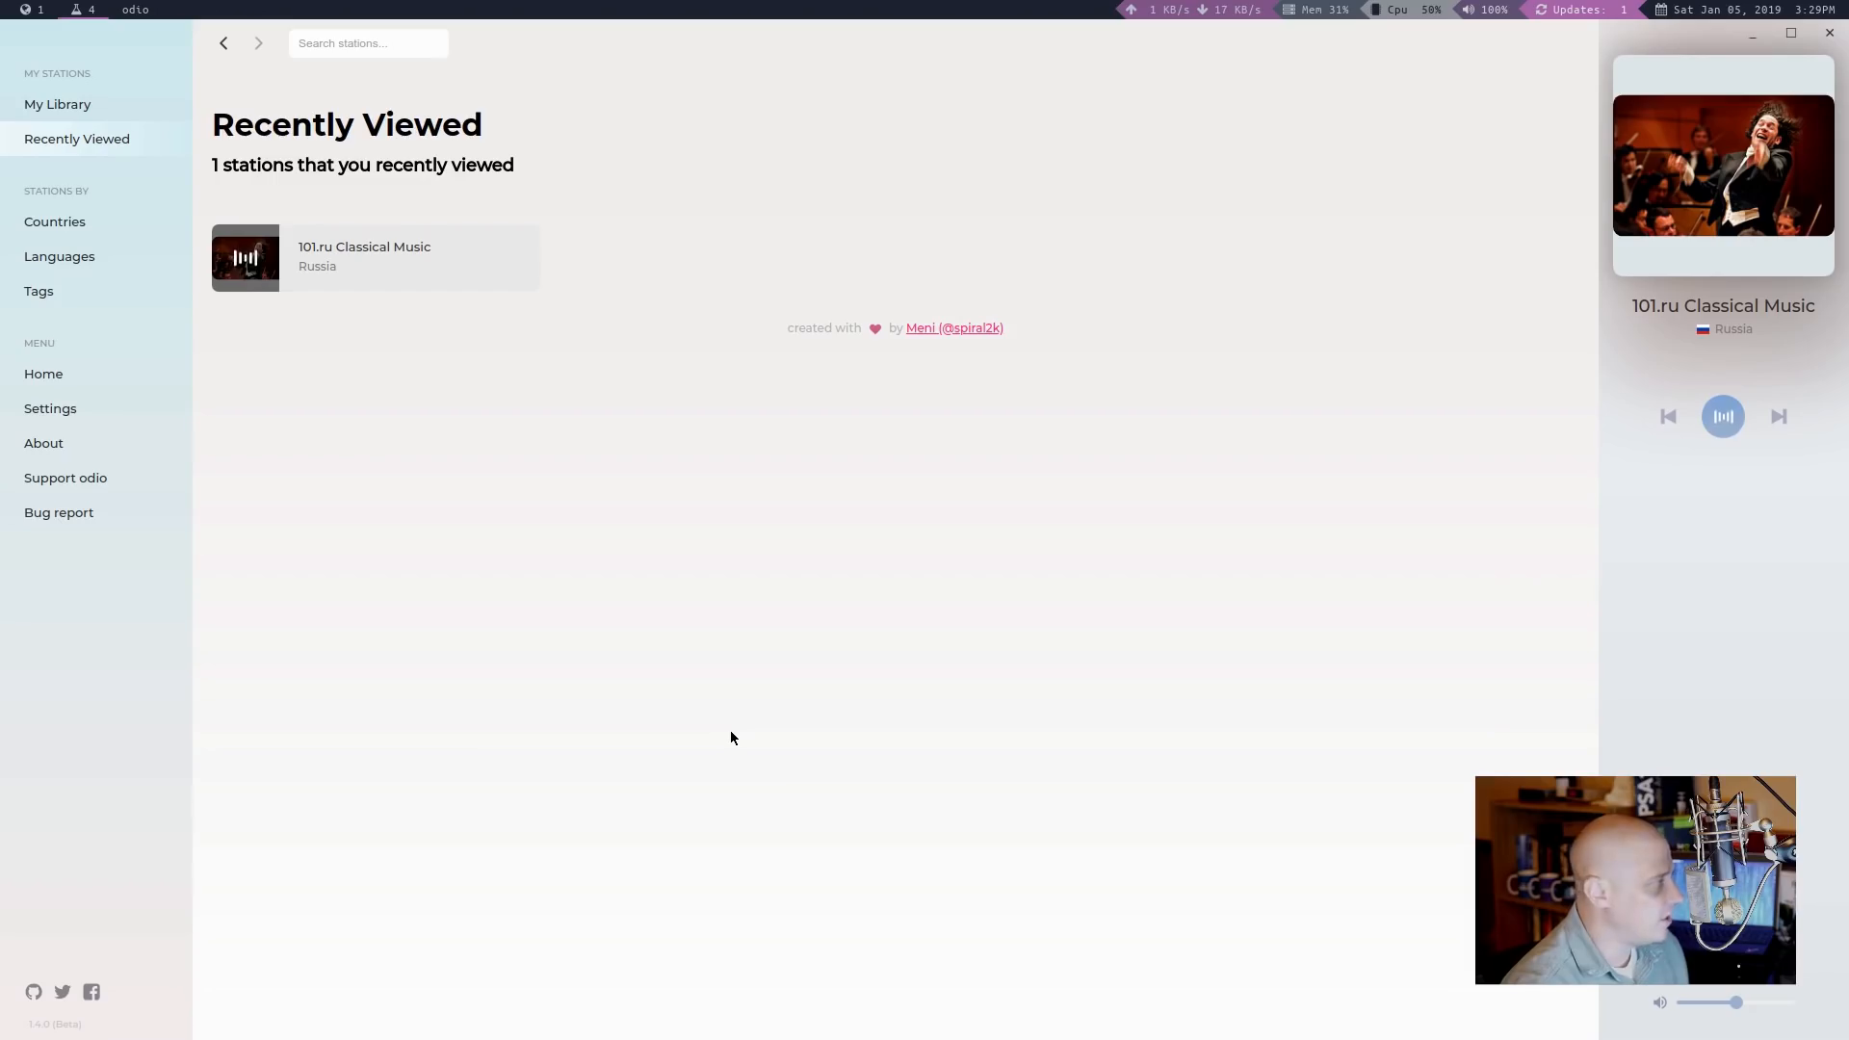
left_click(245, 258)
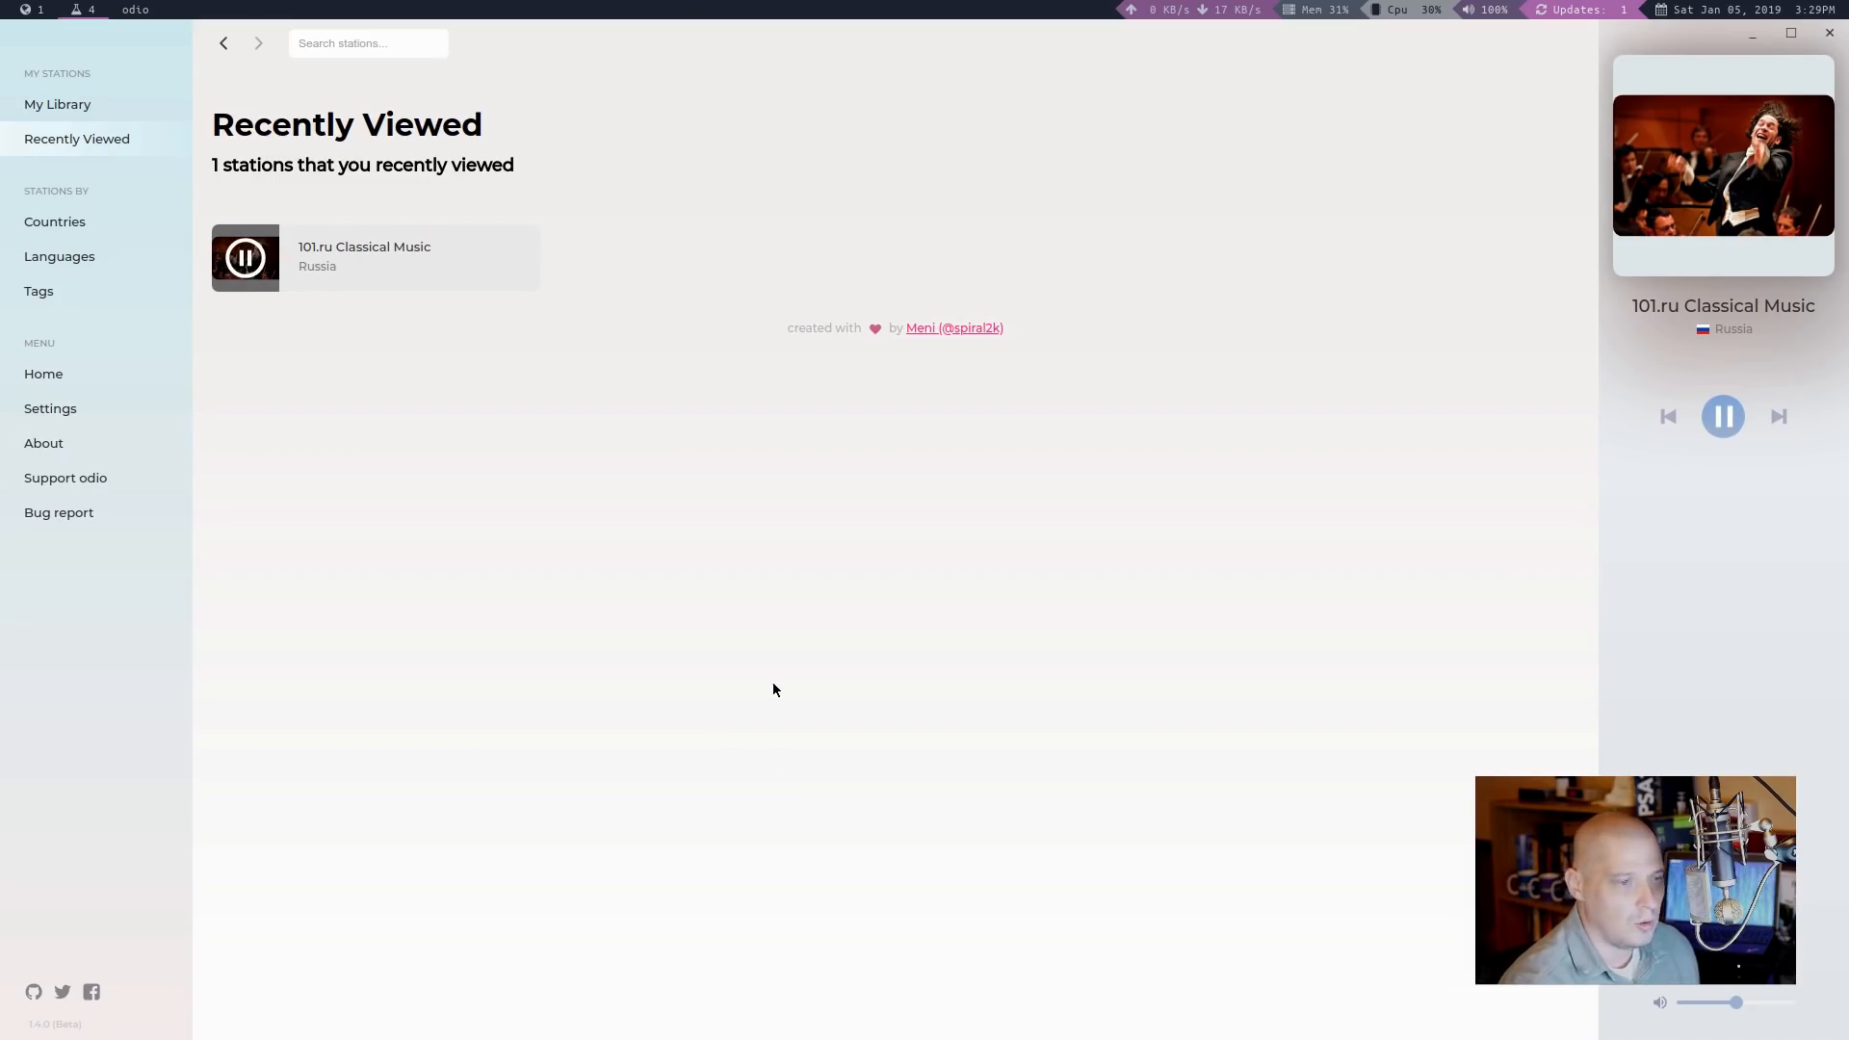
mouse_move(875, 564)
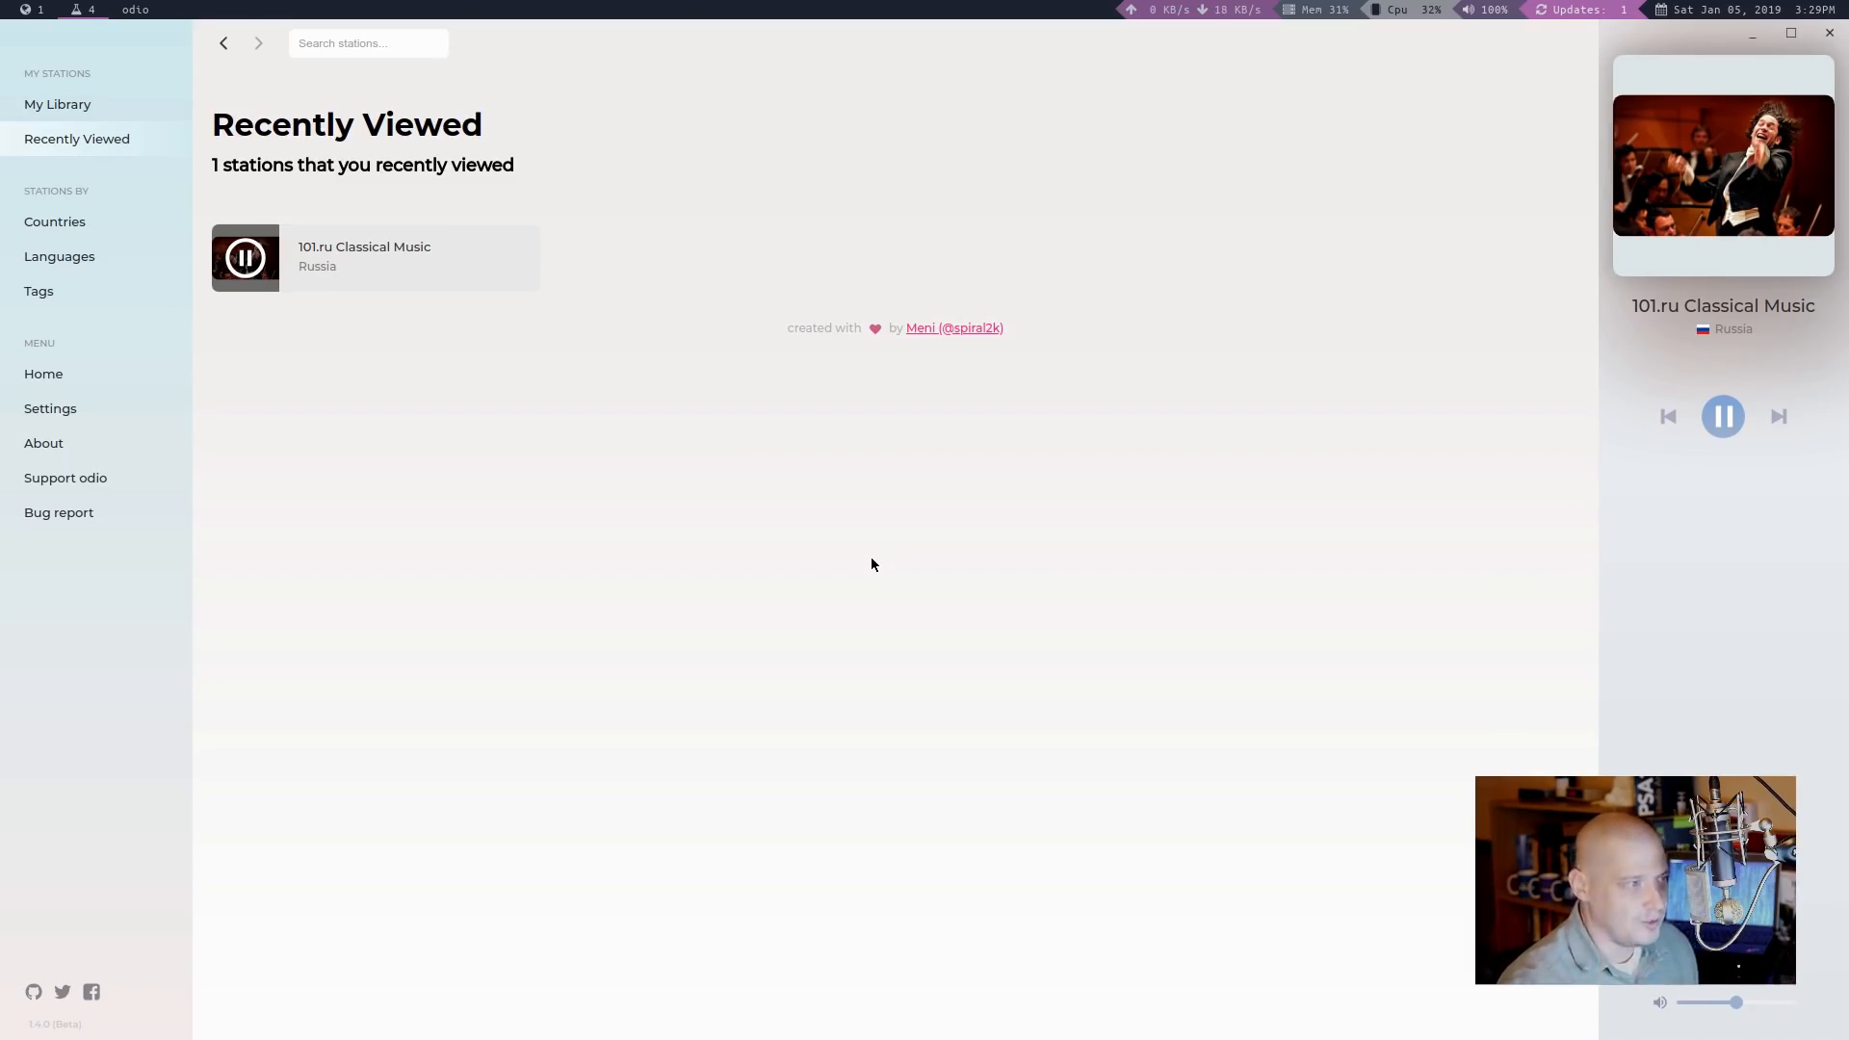
mouse_move(844, 566)
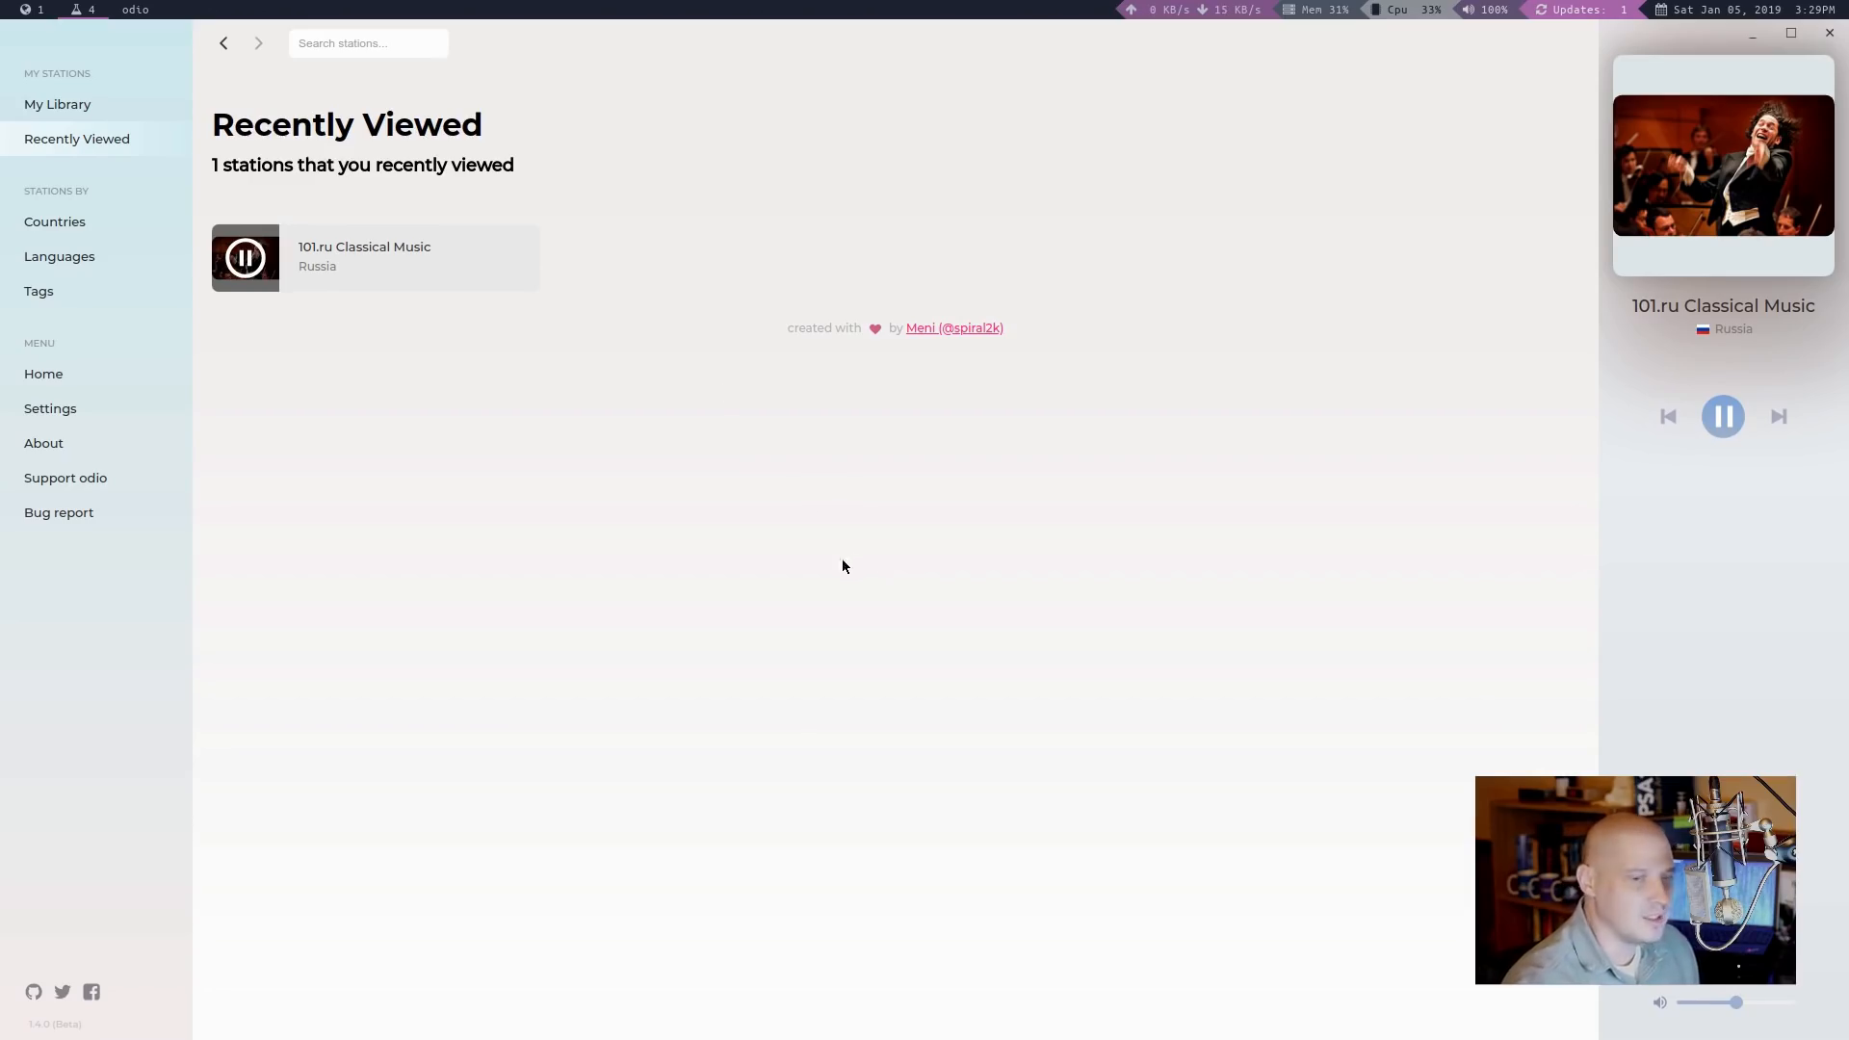
mouse_move(1618, 356)
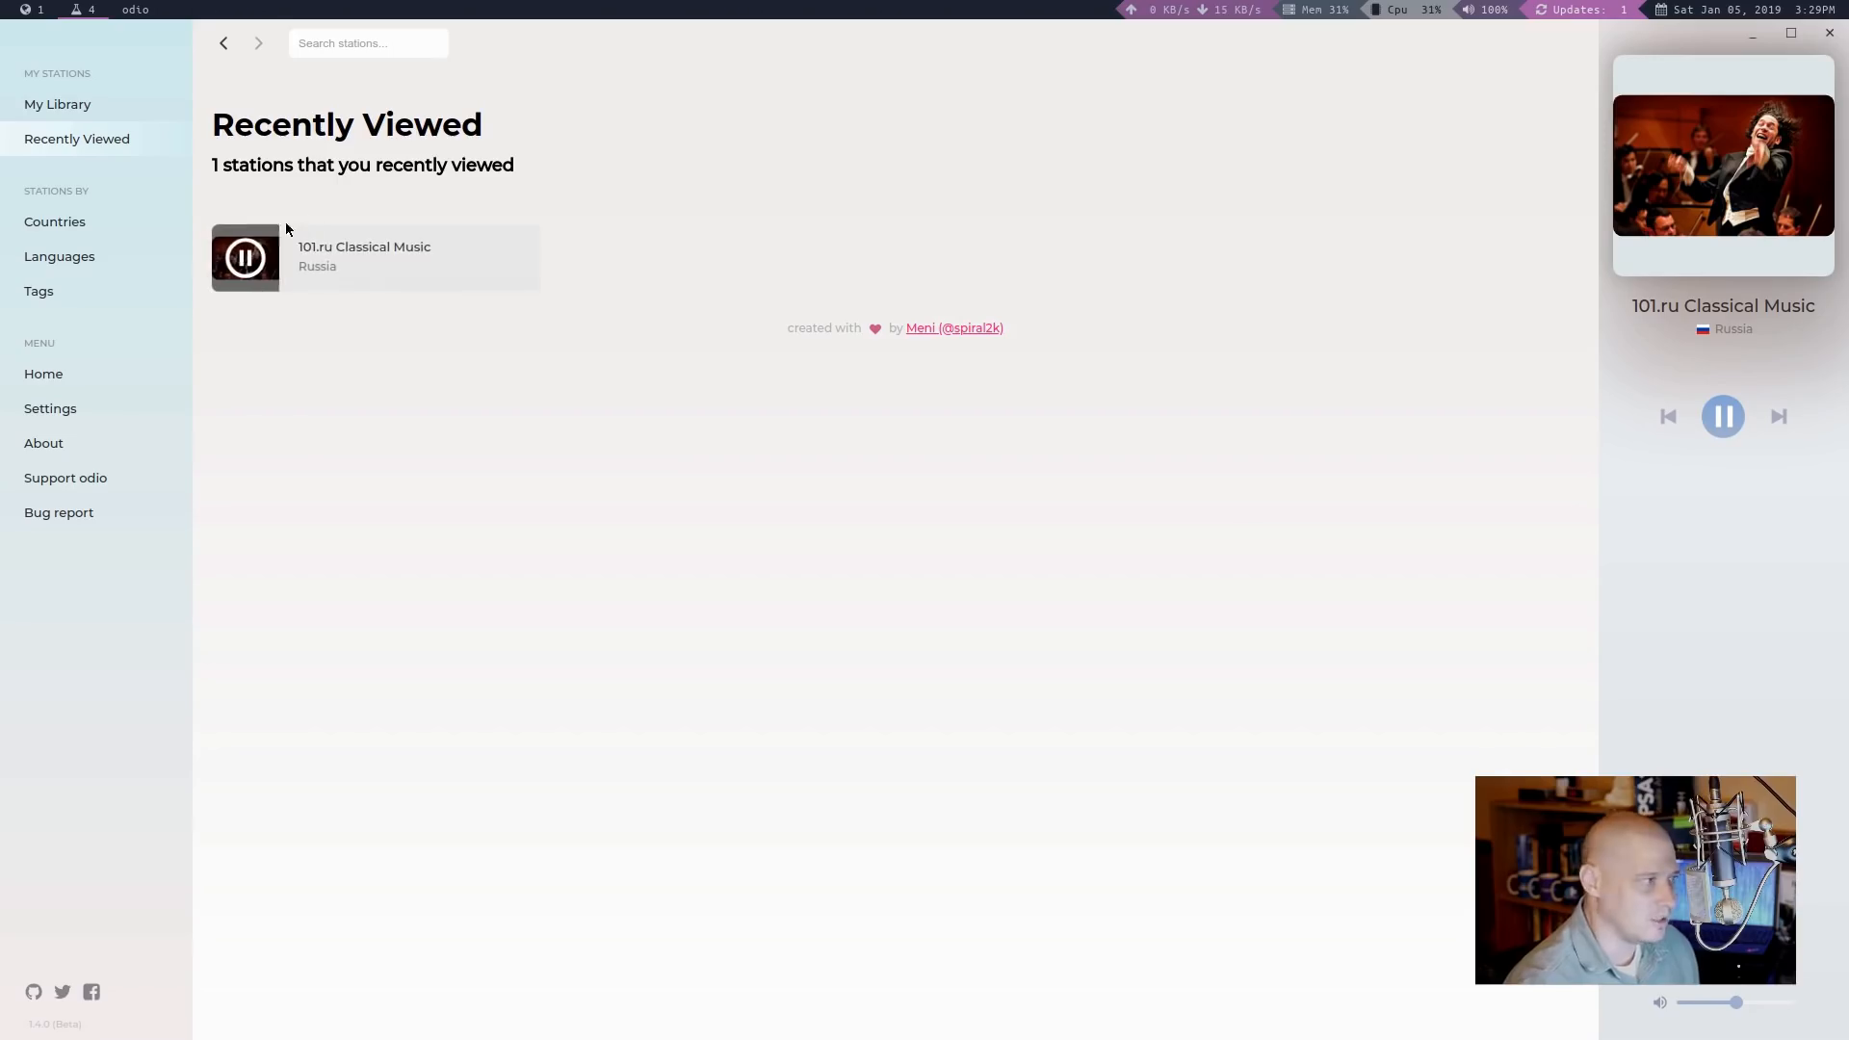
left_click(1722, 416)
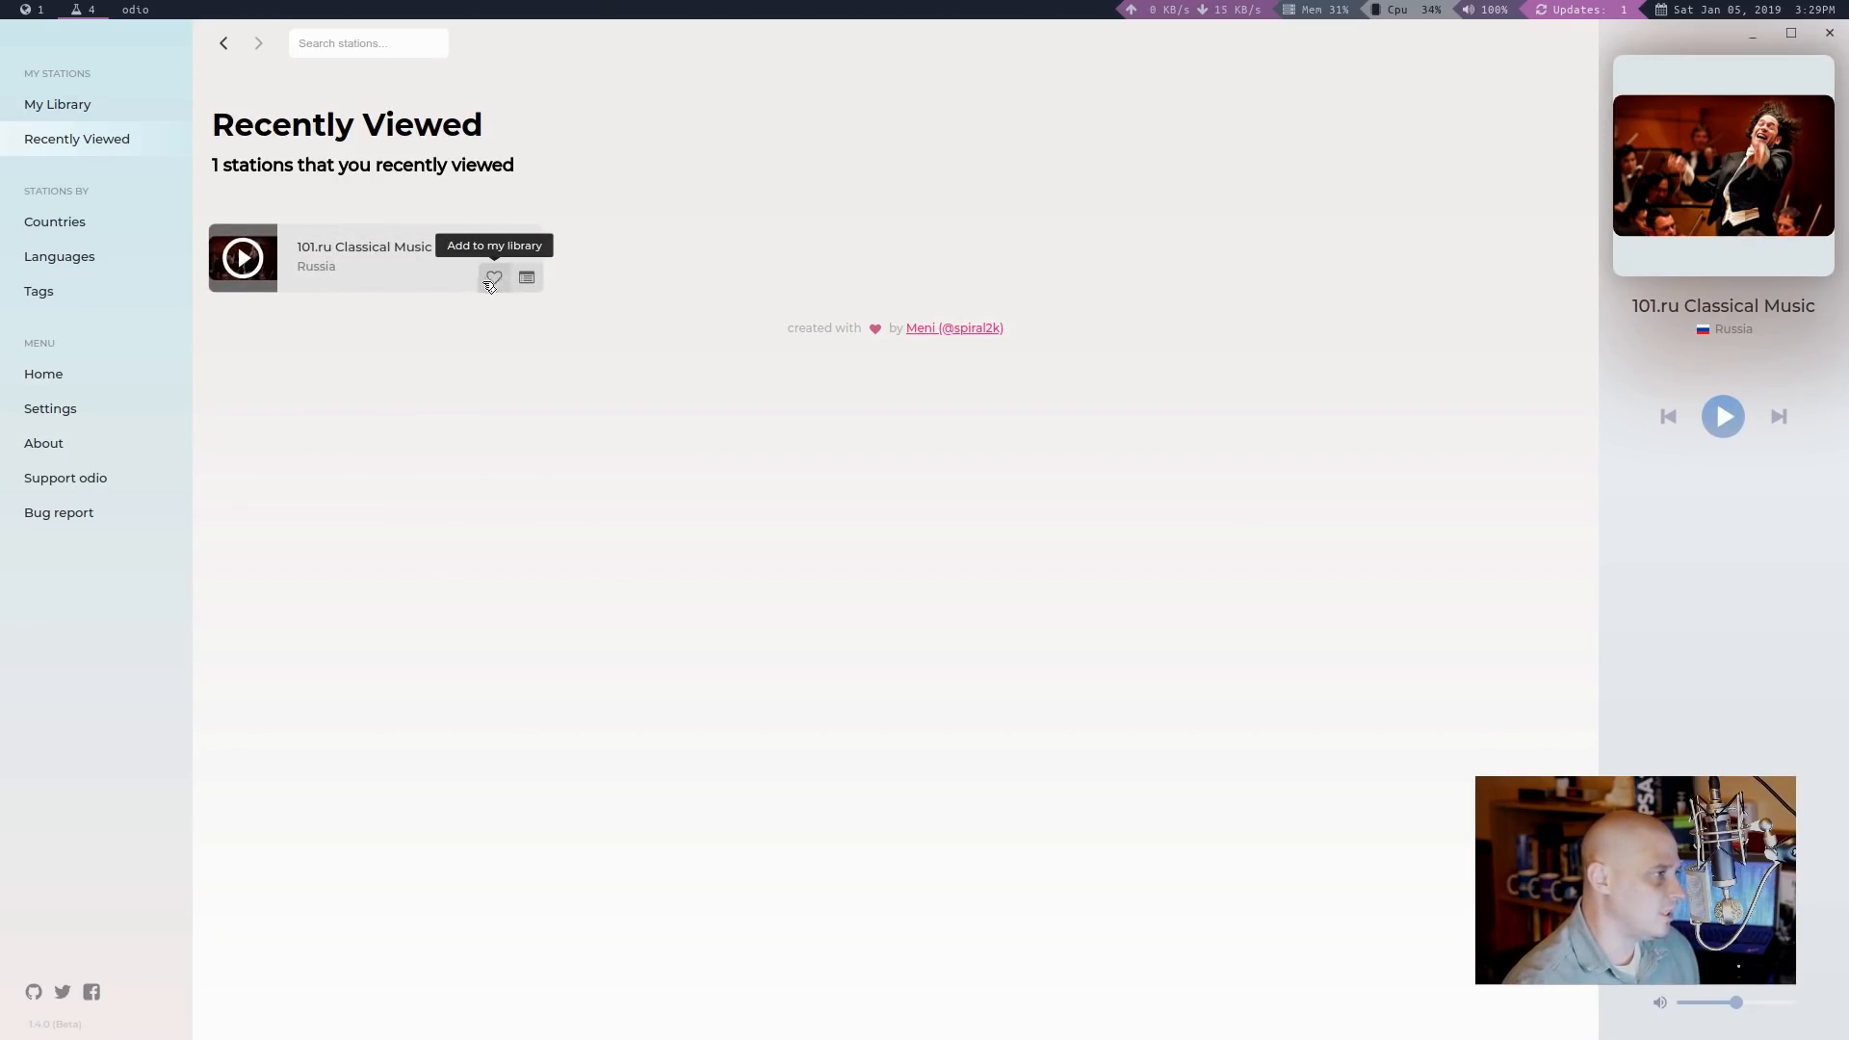
mouse_move(505, 486)
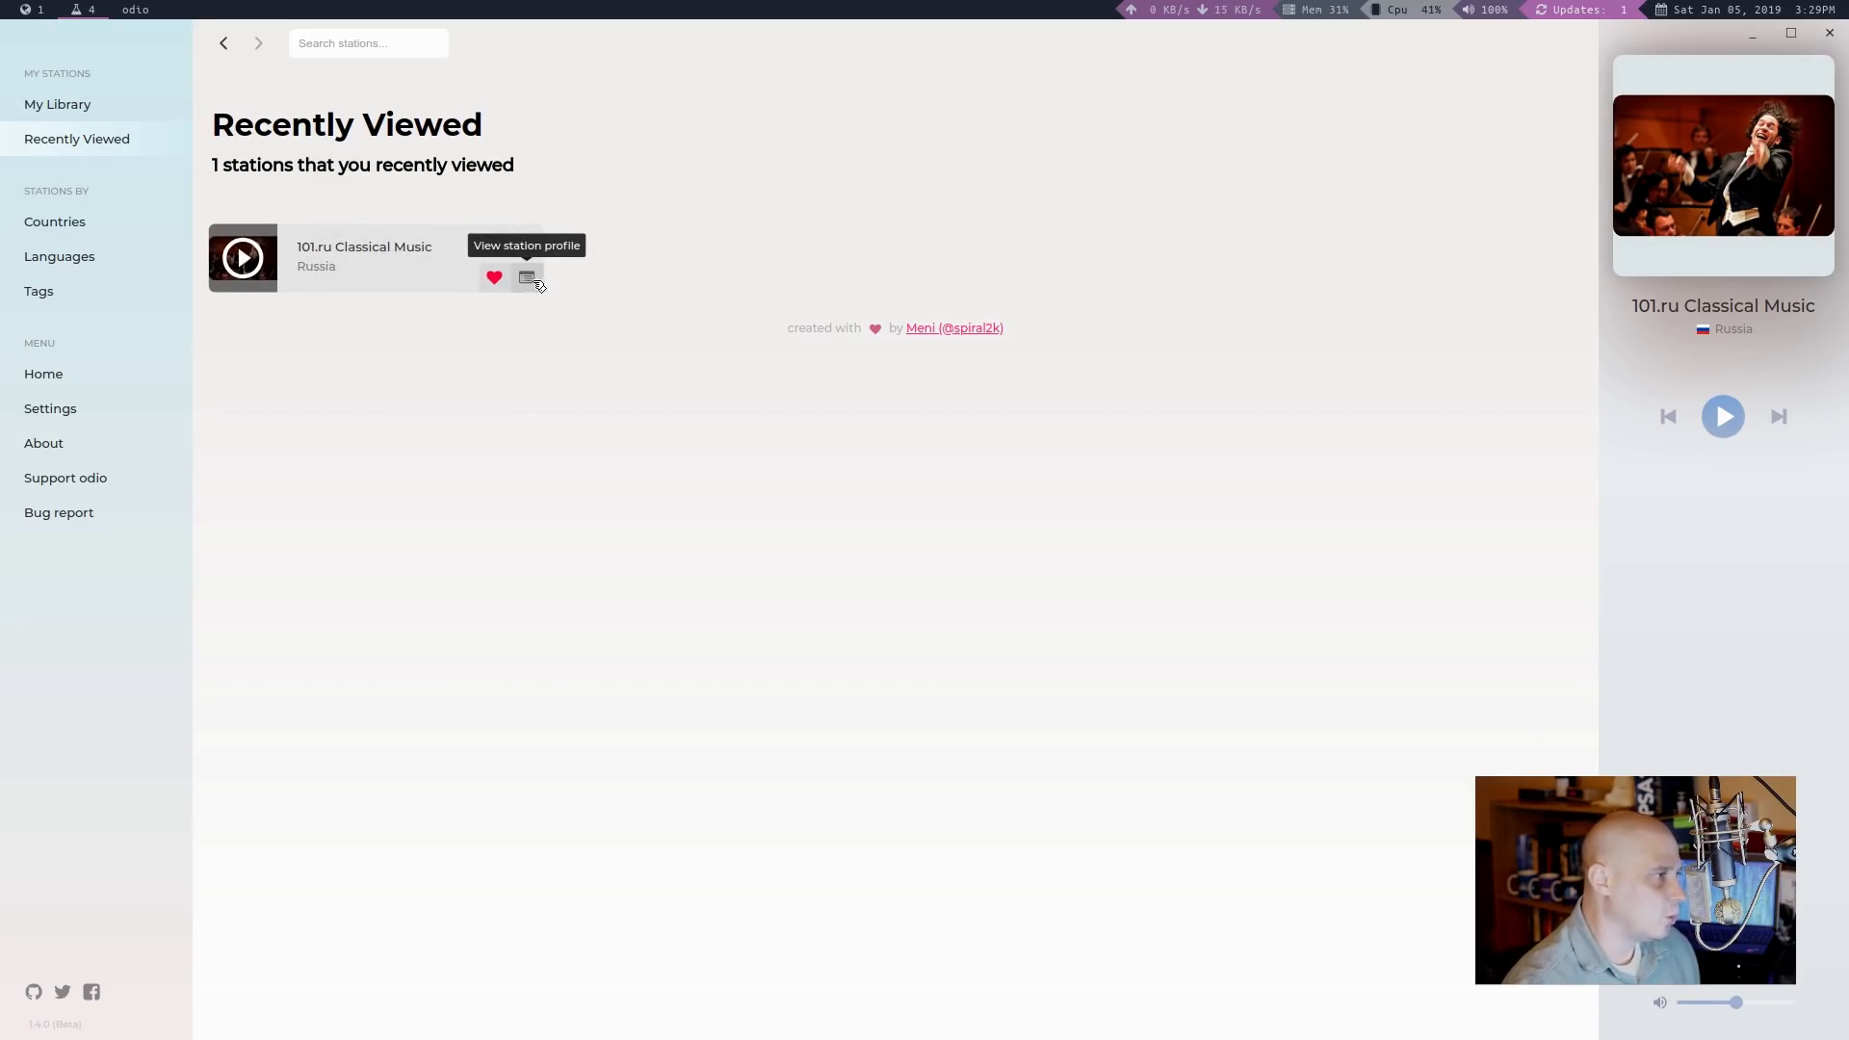
left_click(526, 277)
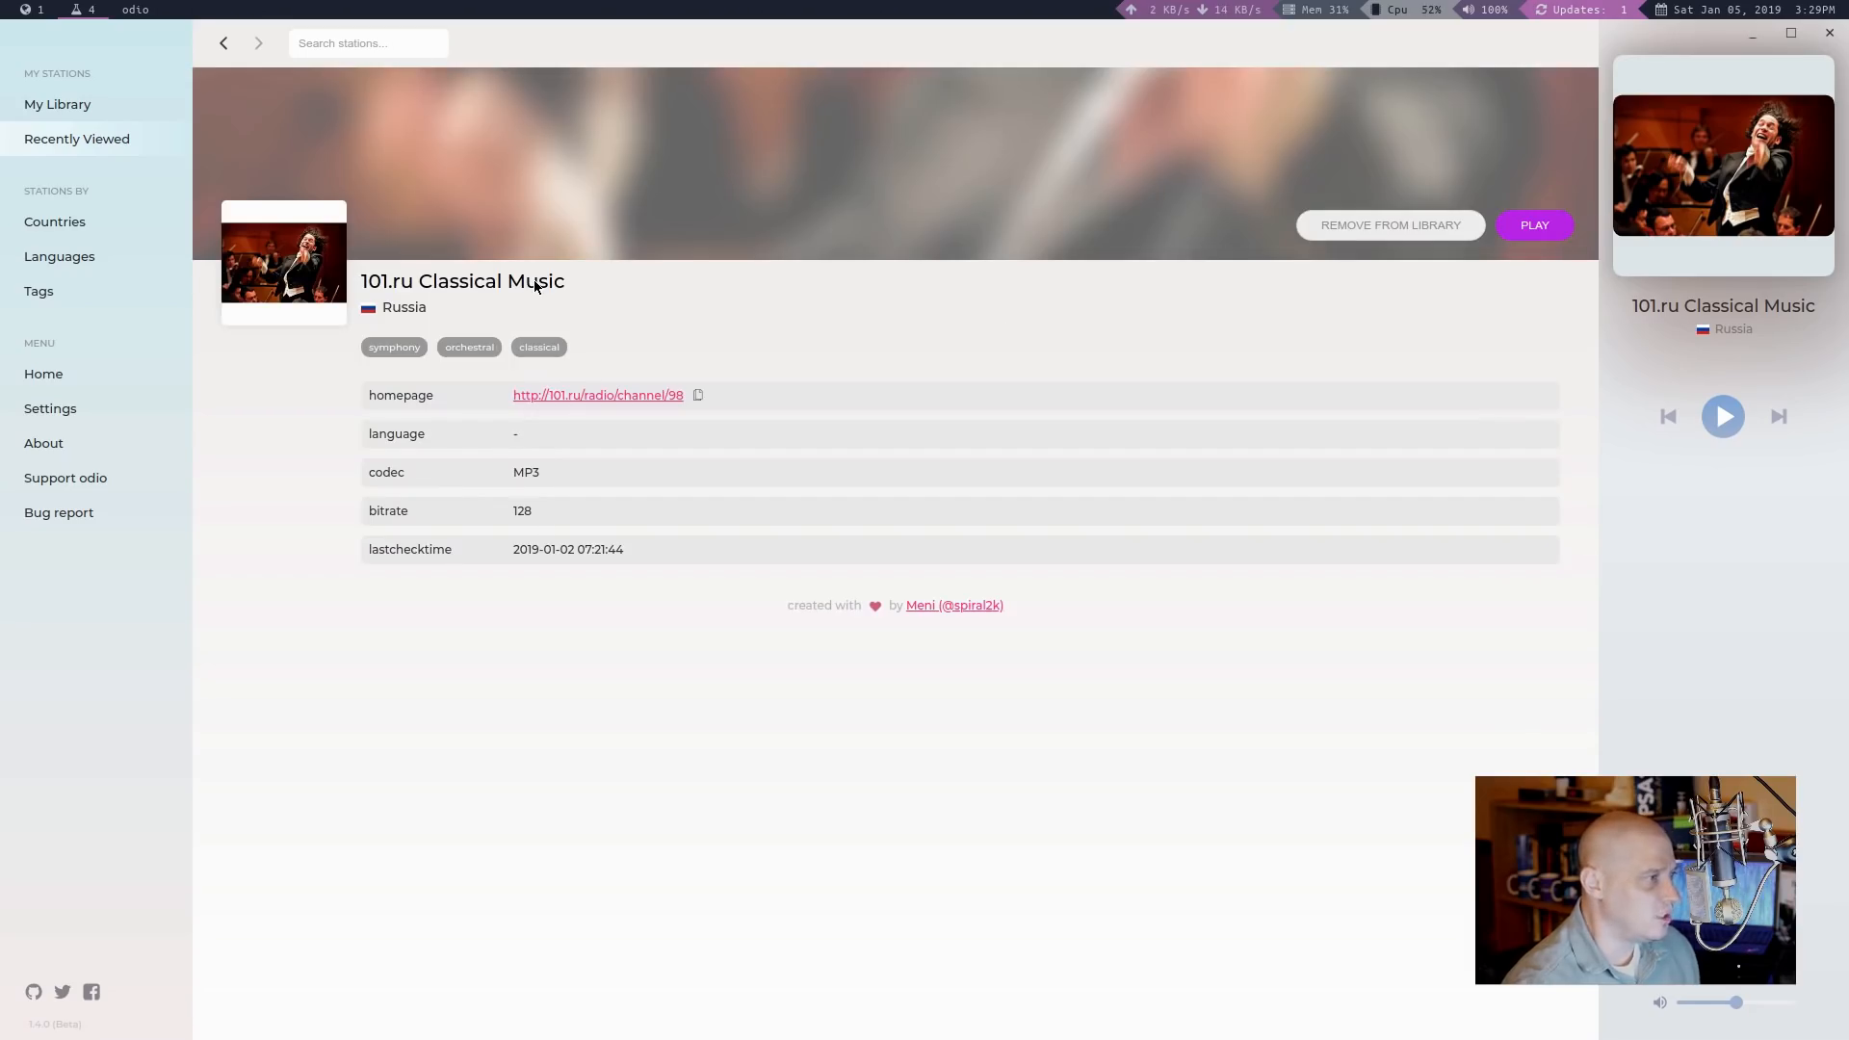
mouse_move(484, 773)
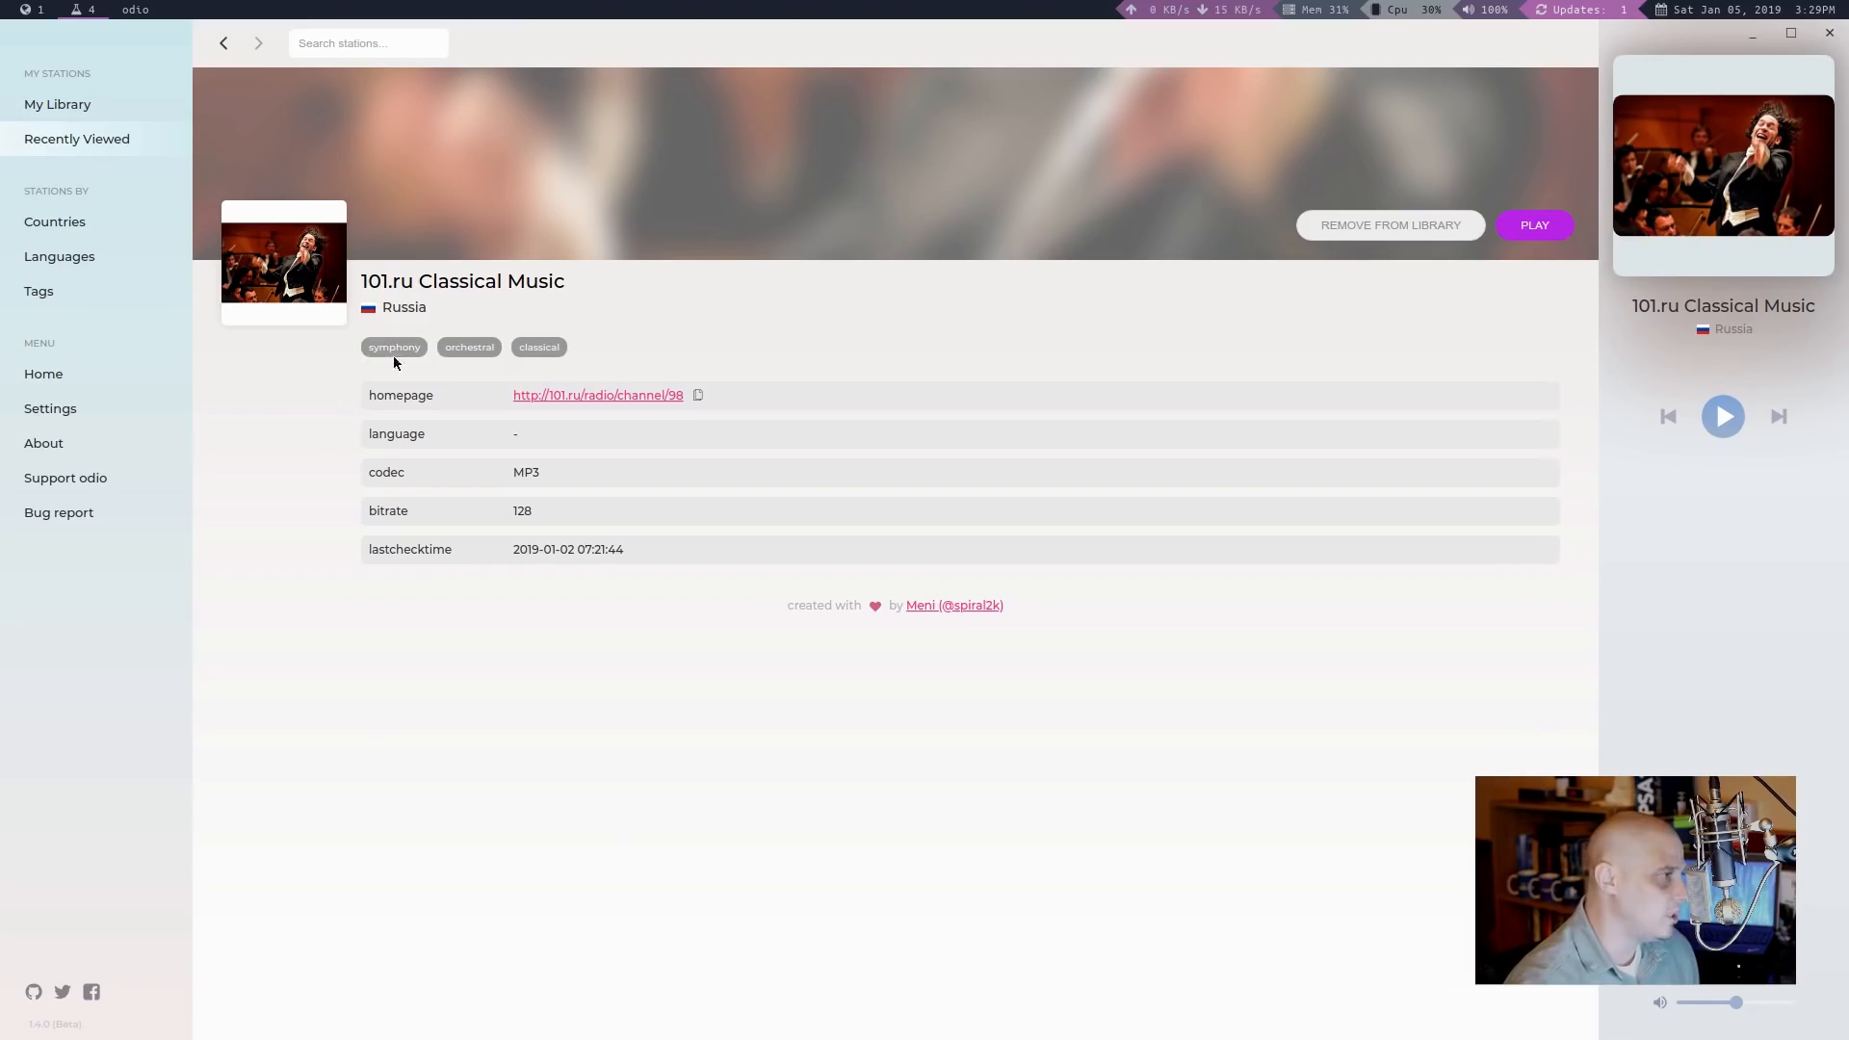
mouse_move(495, 404)
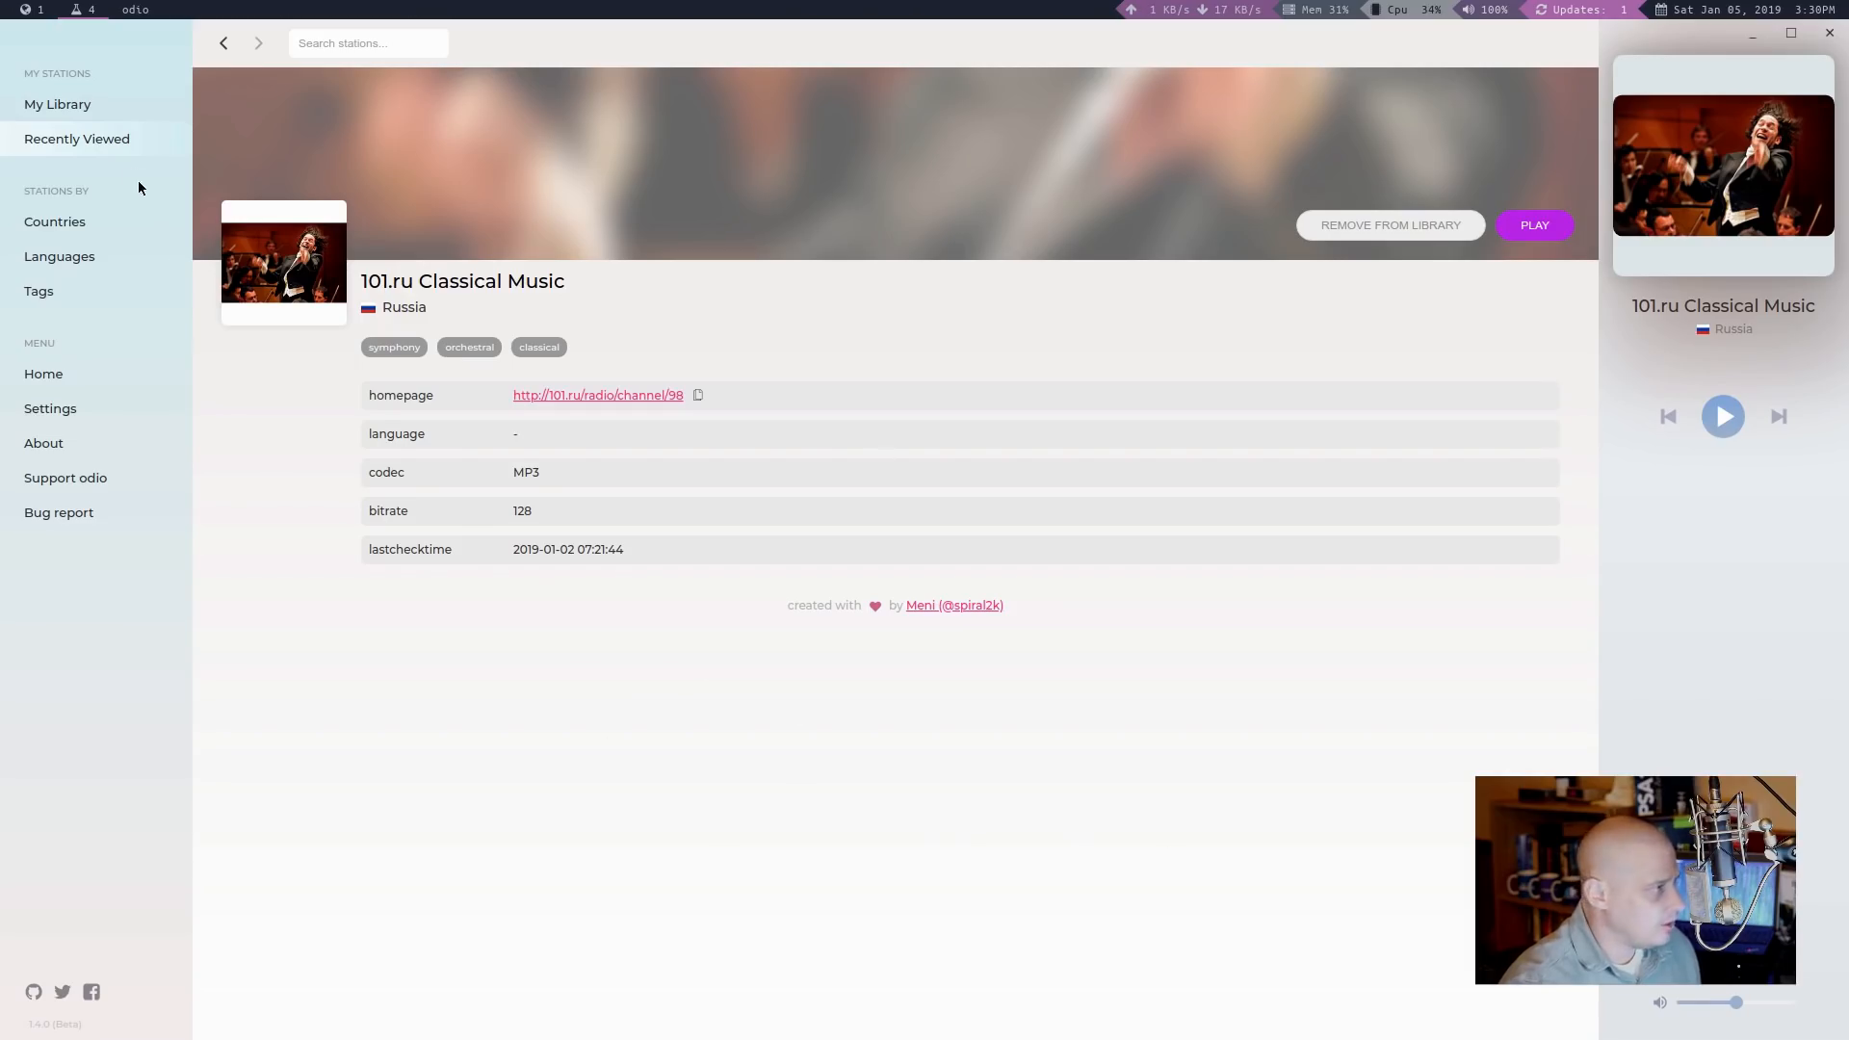
Step: Show My Library, now listing 101.ru Classical Music from Russia
left_click(58, 104)
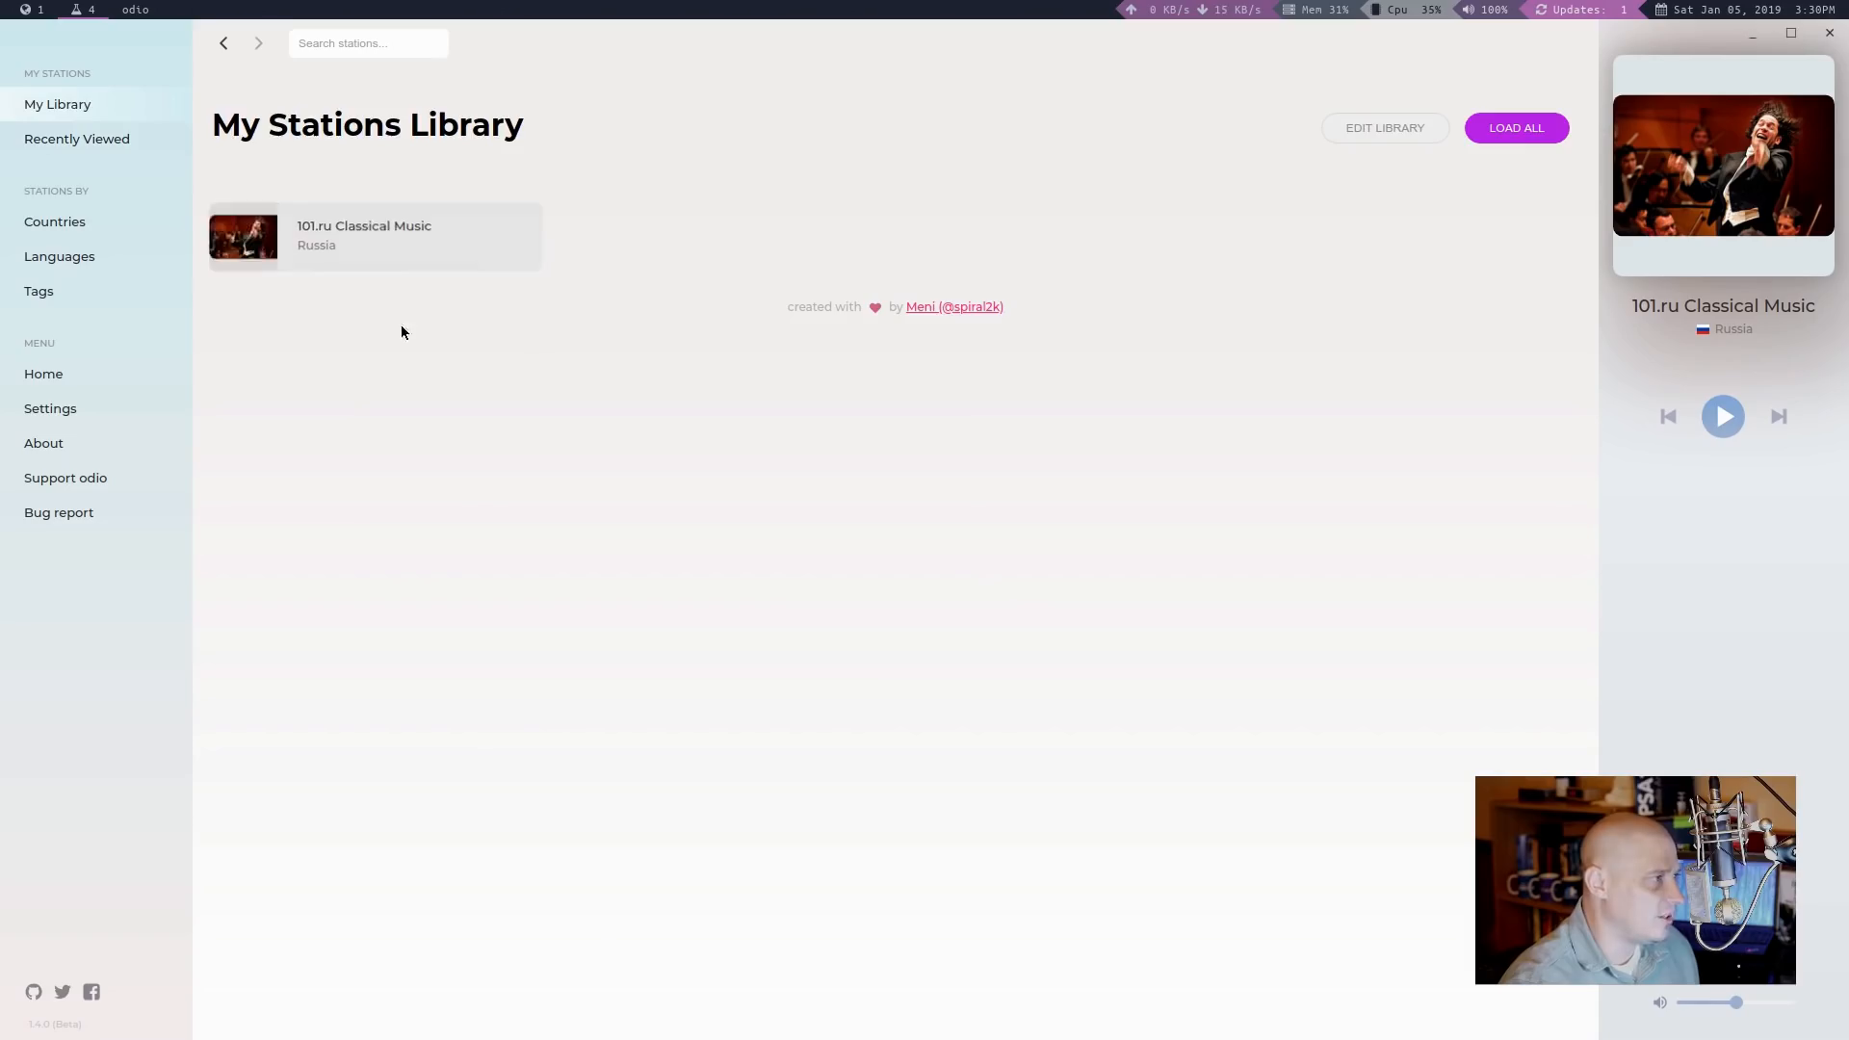
mouse_move(509, 545)
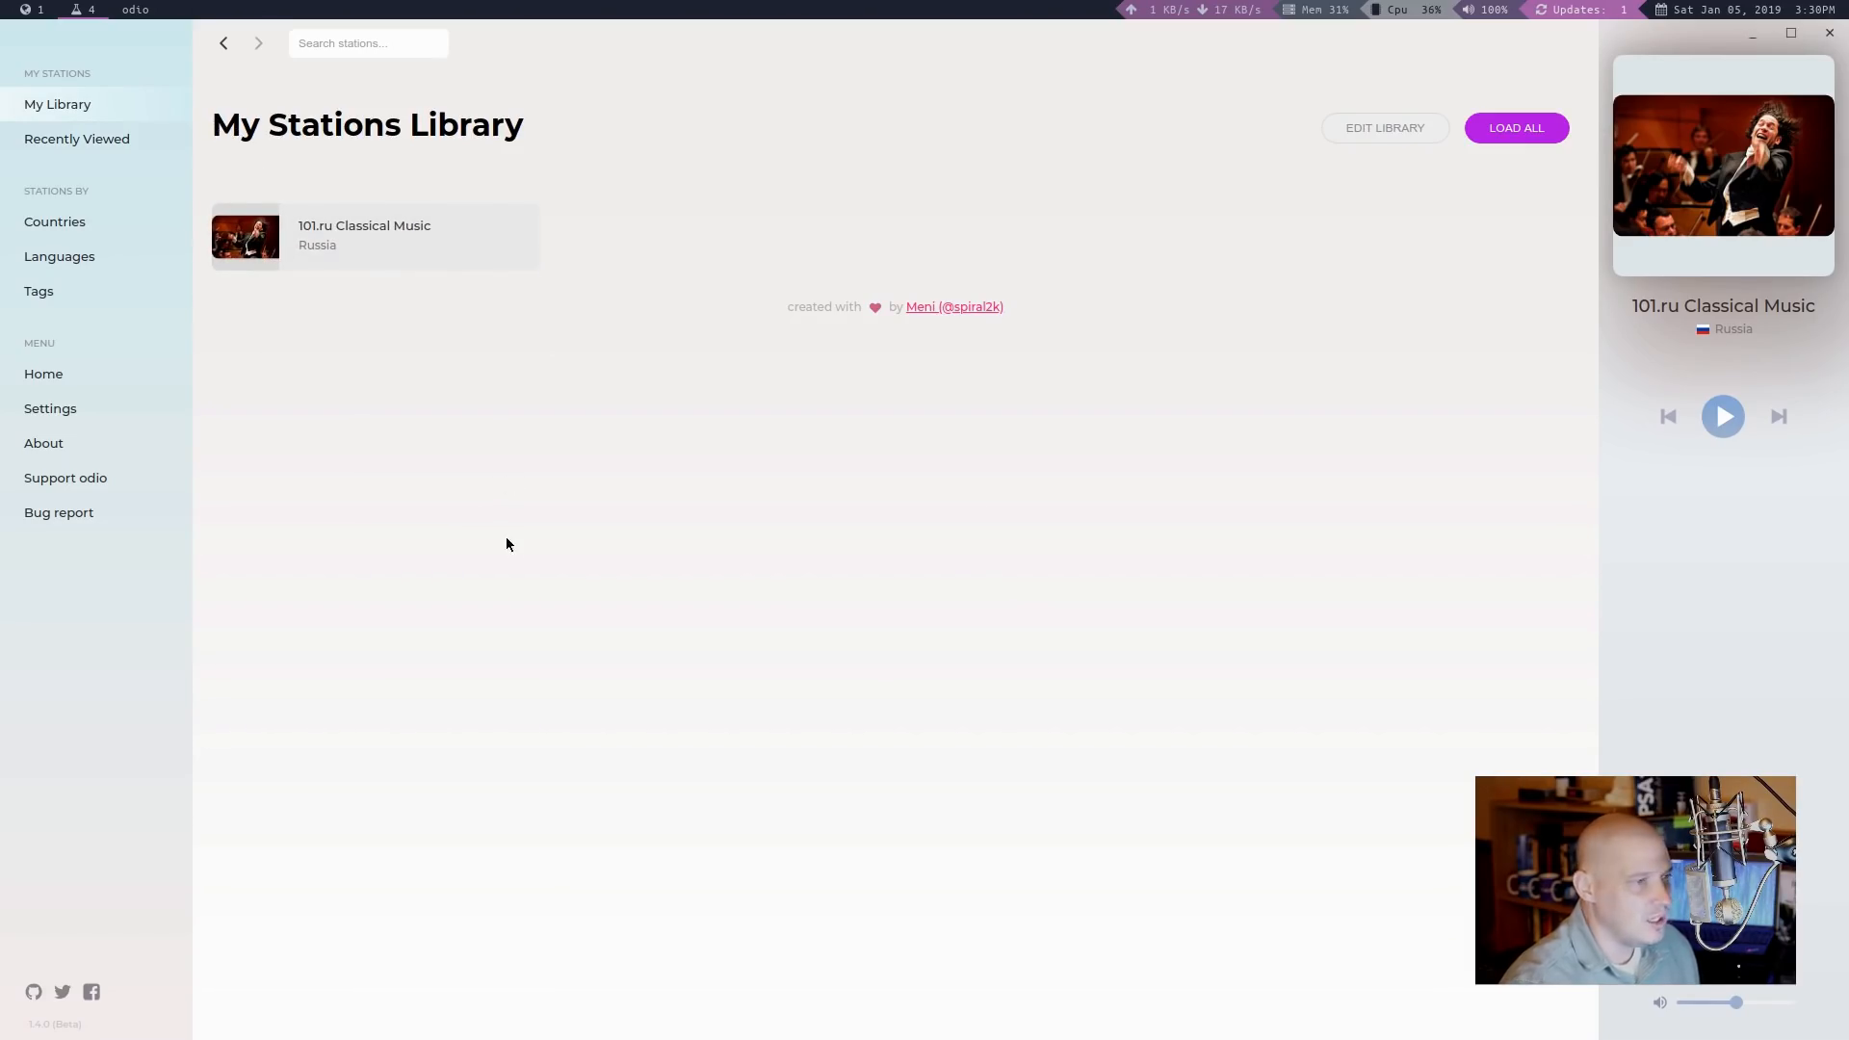
mouse_move(107, 146)
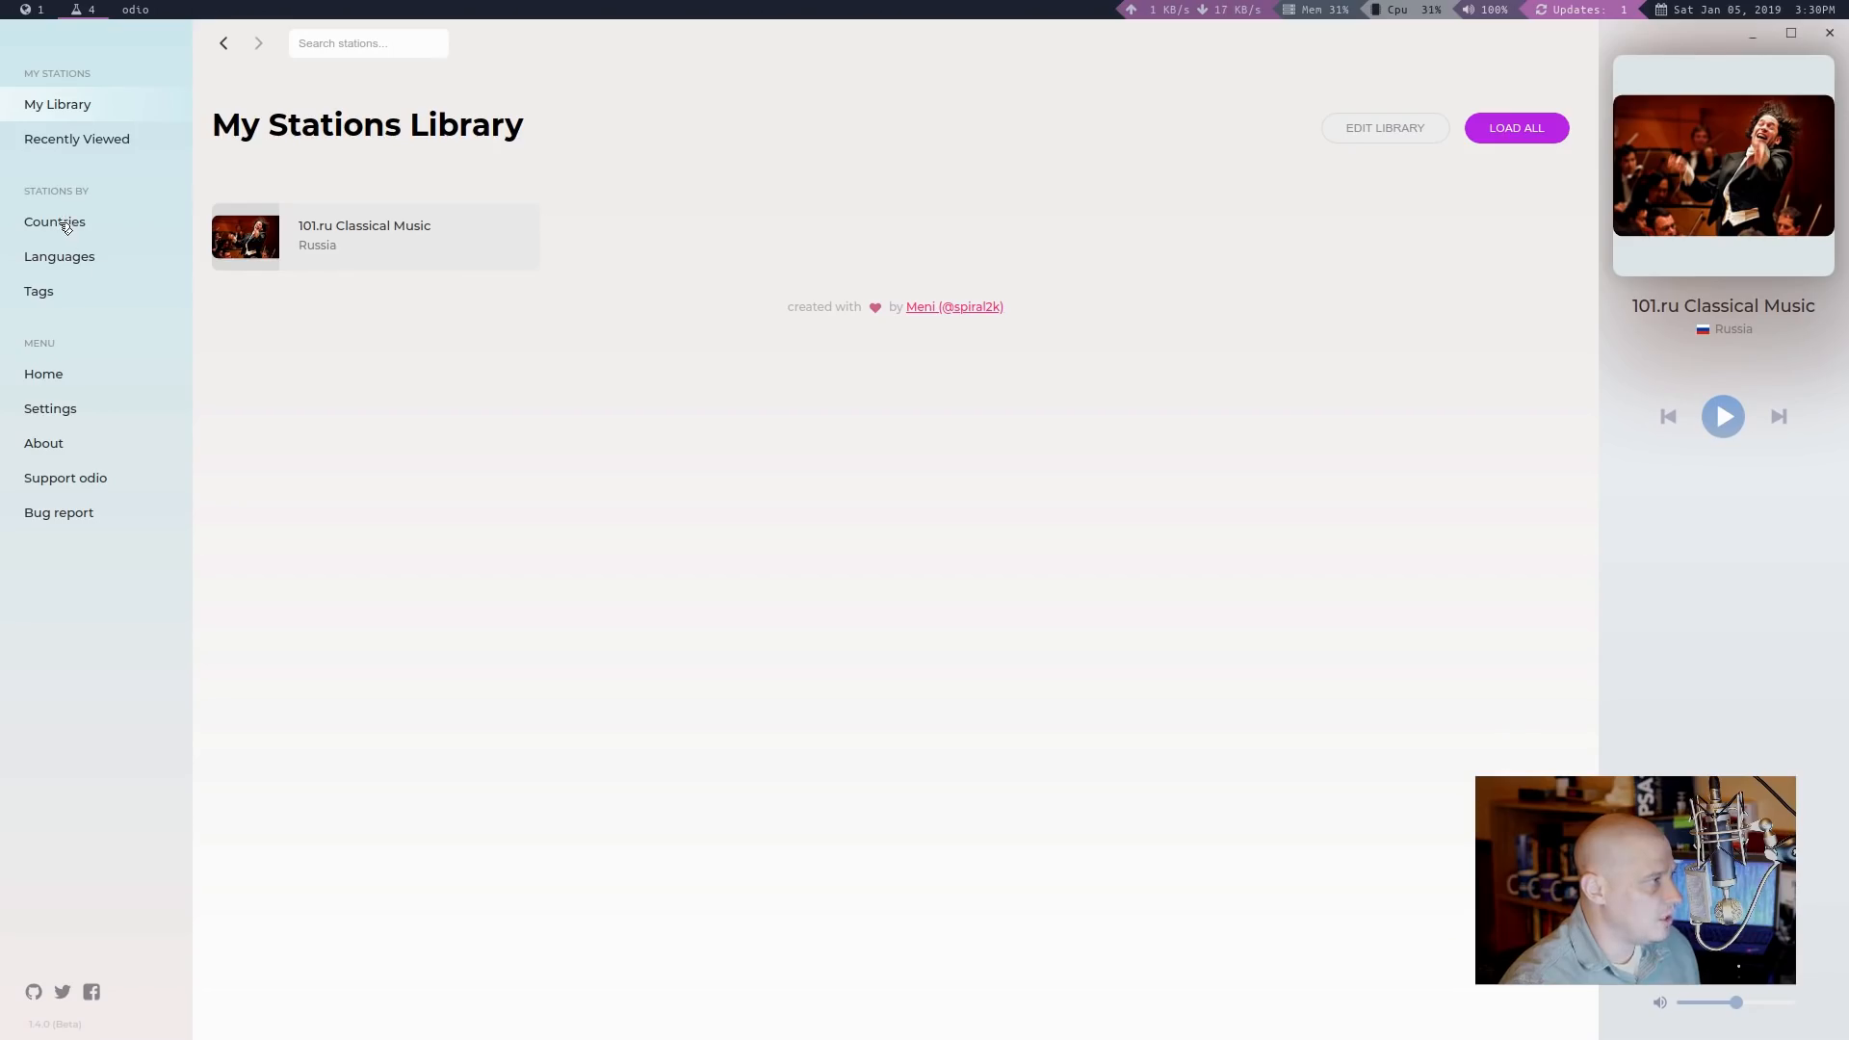
Step: Filter the Countries browser to 'united' and show the United States stations
left_click(54, 222)
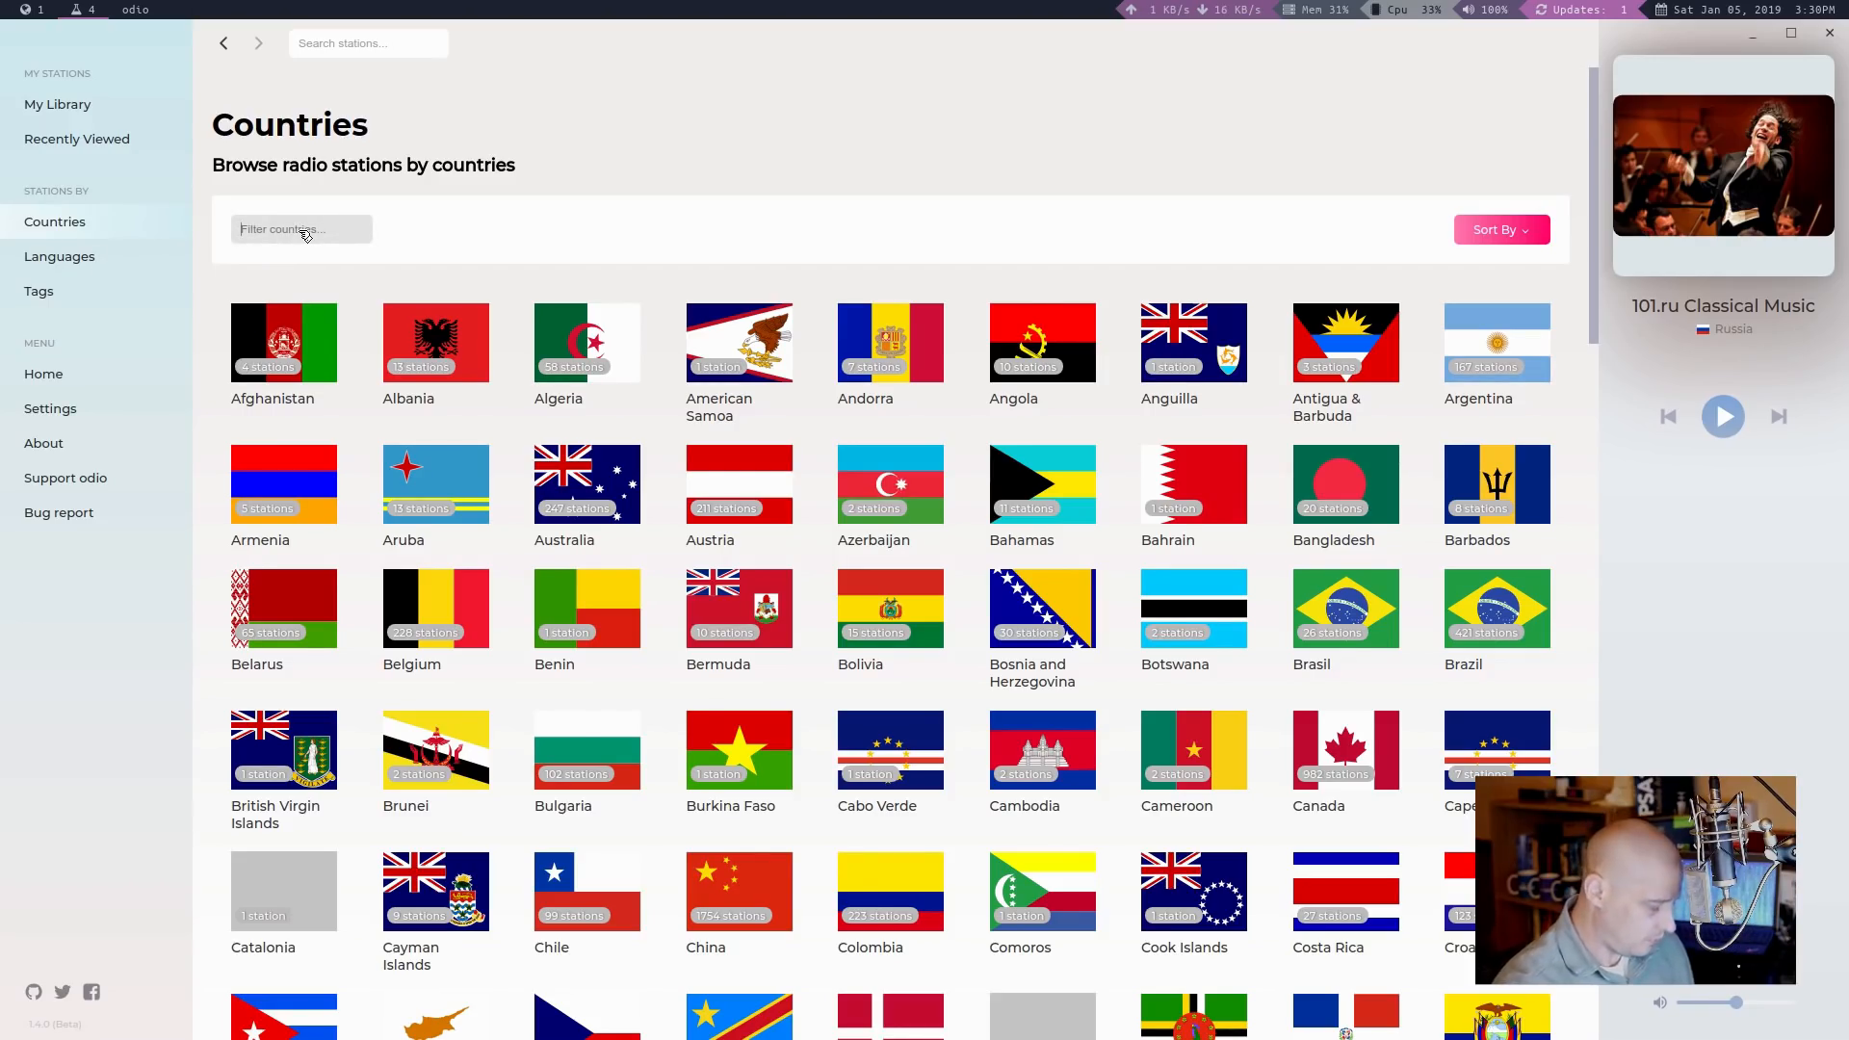
type("united")
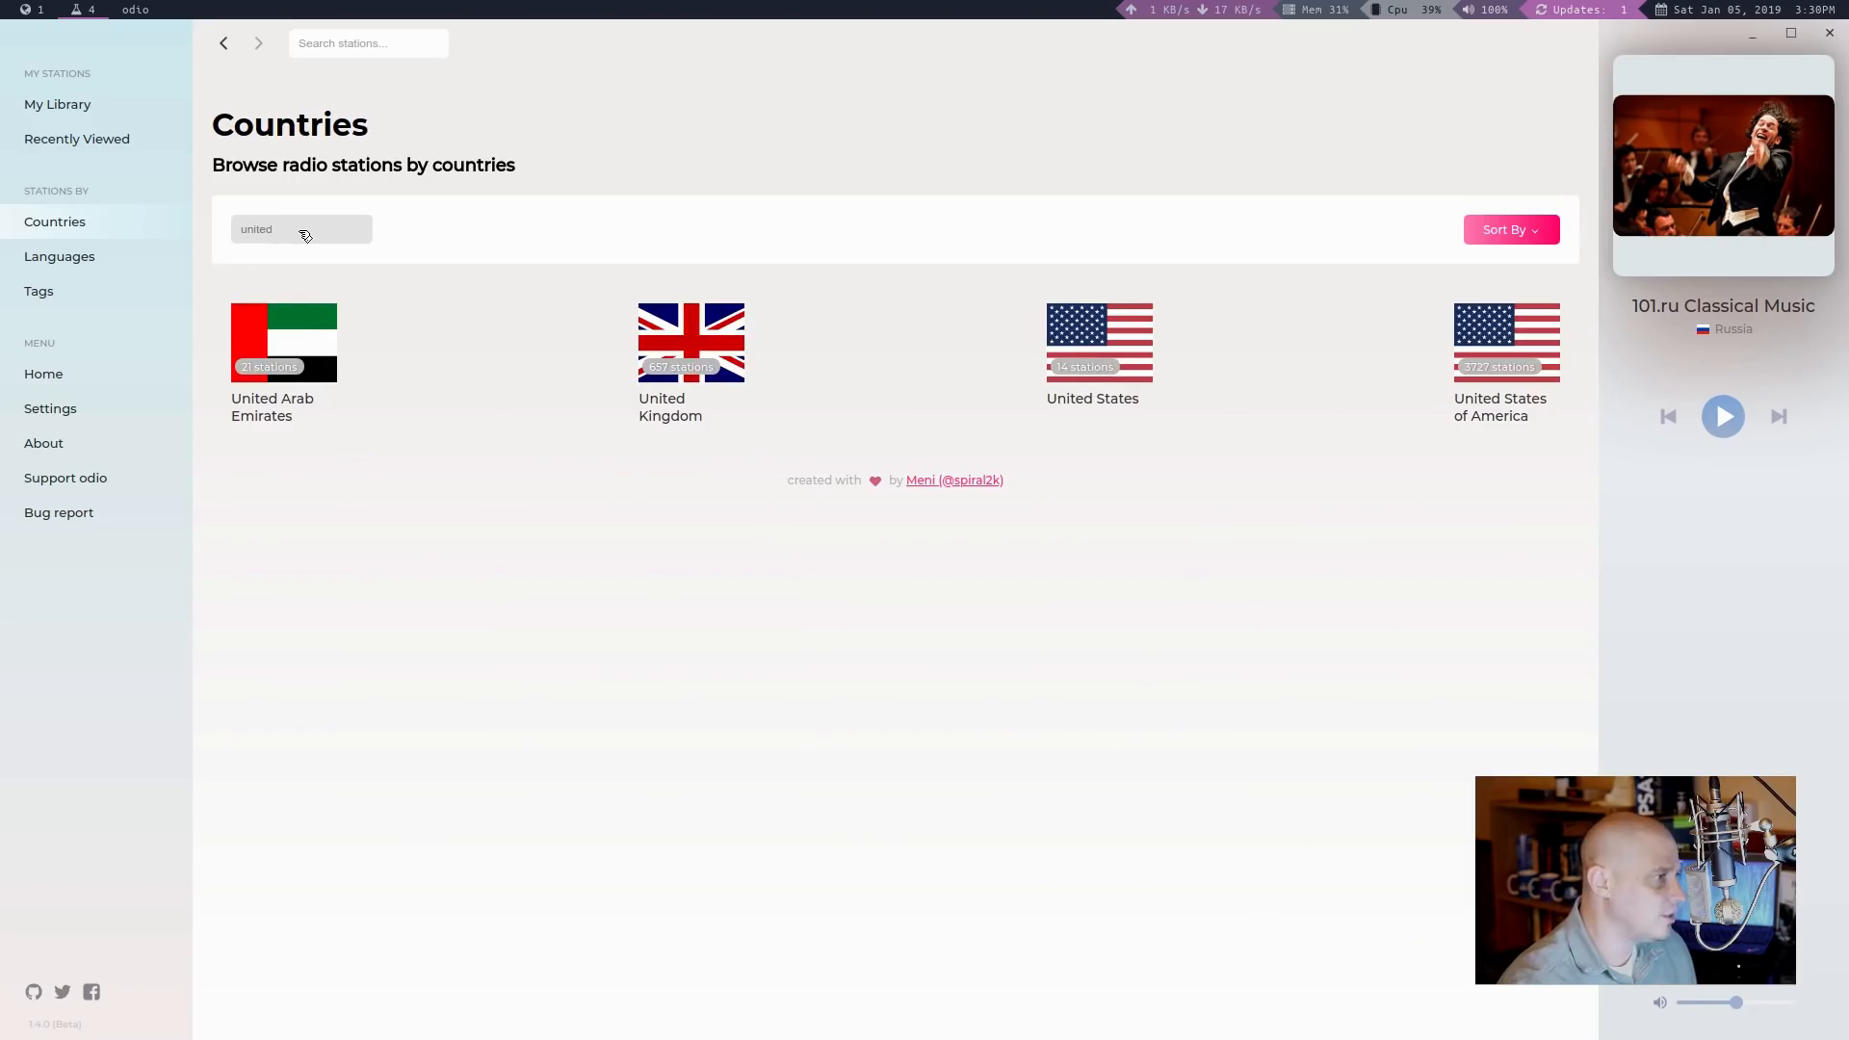
left_click(1100, 335)
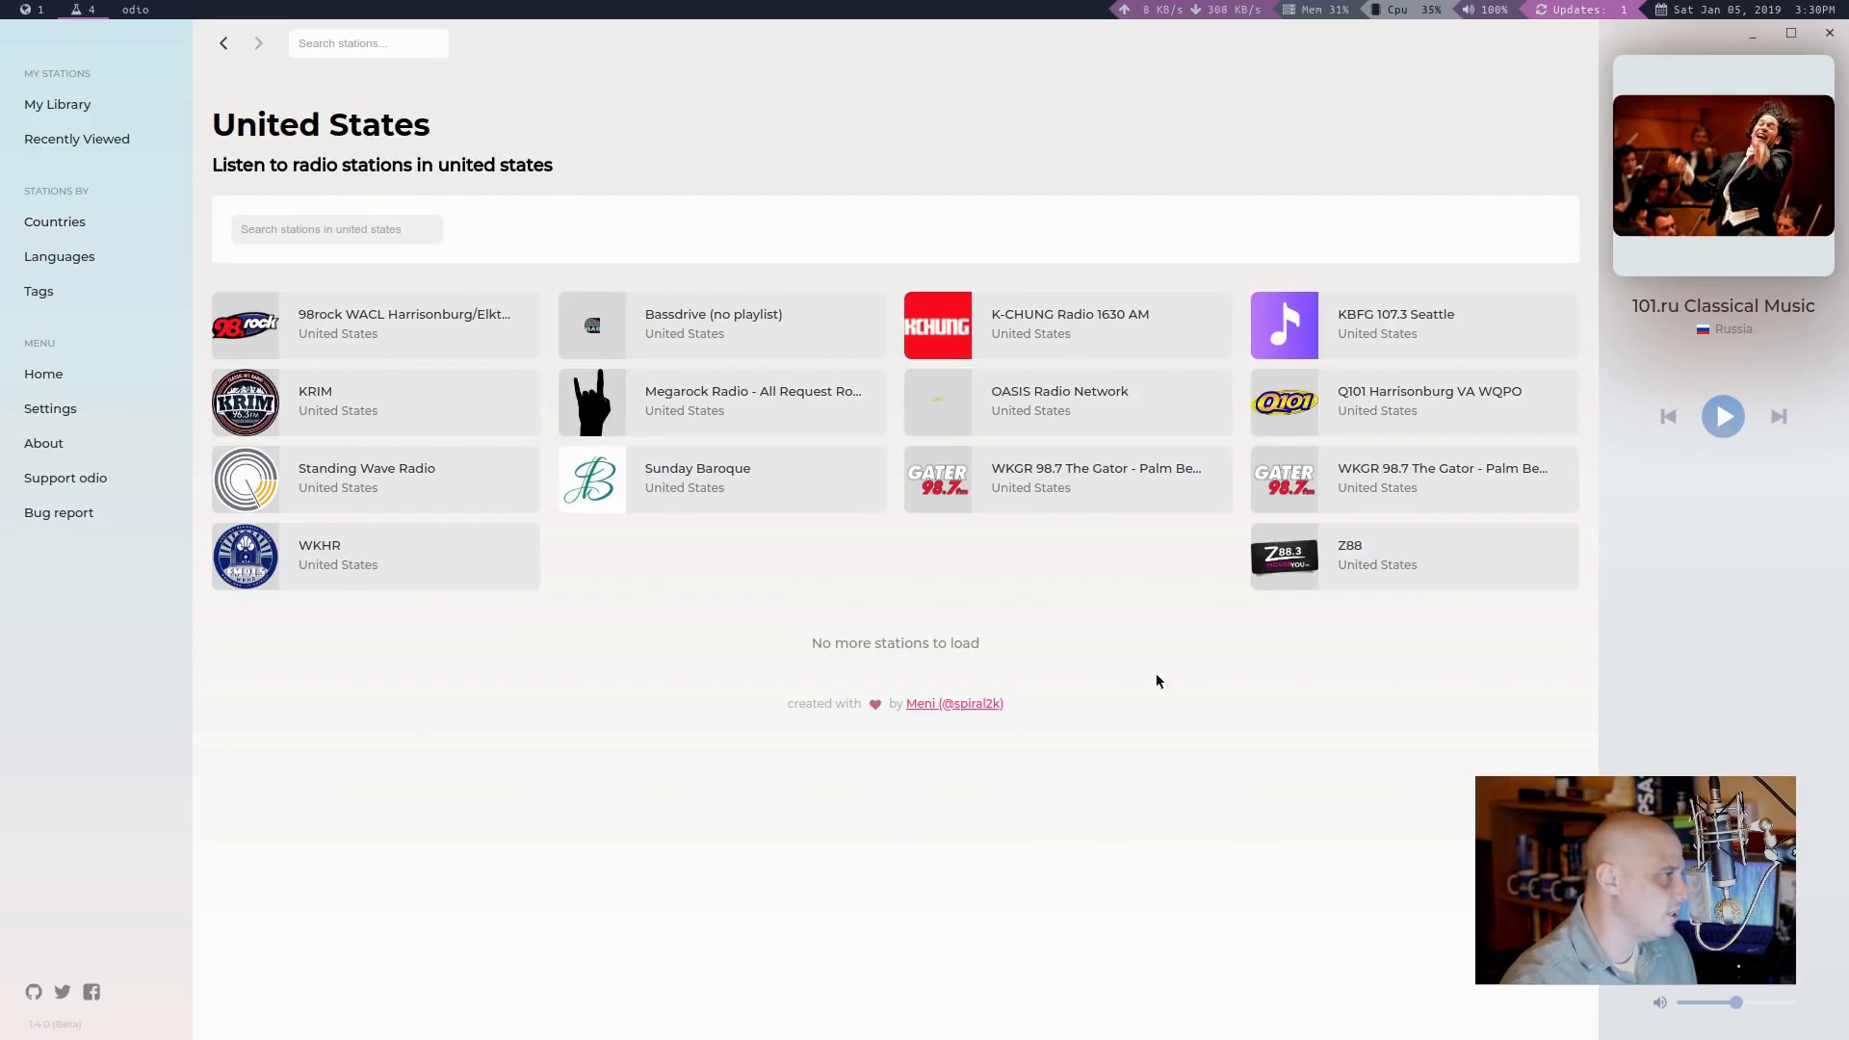
mouse_move(720, 747)
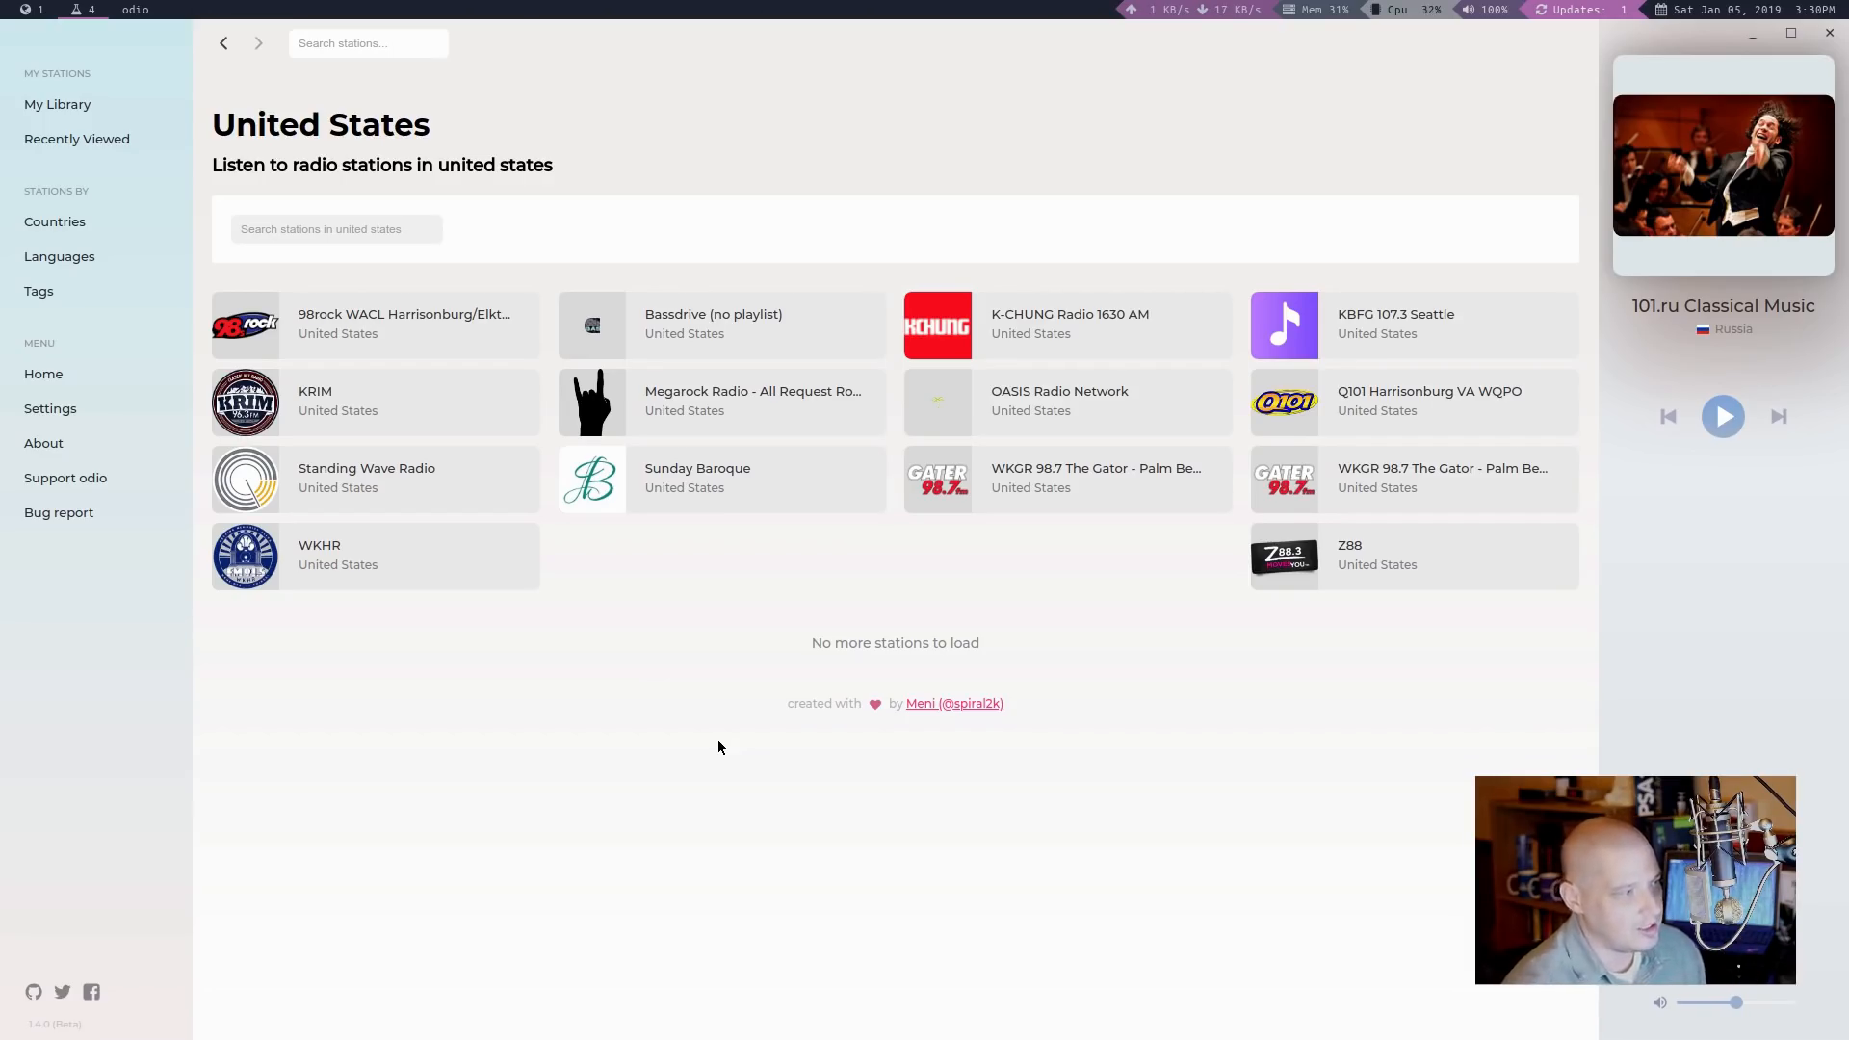
mouse_move(693, 566)
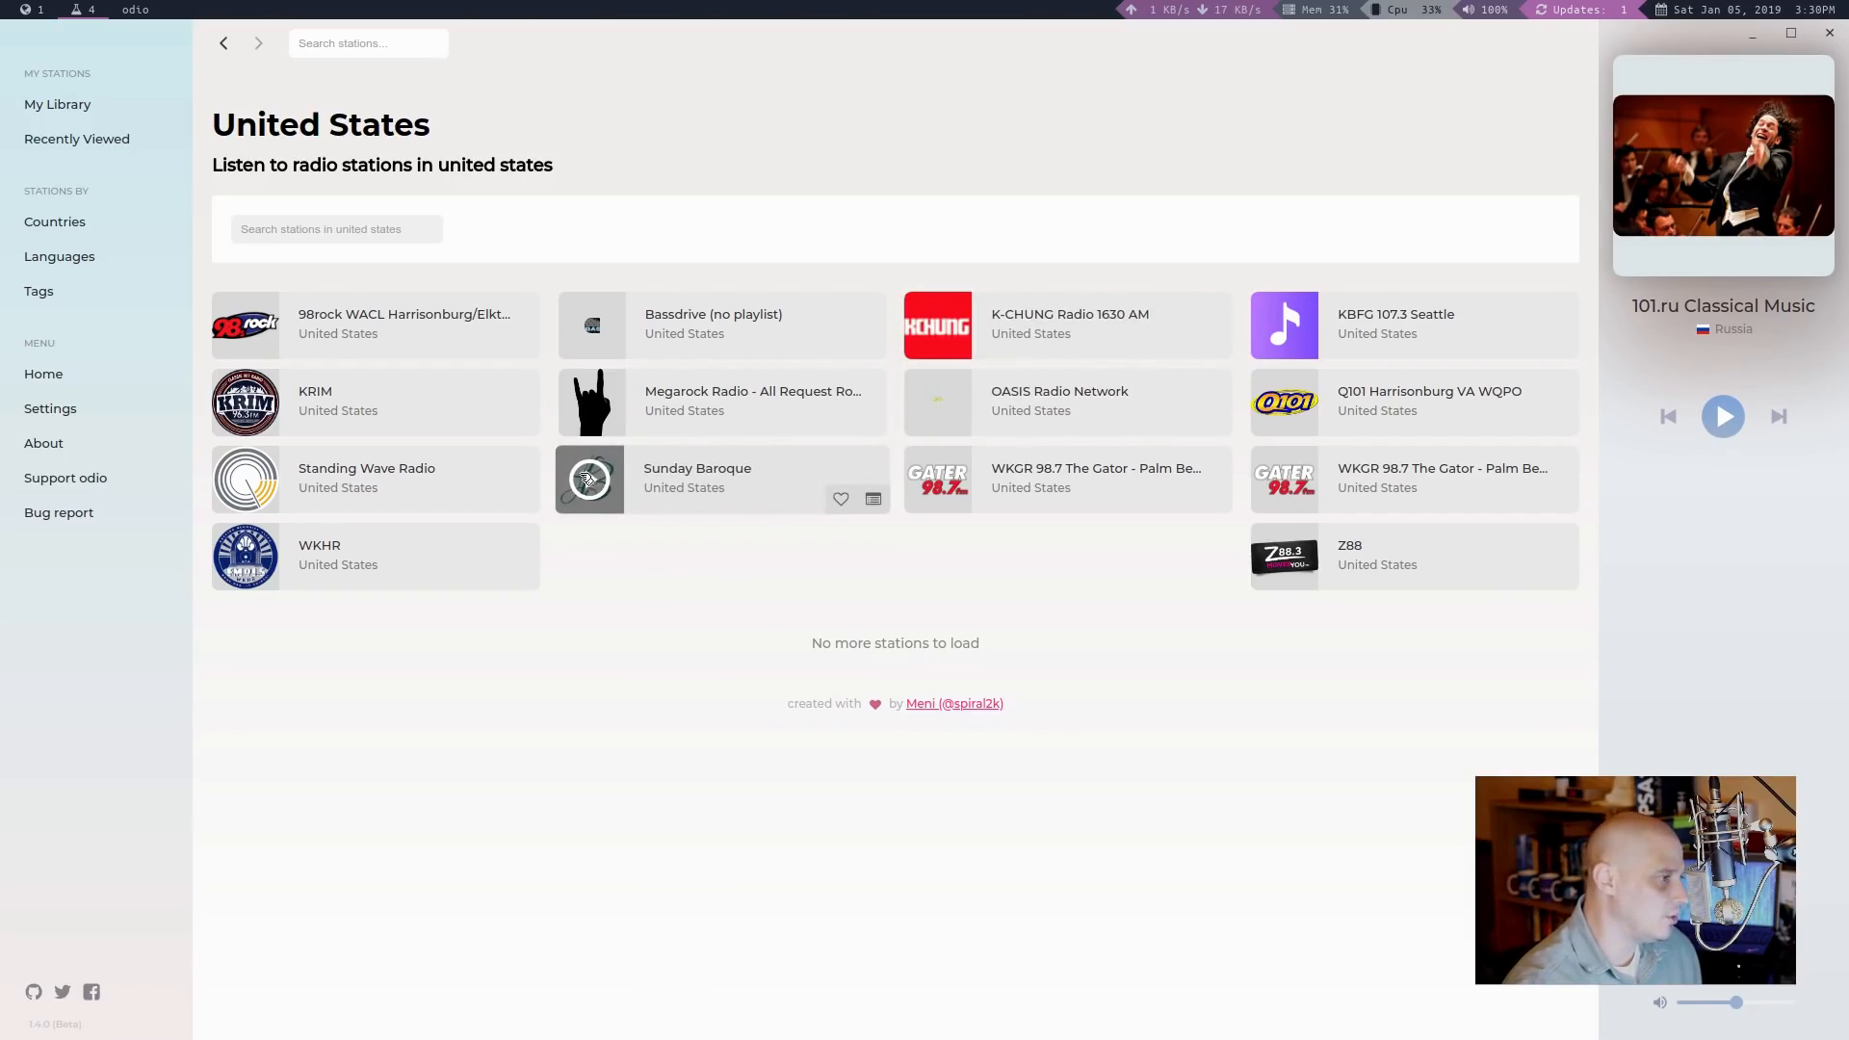
Step: Play Sunday Baroque, add it to the library, and return to the United States list
left_click(591, 478)
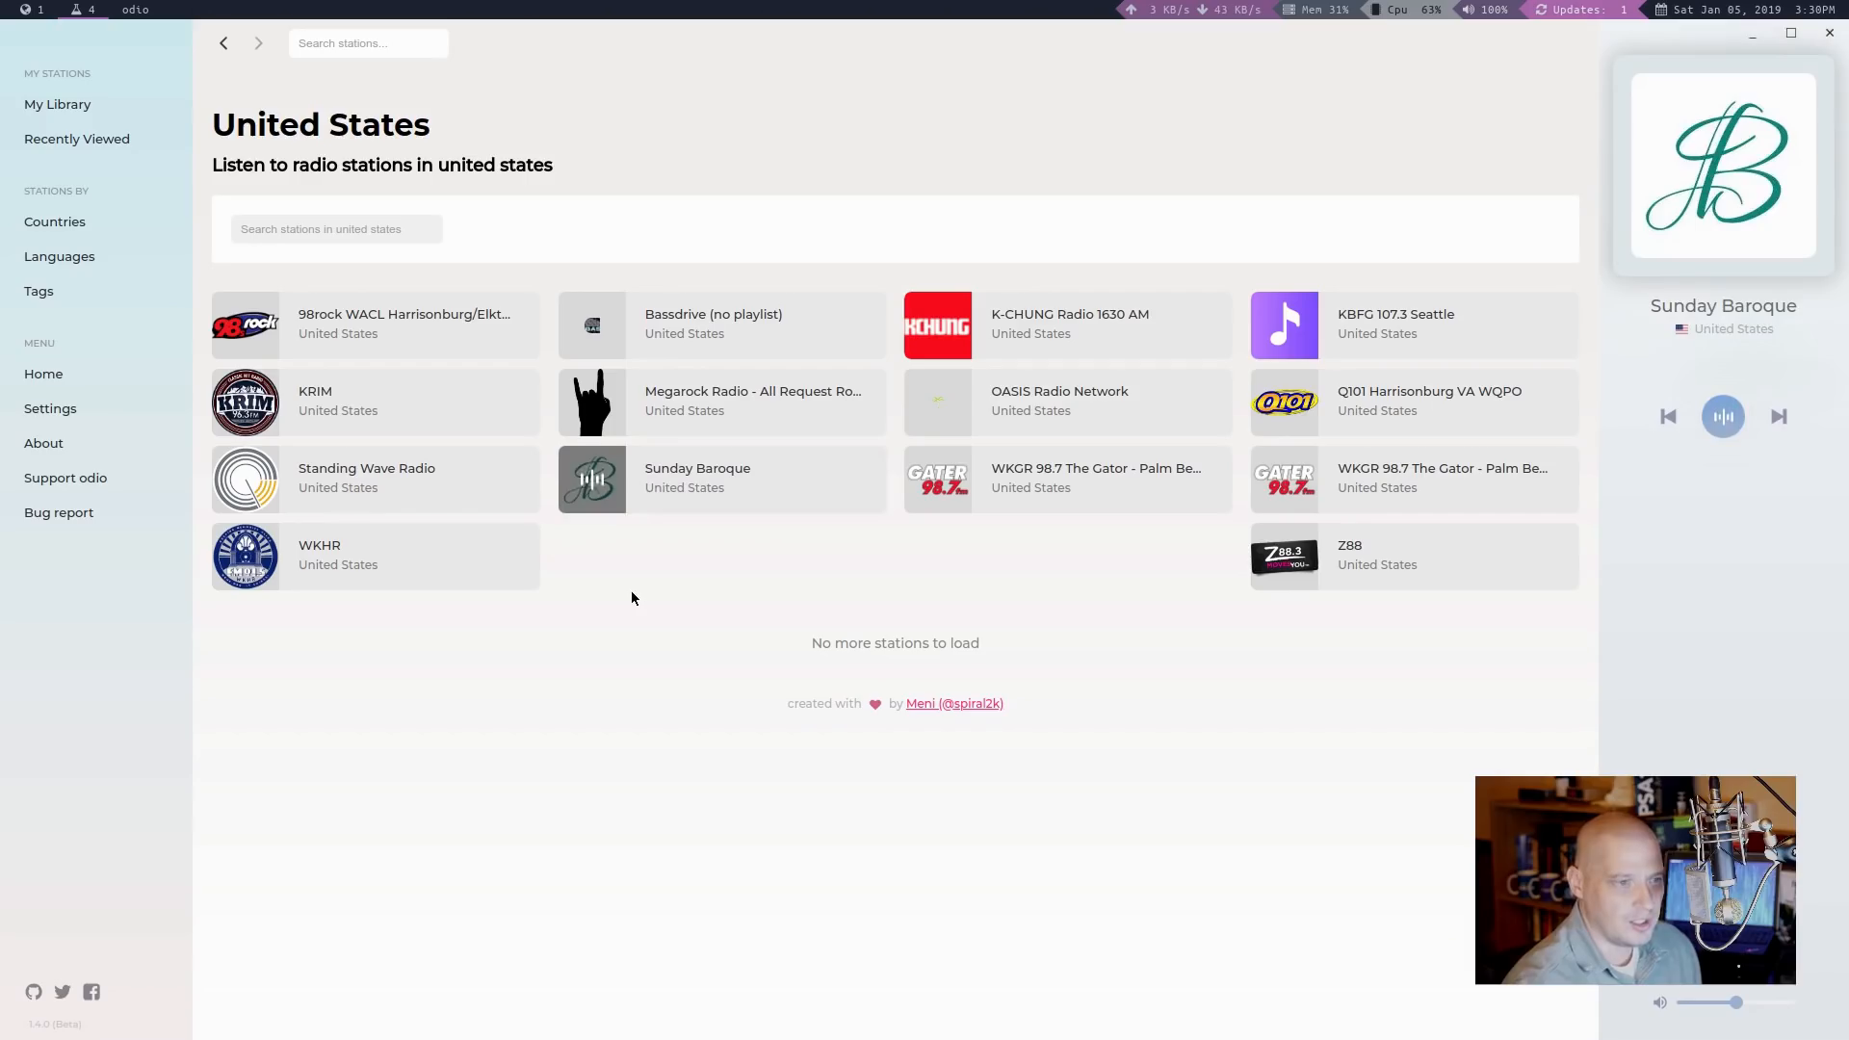
left_click(592, 478)
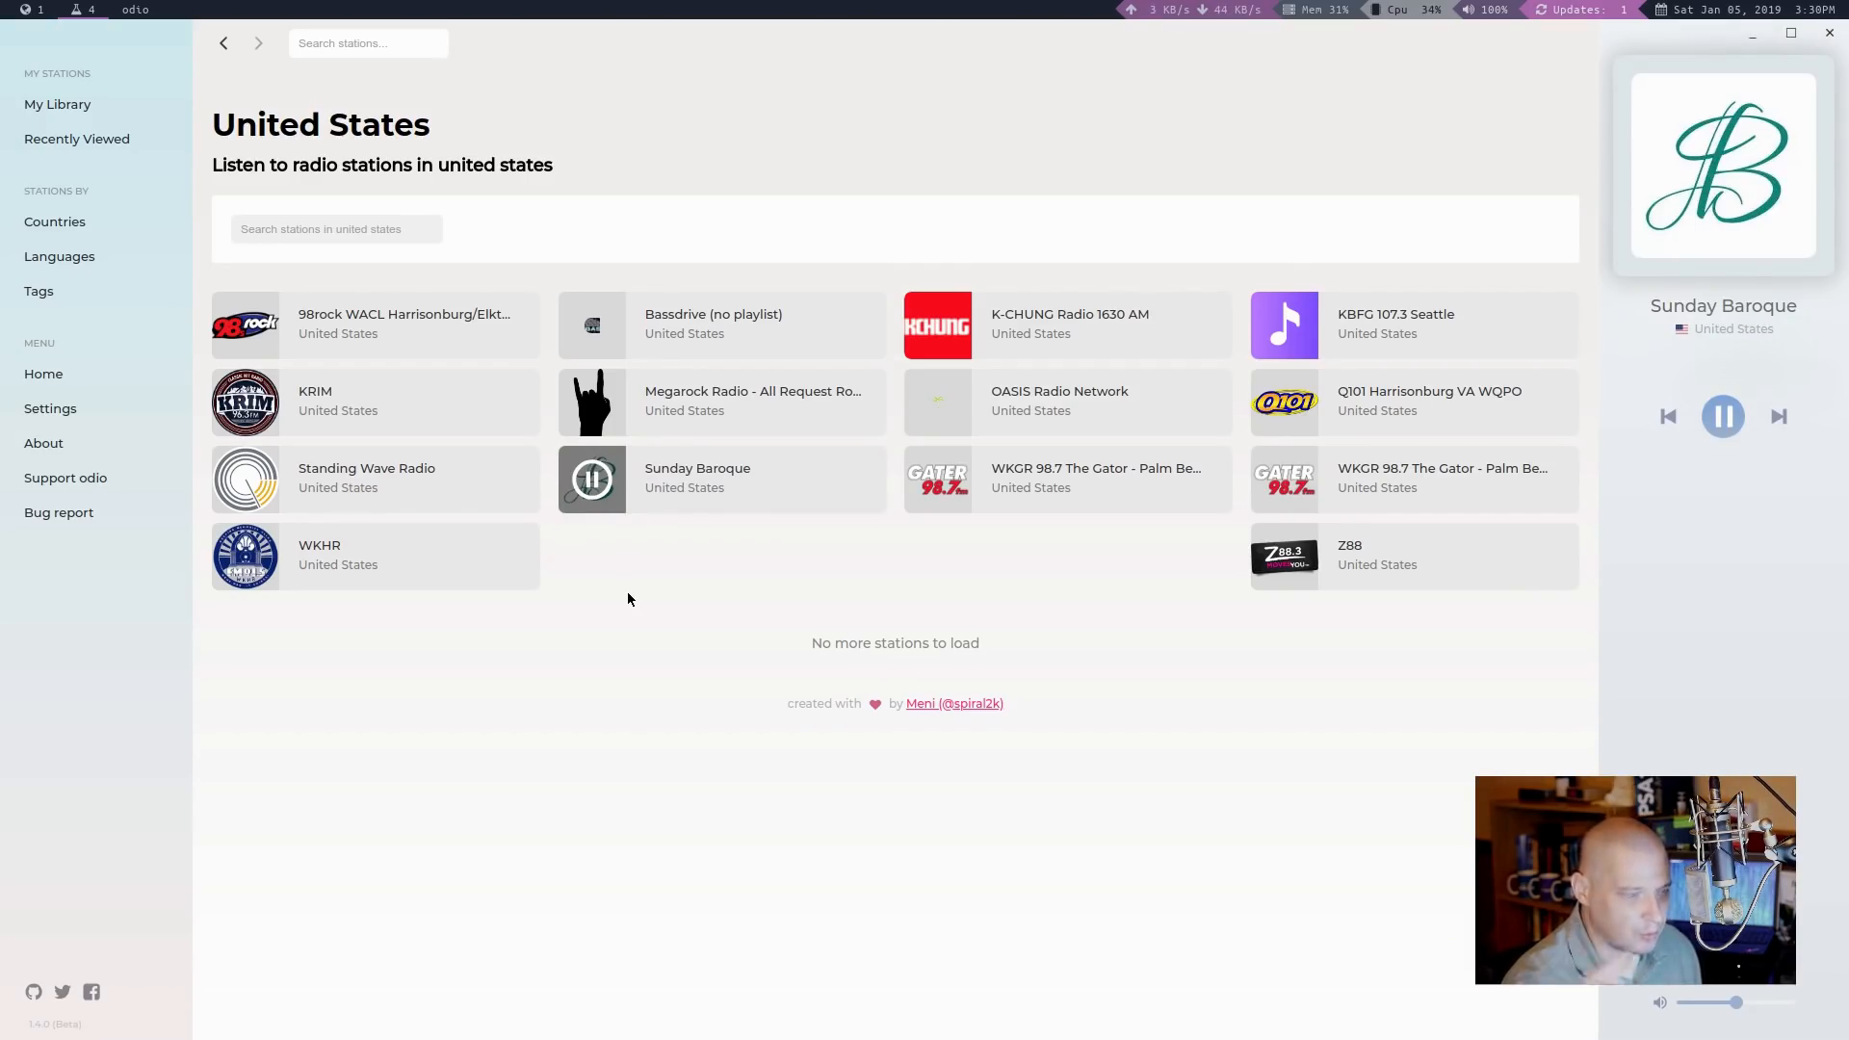
mouse_move(828, 478)
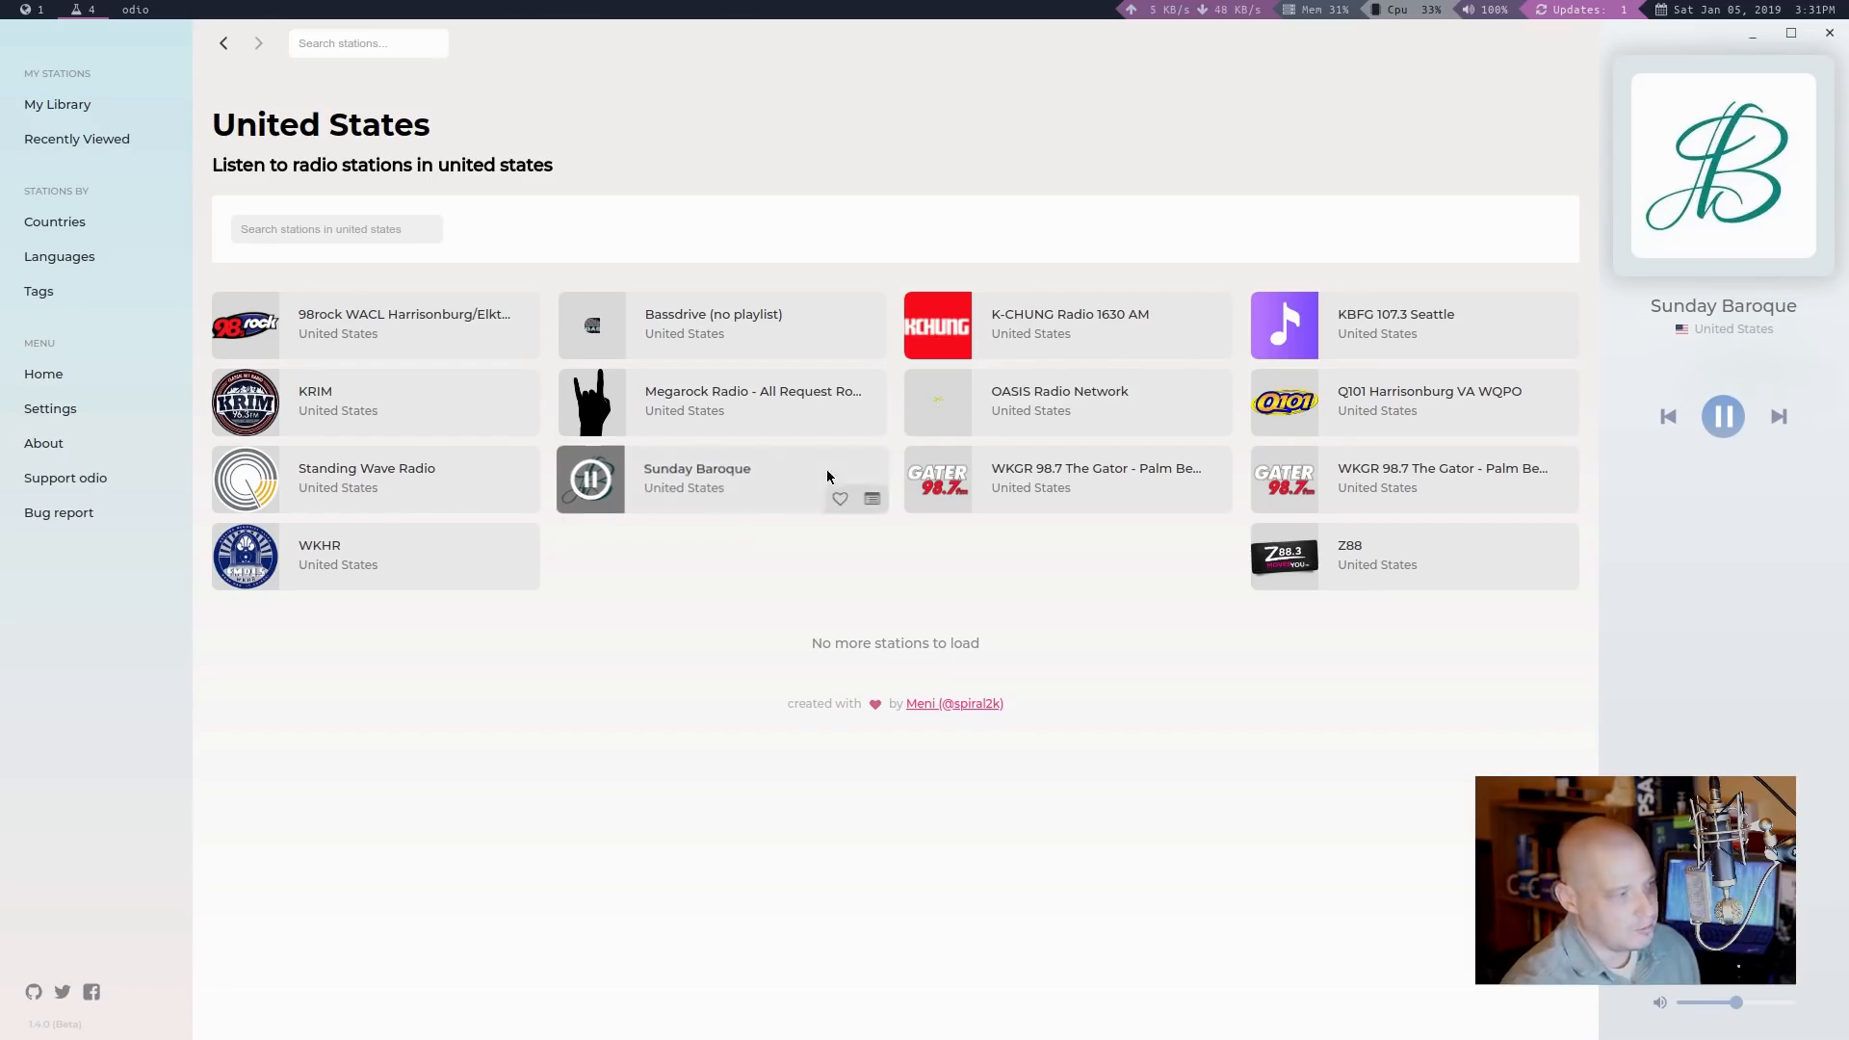
mouse_move(839, 499)
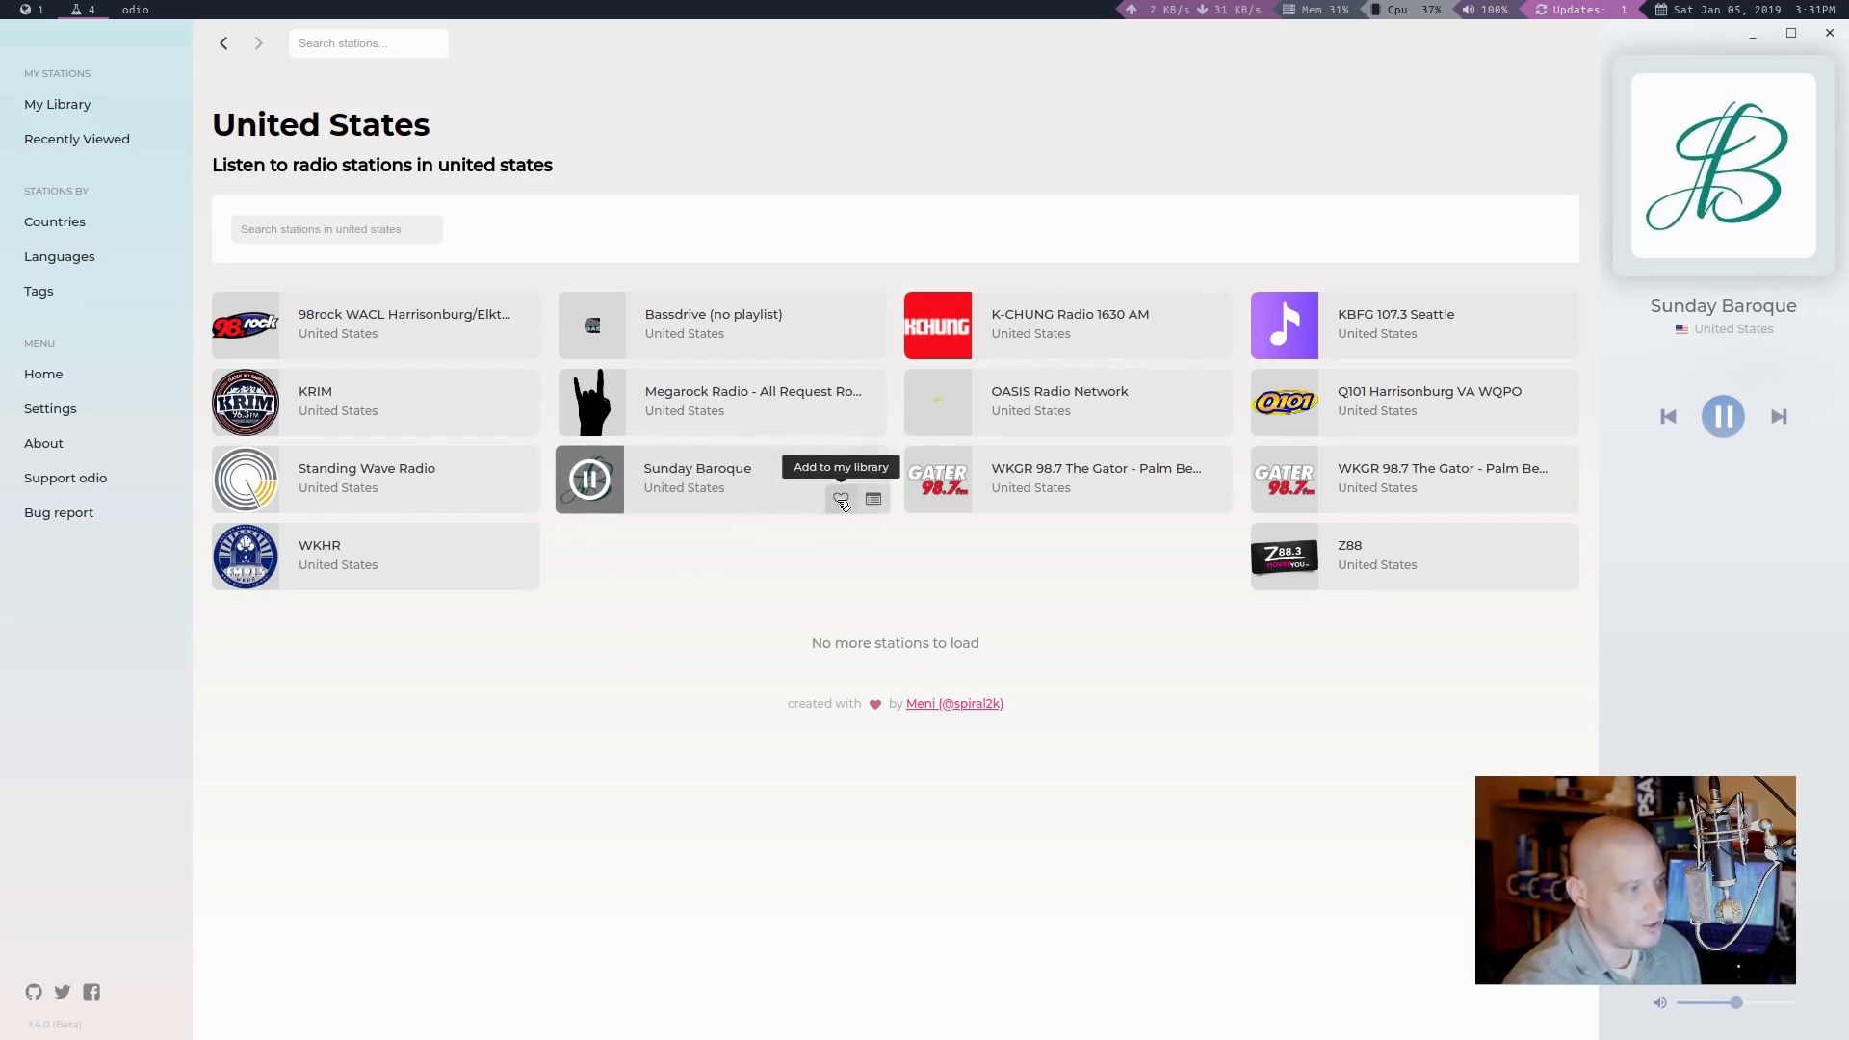
left_click(840, 499)
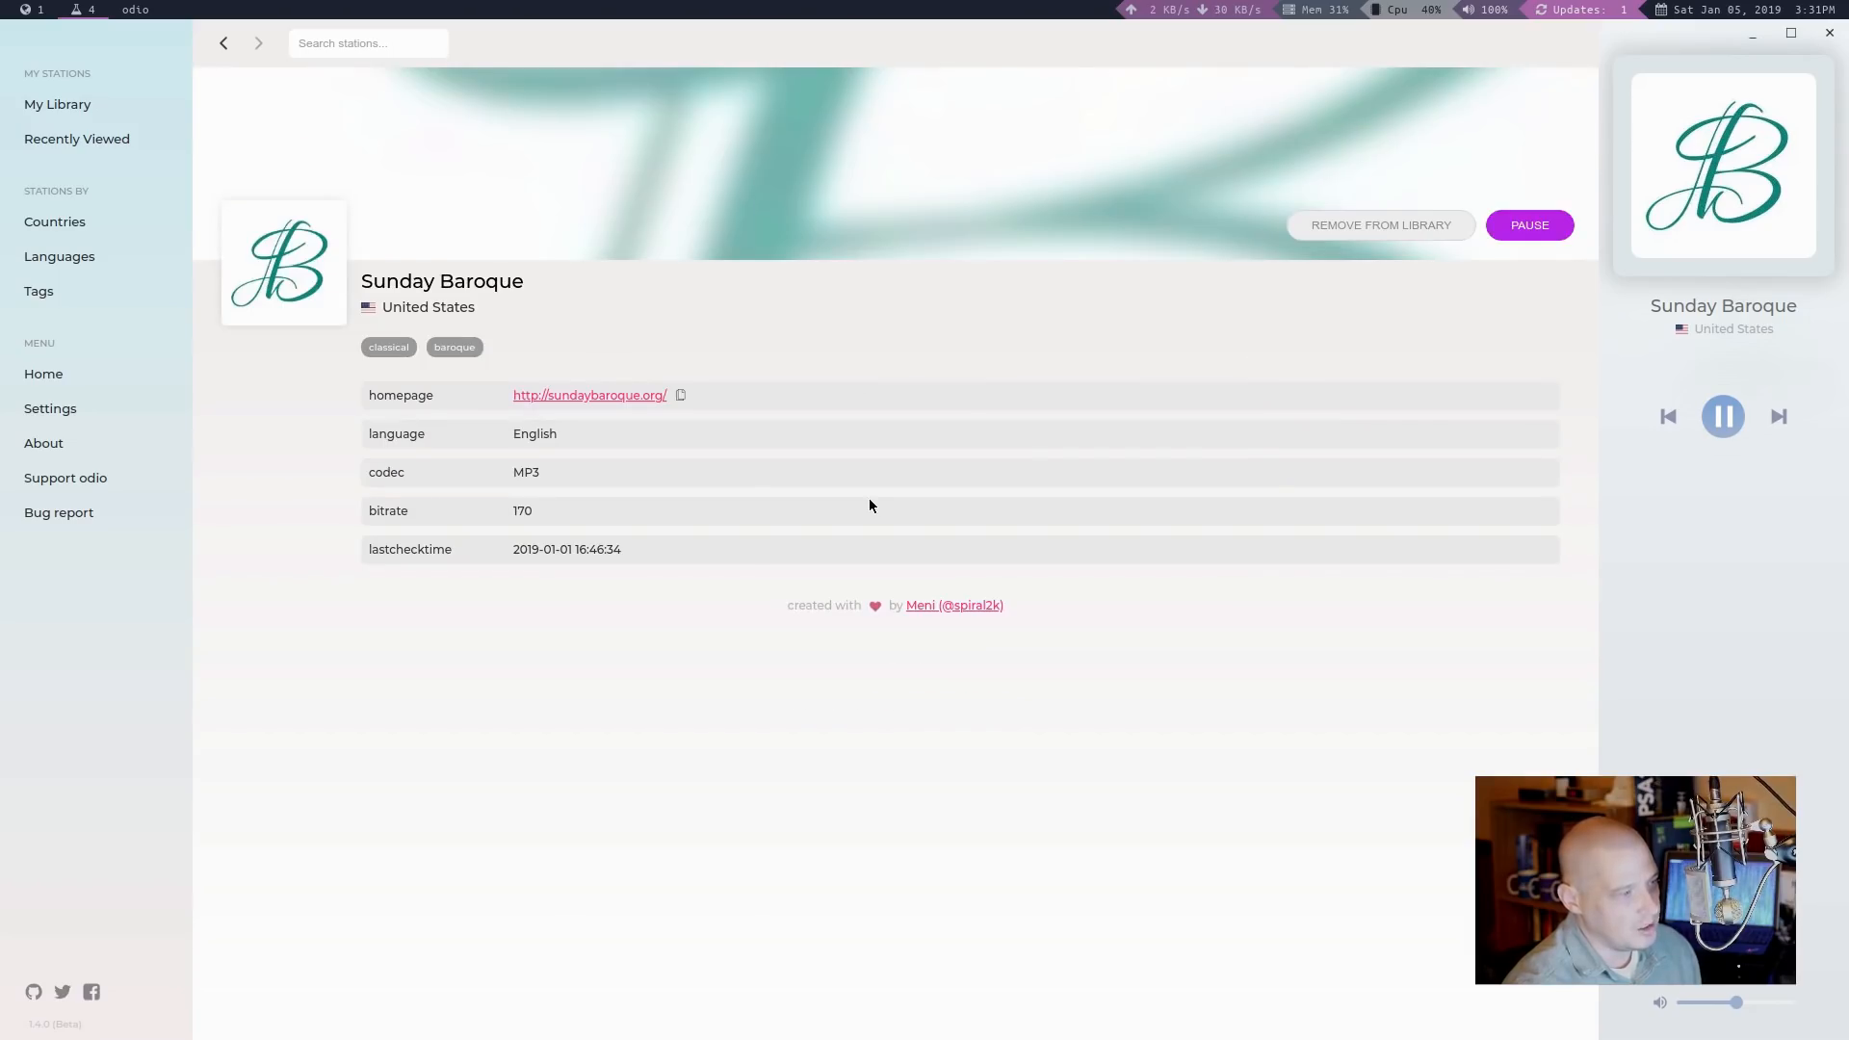
mouse_move(536, 399)
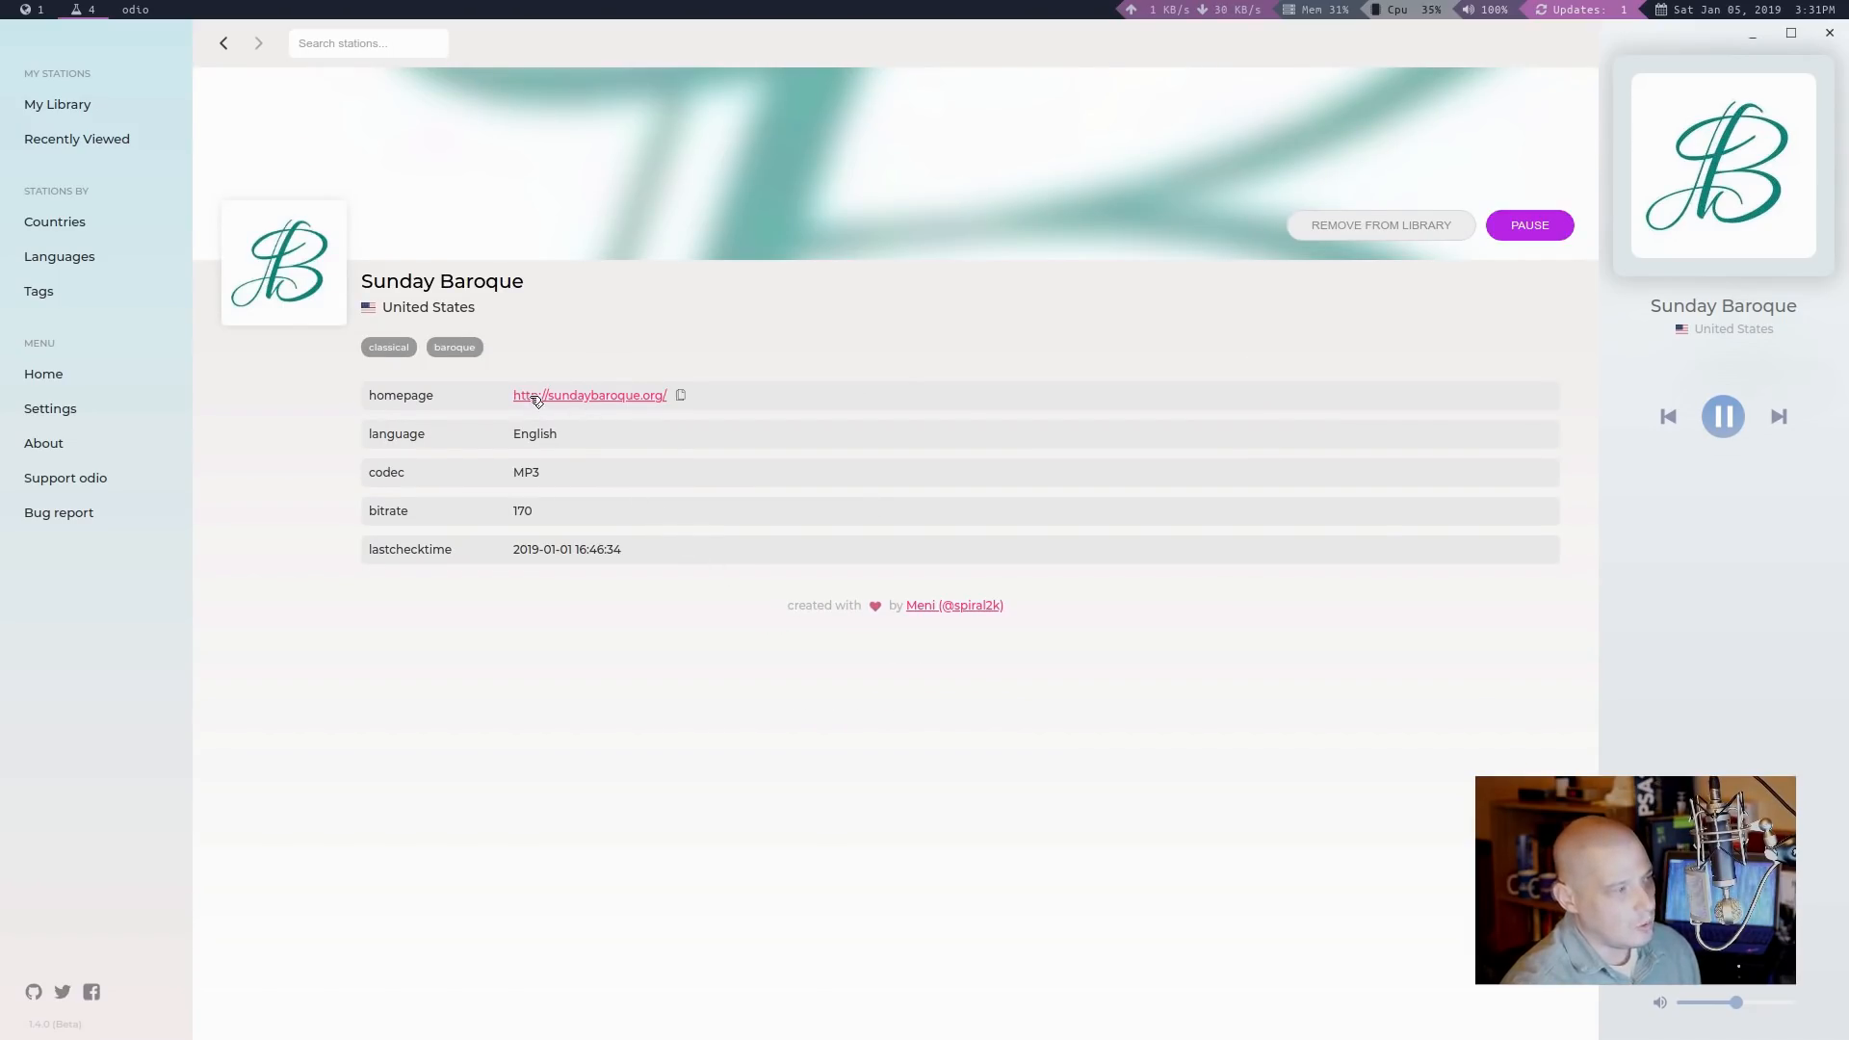
mouse_move(547, 450)
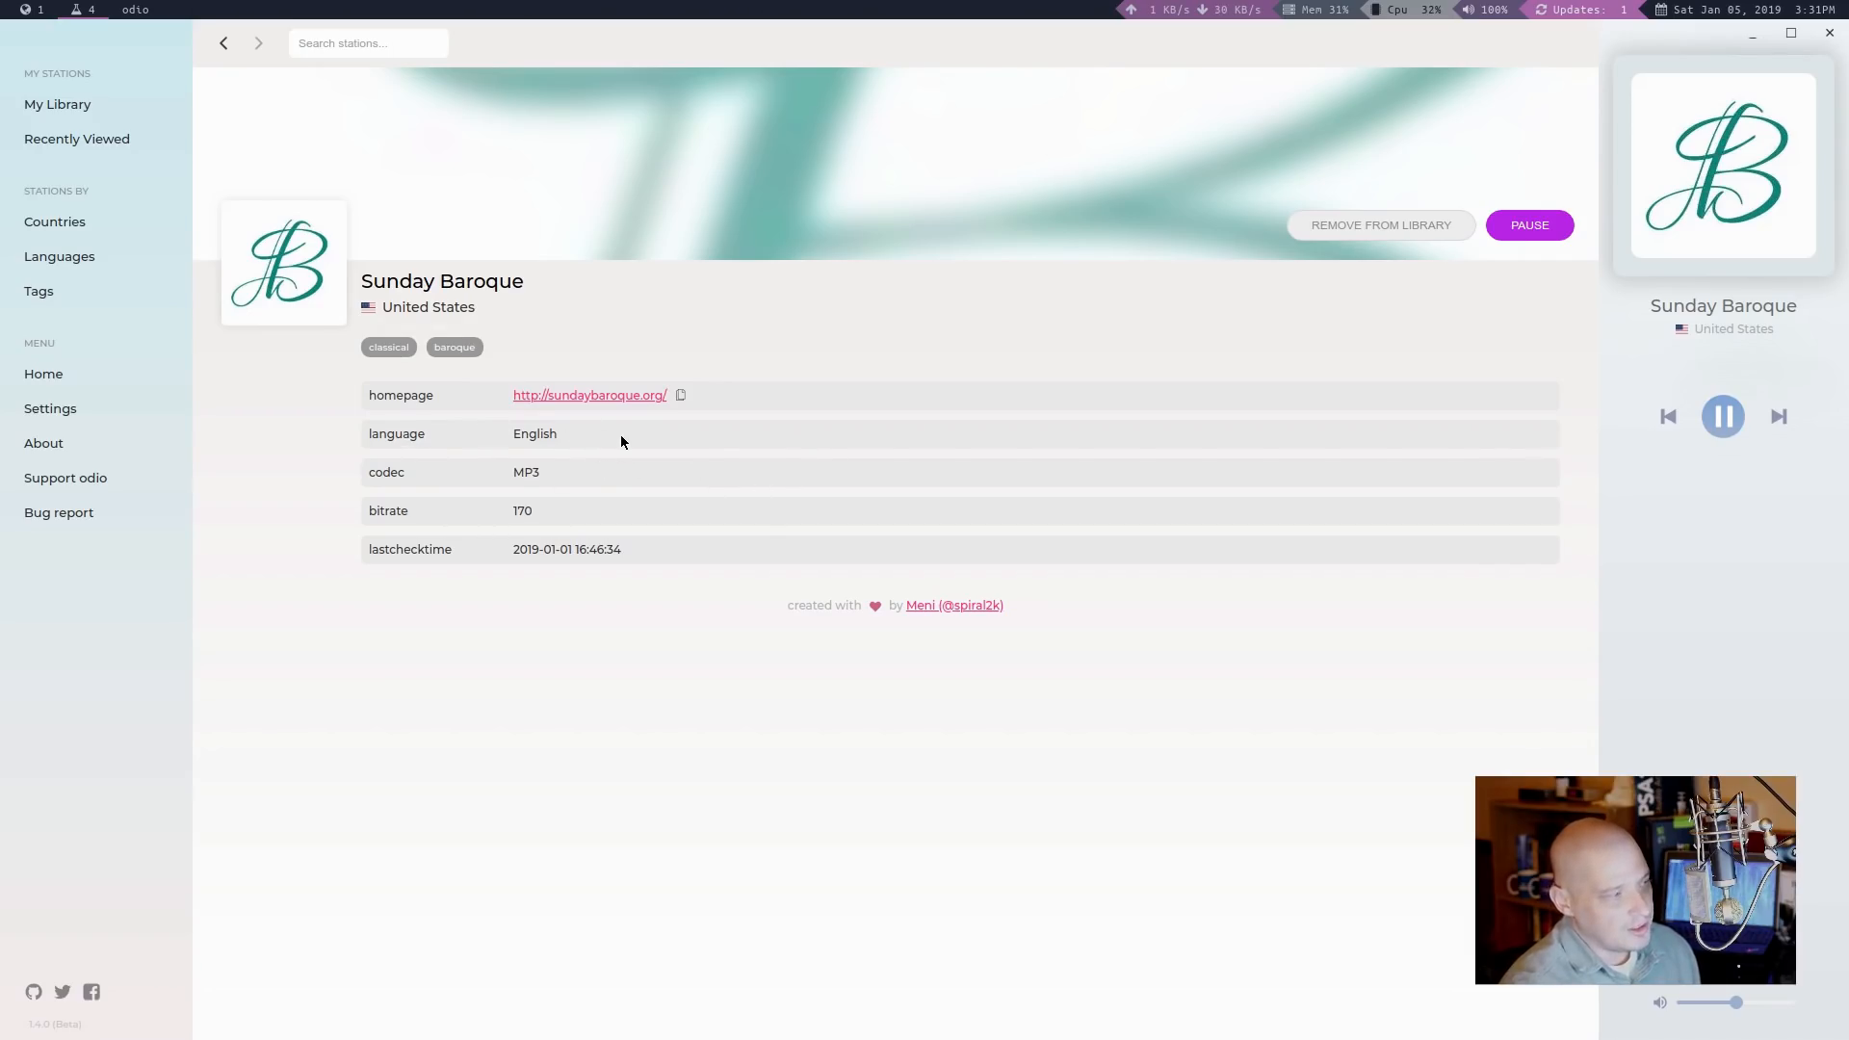
mouse_move(525, 526)
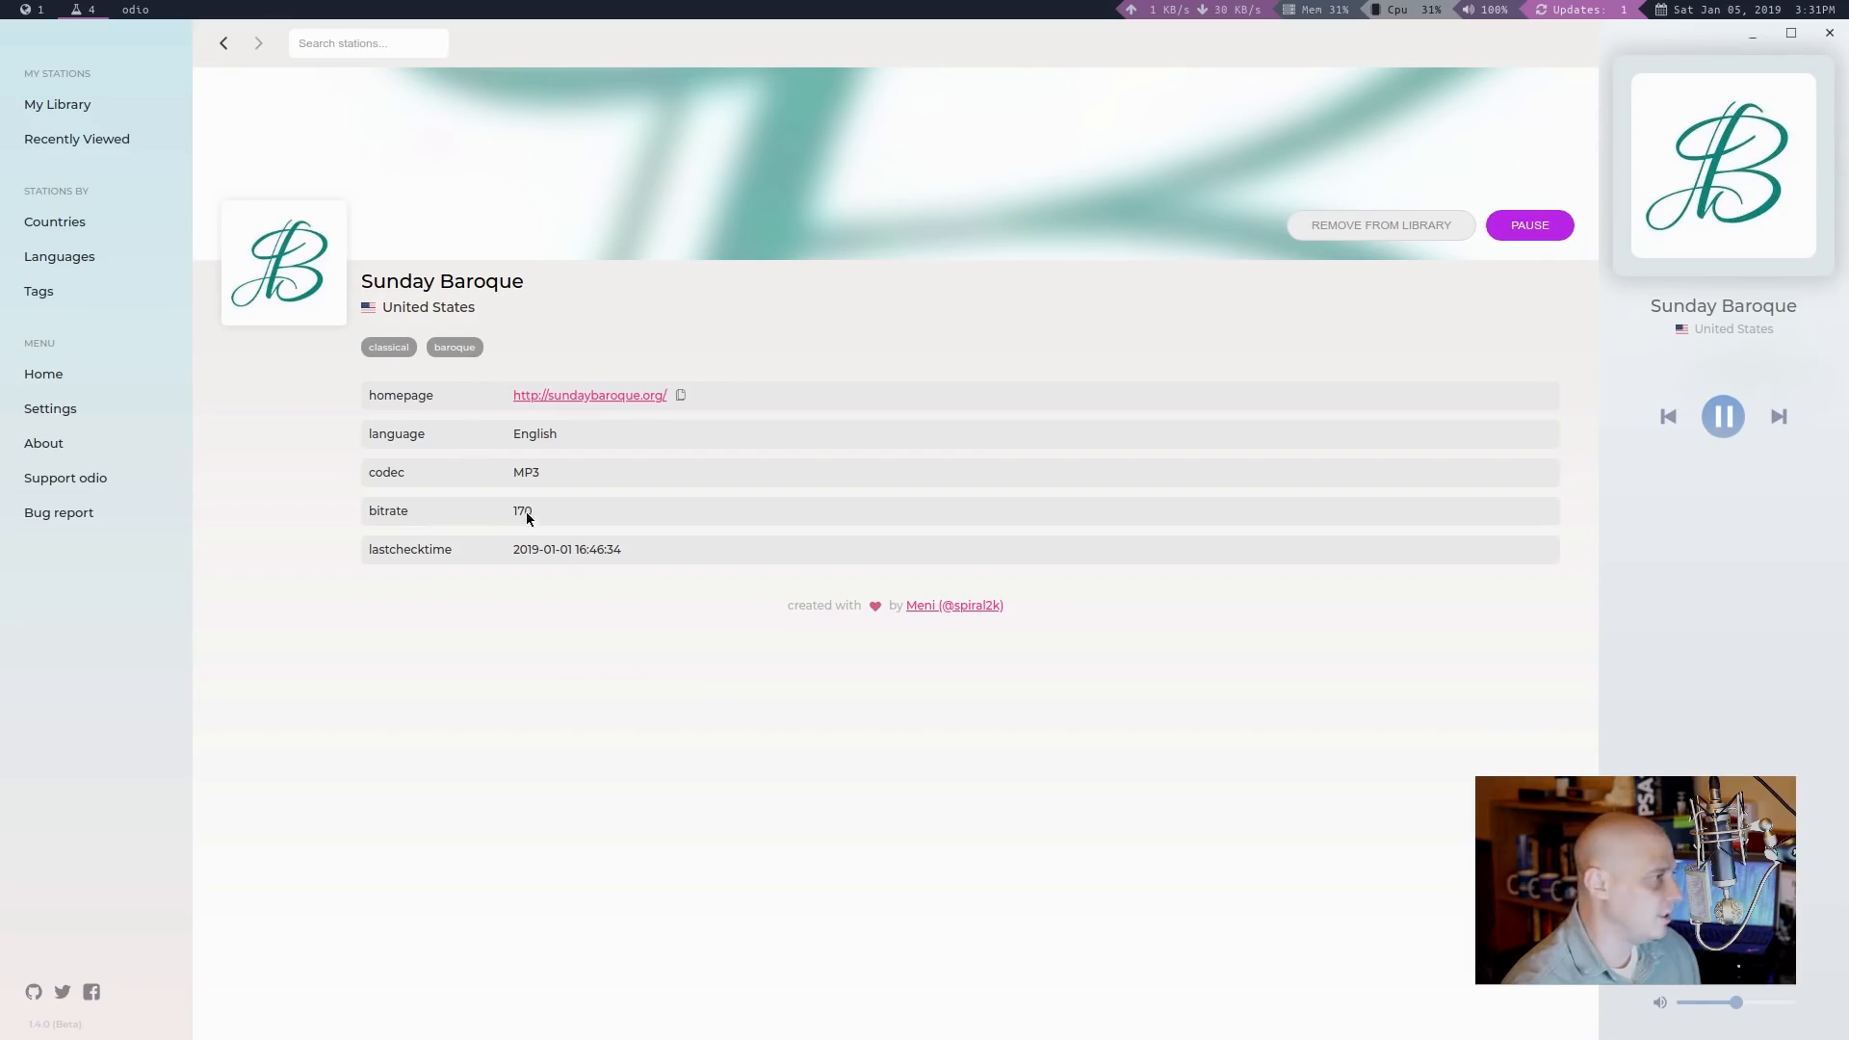
left_click(223, 42)
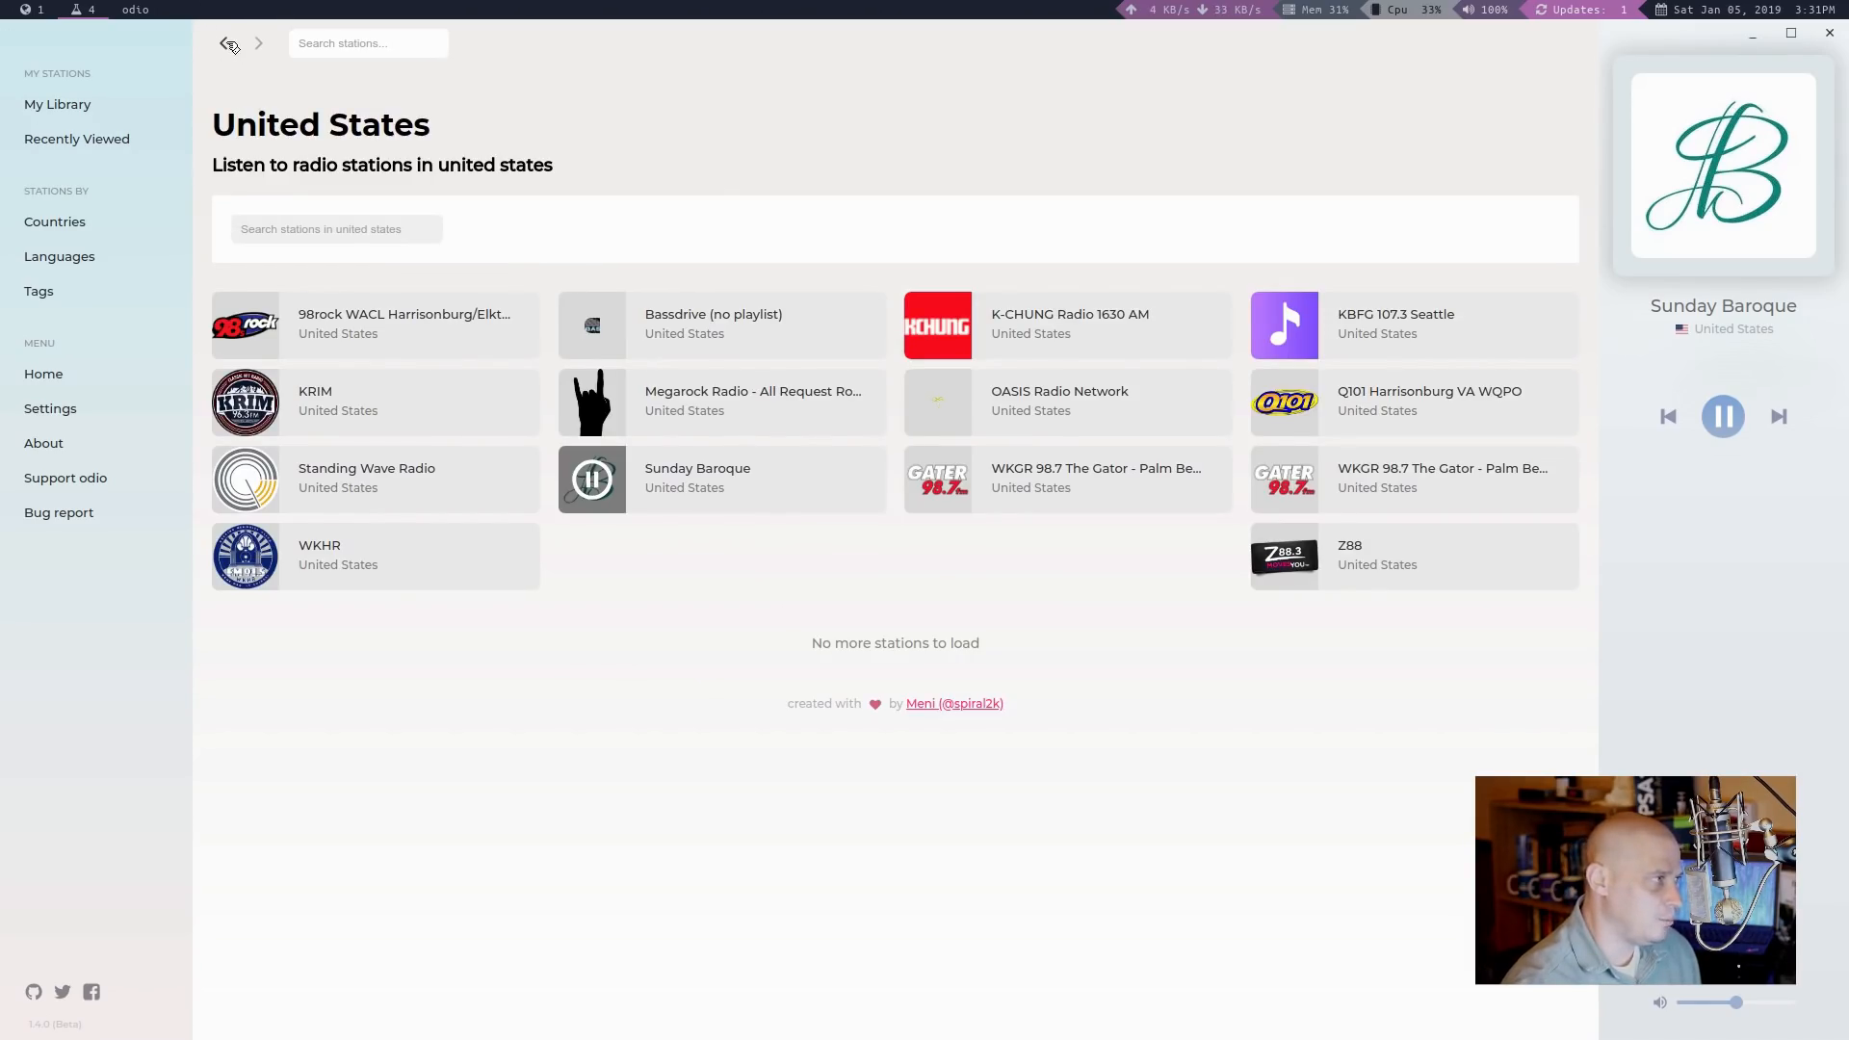
Step: Go Home, then show My Library listing Sunday Baroque and 101.ru Classical Music
left_click(77, 139)
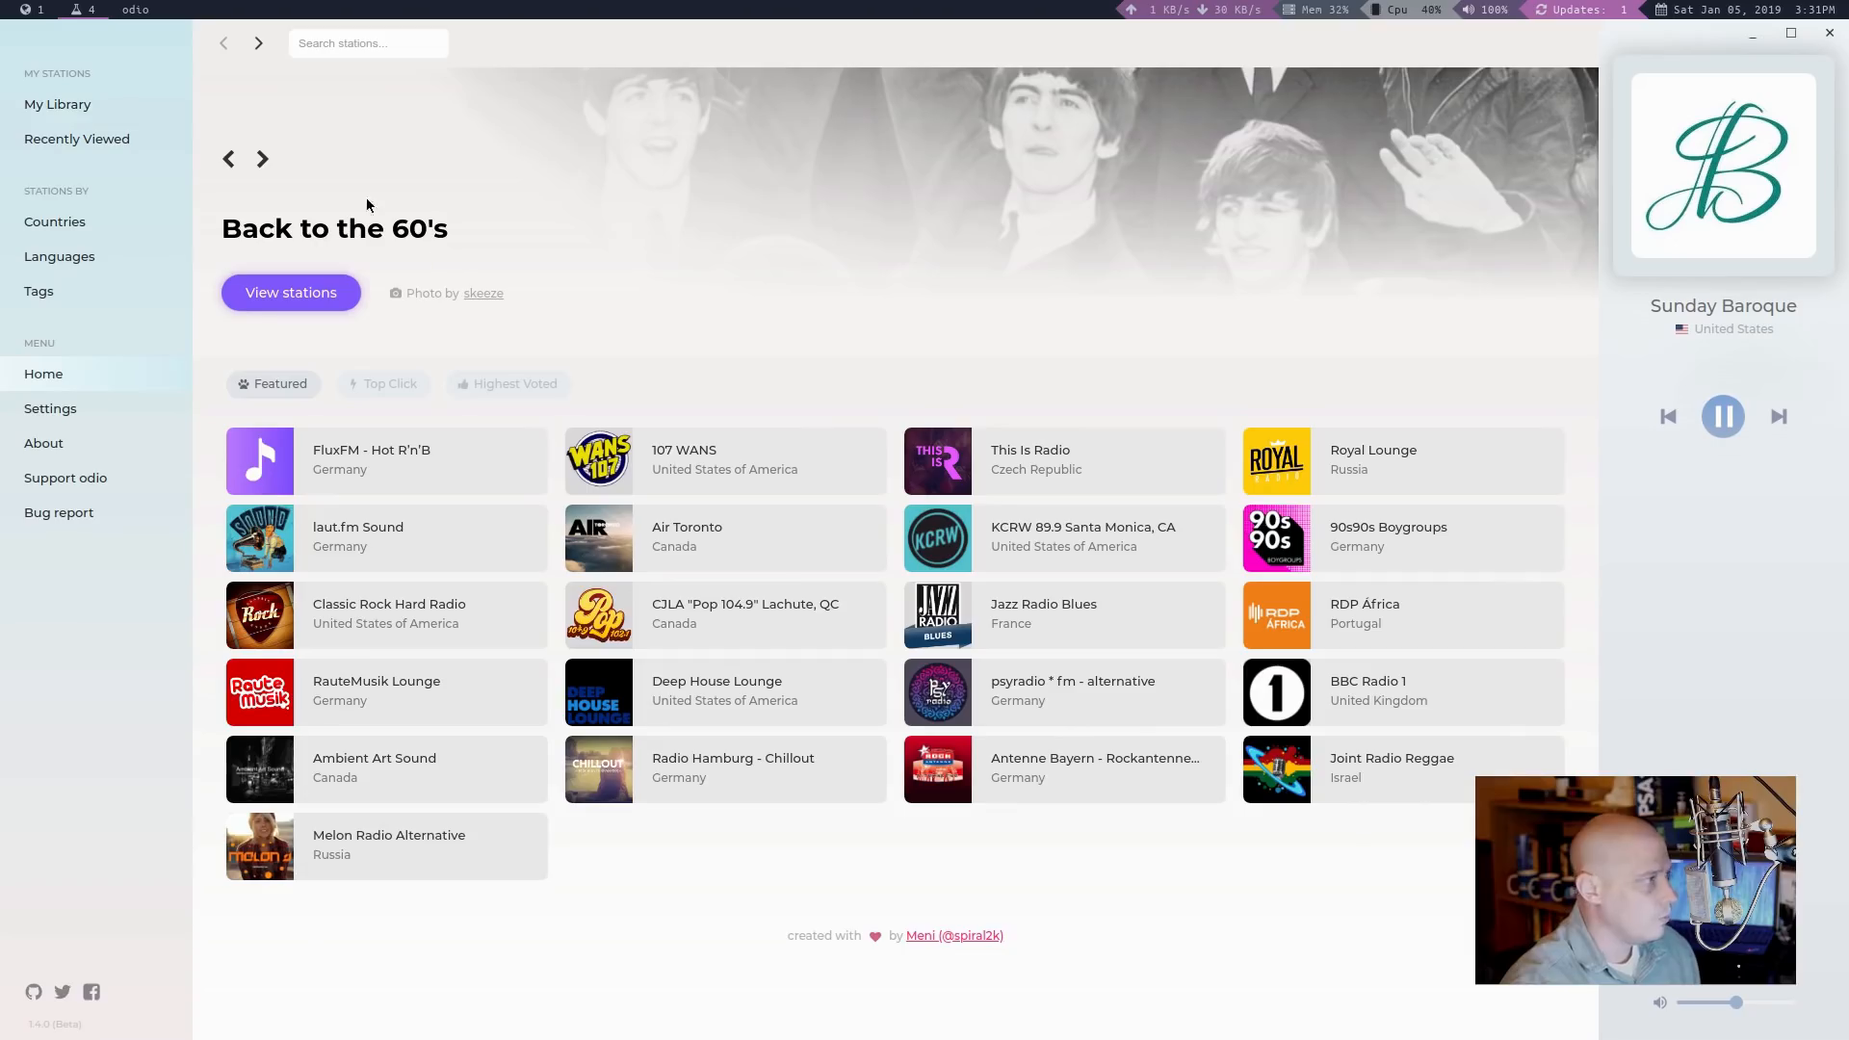
left_click(58, 104)
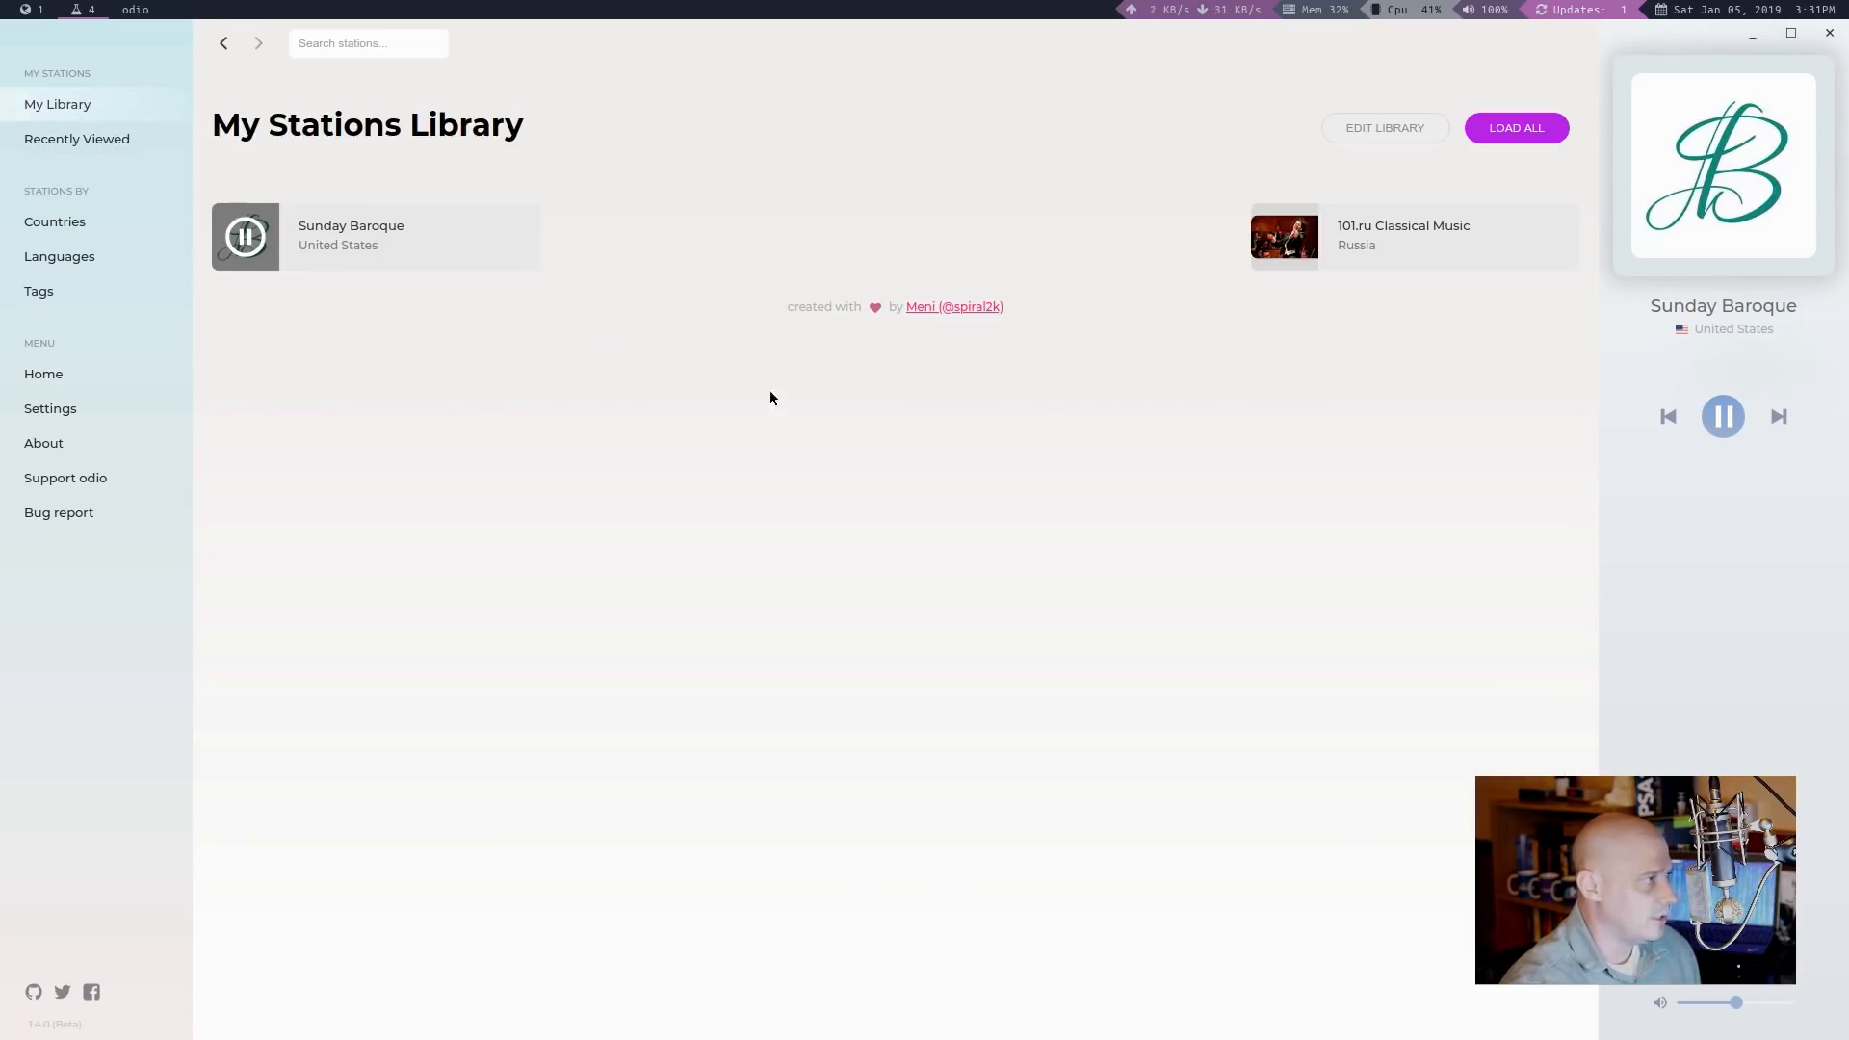
mouse_move(286, 401)
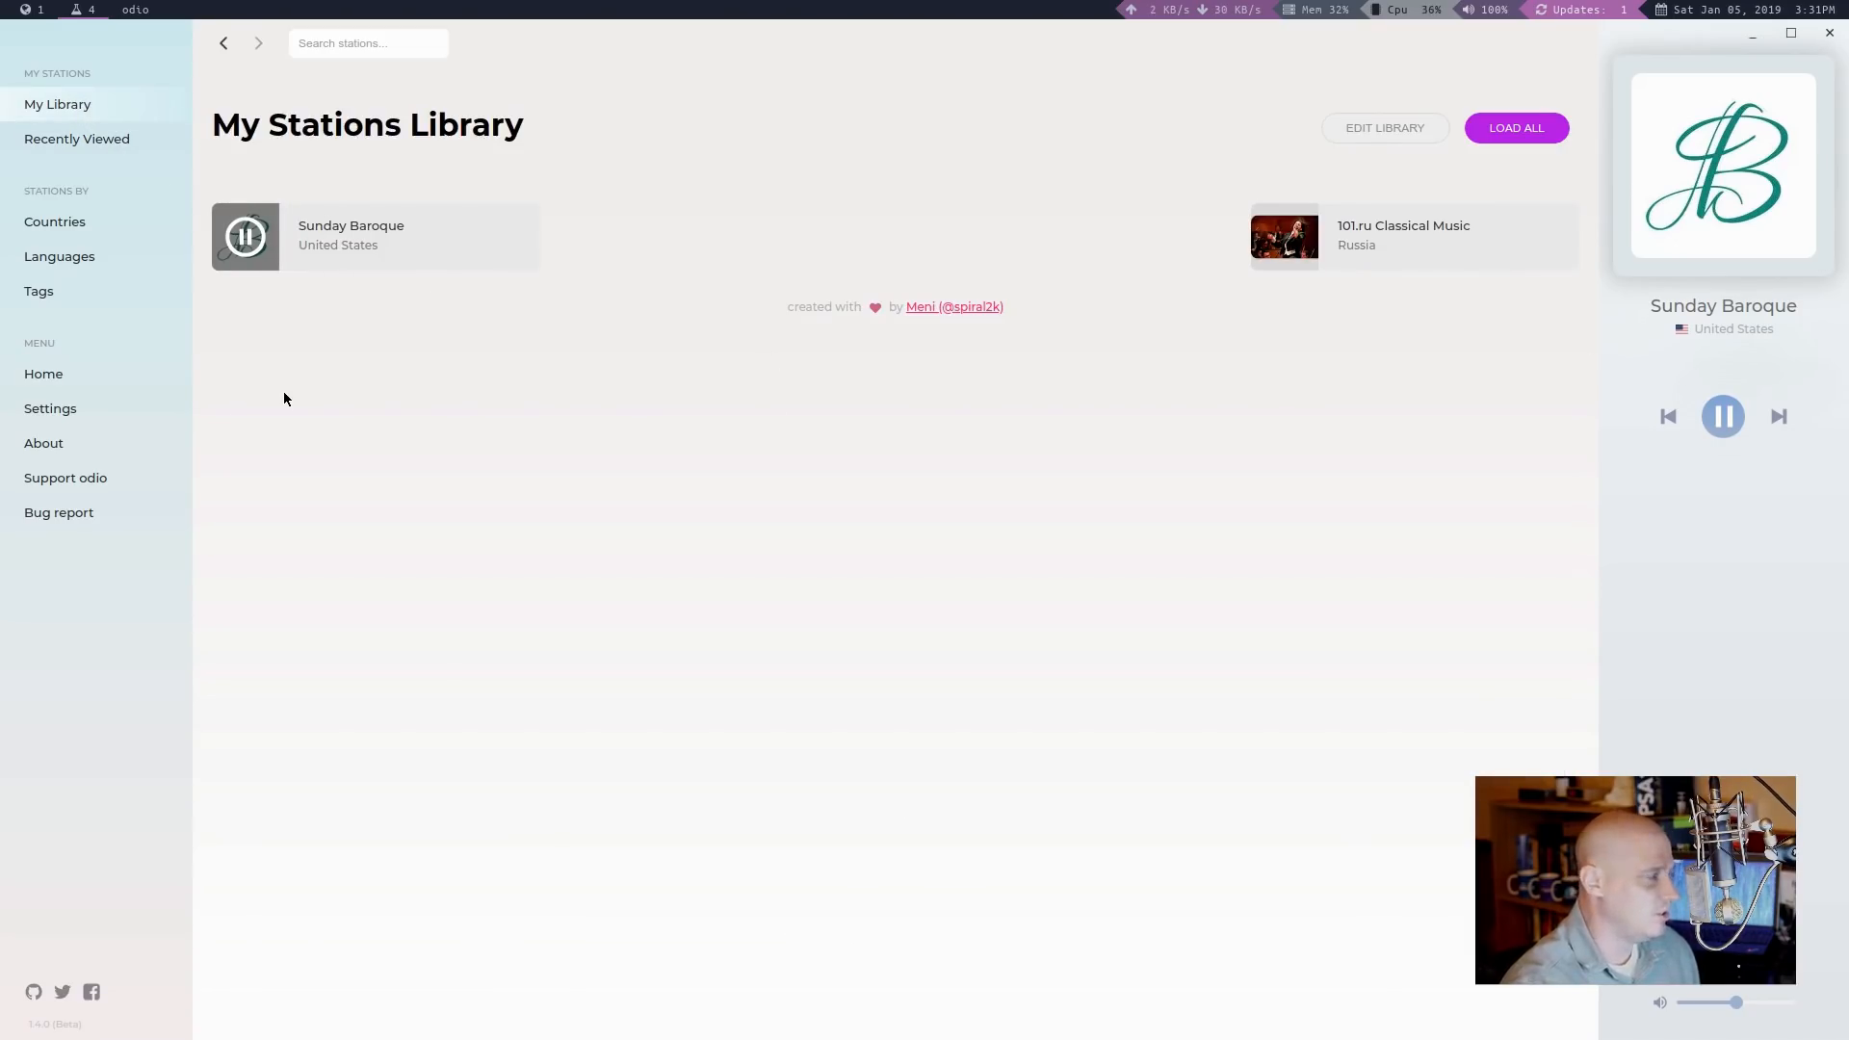
mouse_move(177, 389)
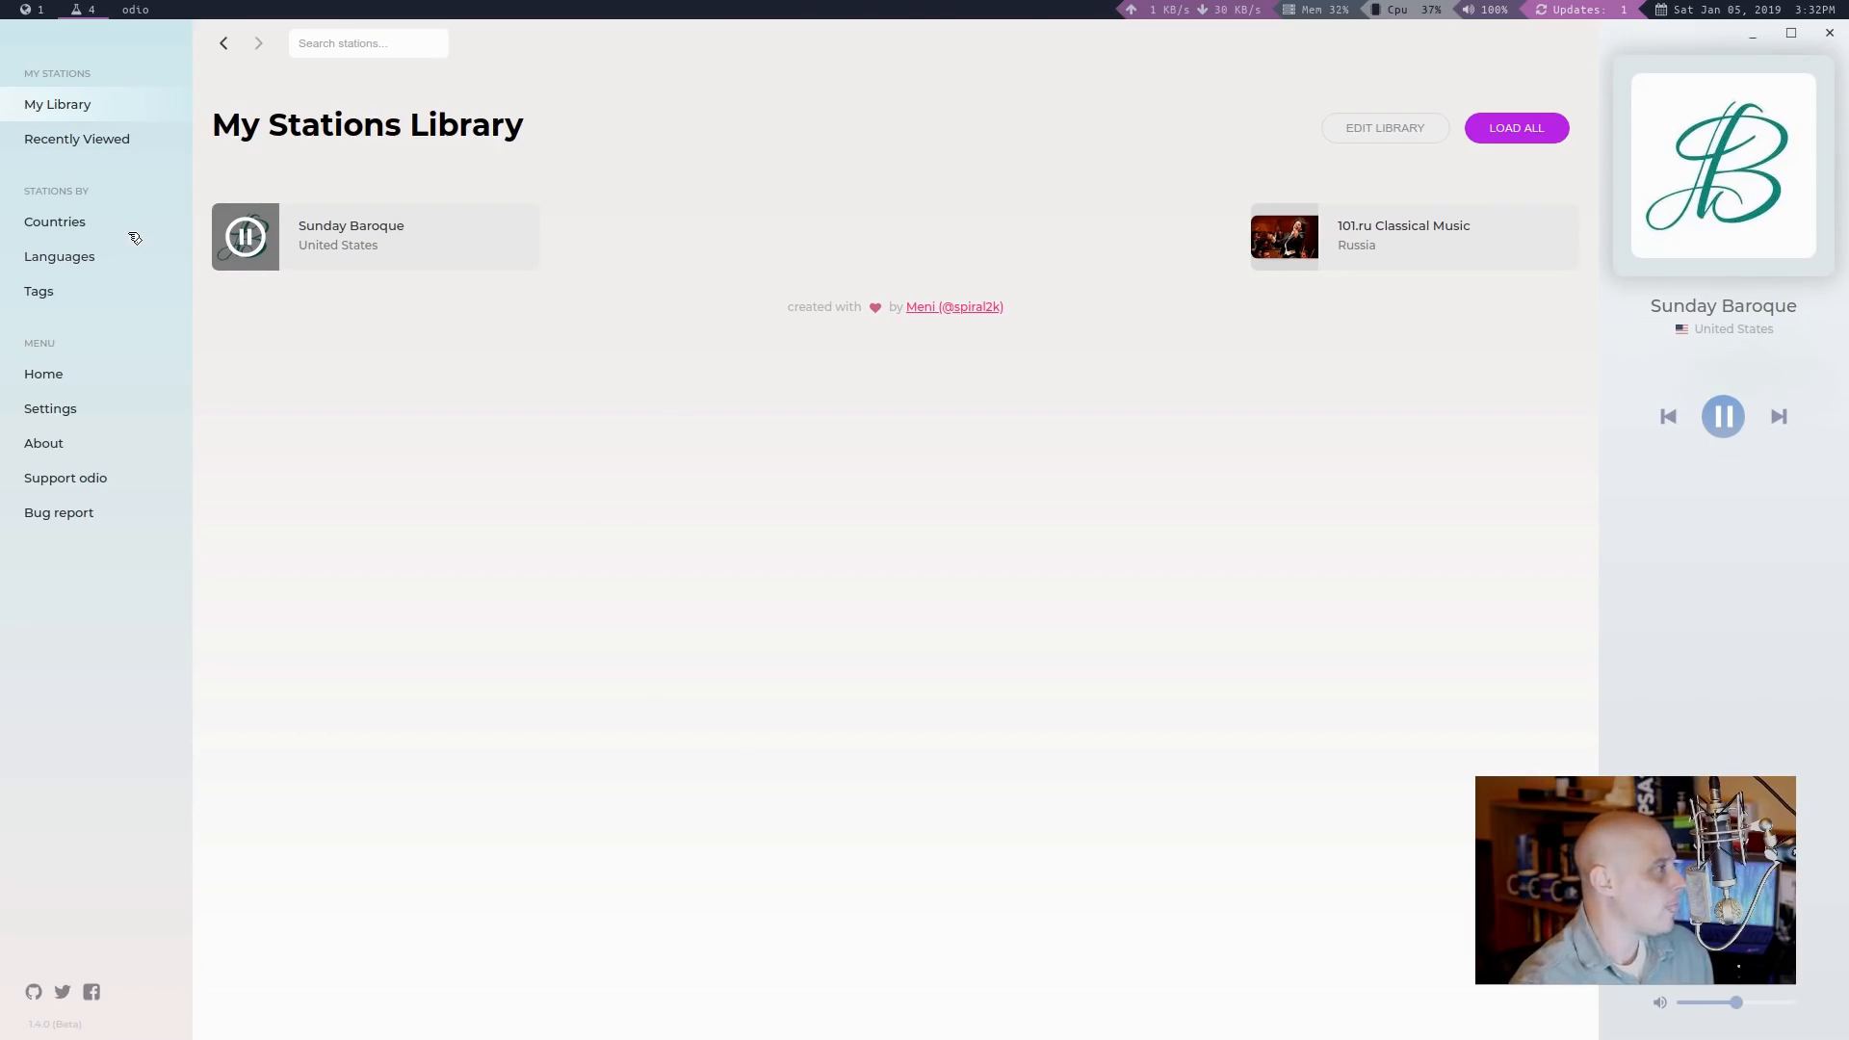
Step: From the Languages browser, show the list of English-language stations
left_click(53, 222)
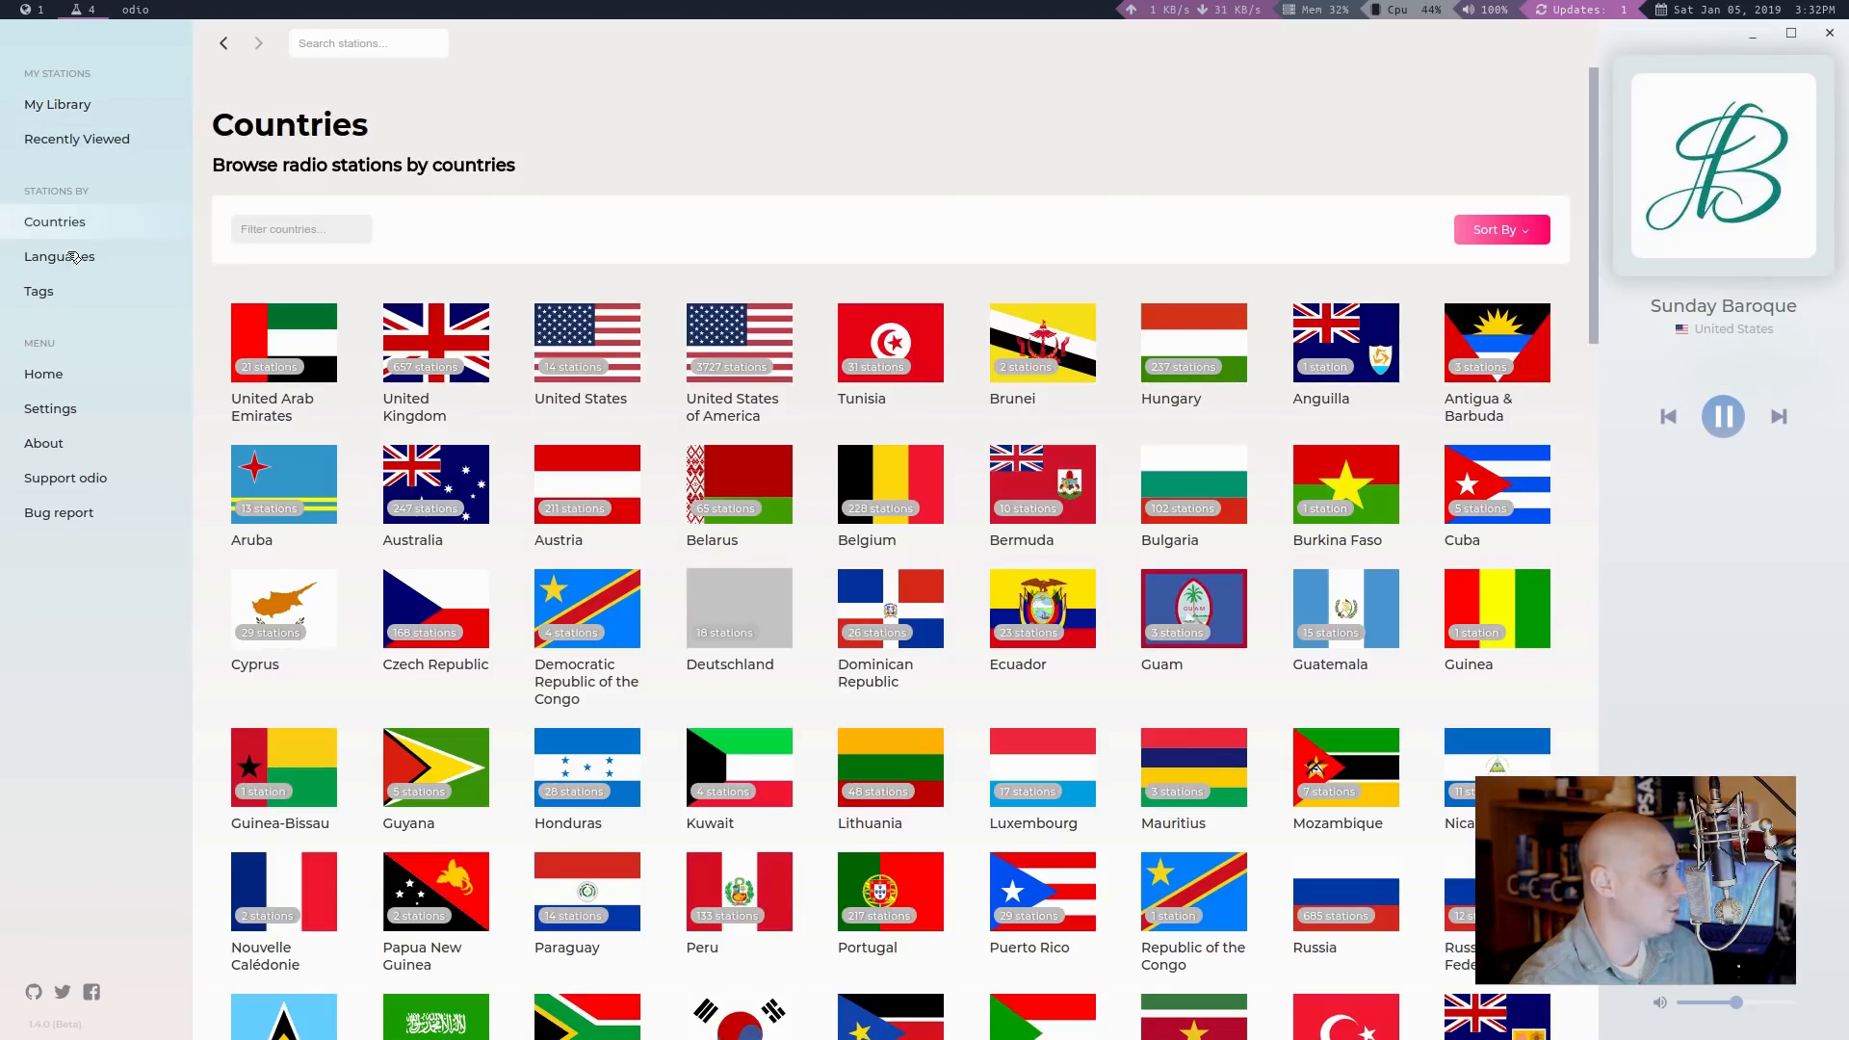
left_click(58, 257)
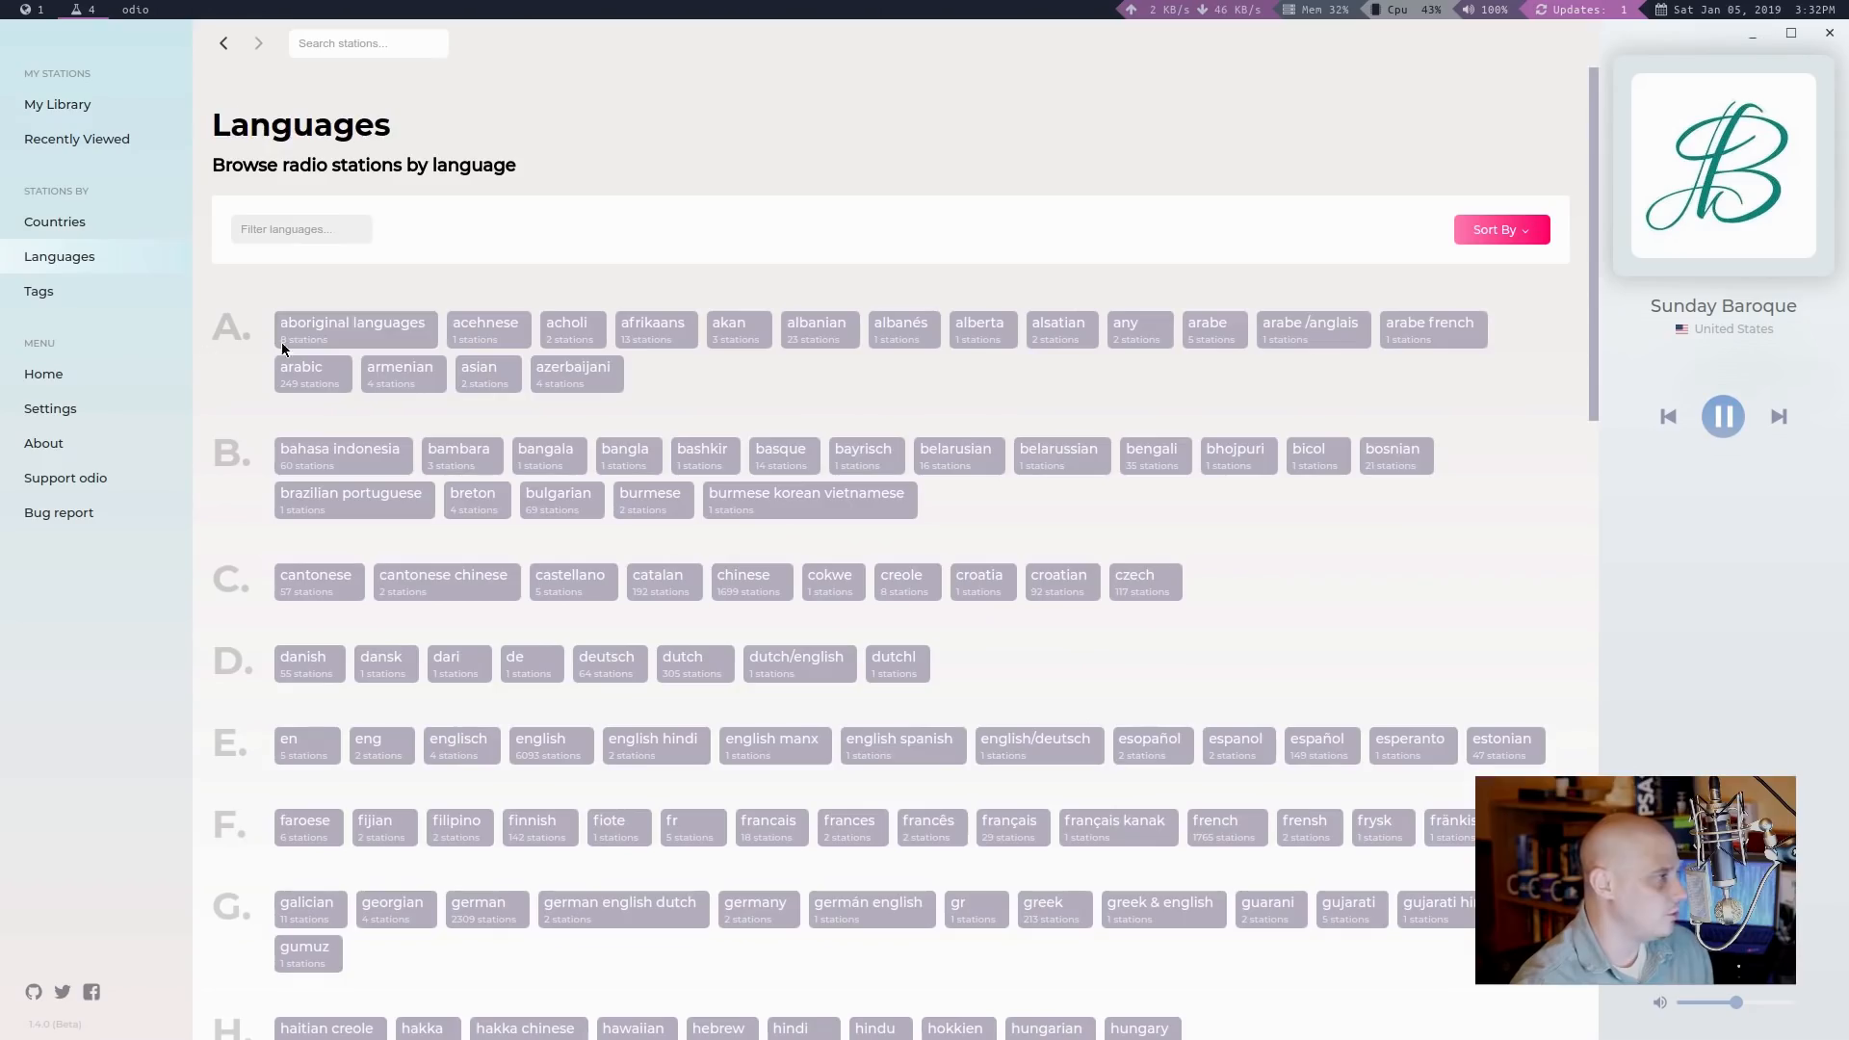
mouse_move(701, 447)
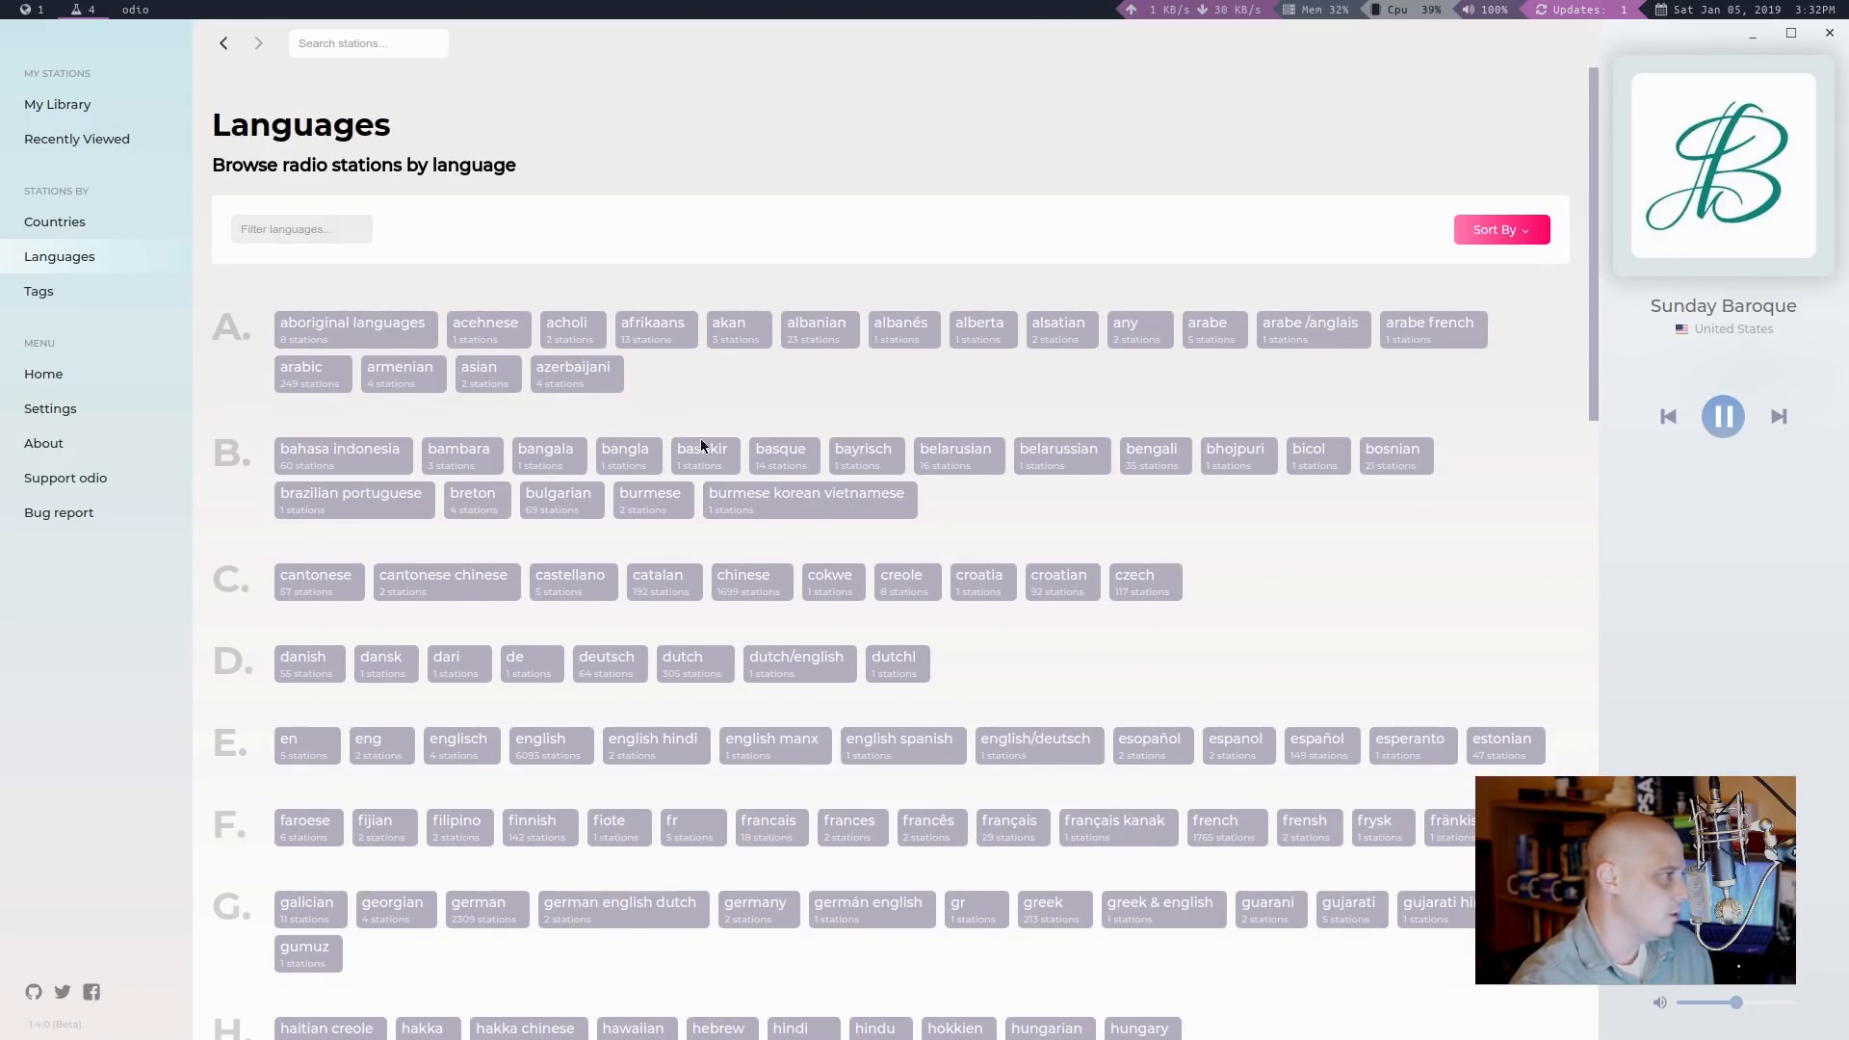
scroll("down", 3)
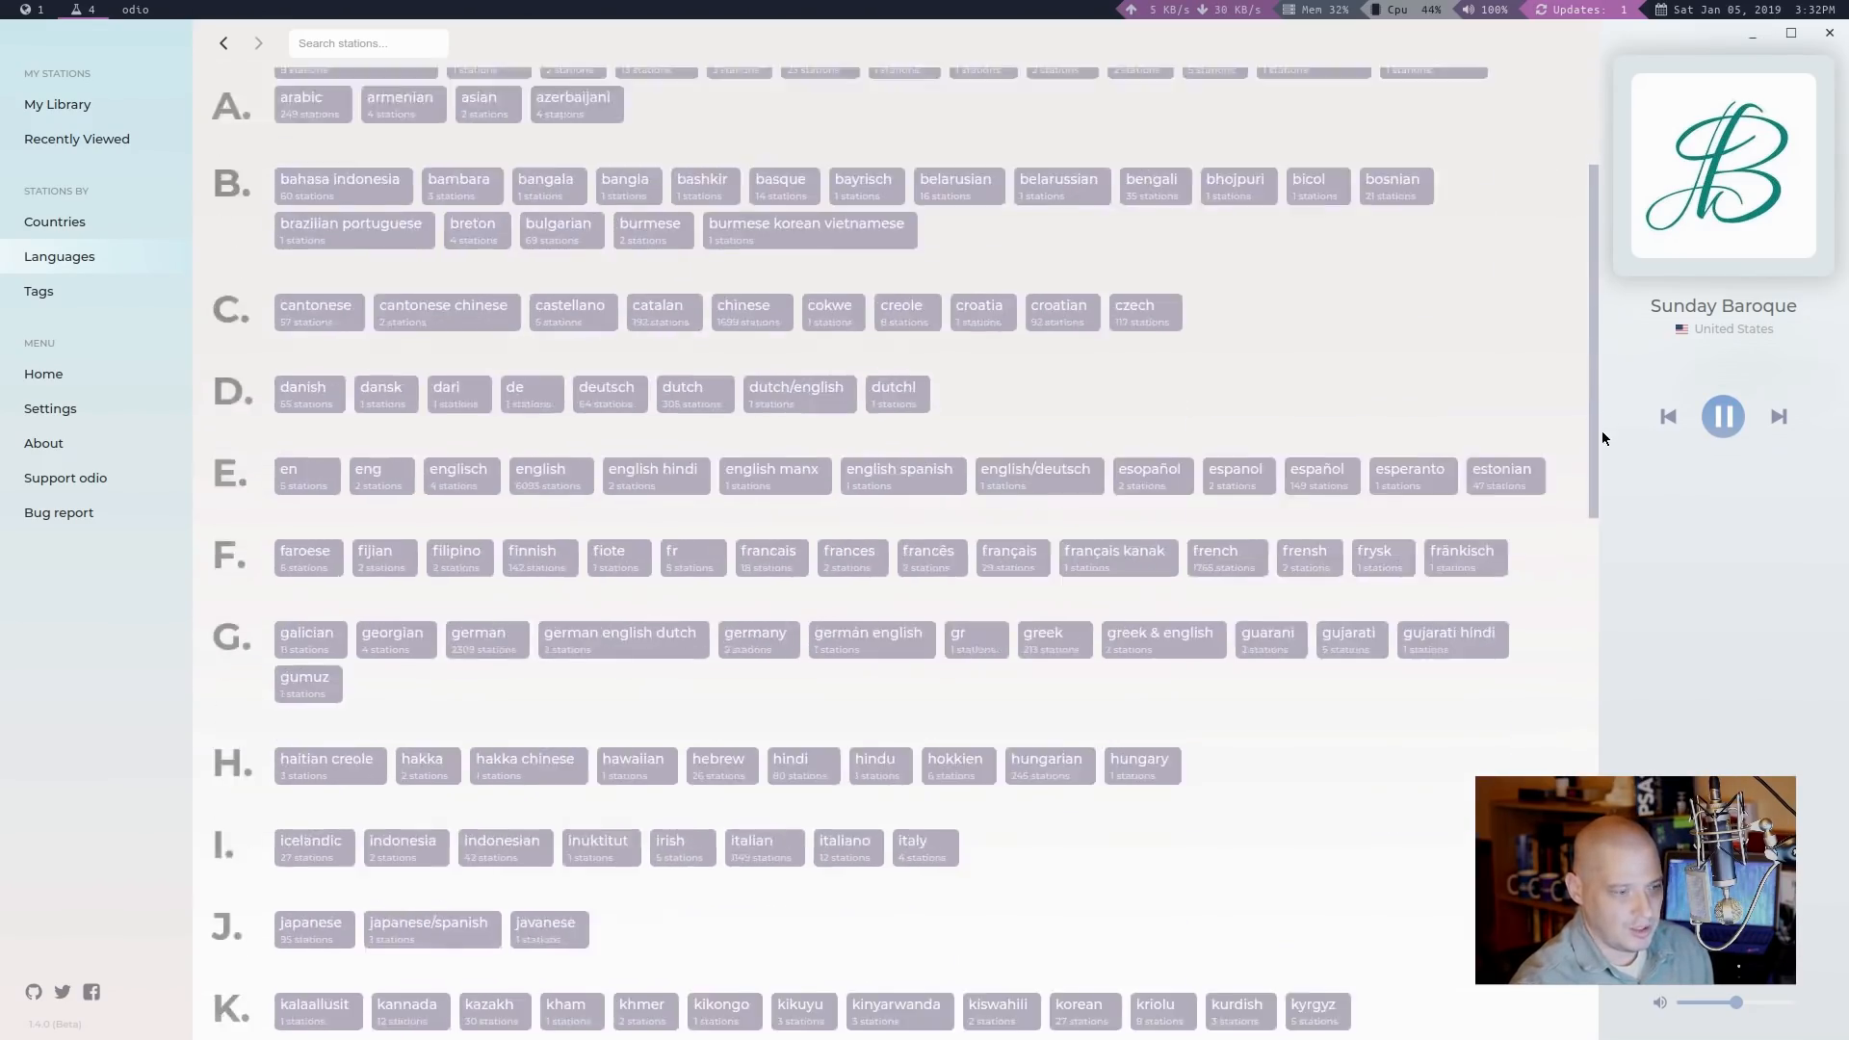
scroll("down", 3)
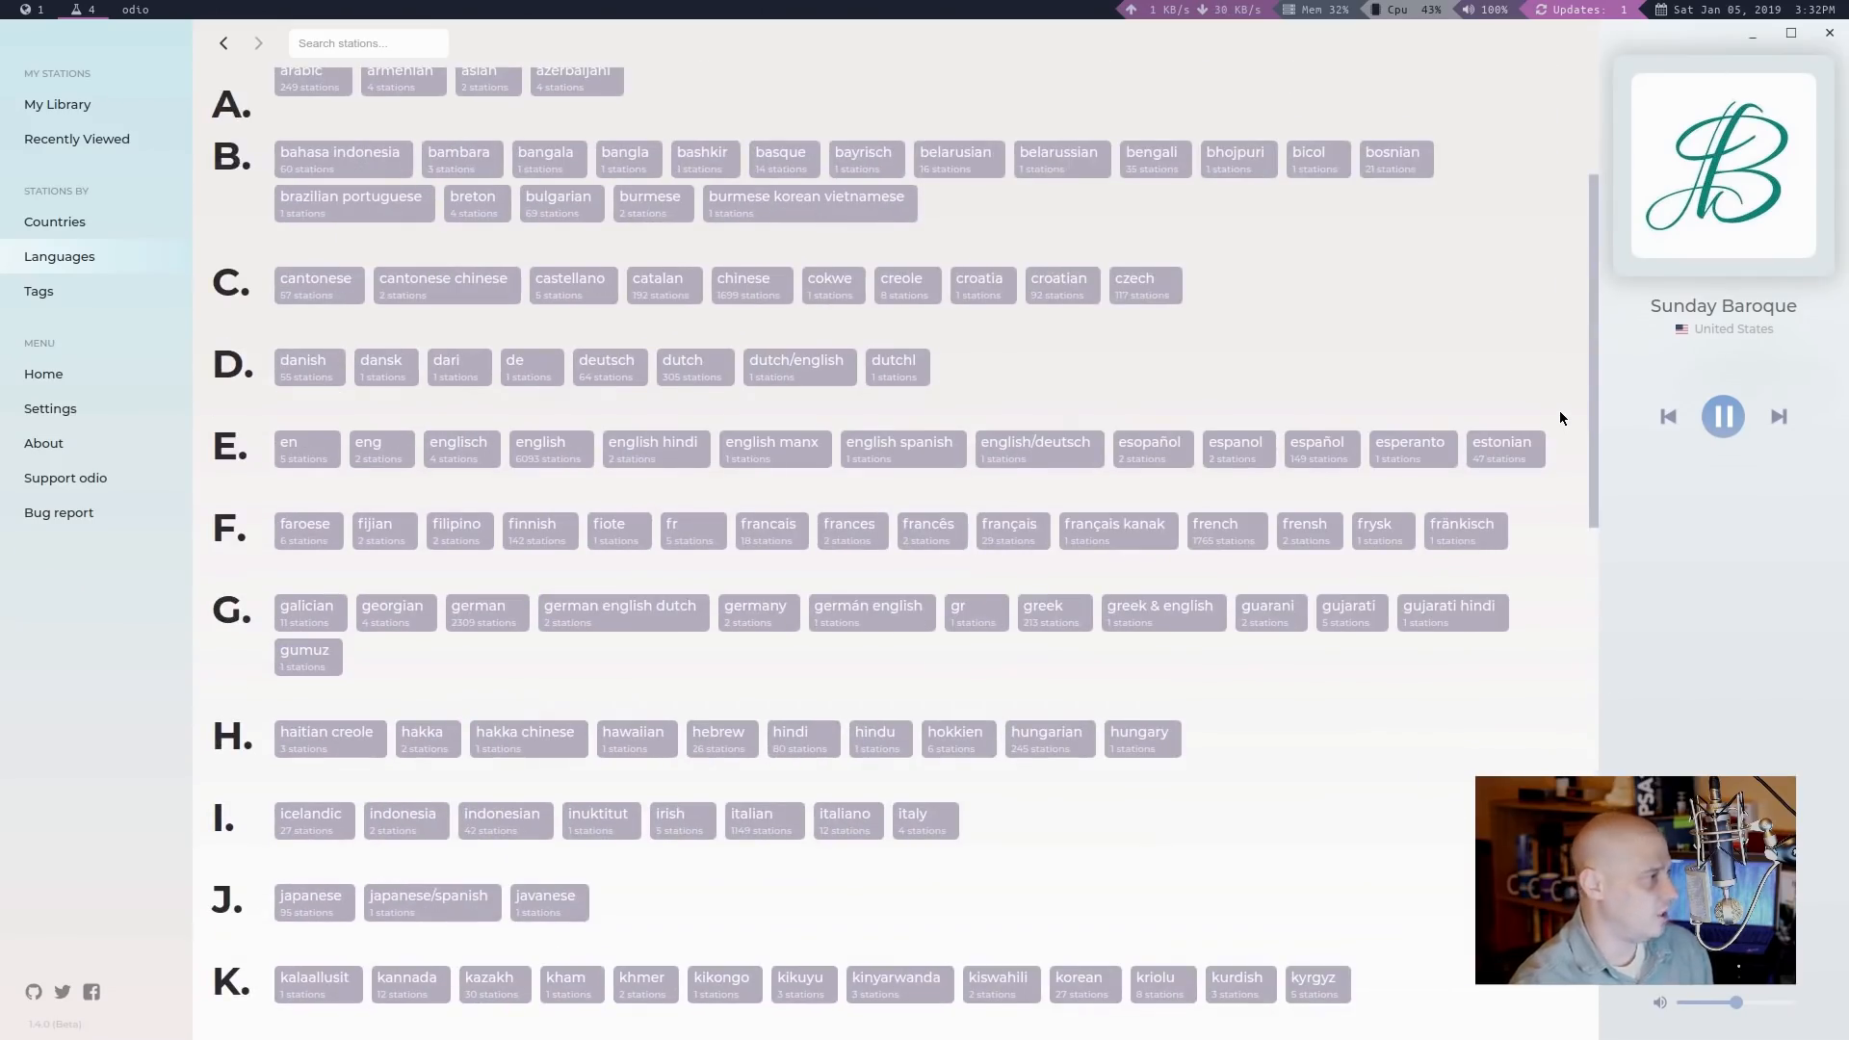
mouse_move(436, 487)
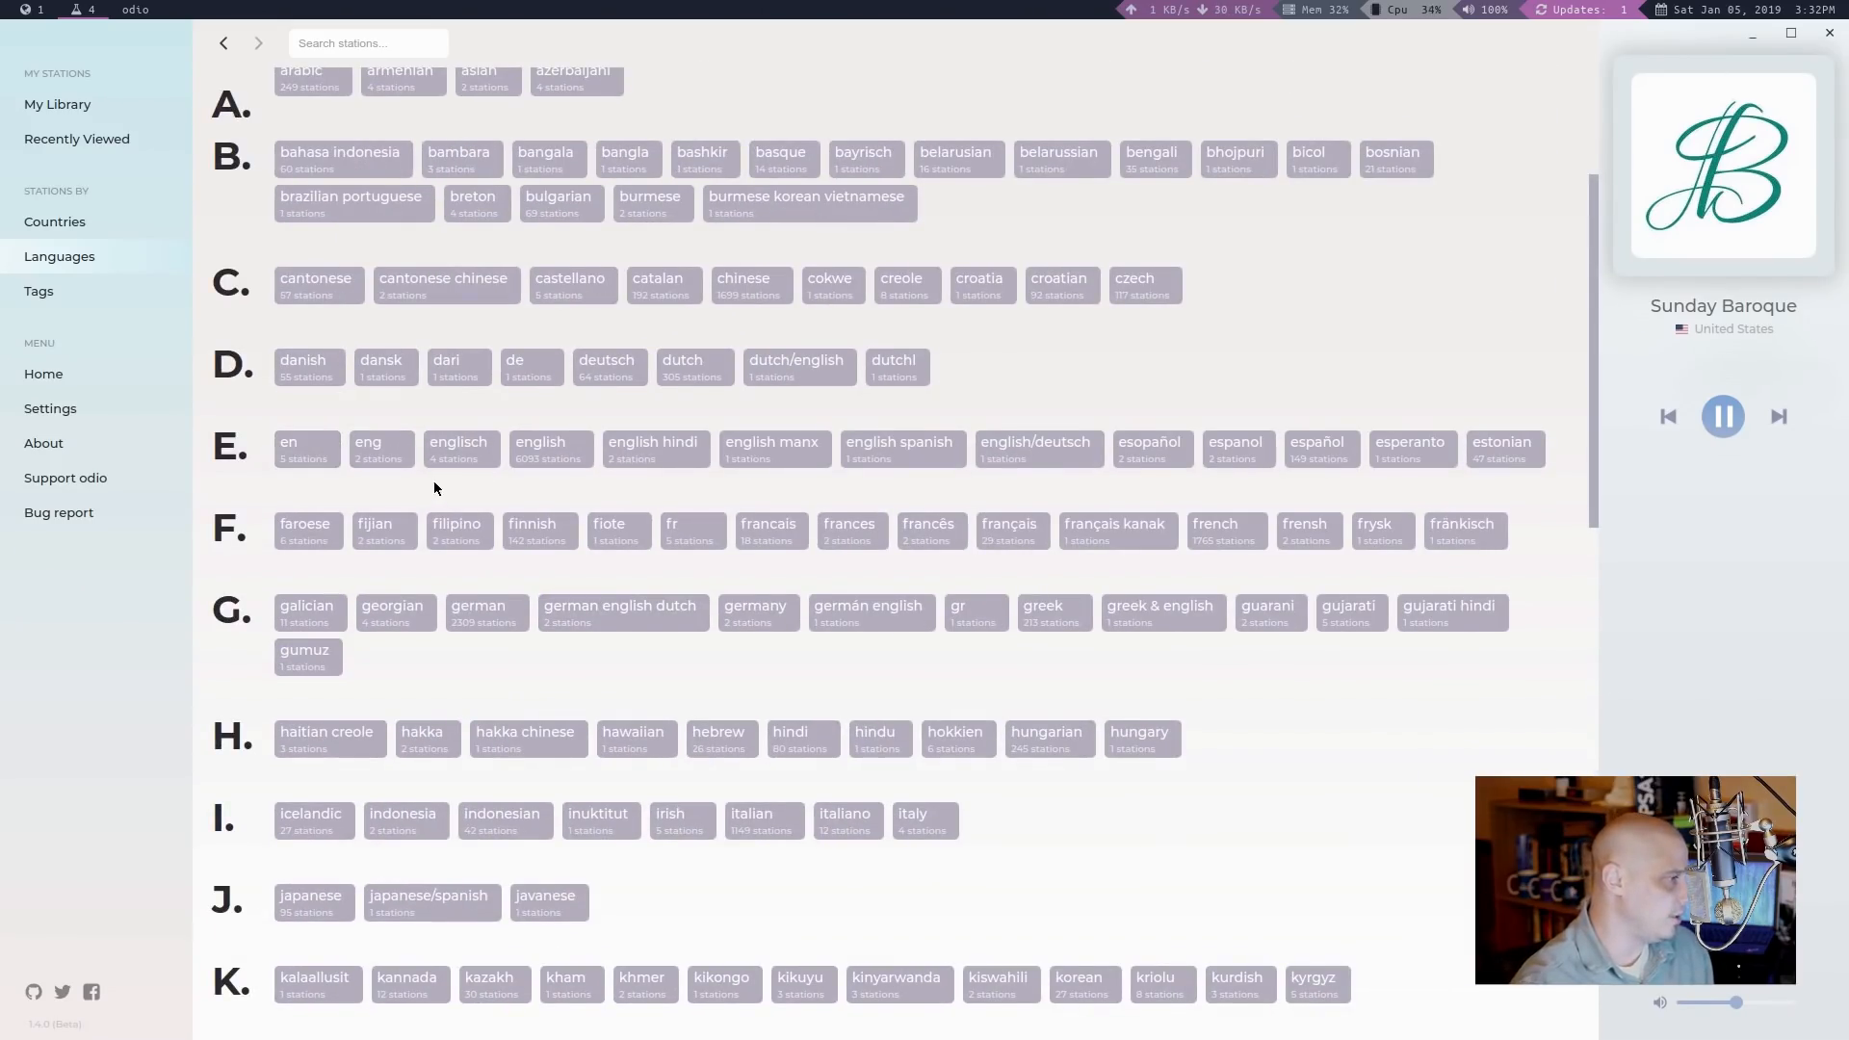
left_click(540, 447)
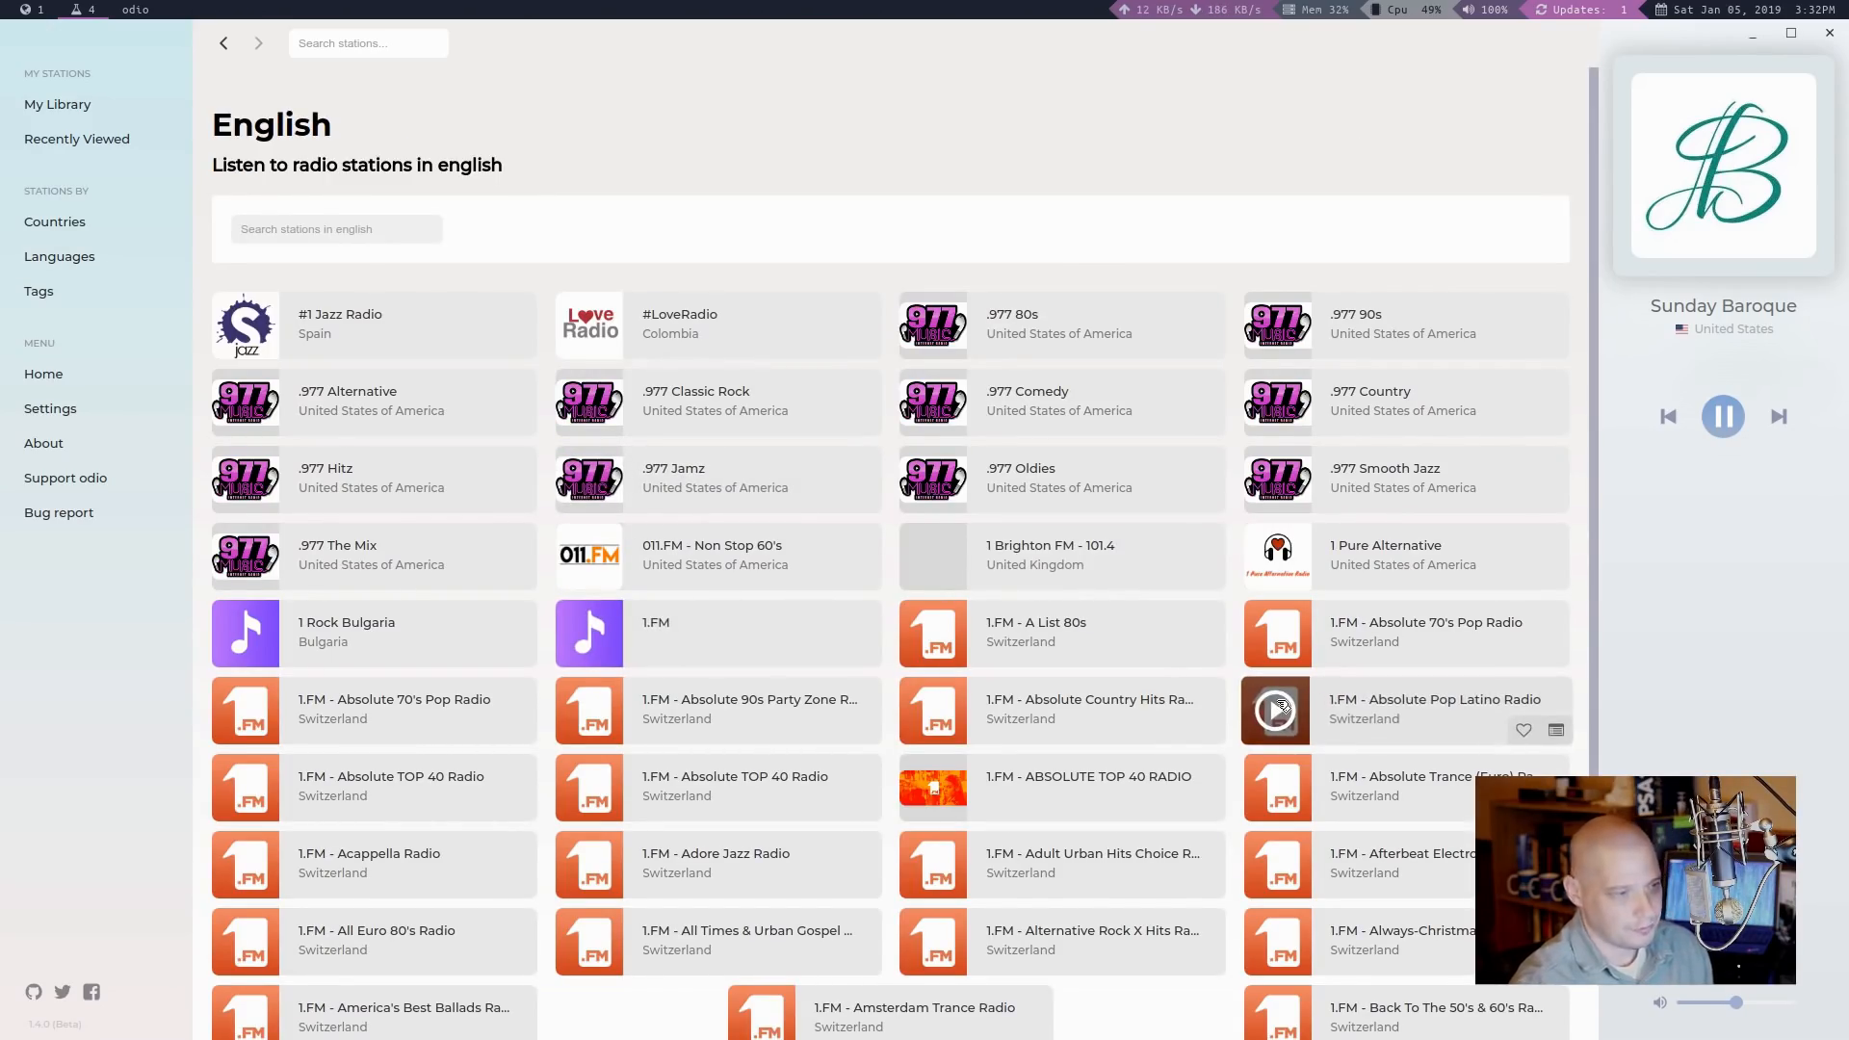
mouse_move(470, 482)
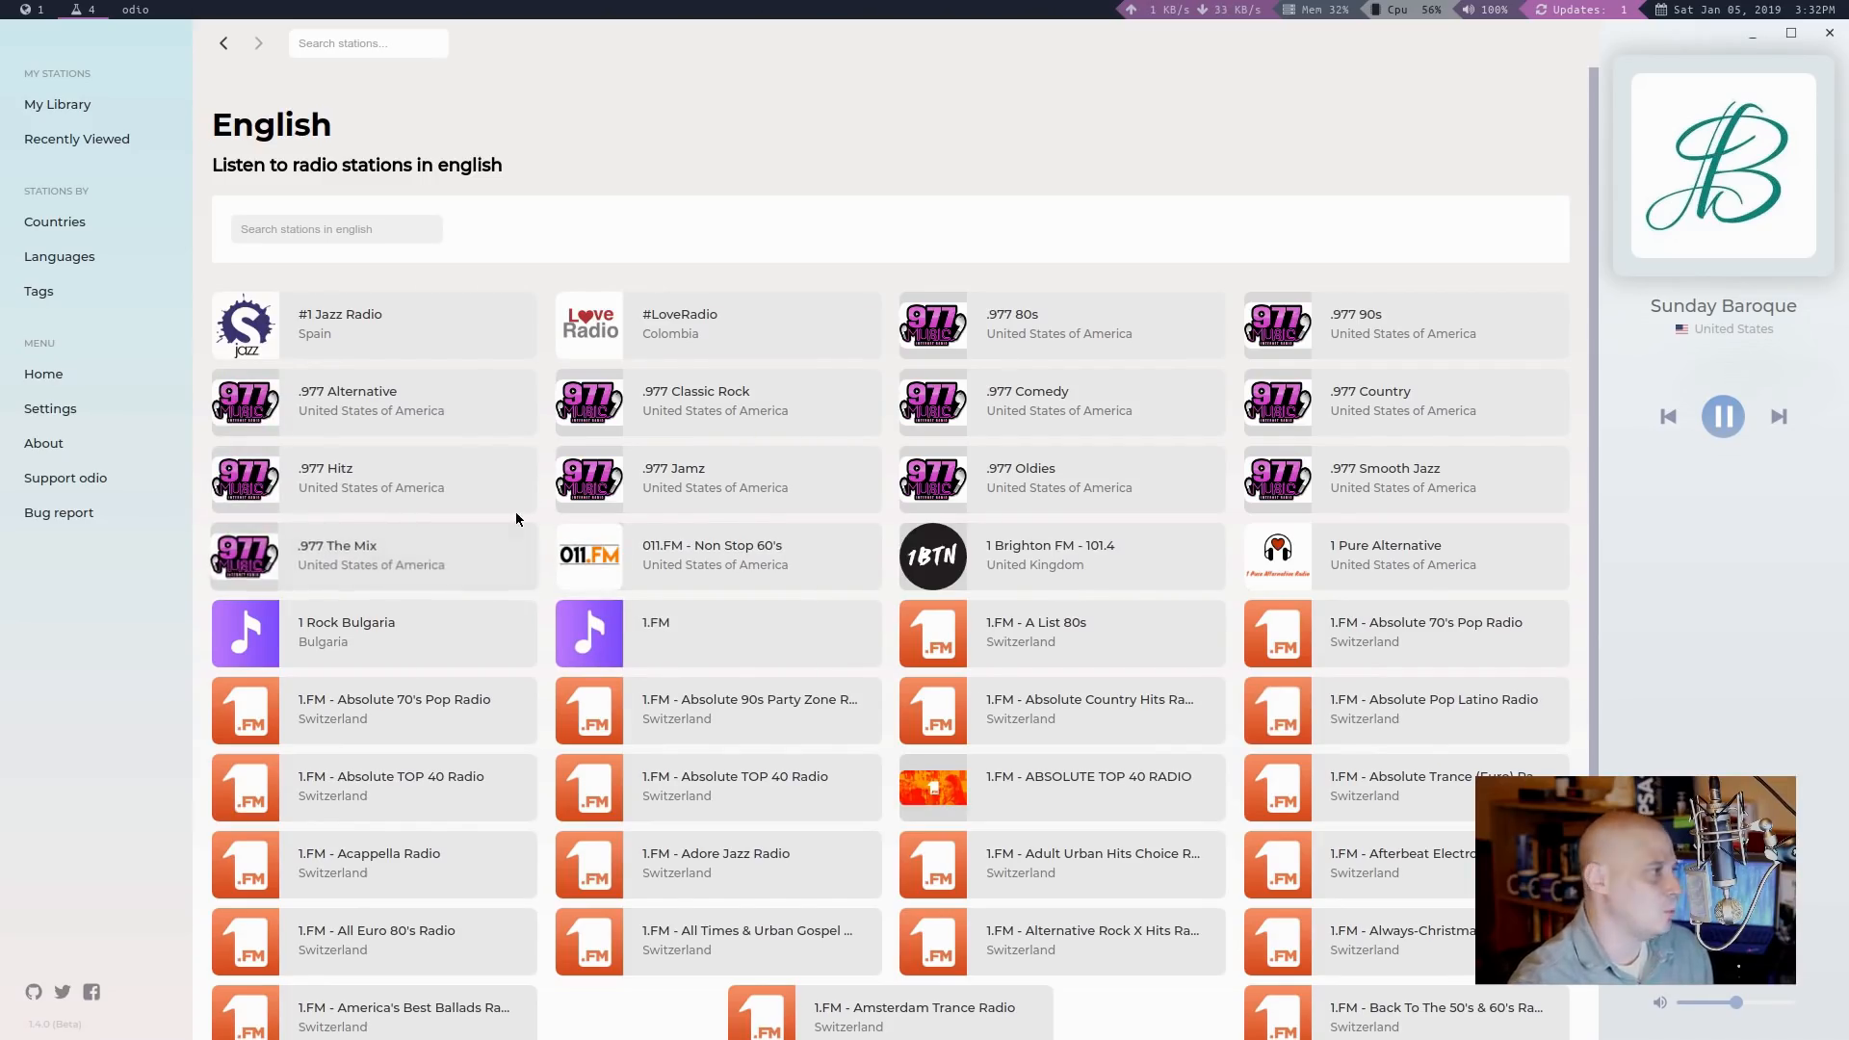
Step: Filter the Tags browser to 'classic' and show the classic rock stations
left_click(39, 291)
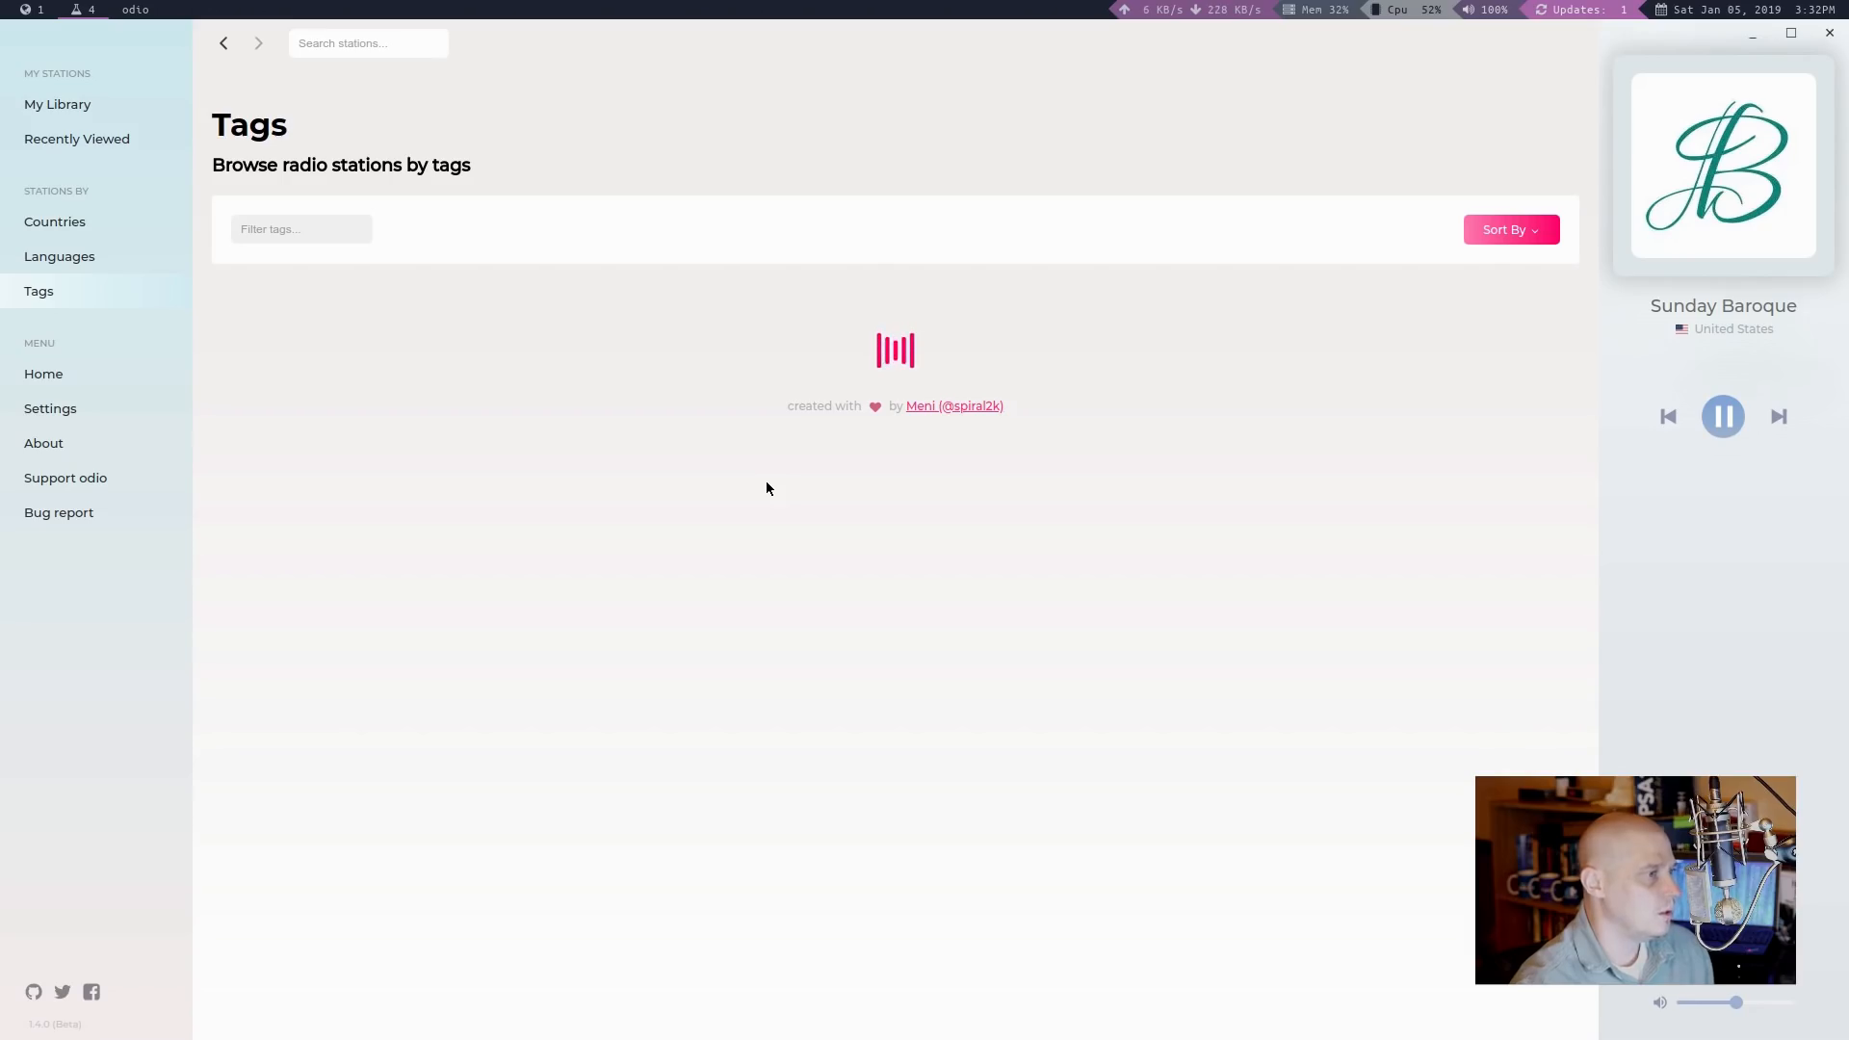
mouse_move(408, 578)
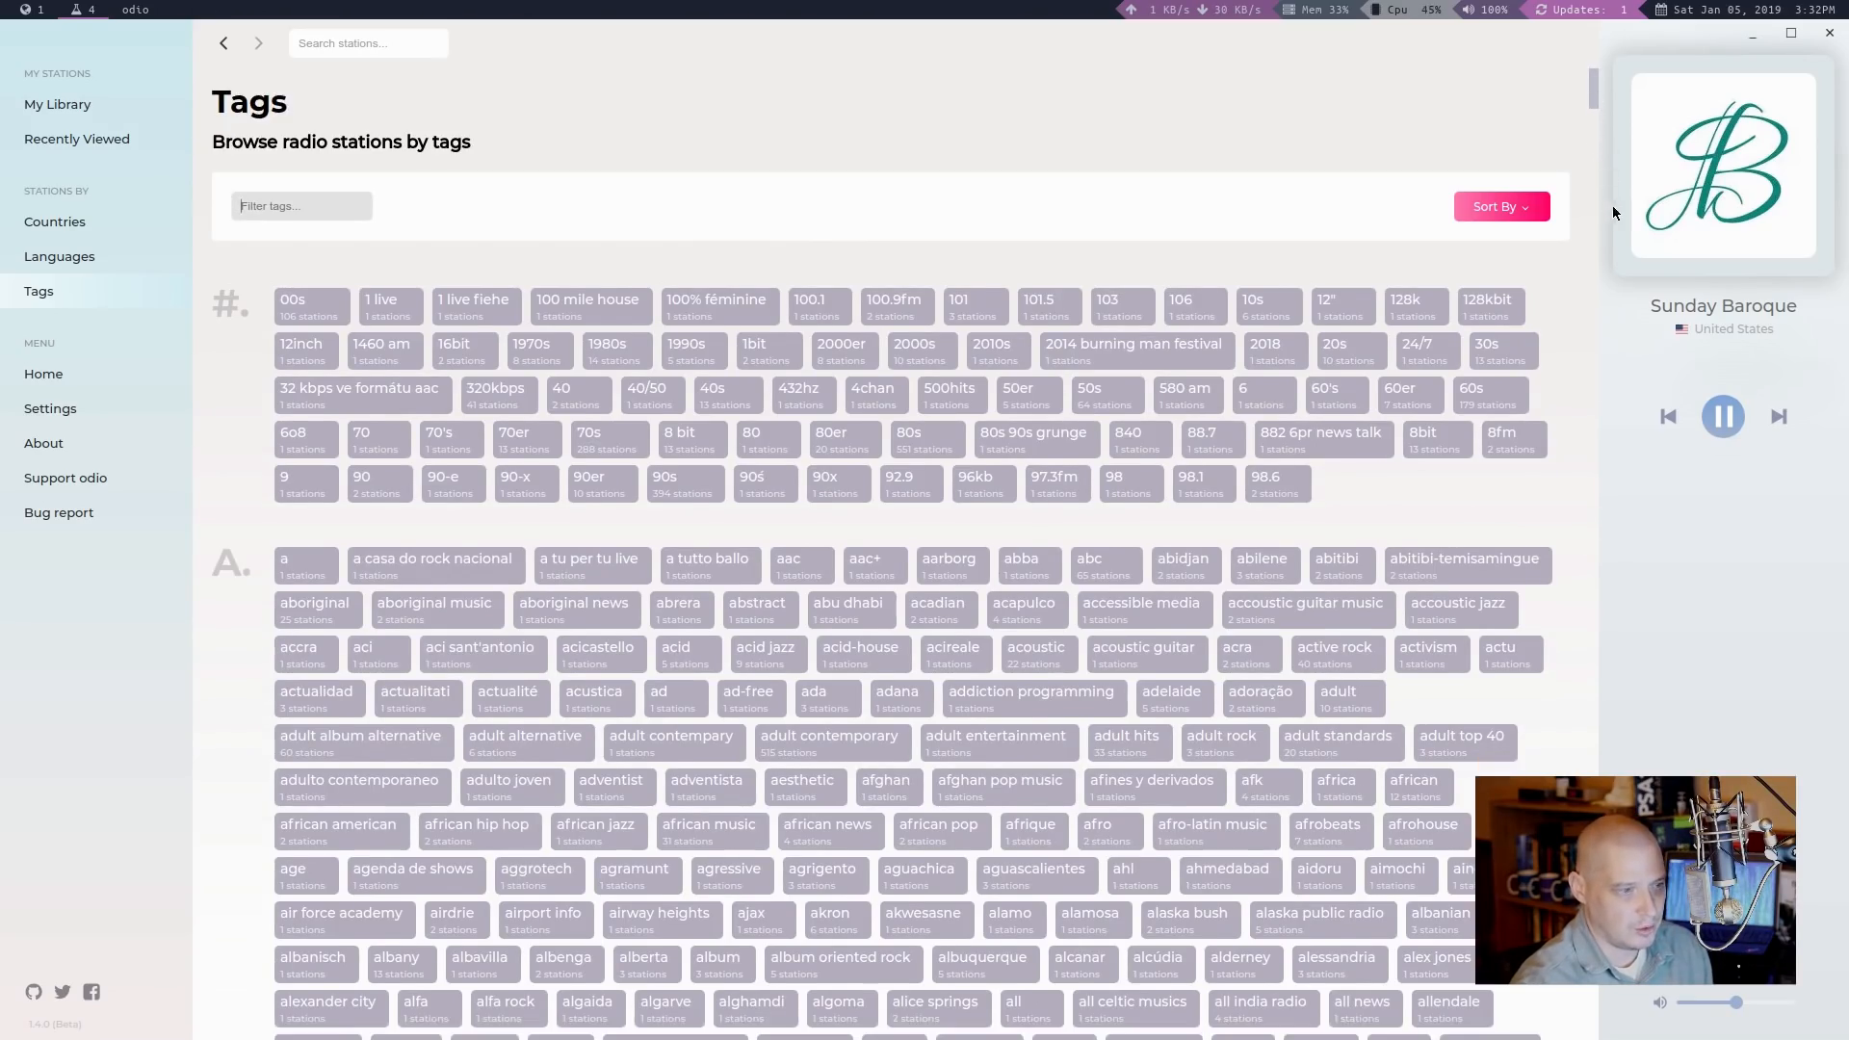
scroll("down", 3)
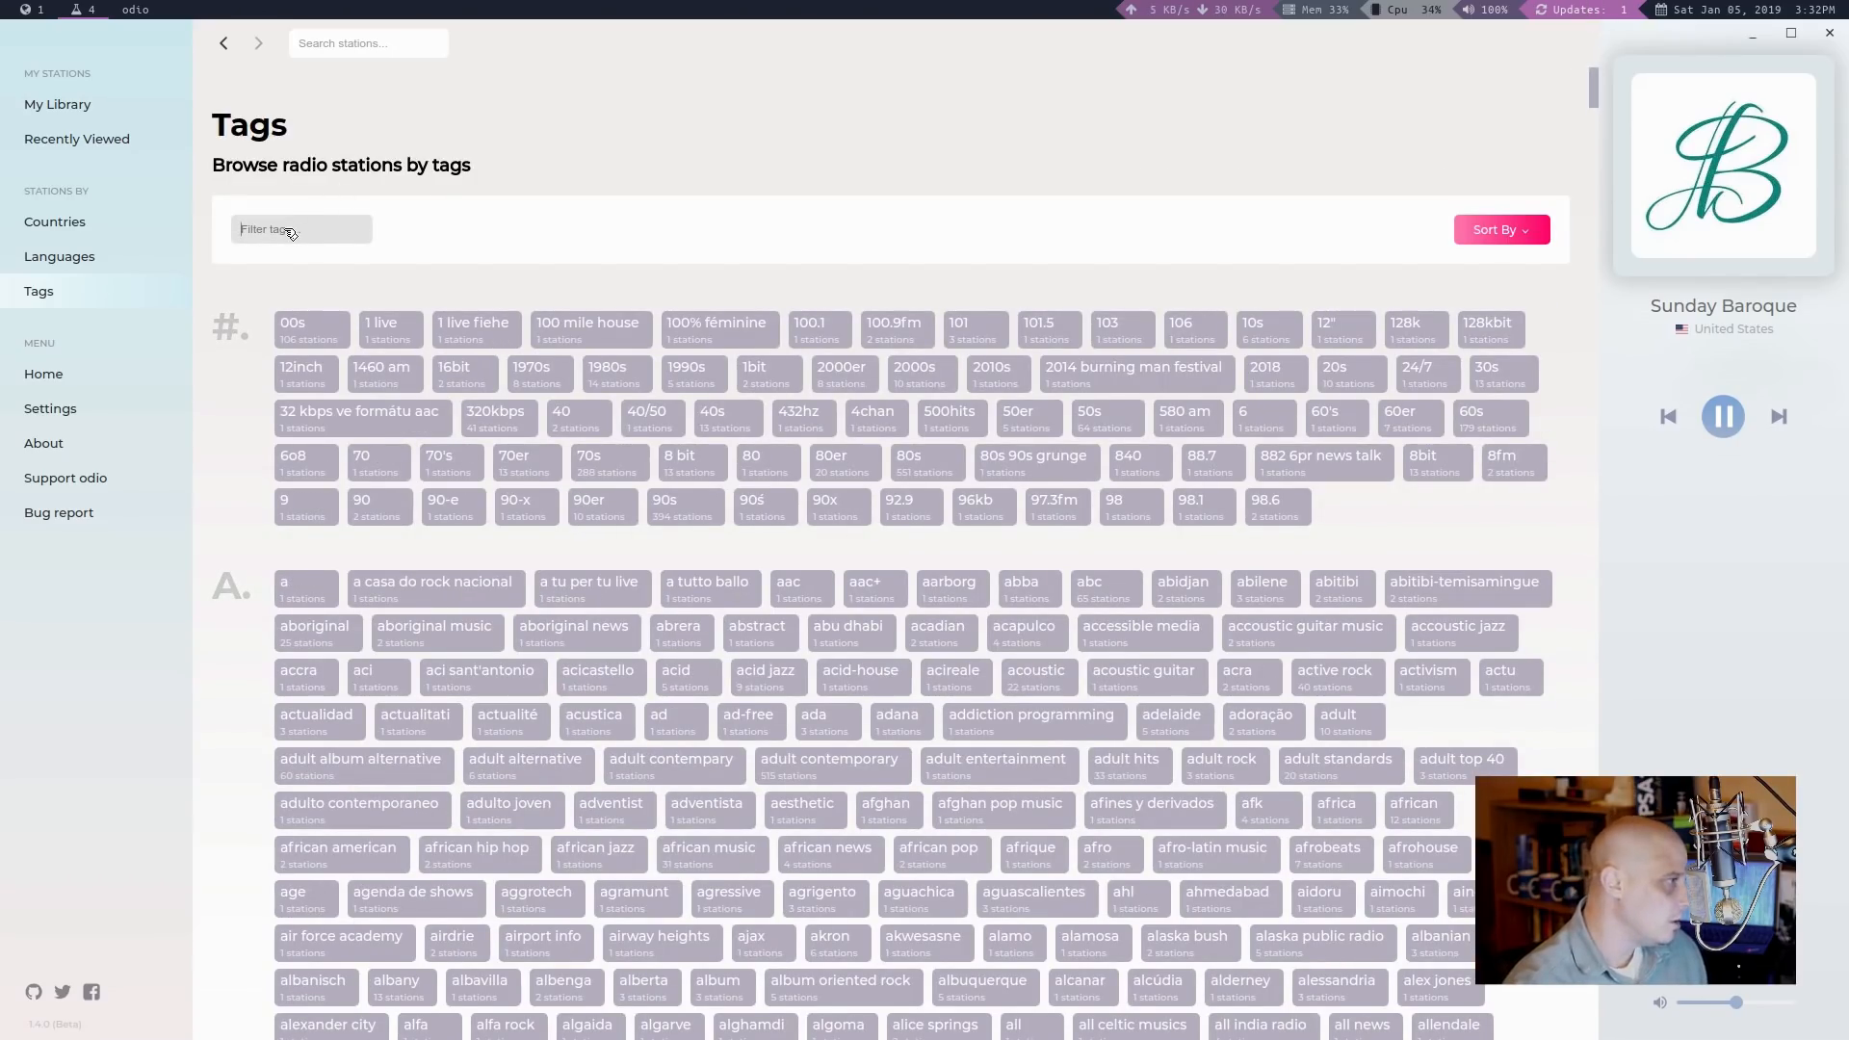
type("classic rock")
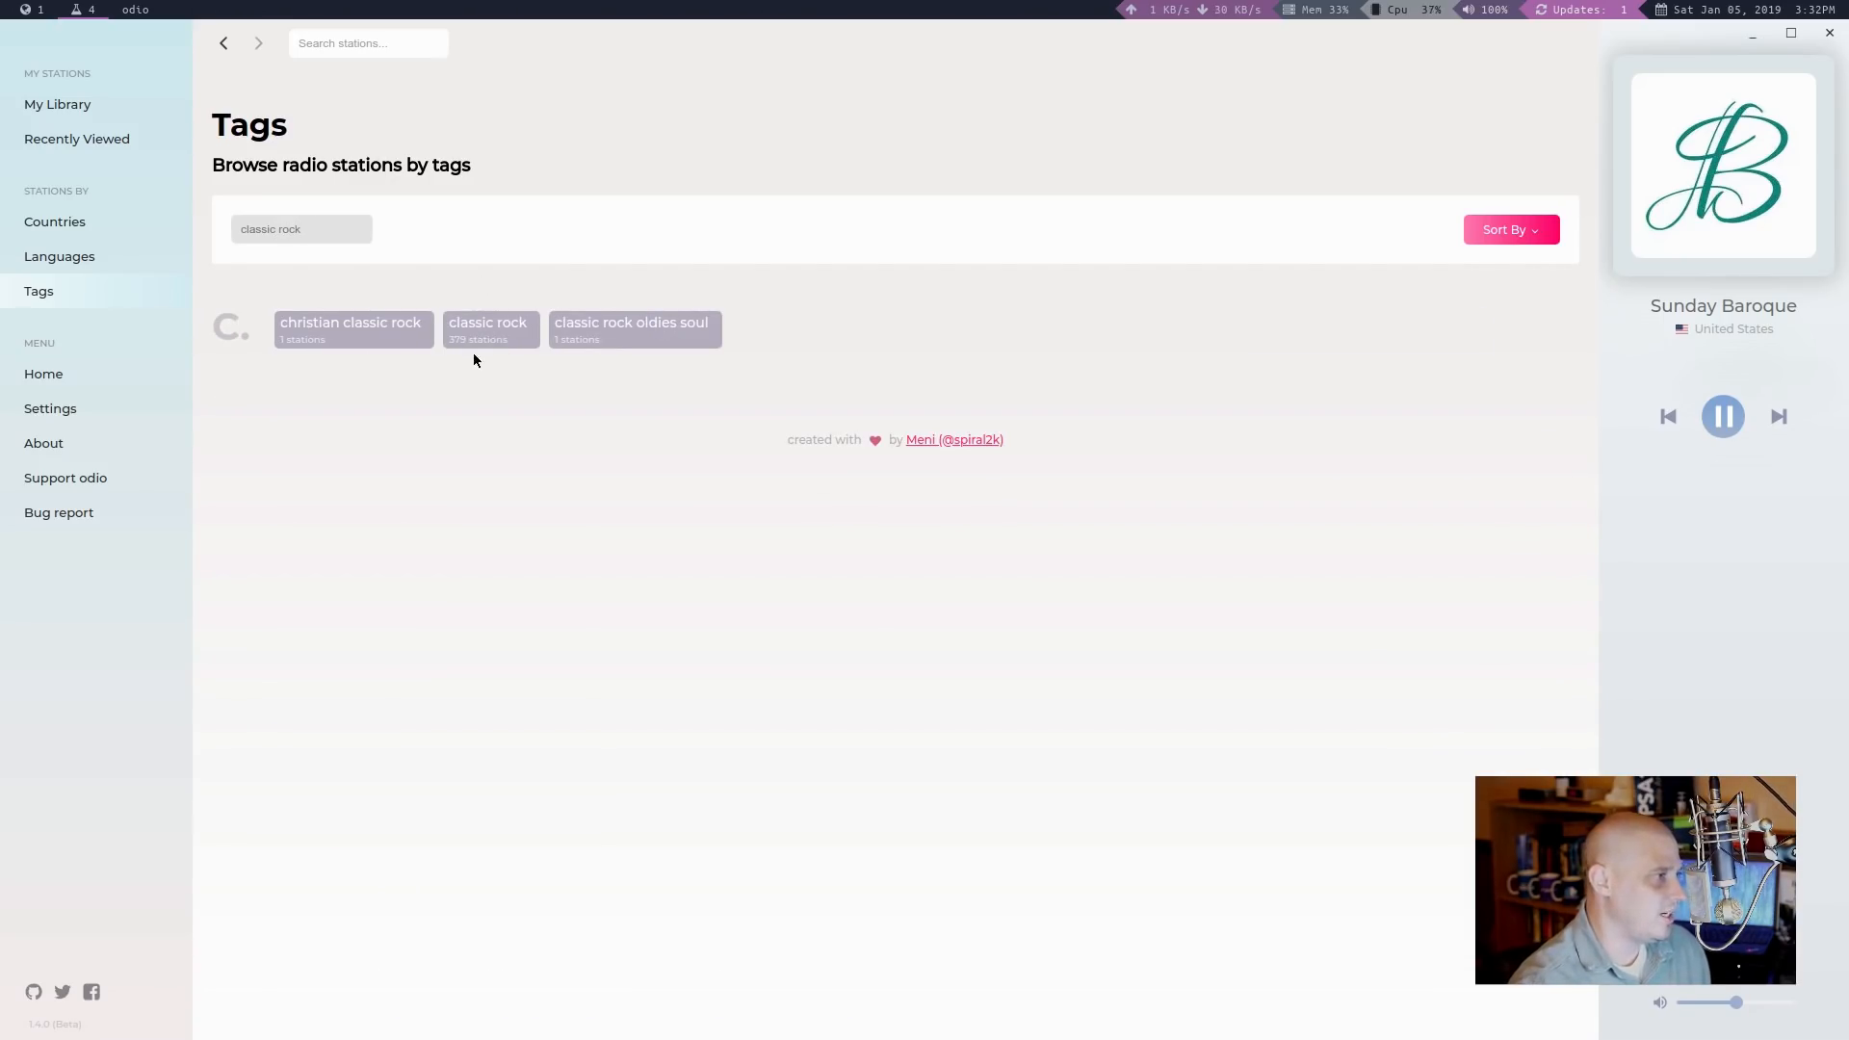
left_click(489, 329)
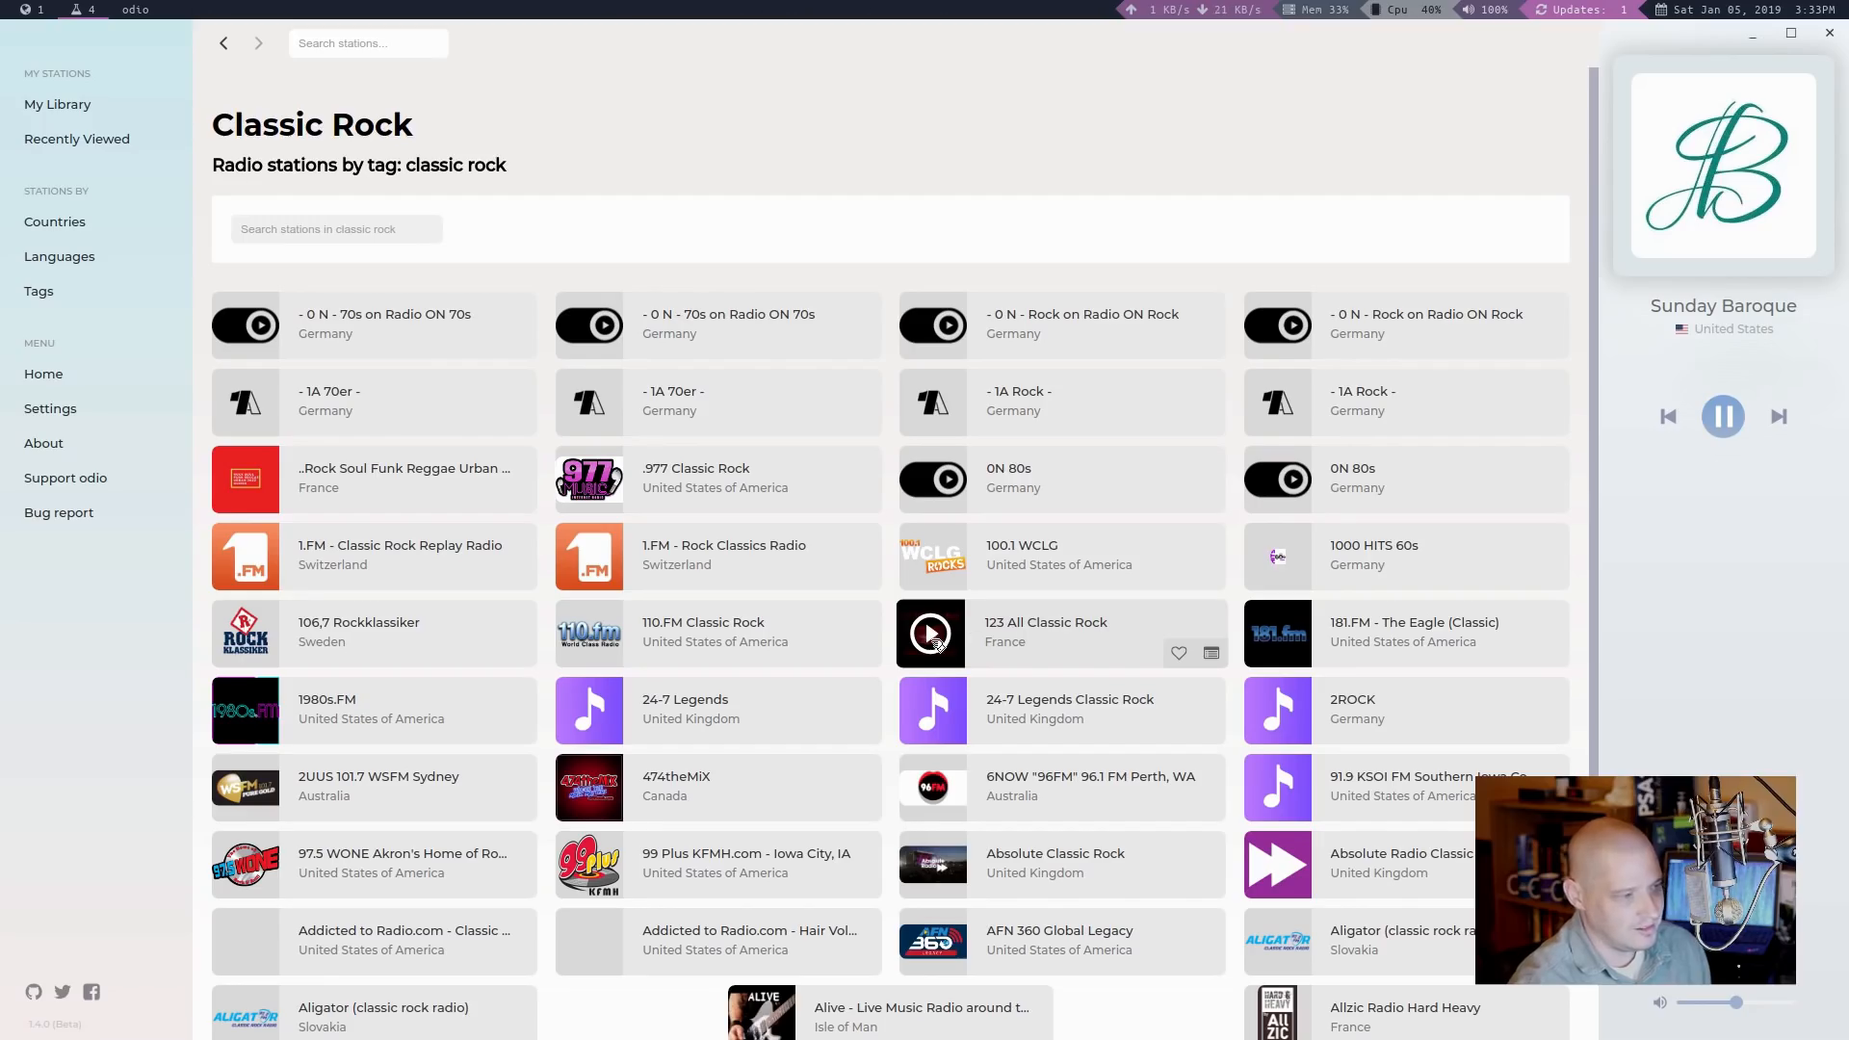
Step: Play 123 All Classic Rock from France and add it to the library
left_click(931, 634)
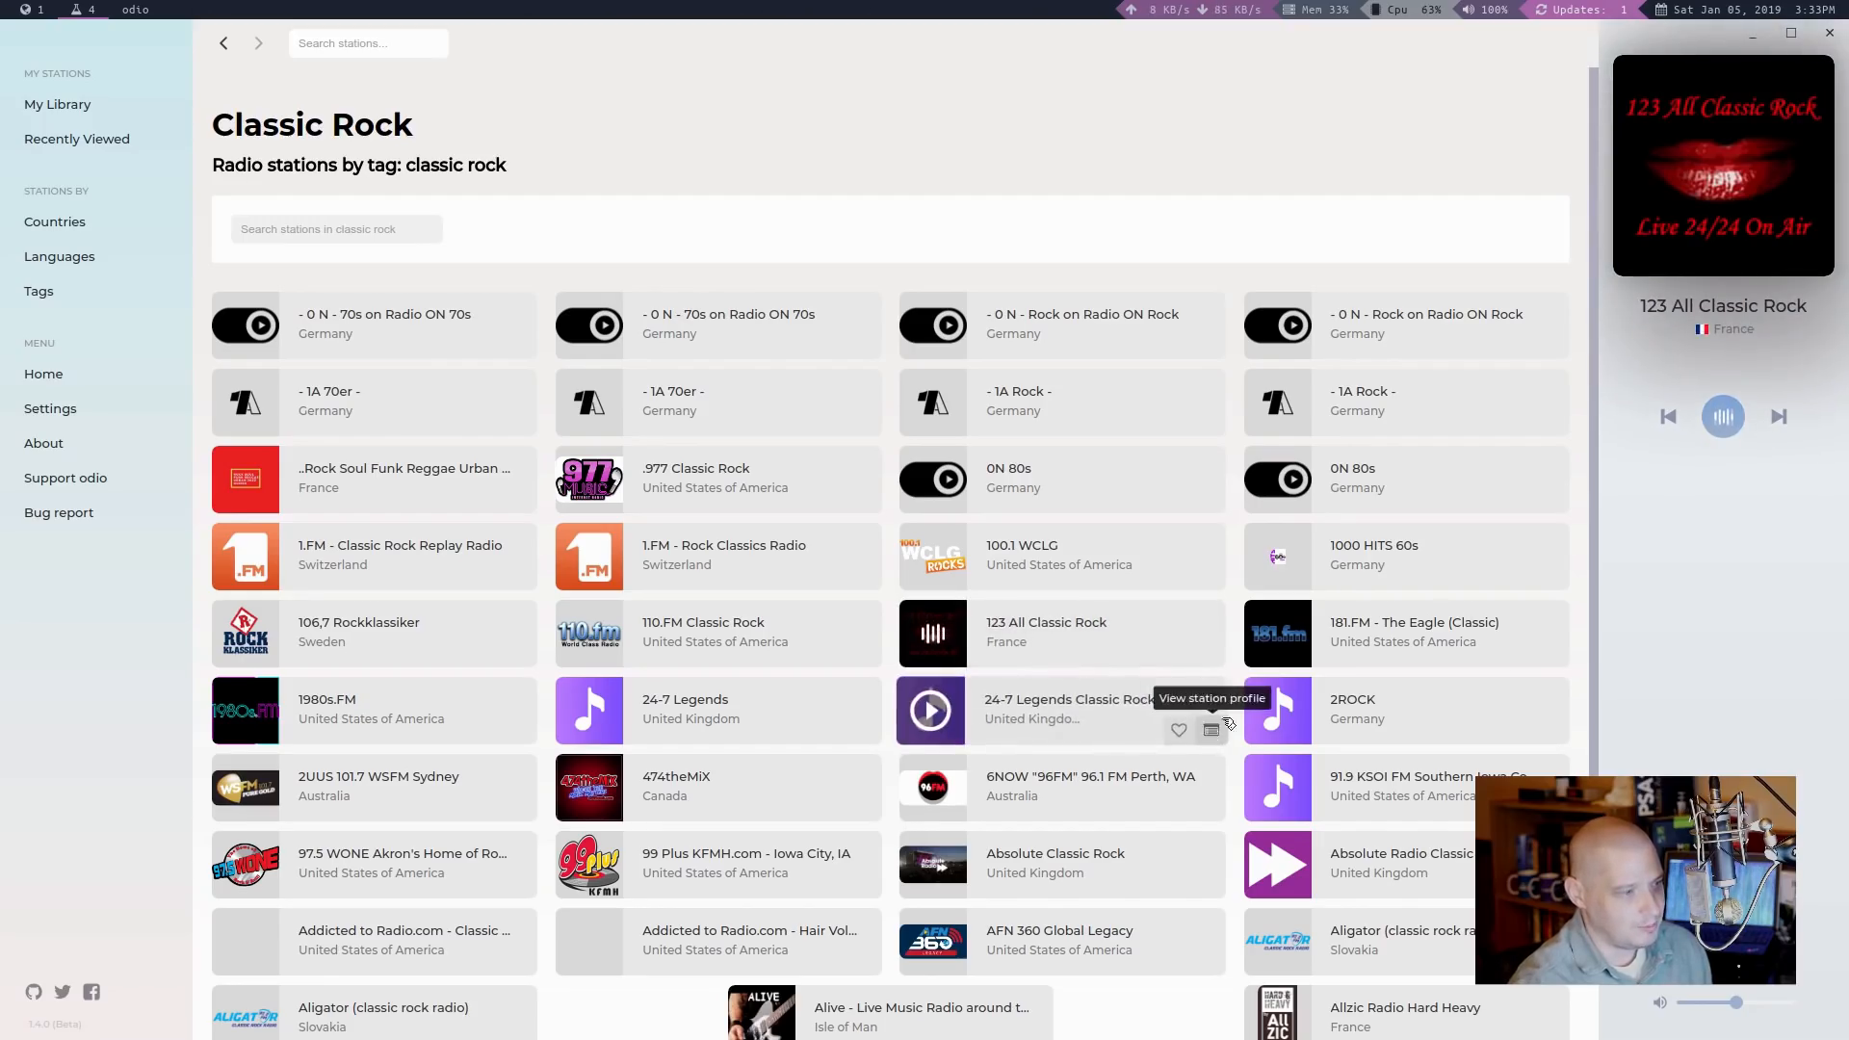
mouse_move(963, 640)
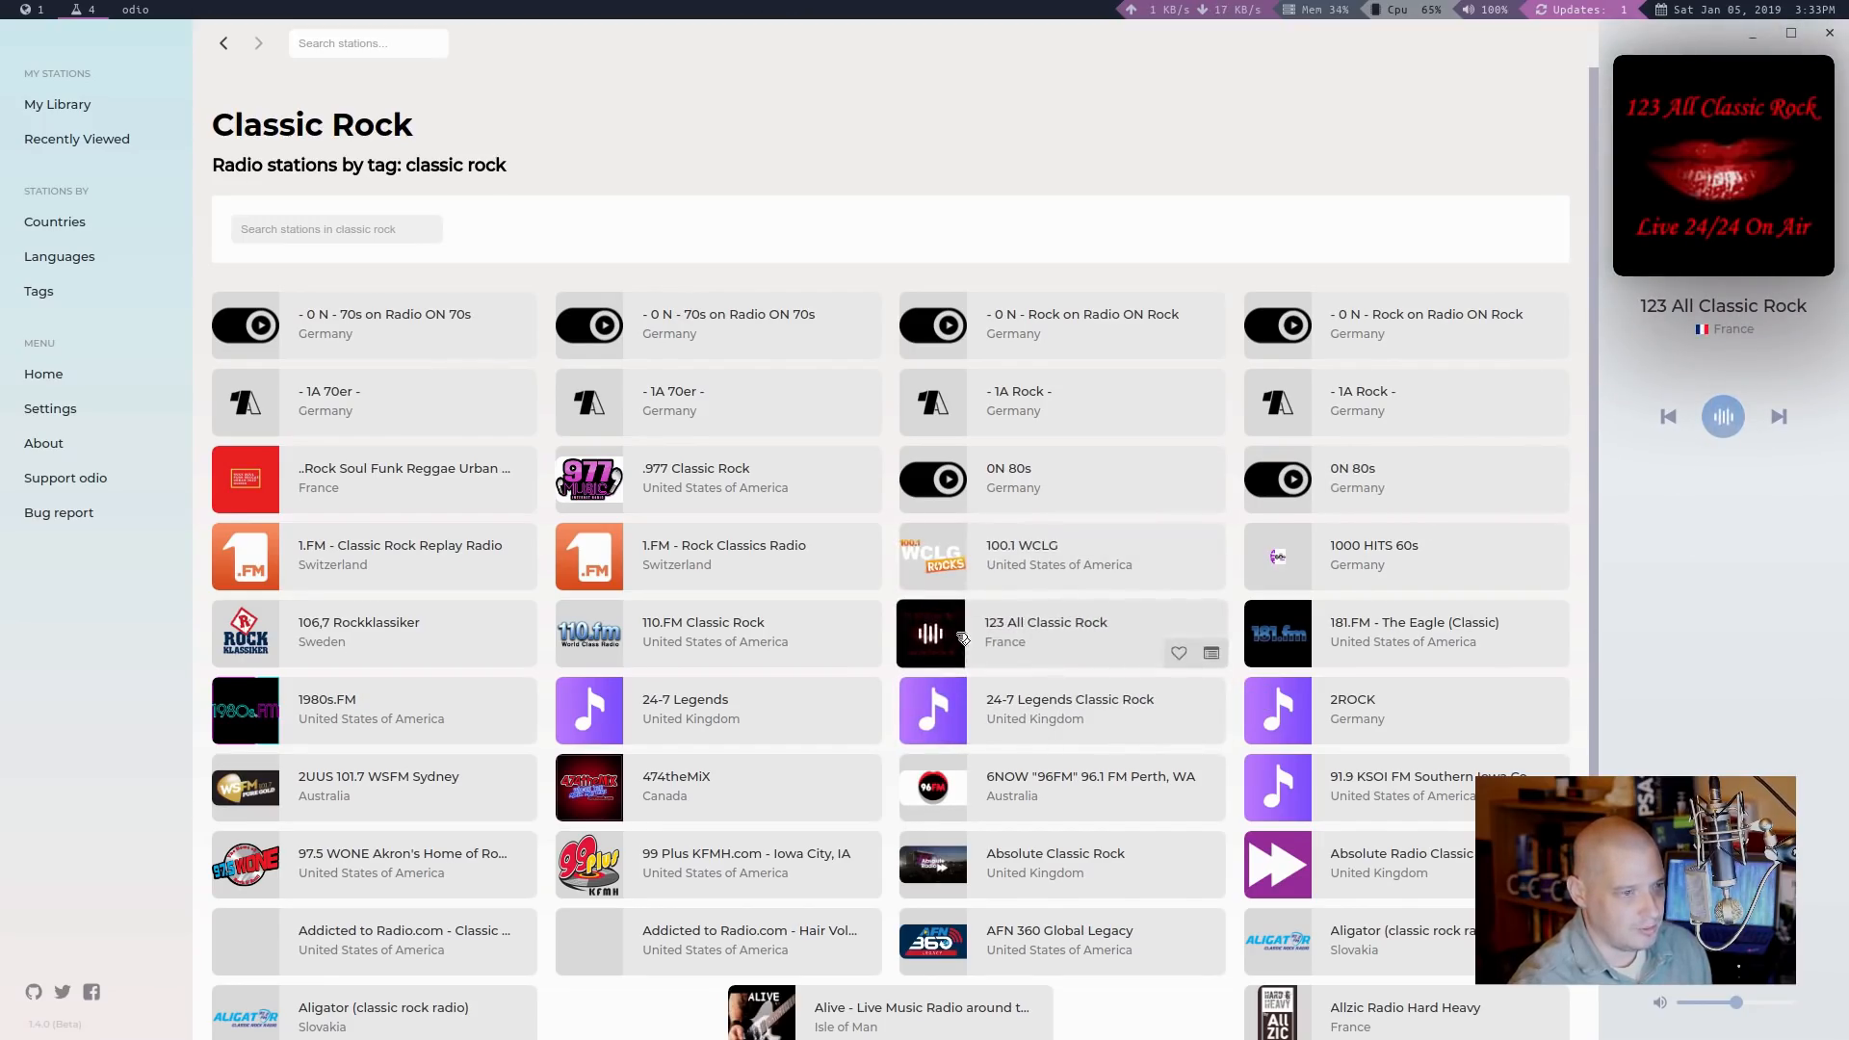
left_click(930, 634)
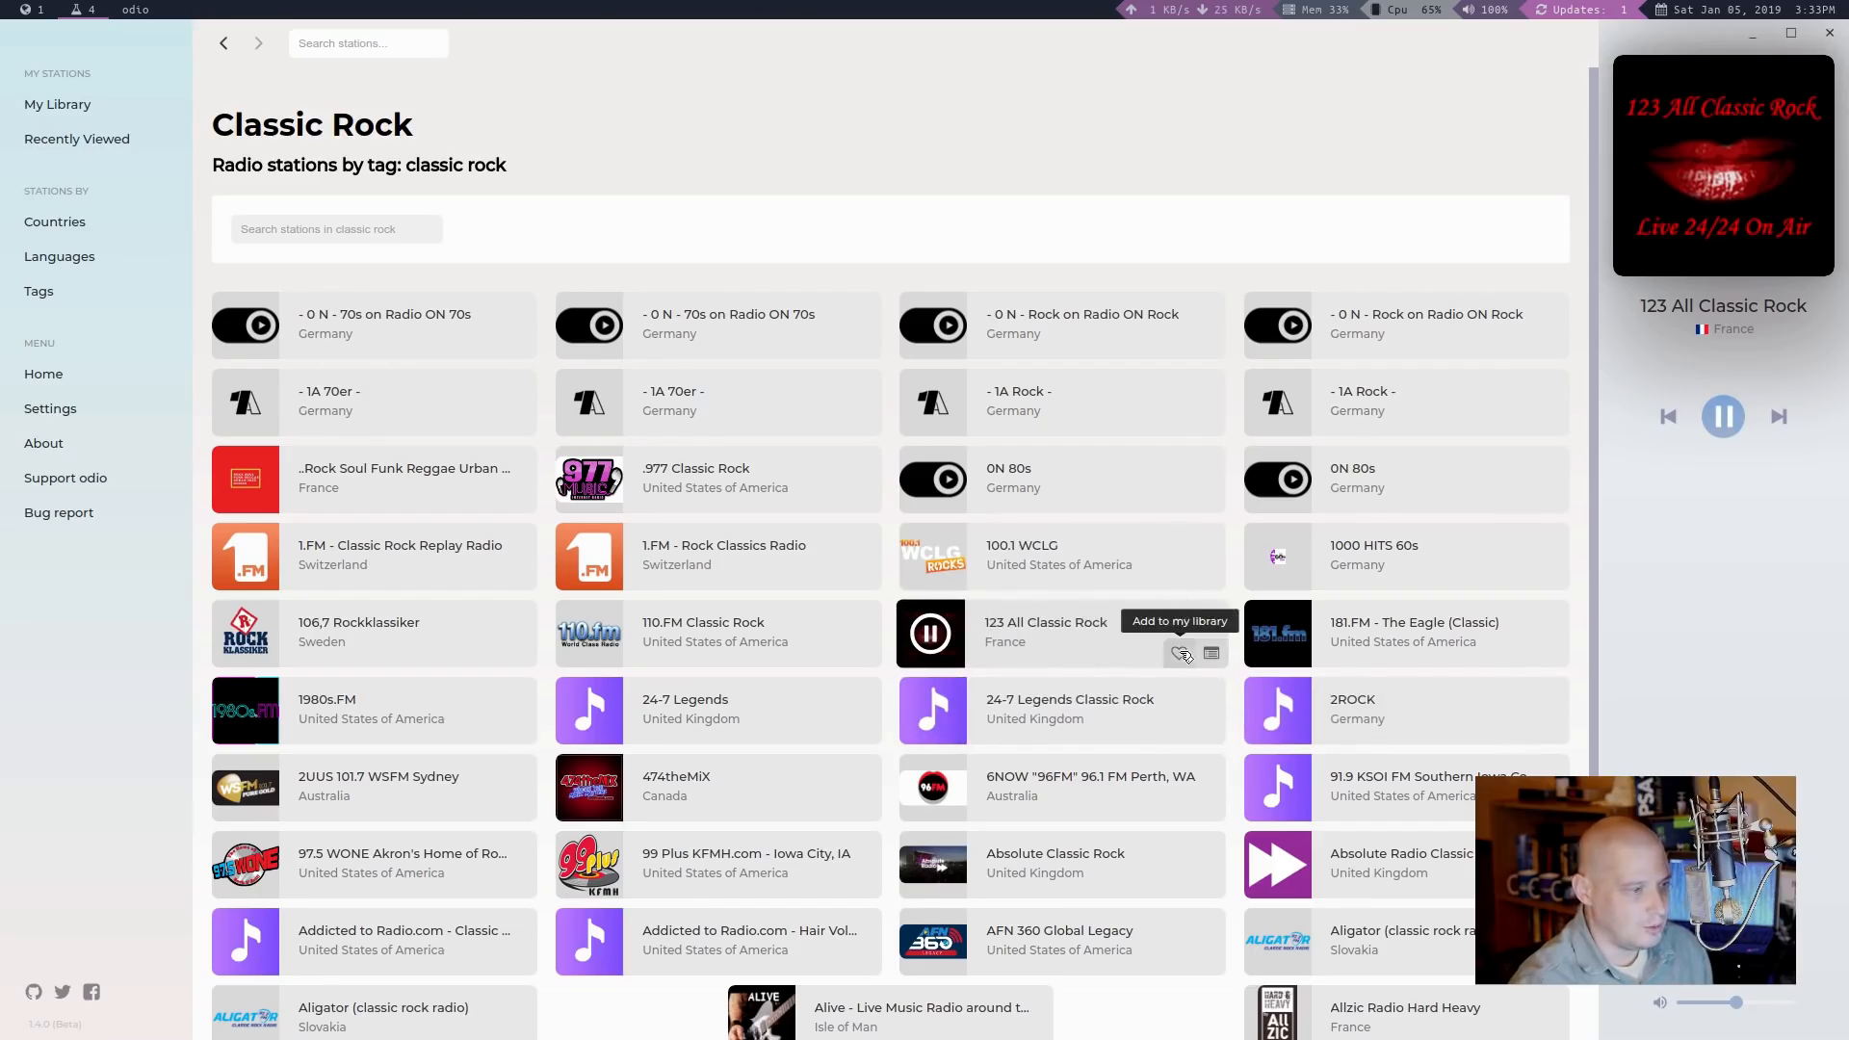
left_click(1178, 651)
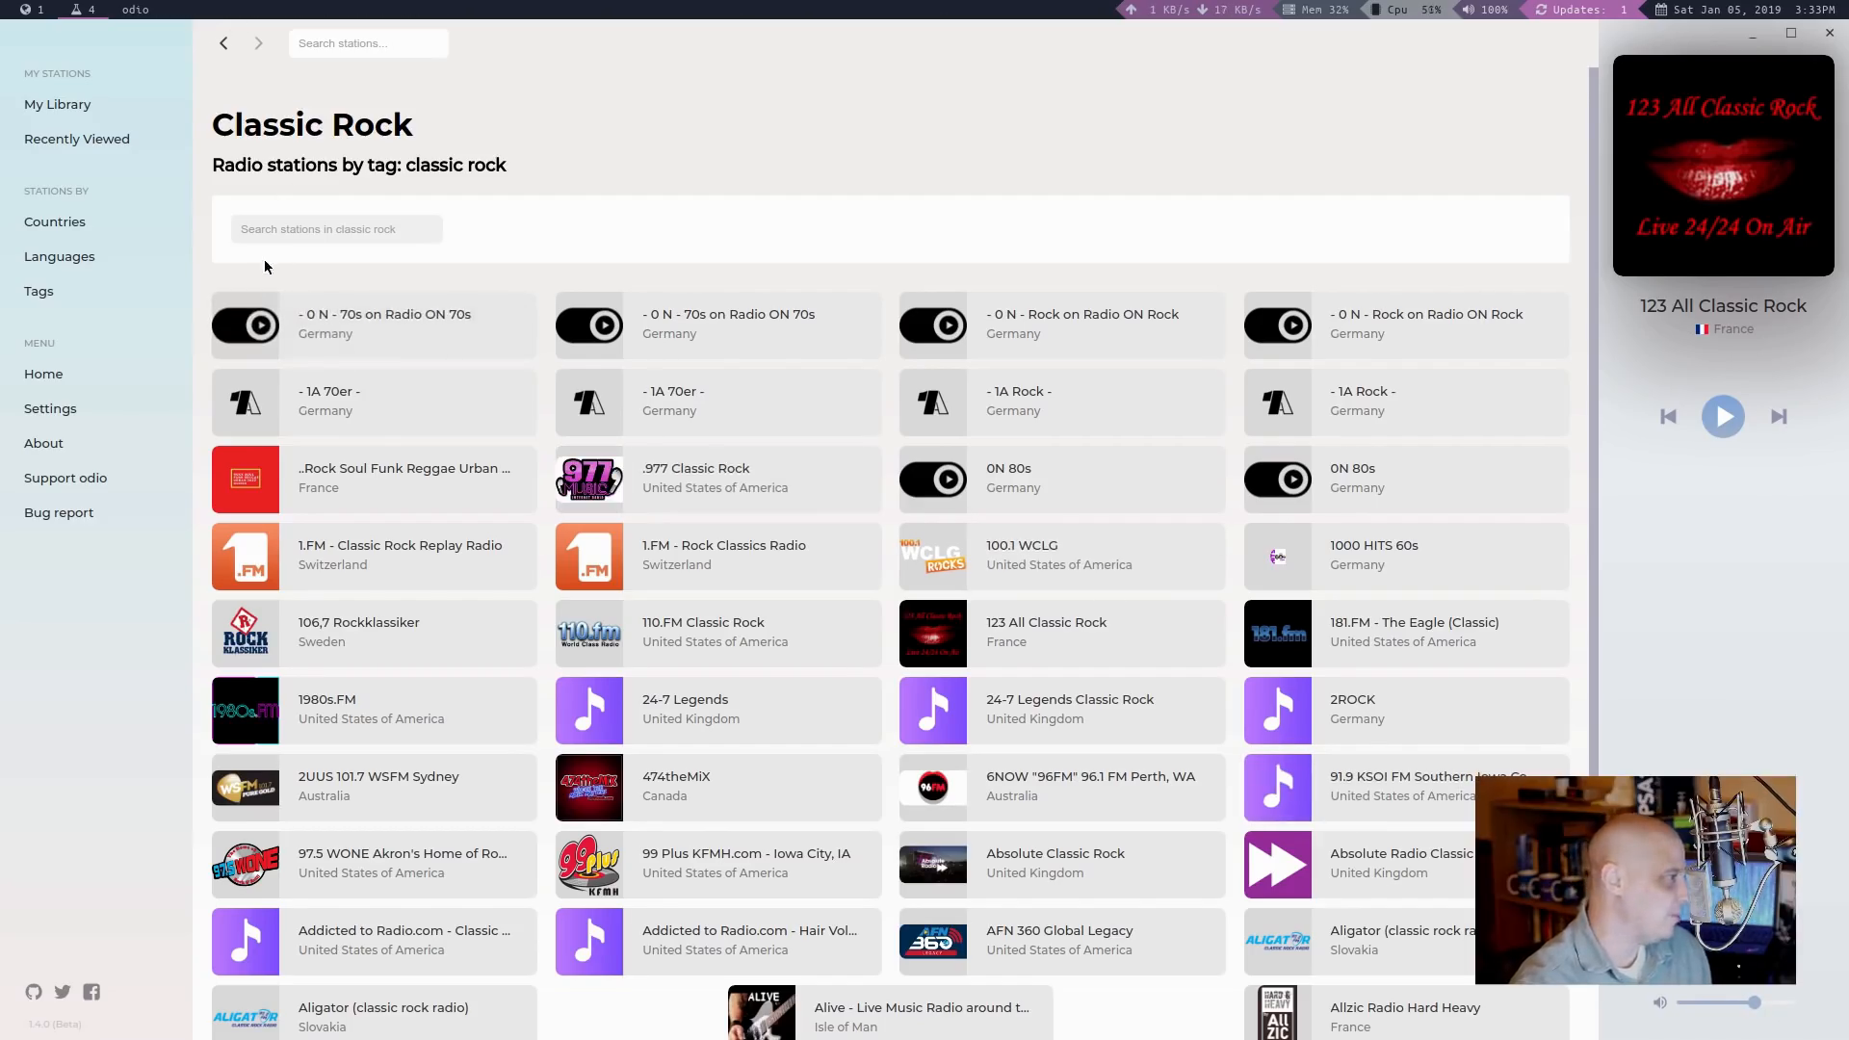
mouse_move(59, 212)
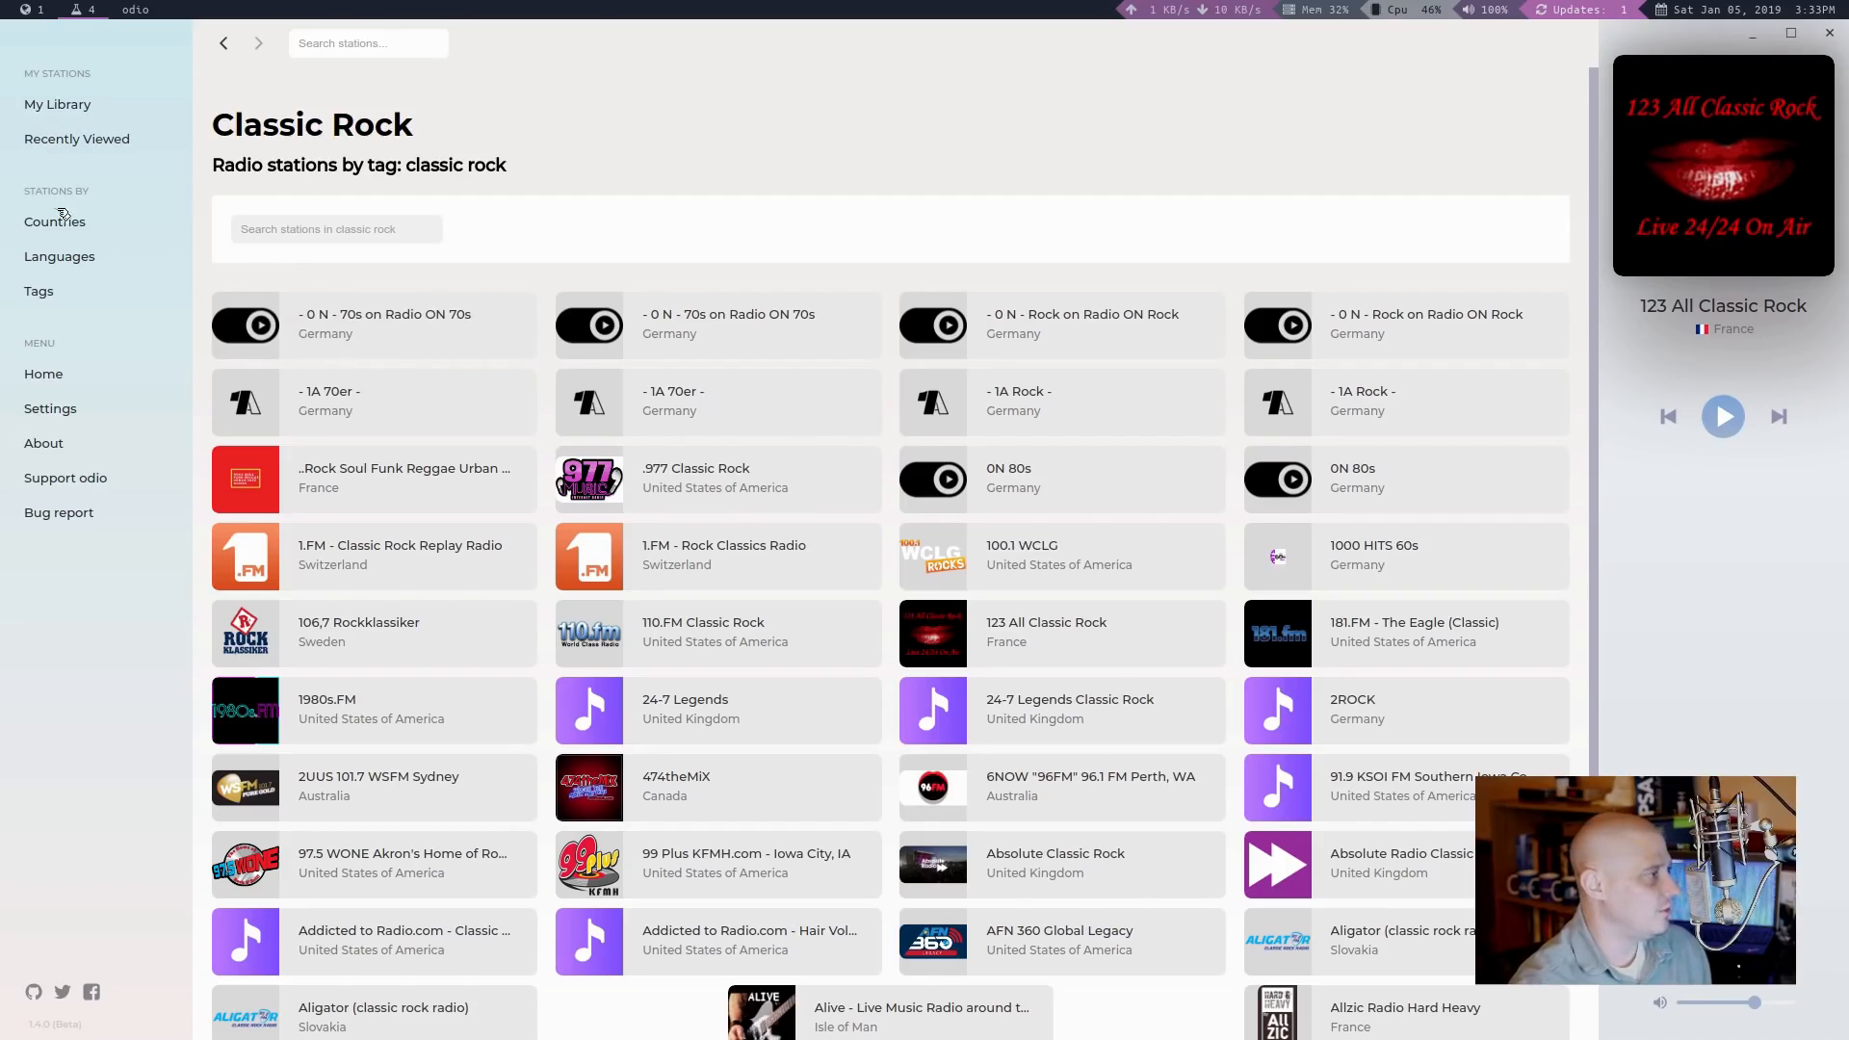
Step: Apply the dark theme in Settings, return Home, then go to the About page
left_click(43, 374)
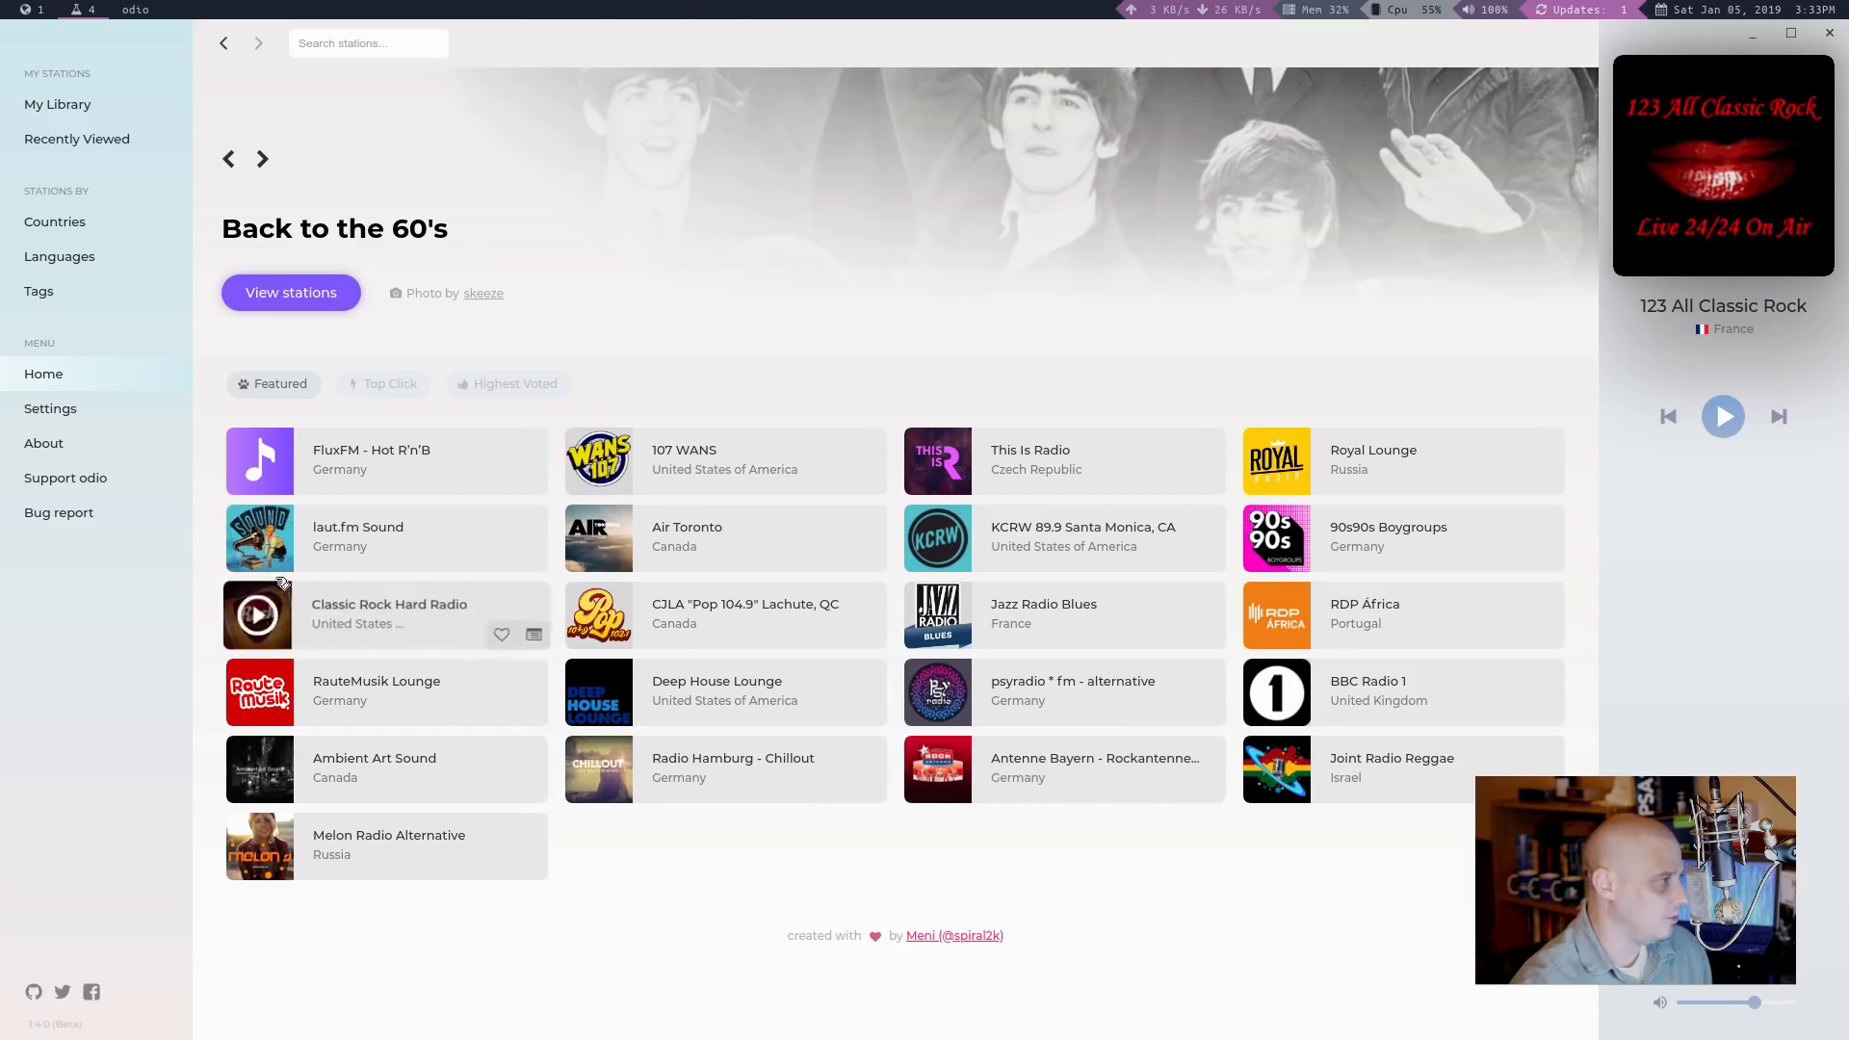
left_click(50, 409)
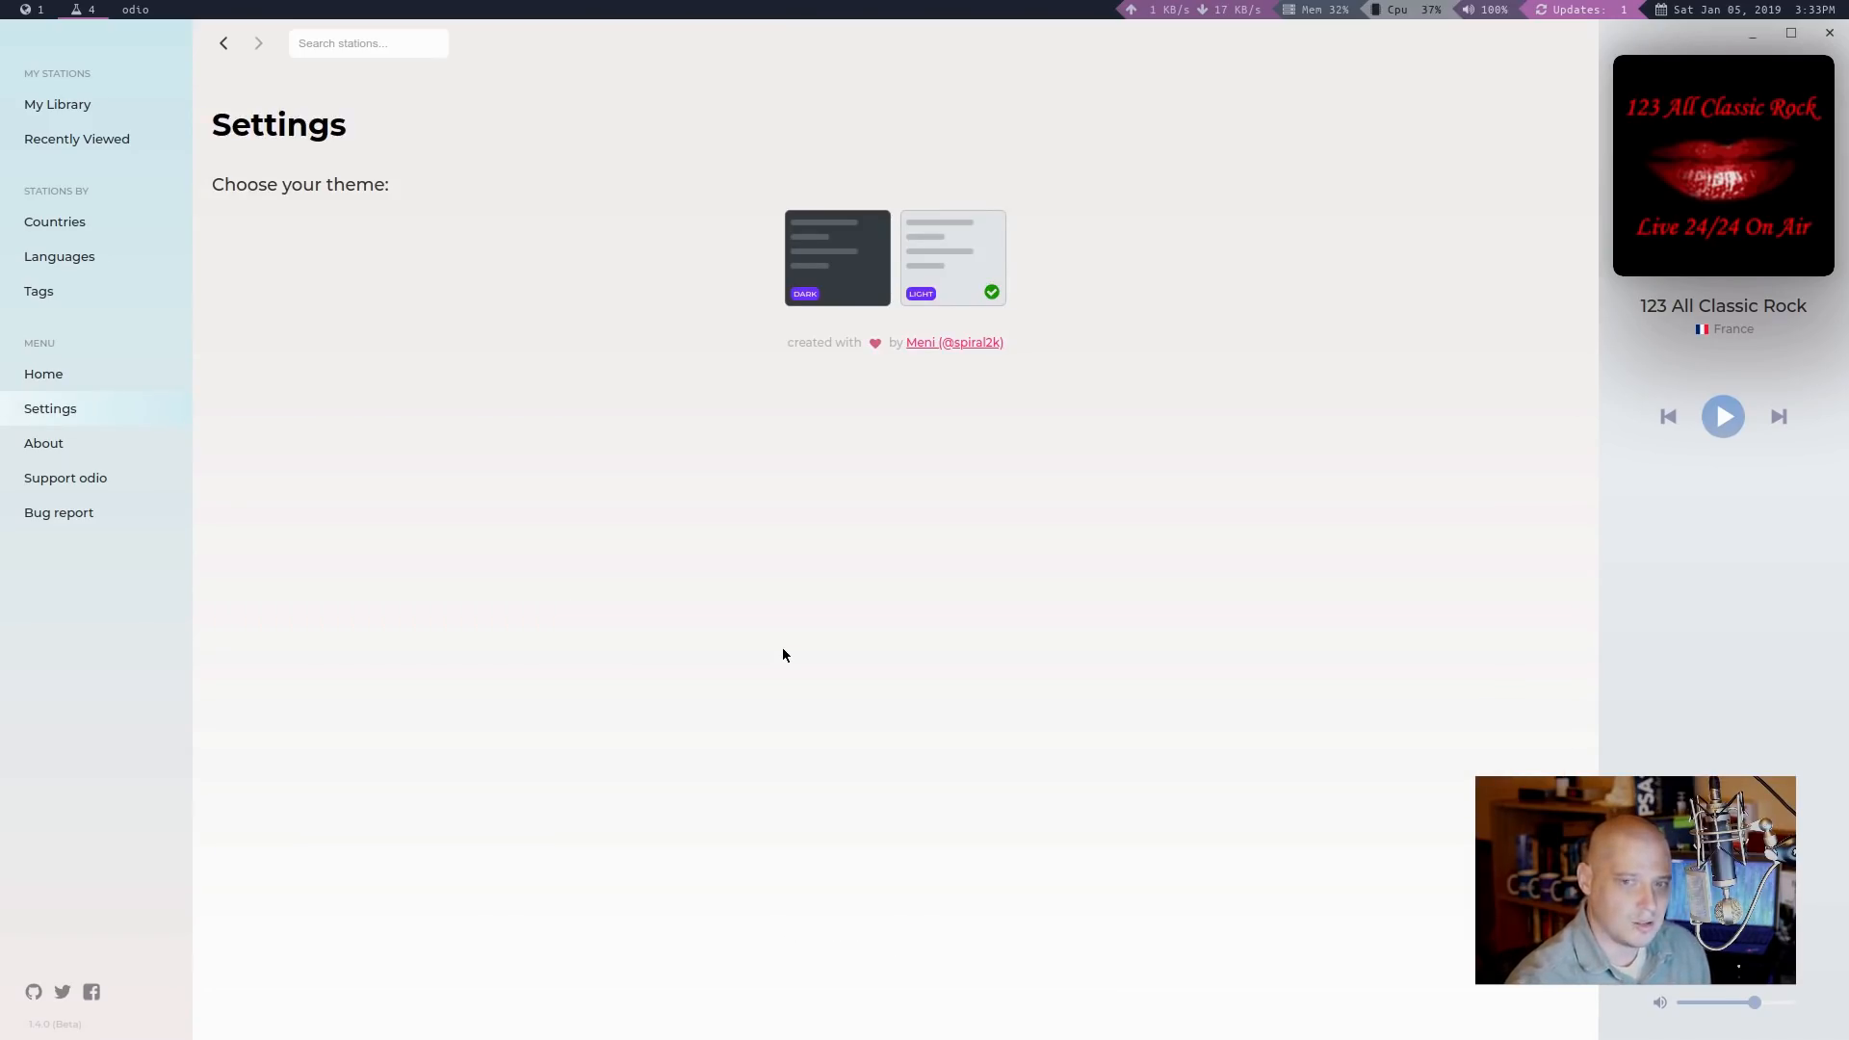
mouse_move(983, 292)
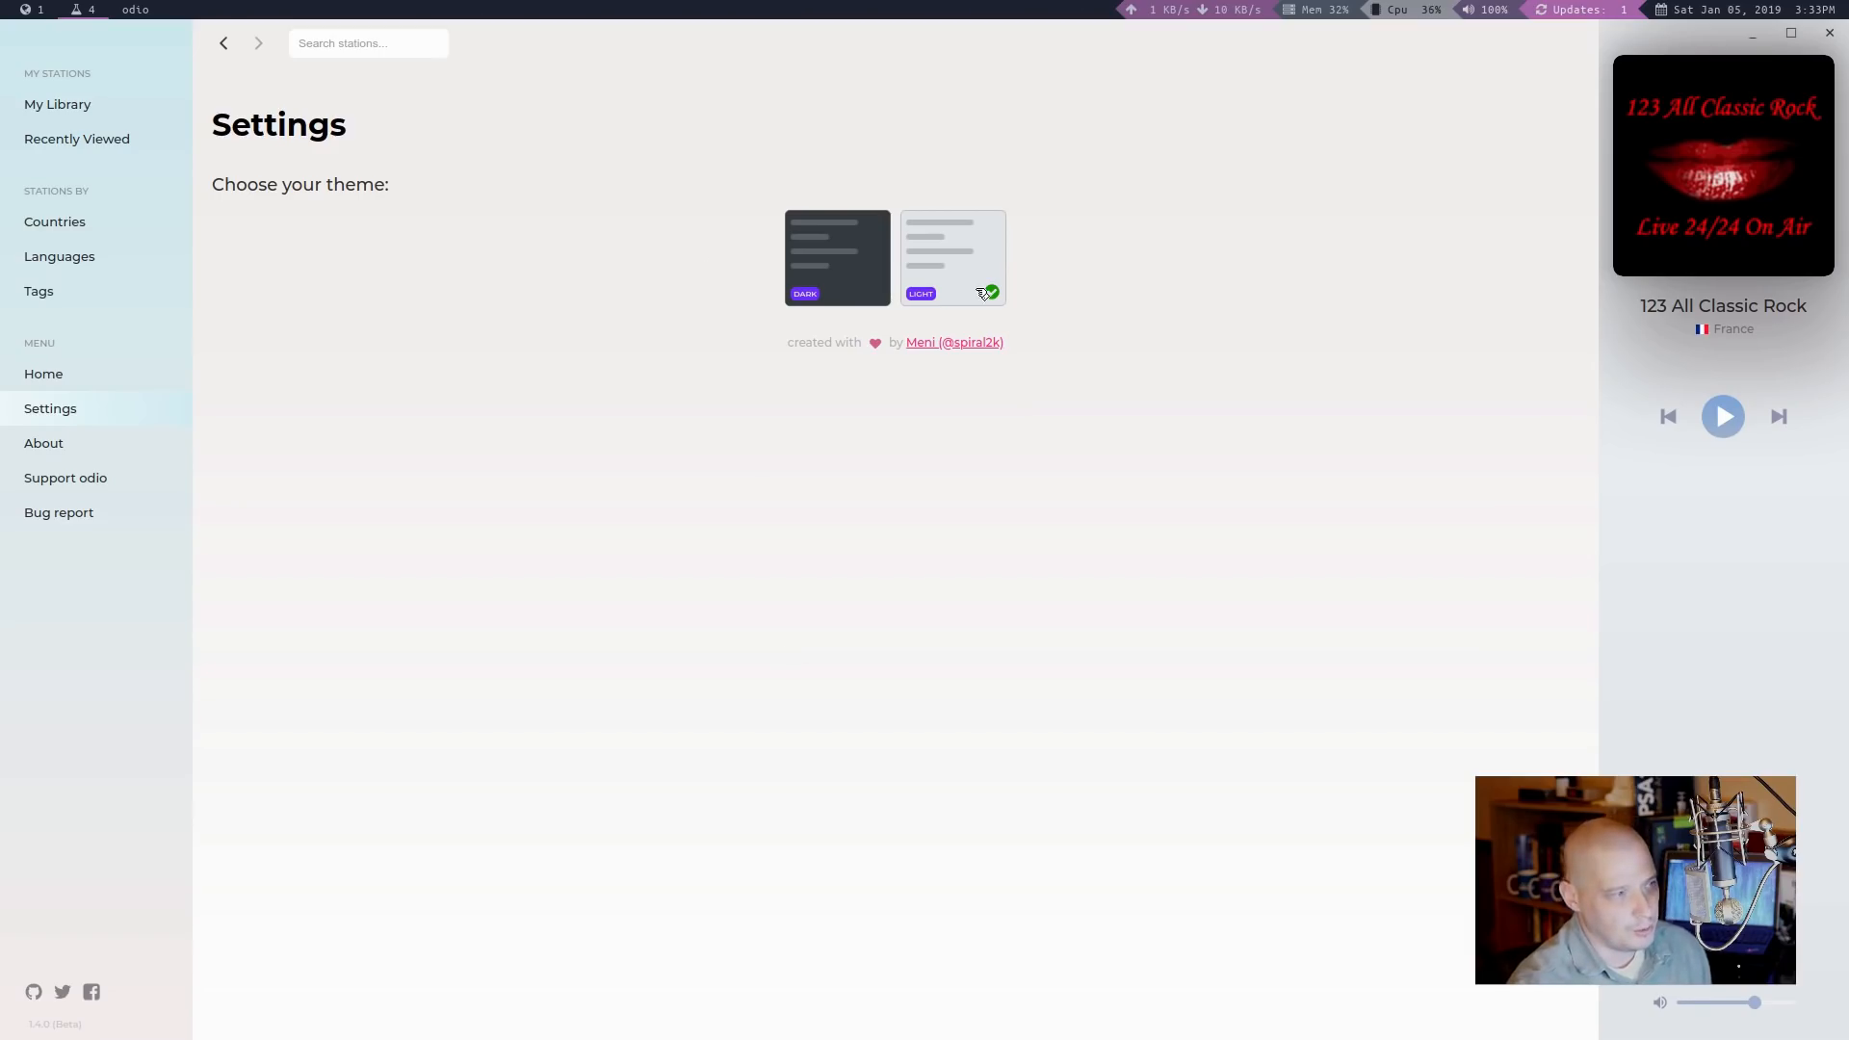
mouse_move(840, 458)
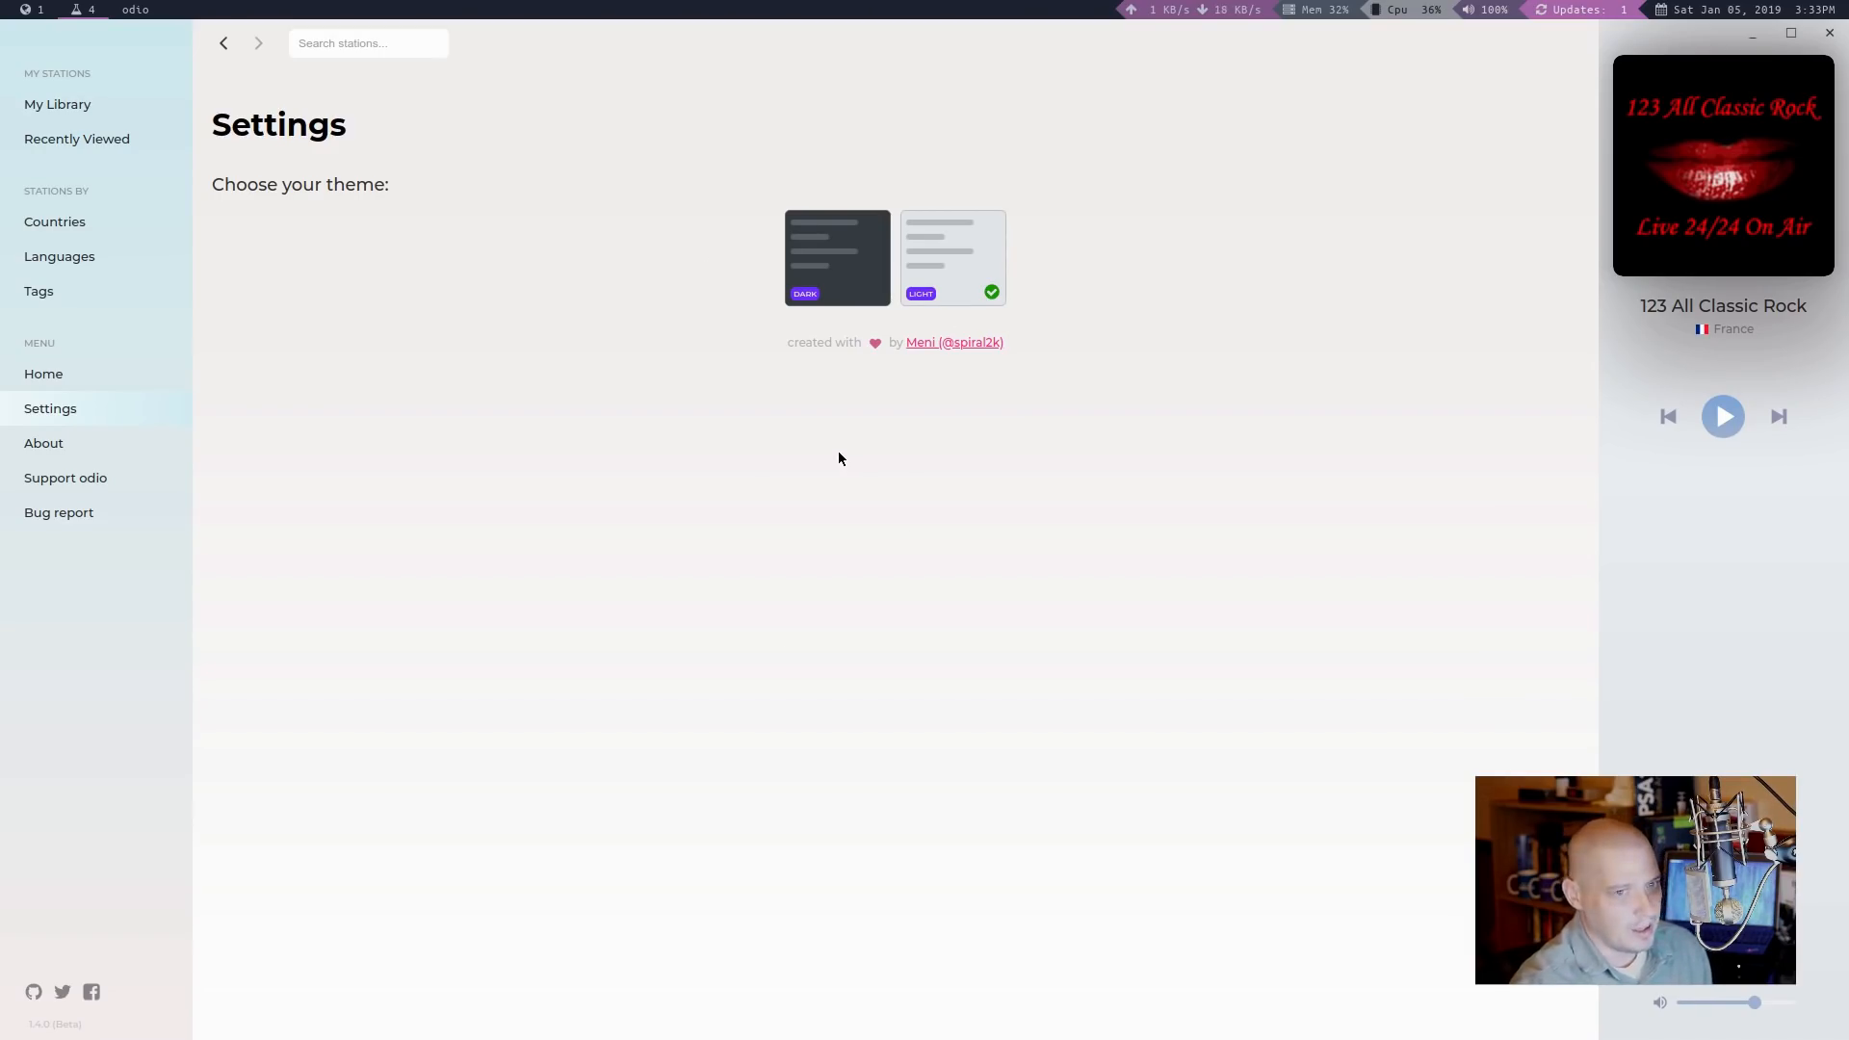
mouse_move(867, 260)
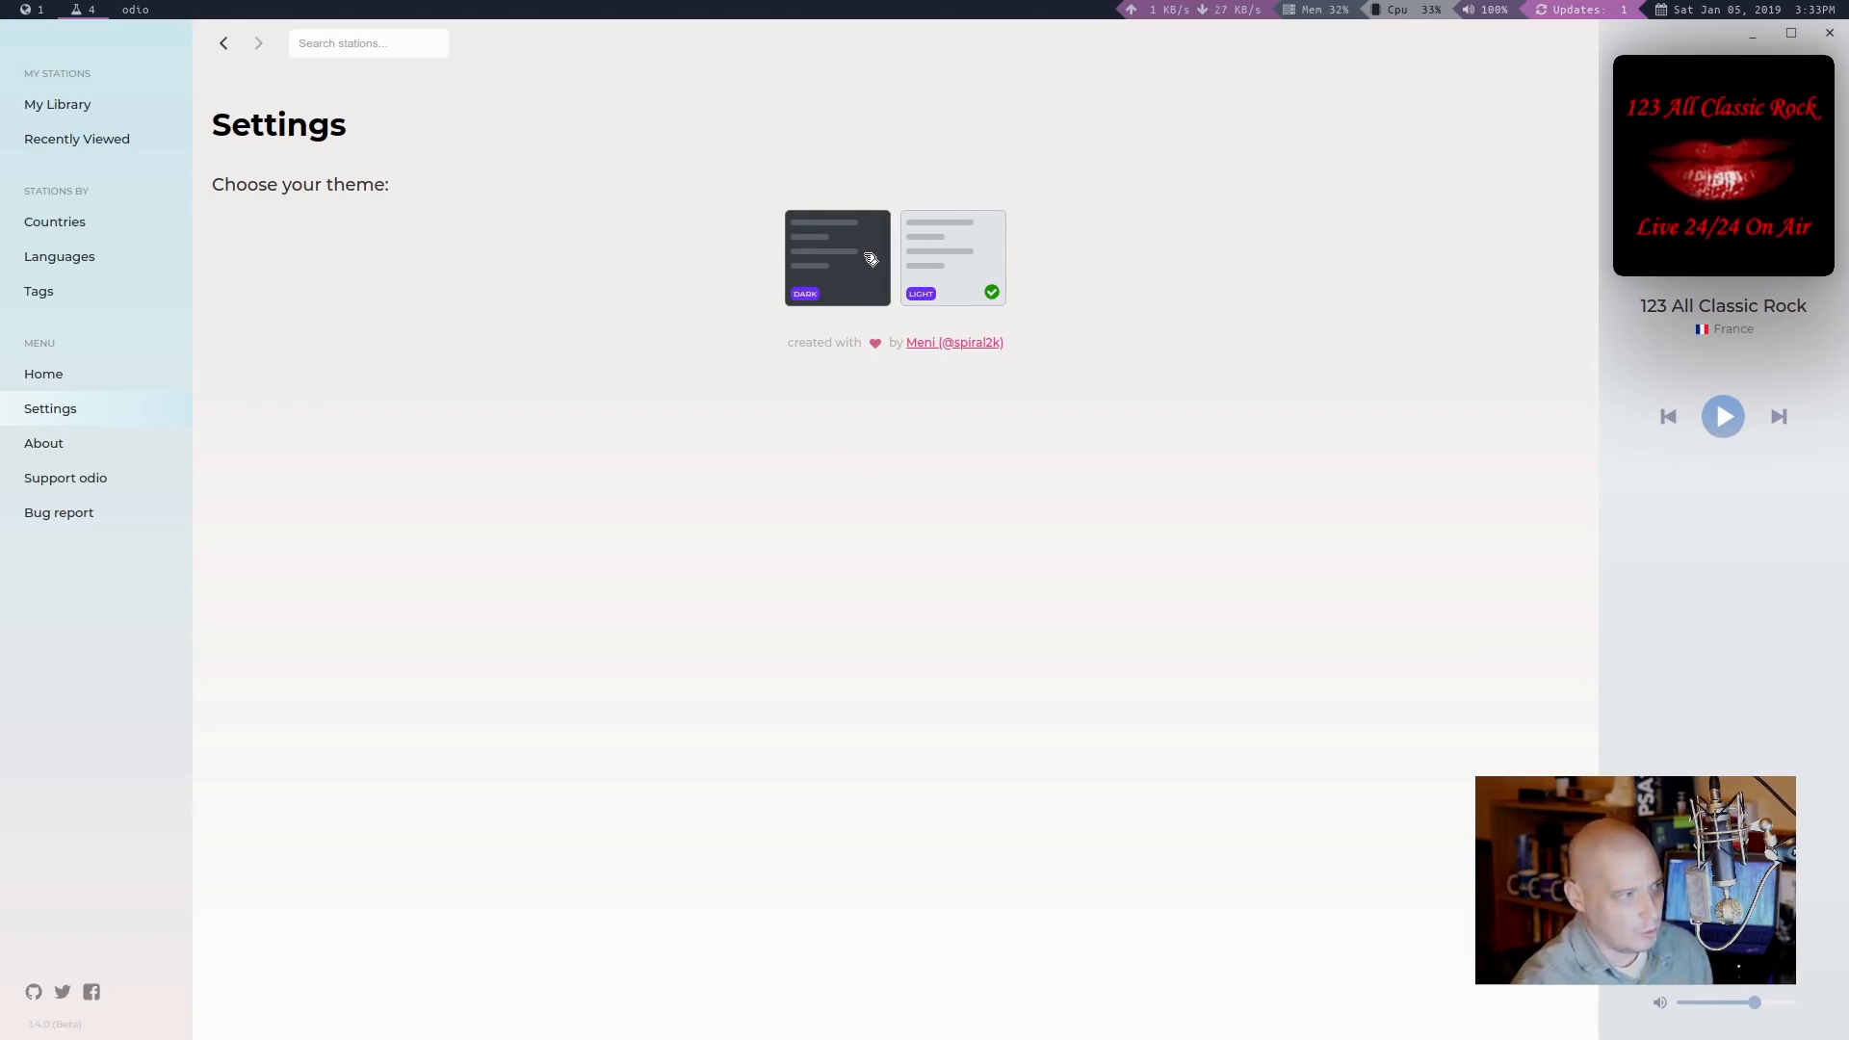
left_click(838, 258)
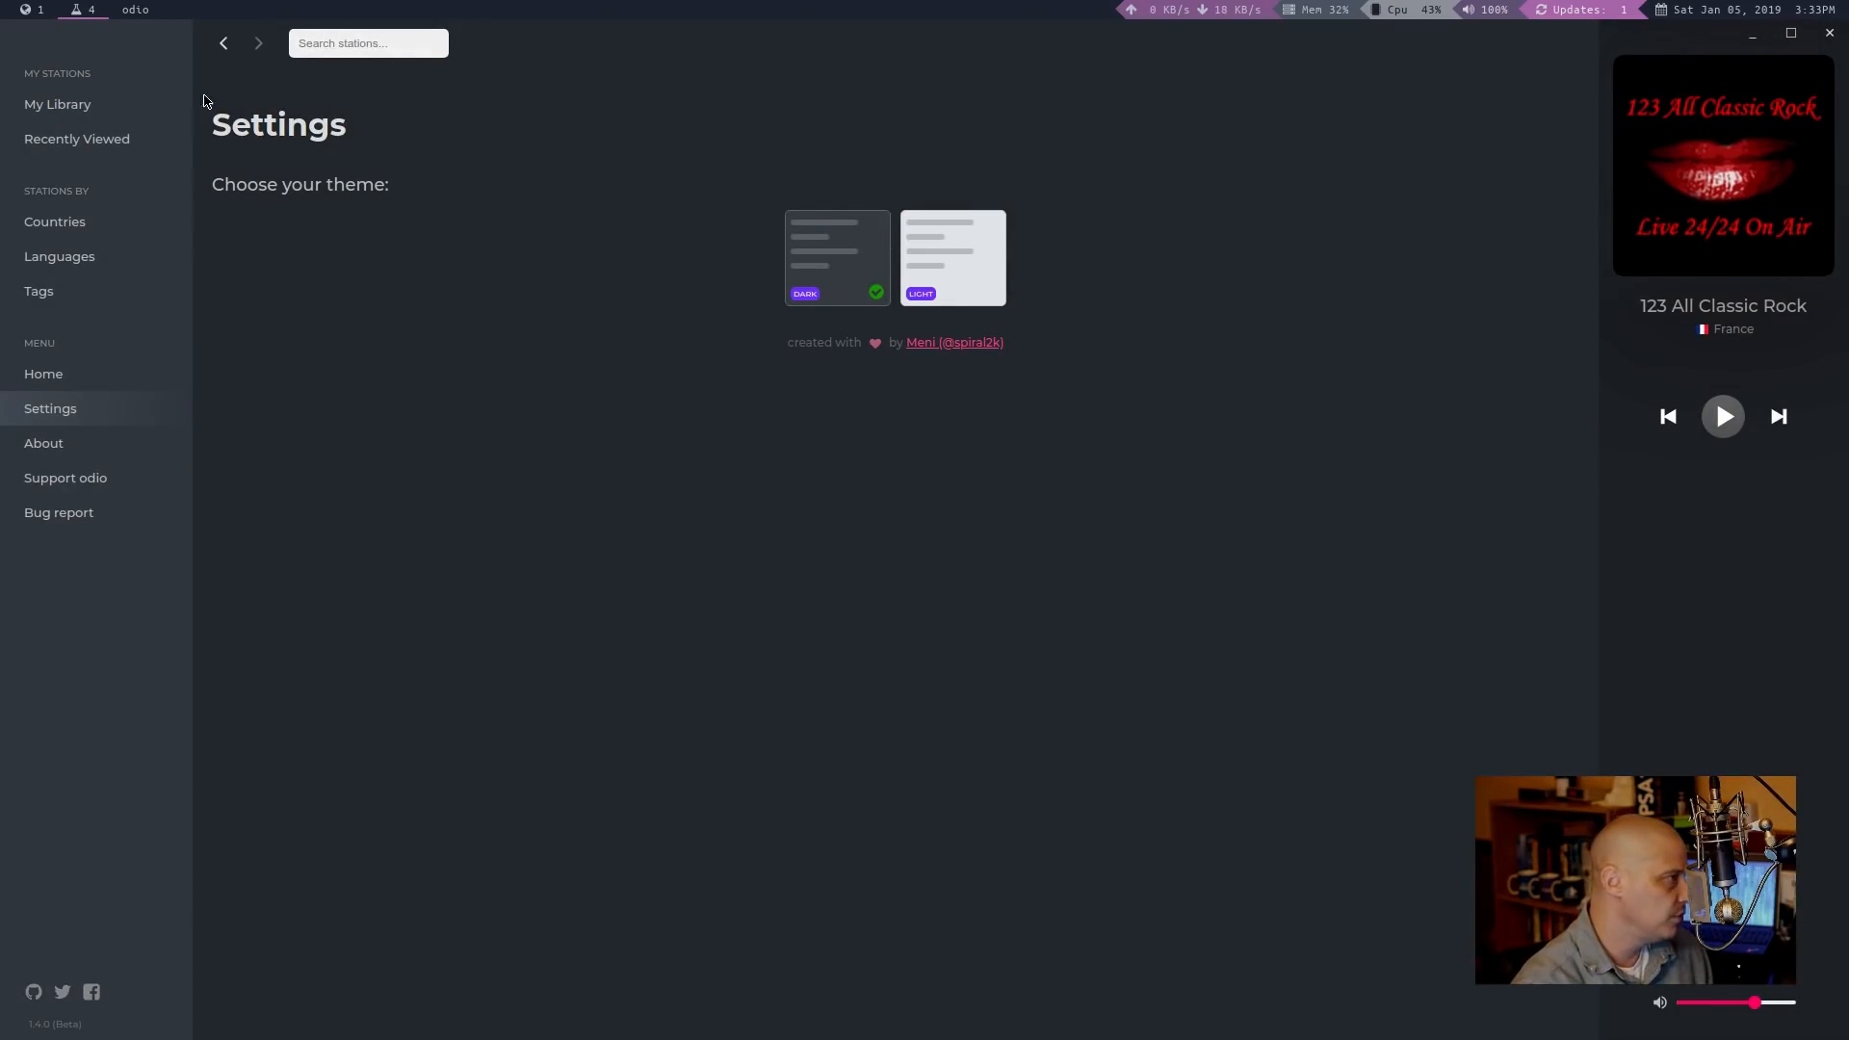
left_click(43, 374)
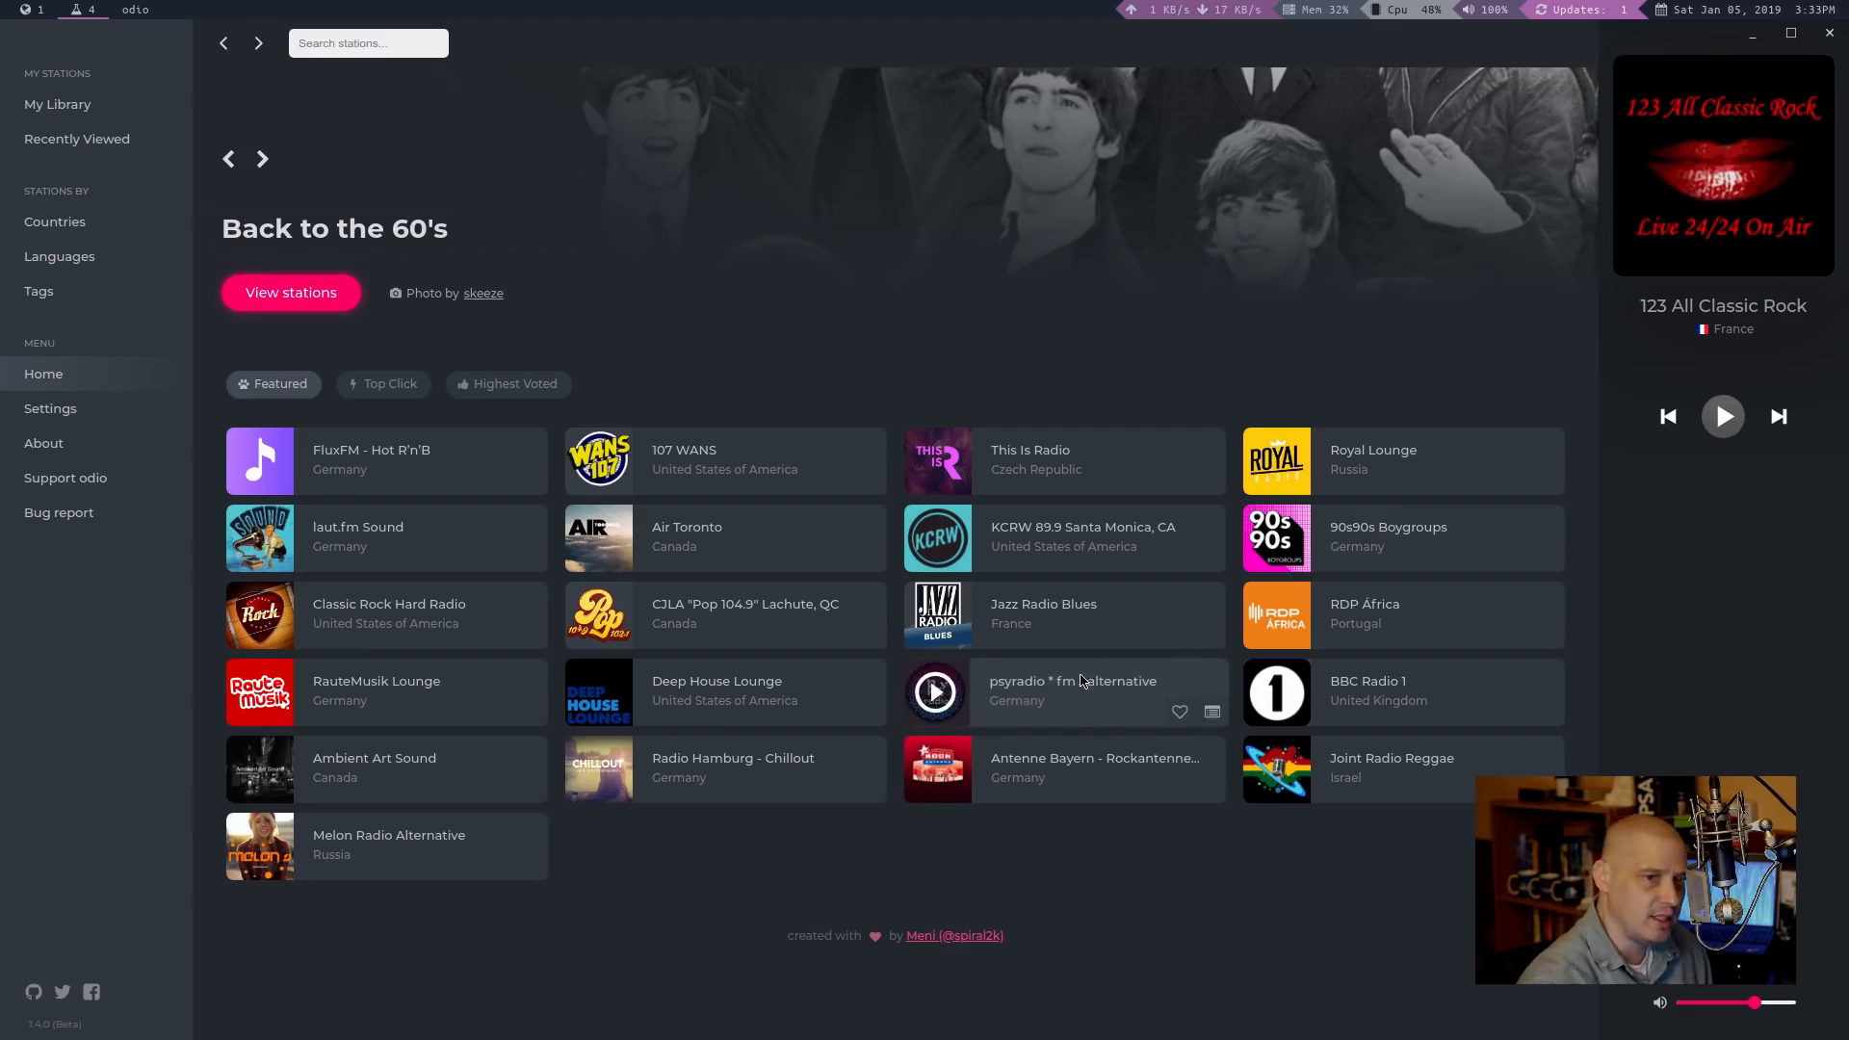
mouse_move(659, 525)
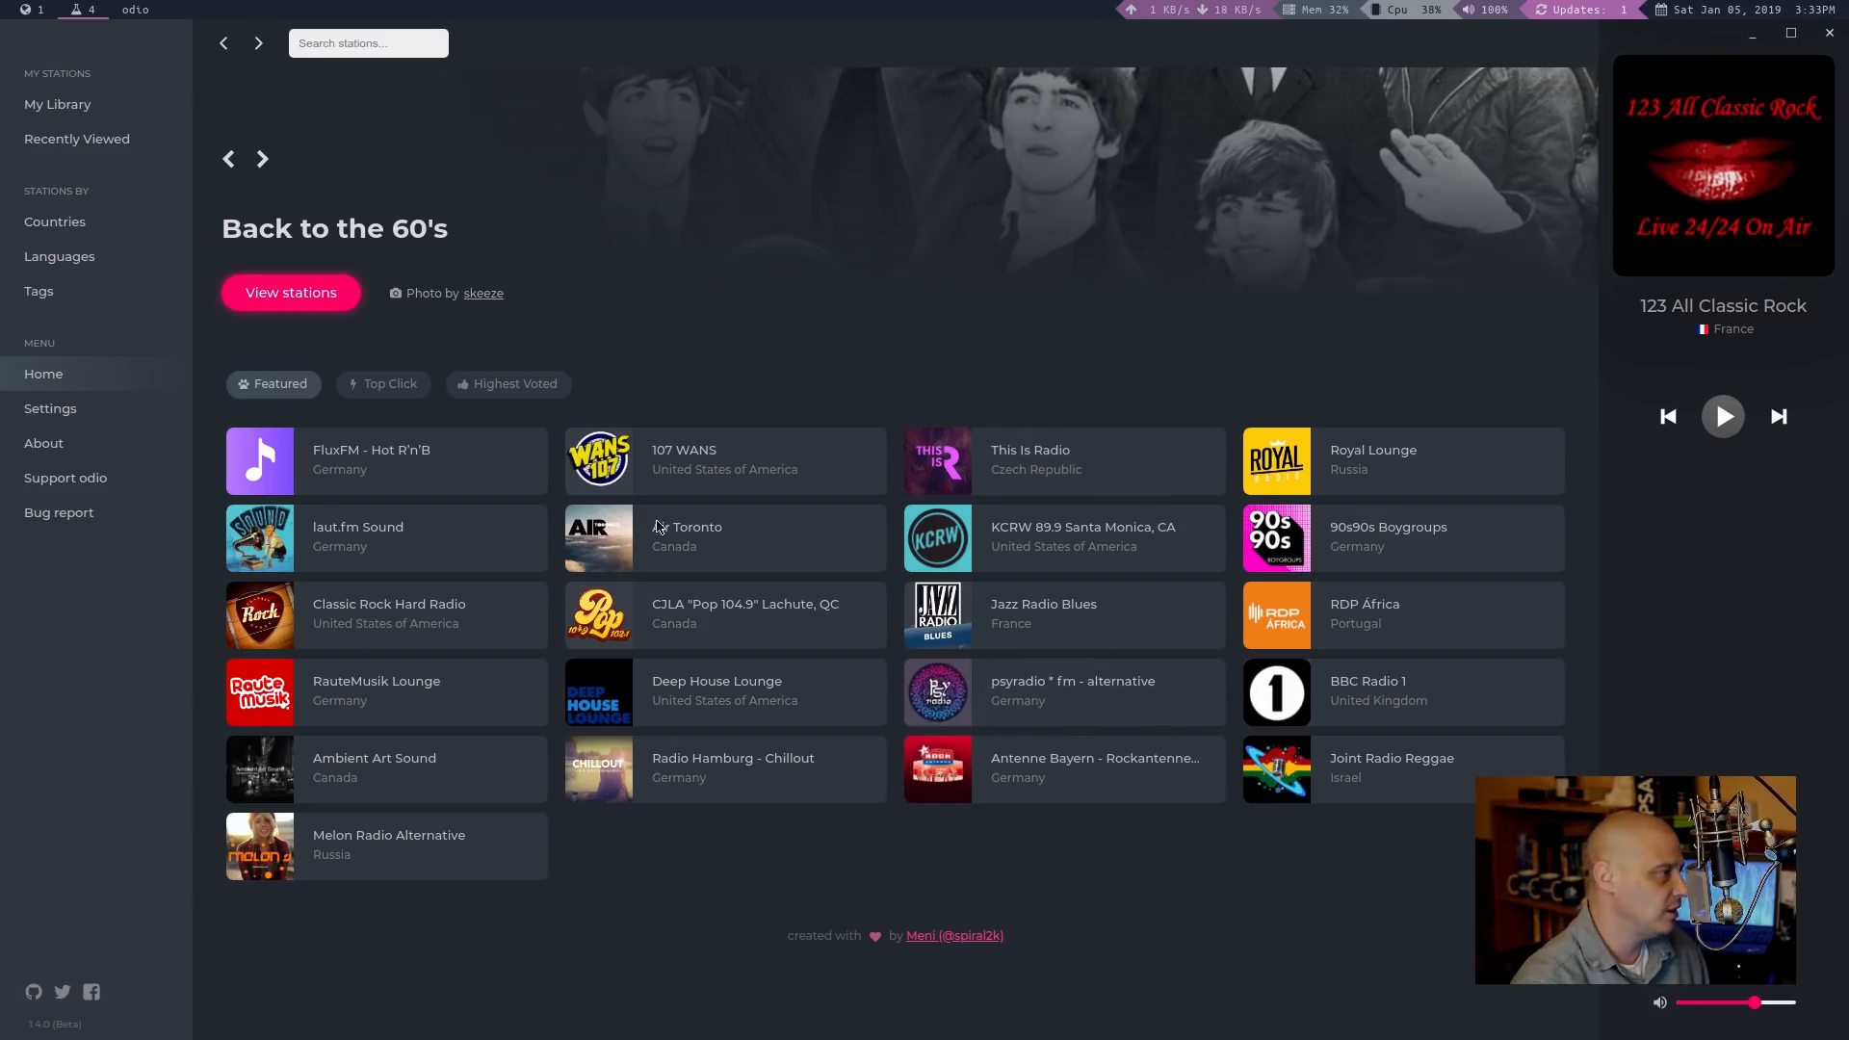
left_click(42, 443)
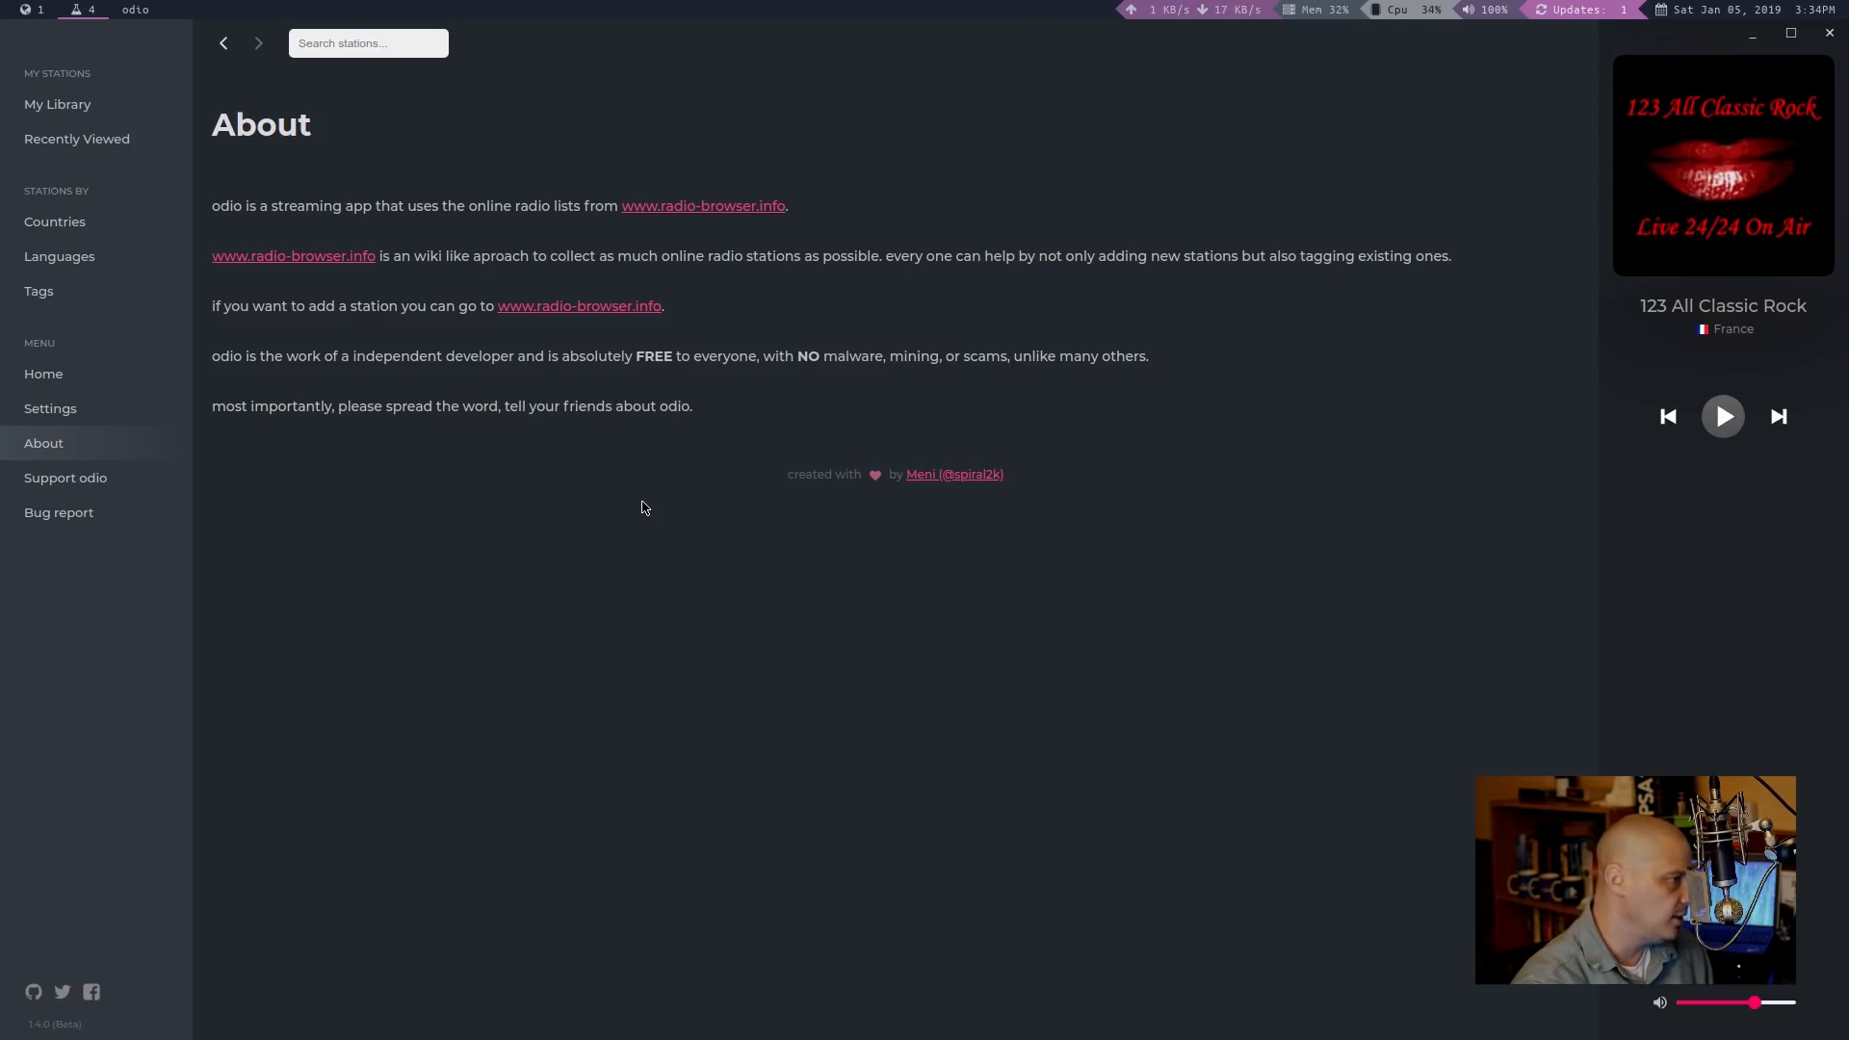
mouse_move(701, 463)
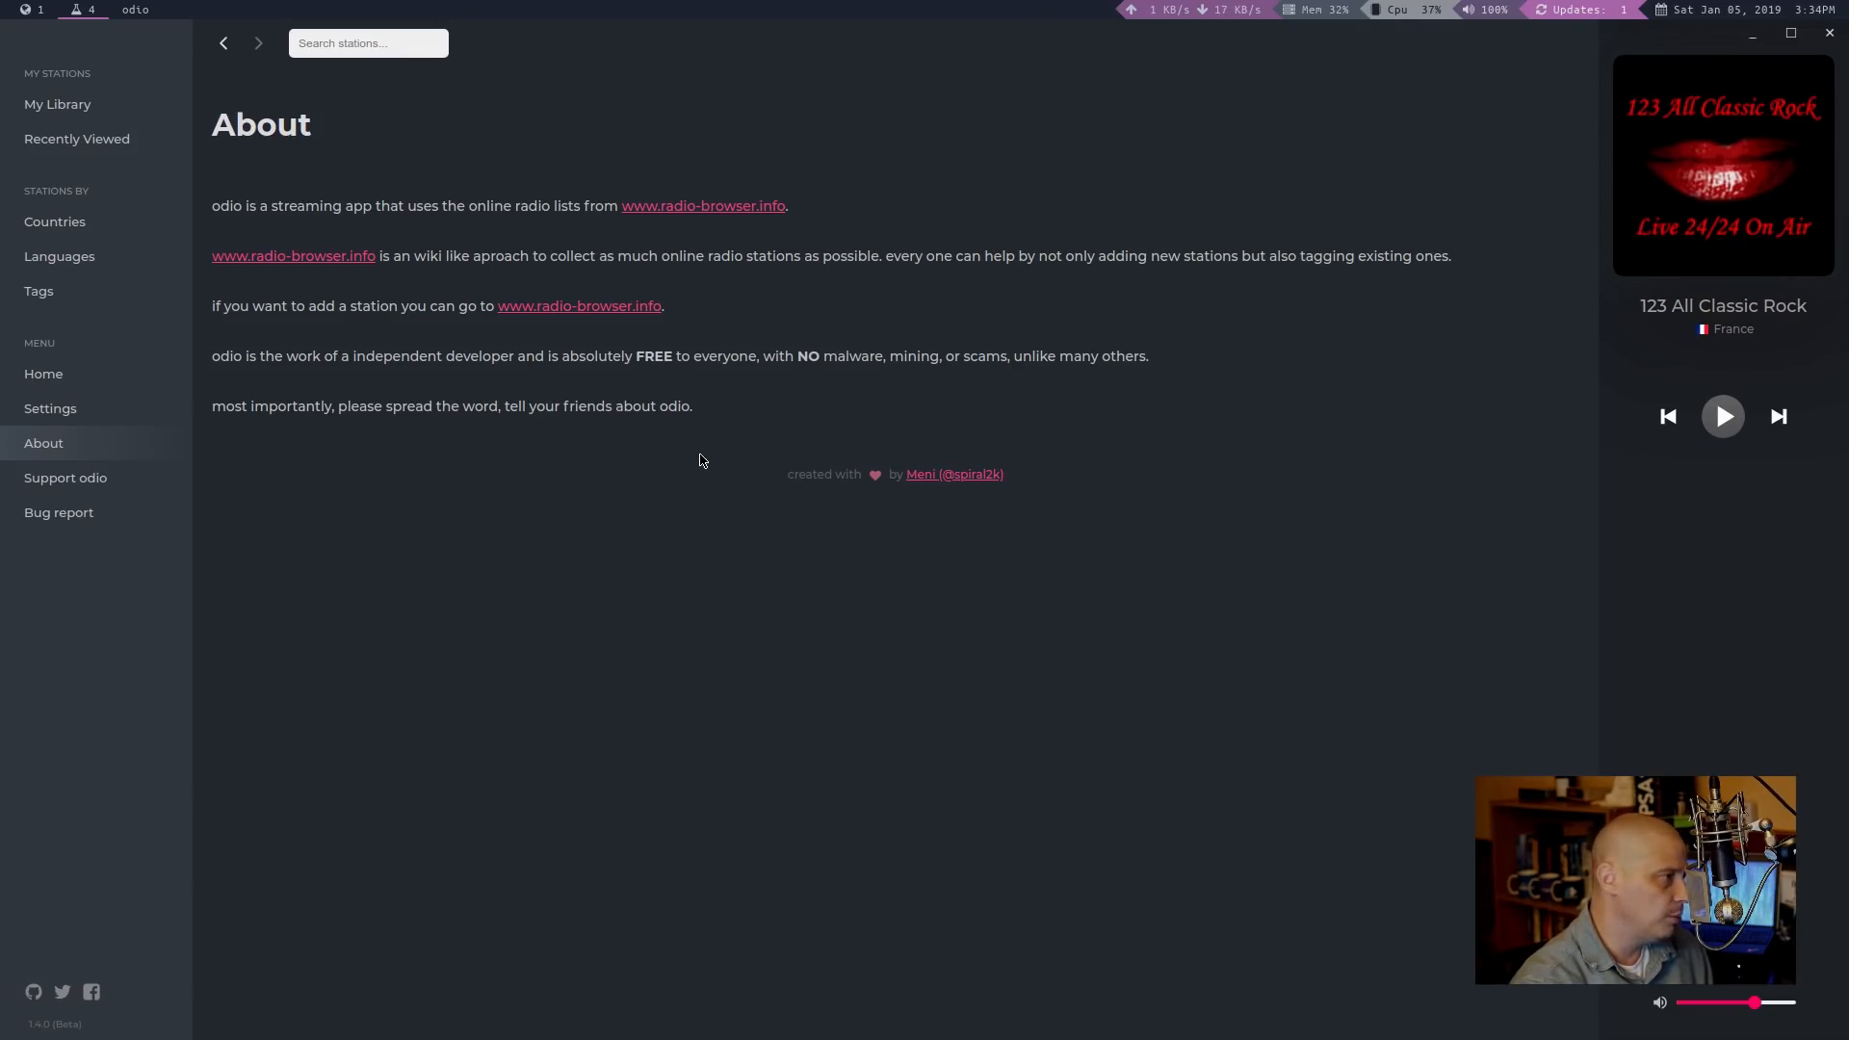
mouse_move(848, 563)
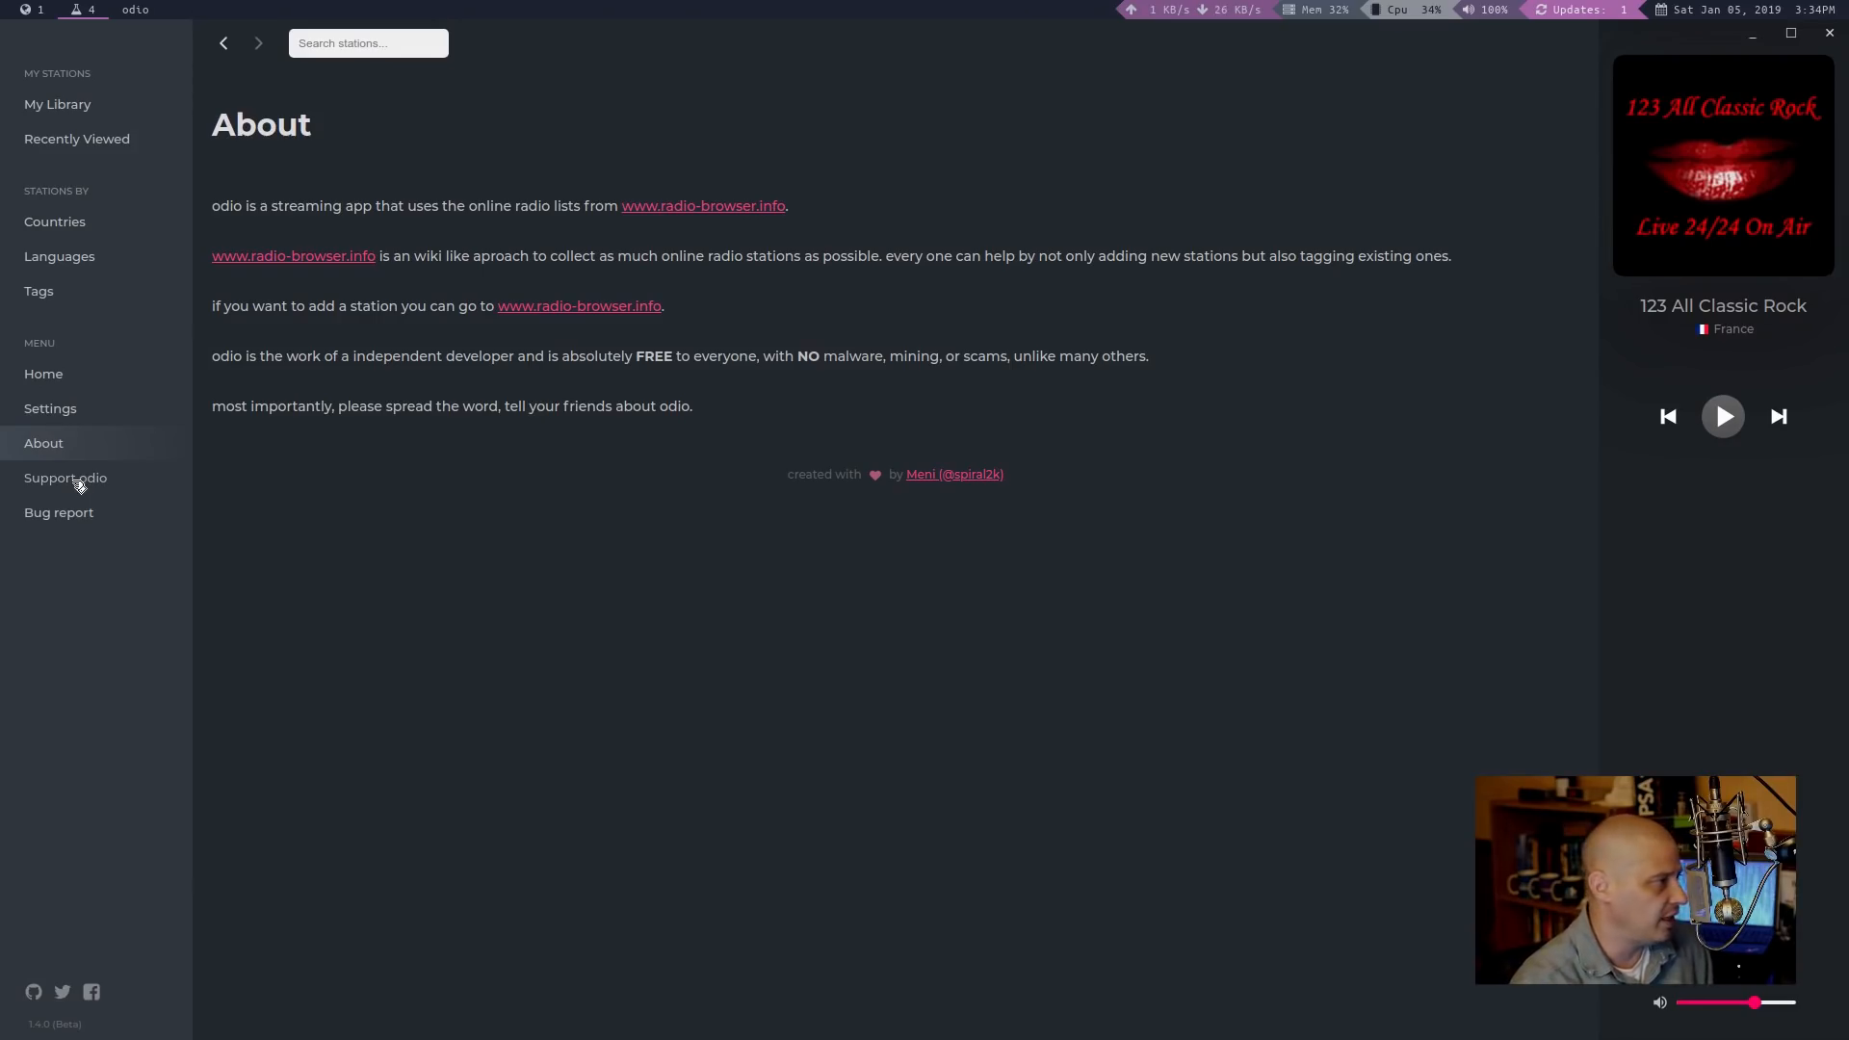
Step: Show the Support Odio donation page from the sidebar
left_click(65, 477)
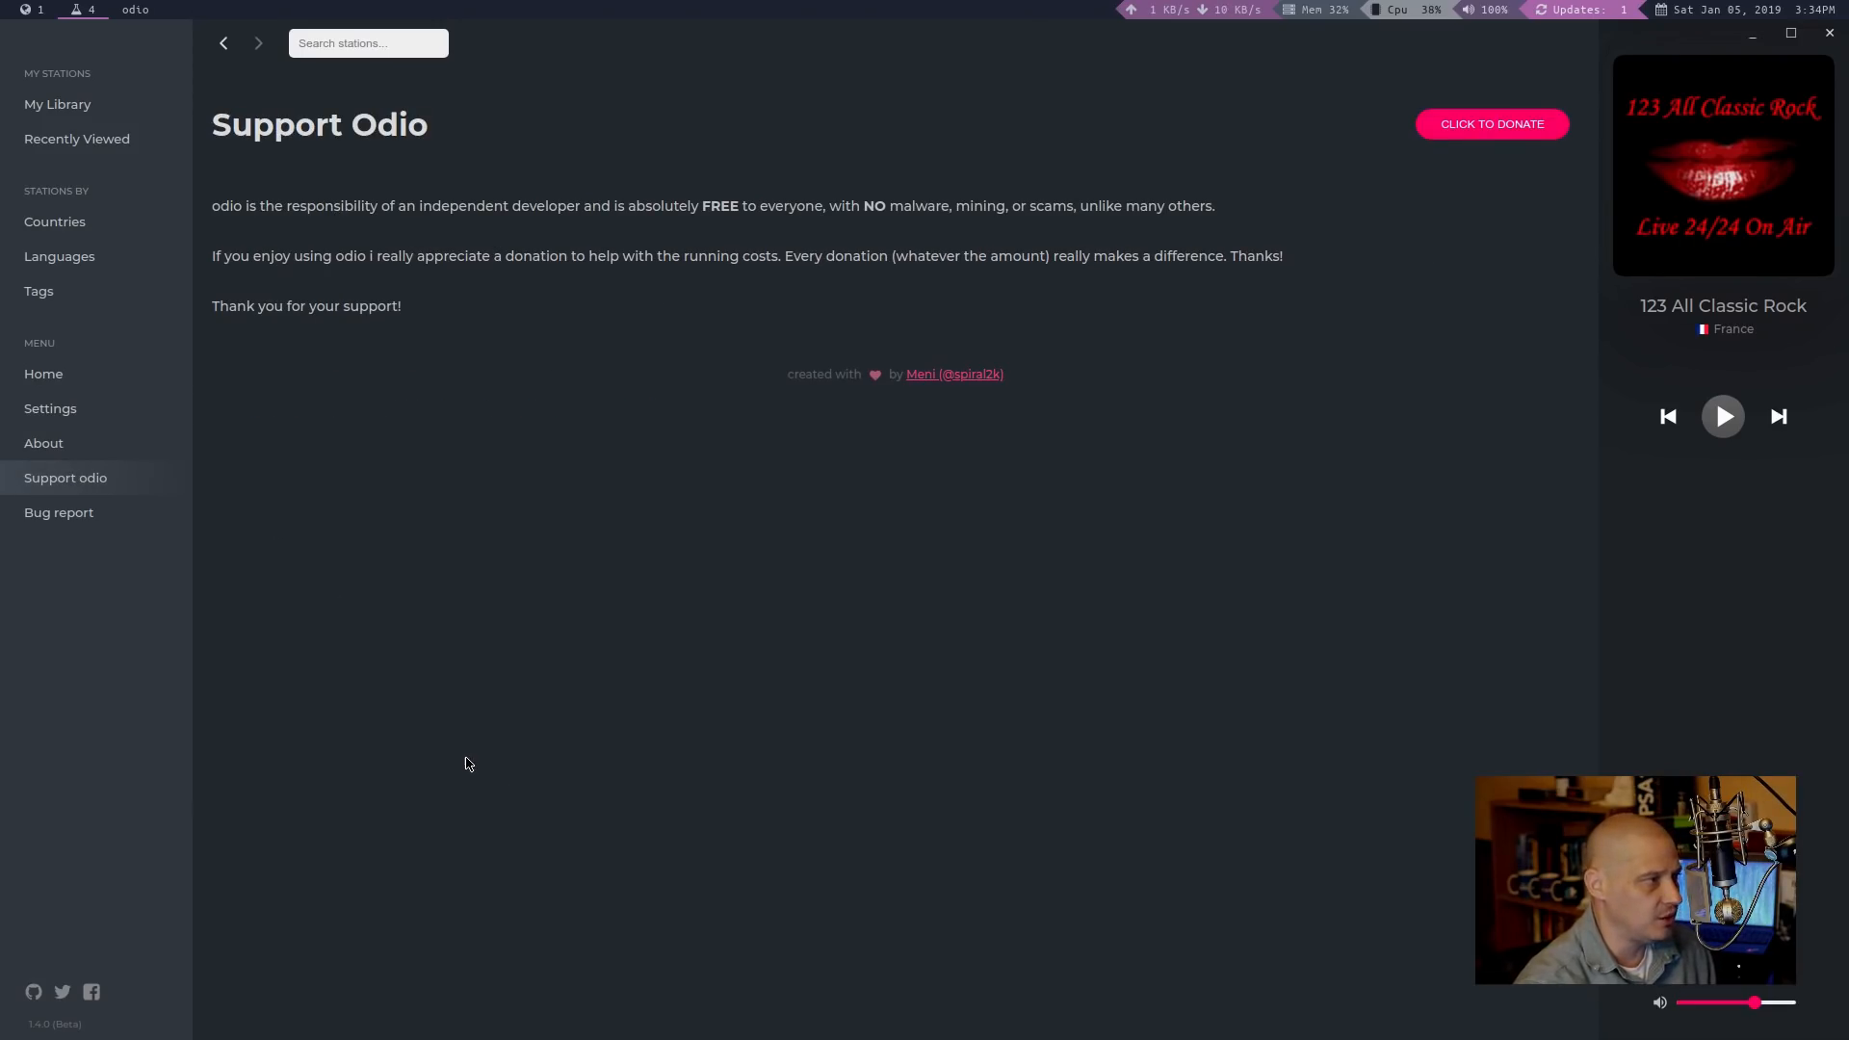
mouse_move(672, 478)
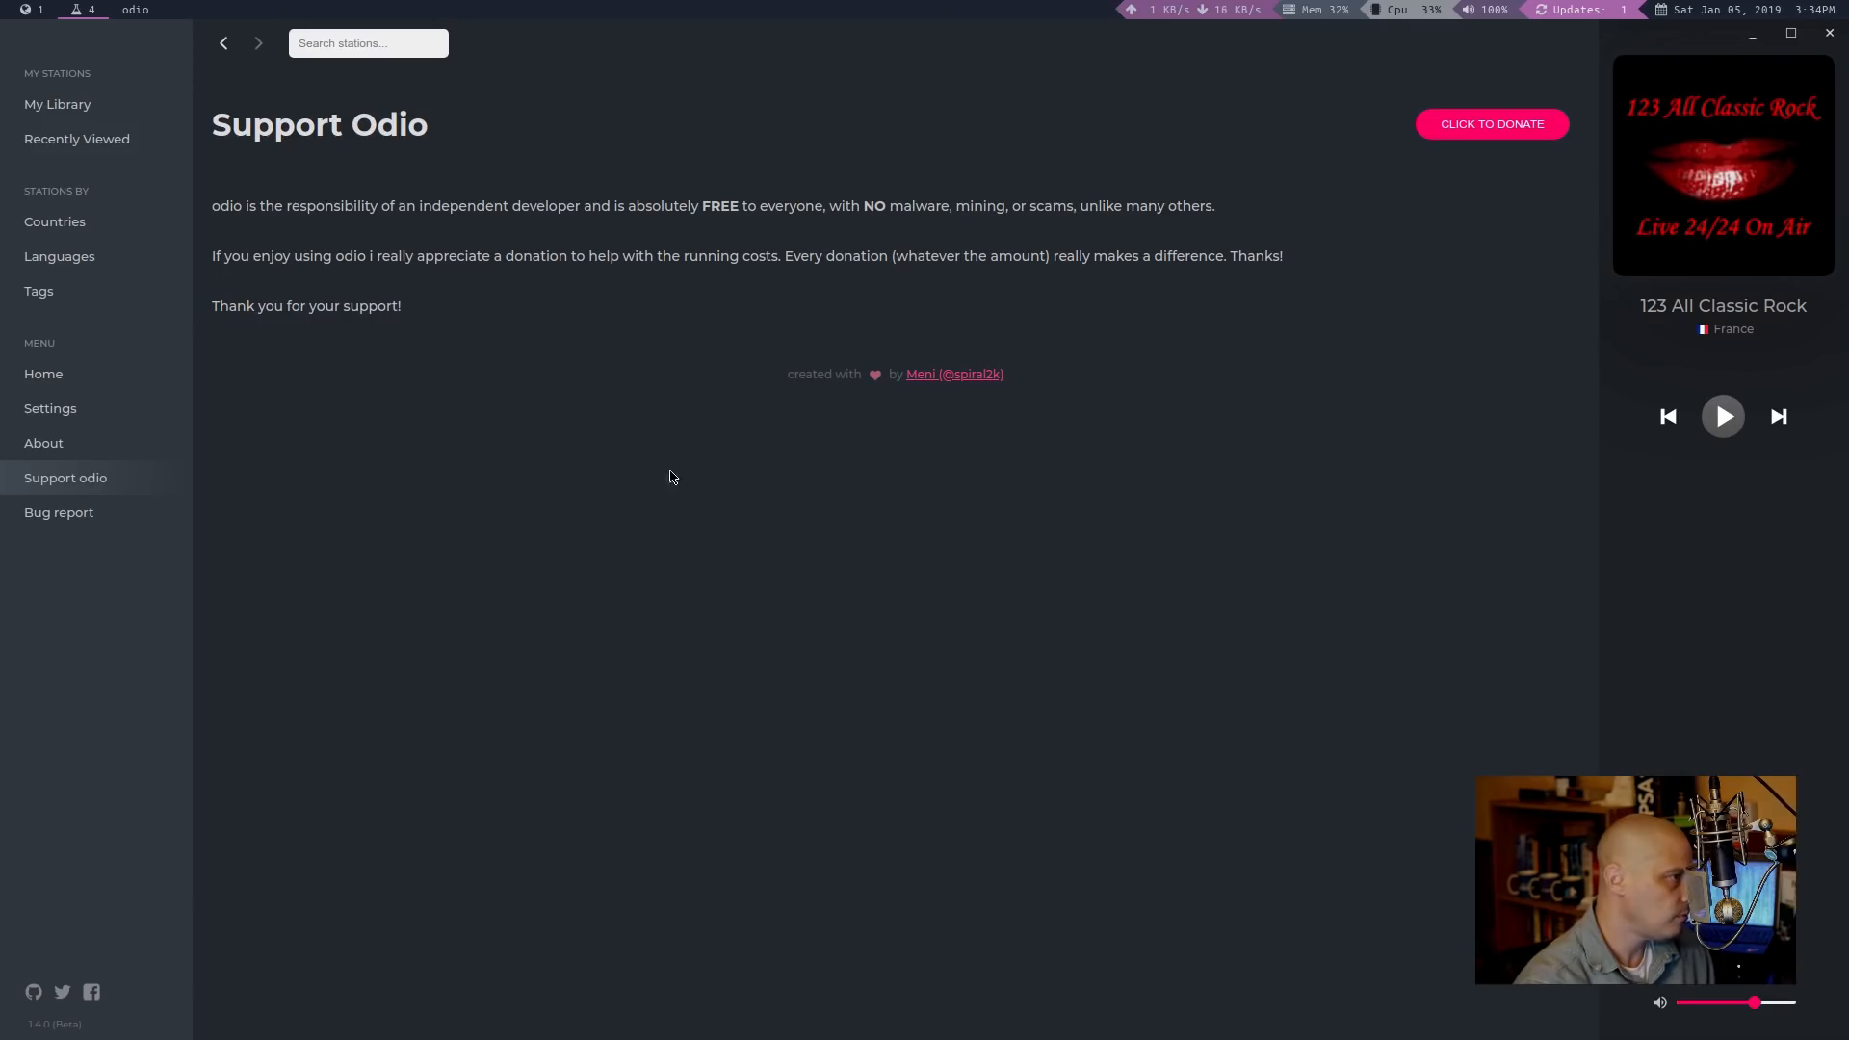
mouse_move(462, 393)
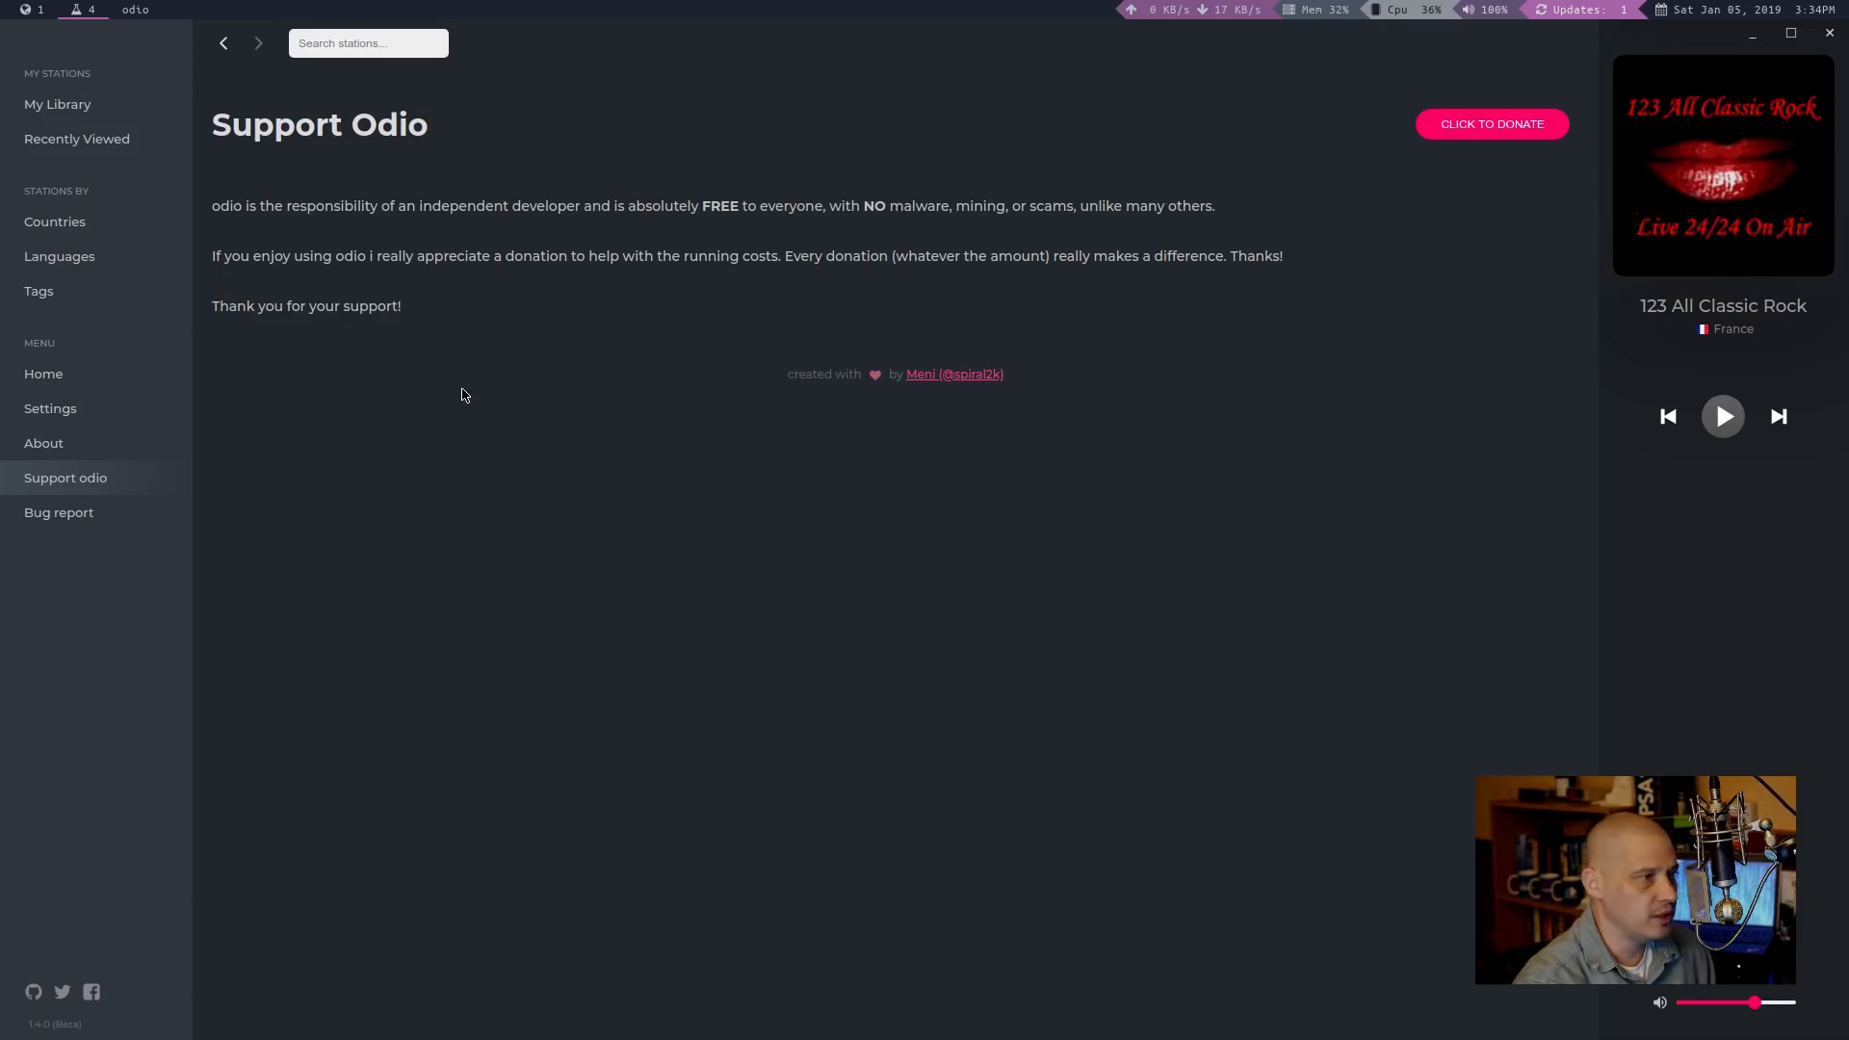
mouse_move(578, 416)
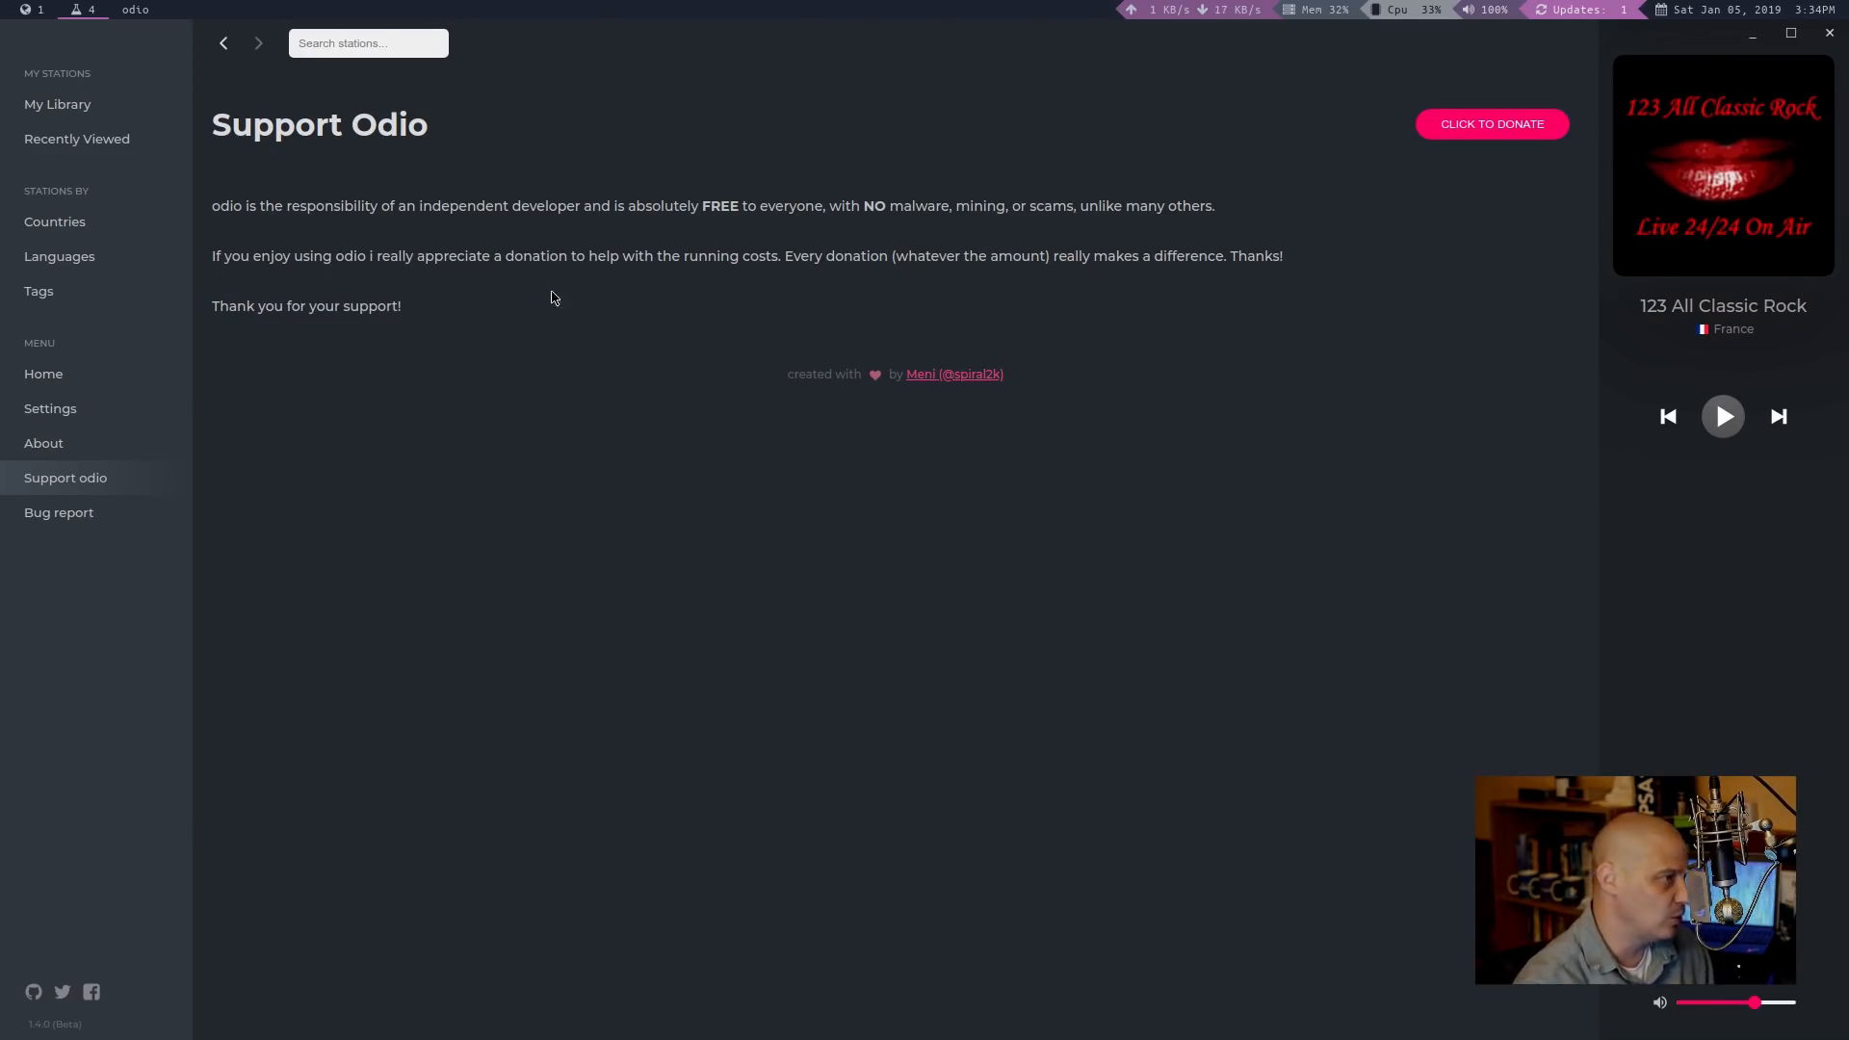
mouse_move(509, 226)
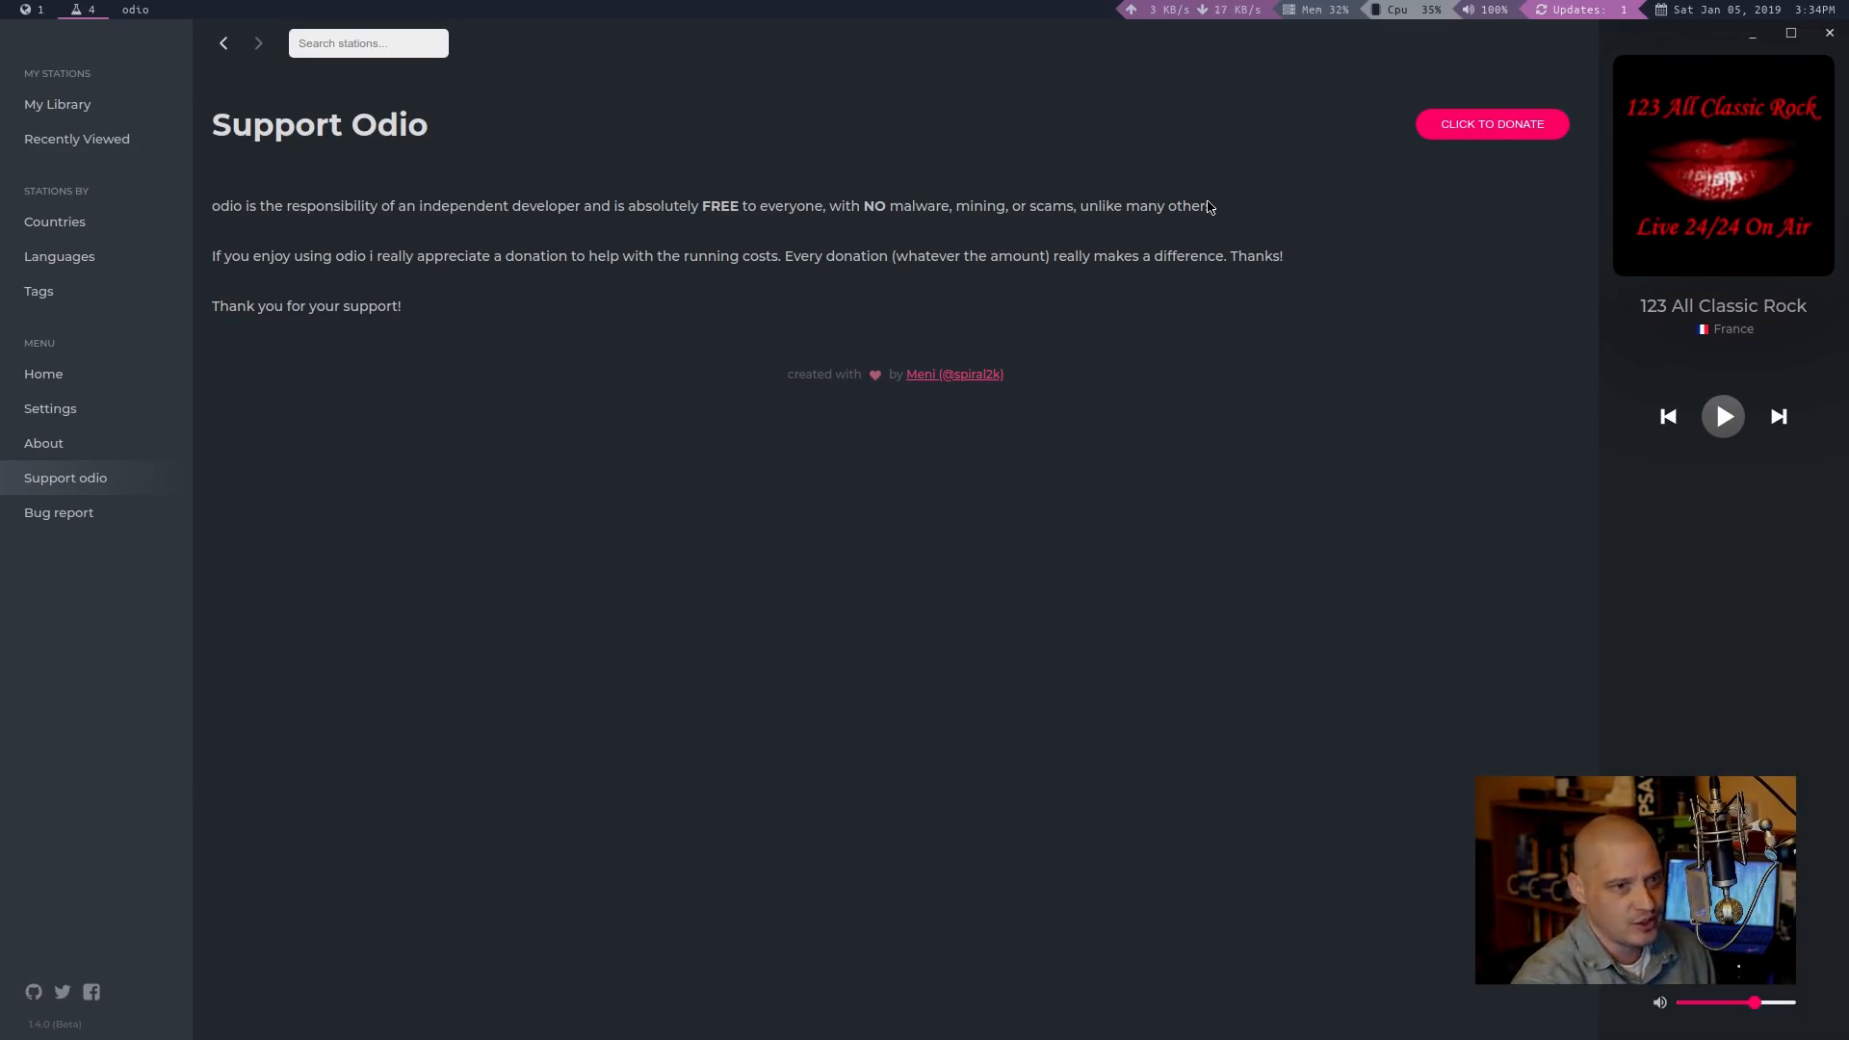
mouse_move(651, 253)
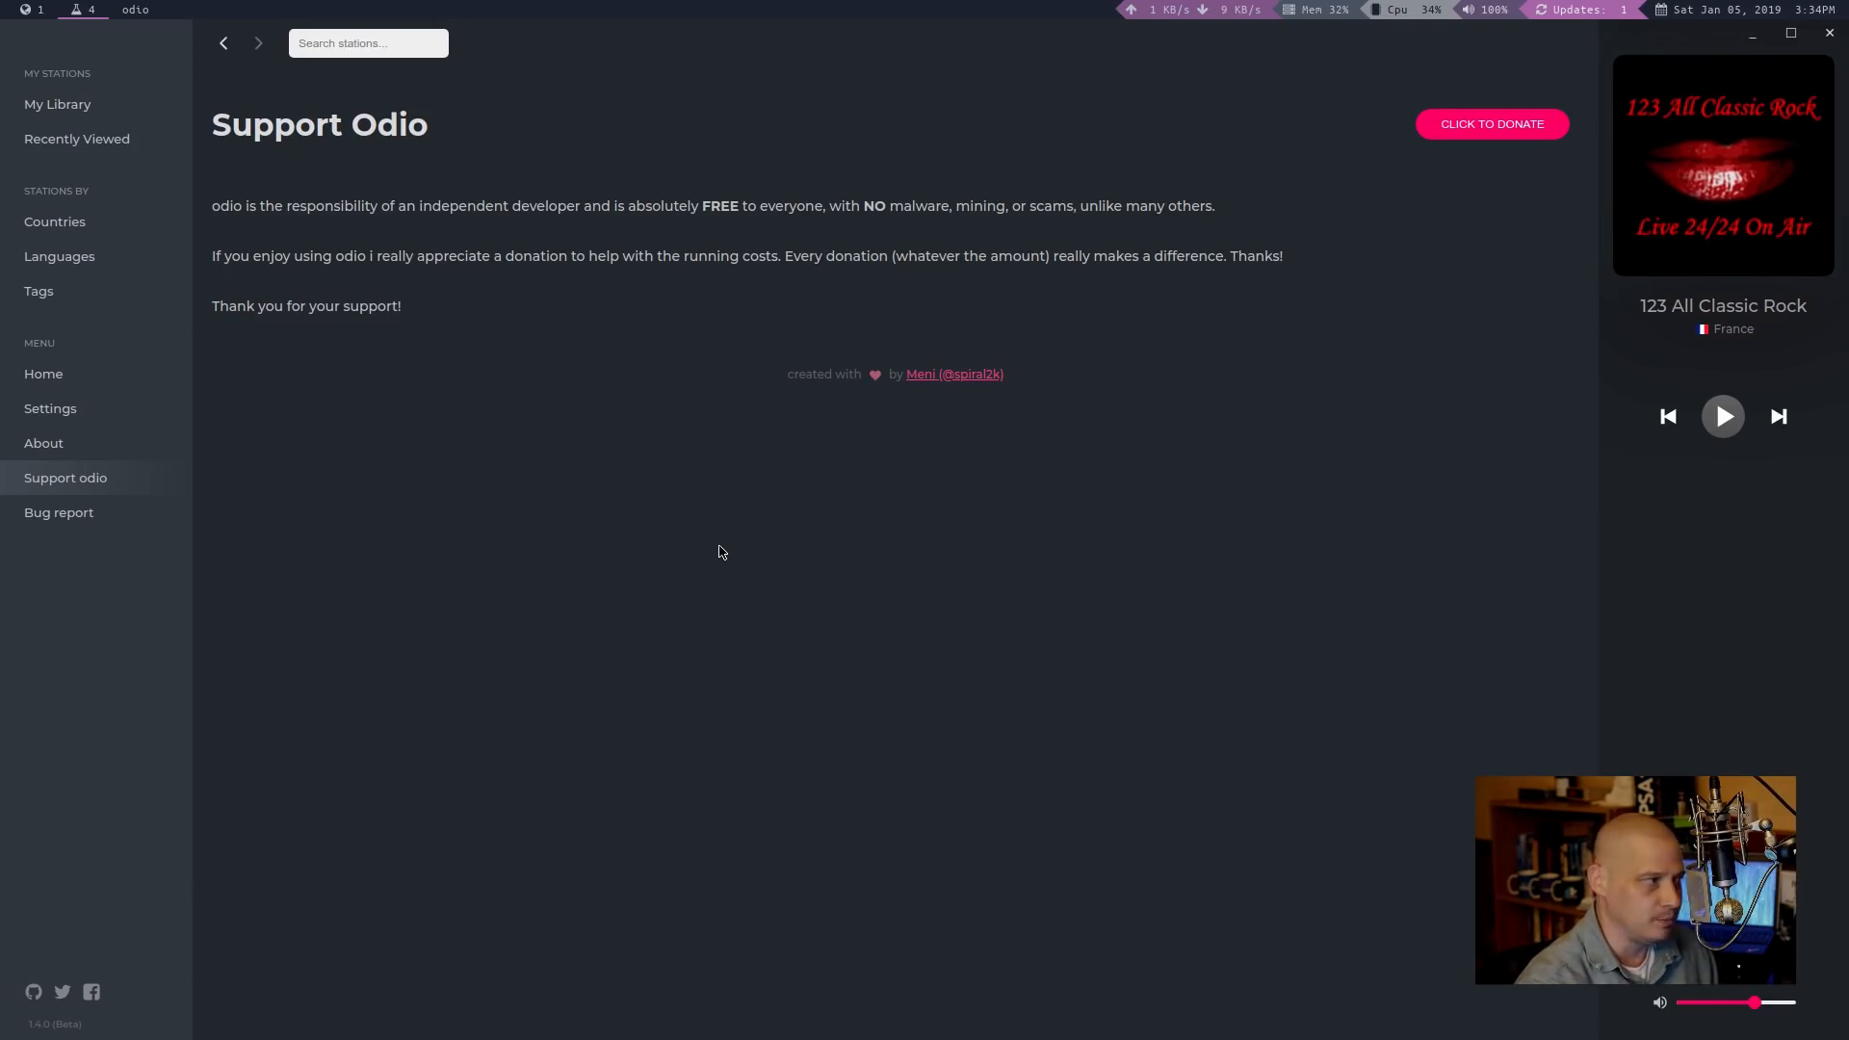
mouse_move(867, 252)
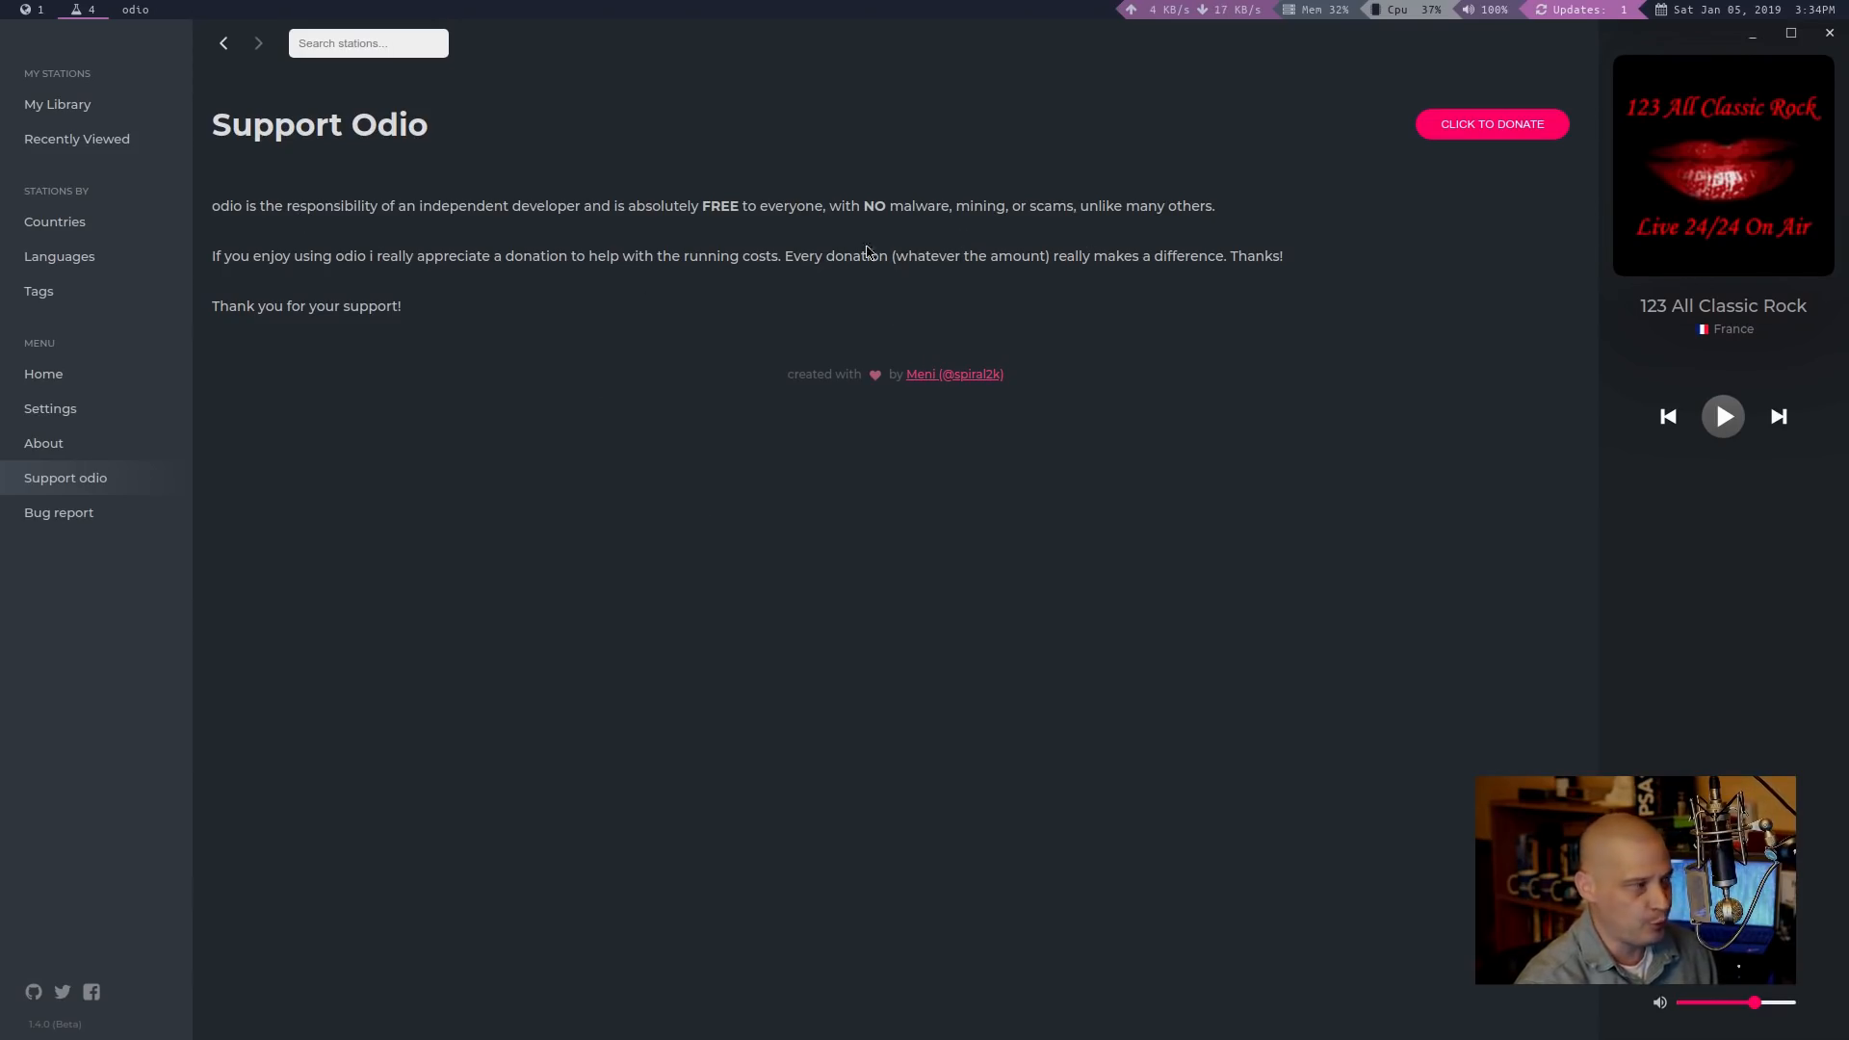
Step: View the Bug Report page with its GitHub issues link, then go back Home
left_click(57, 512)
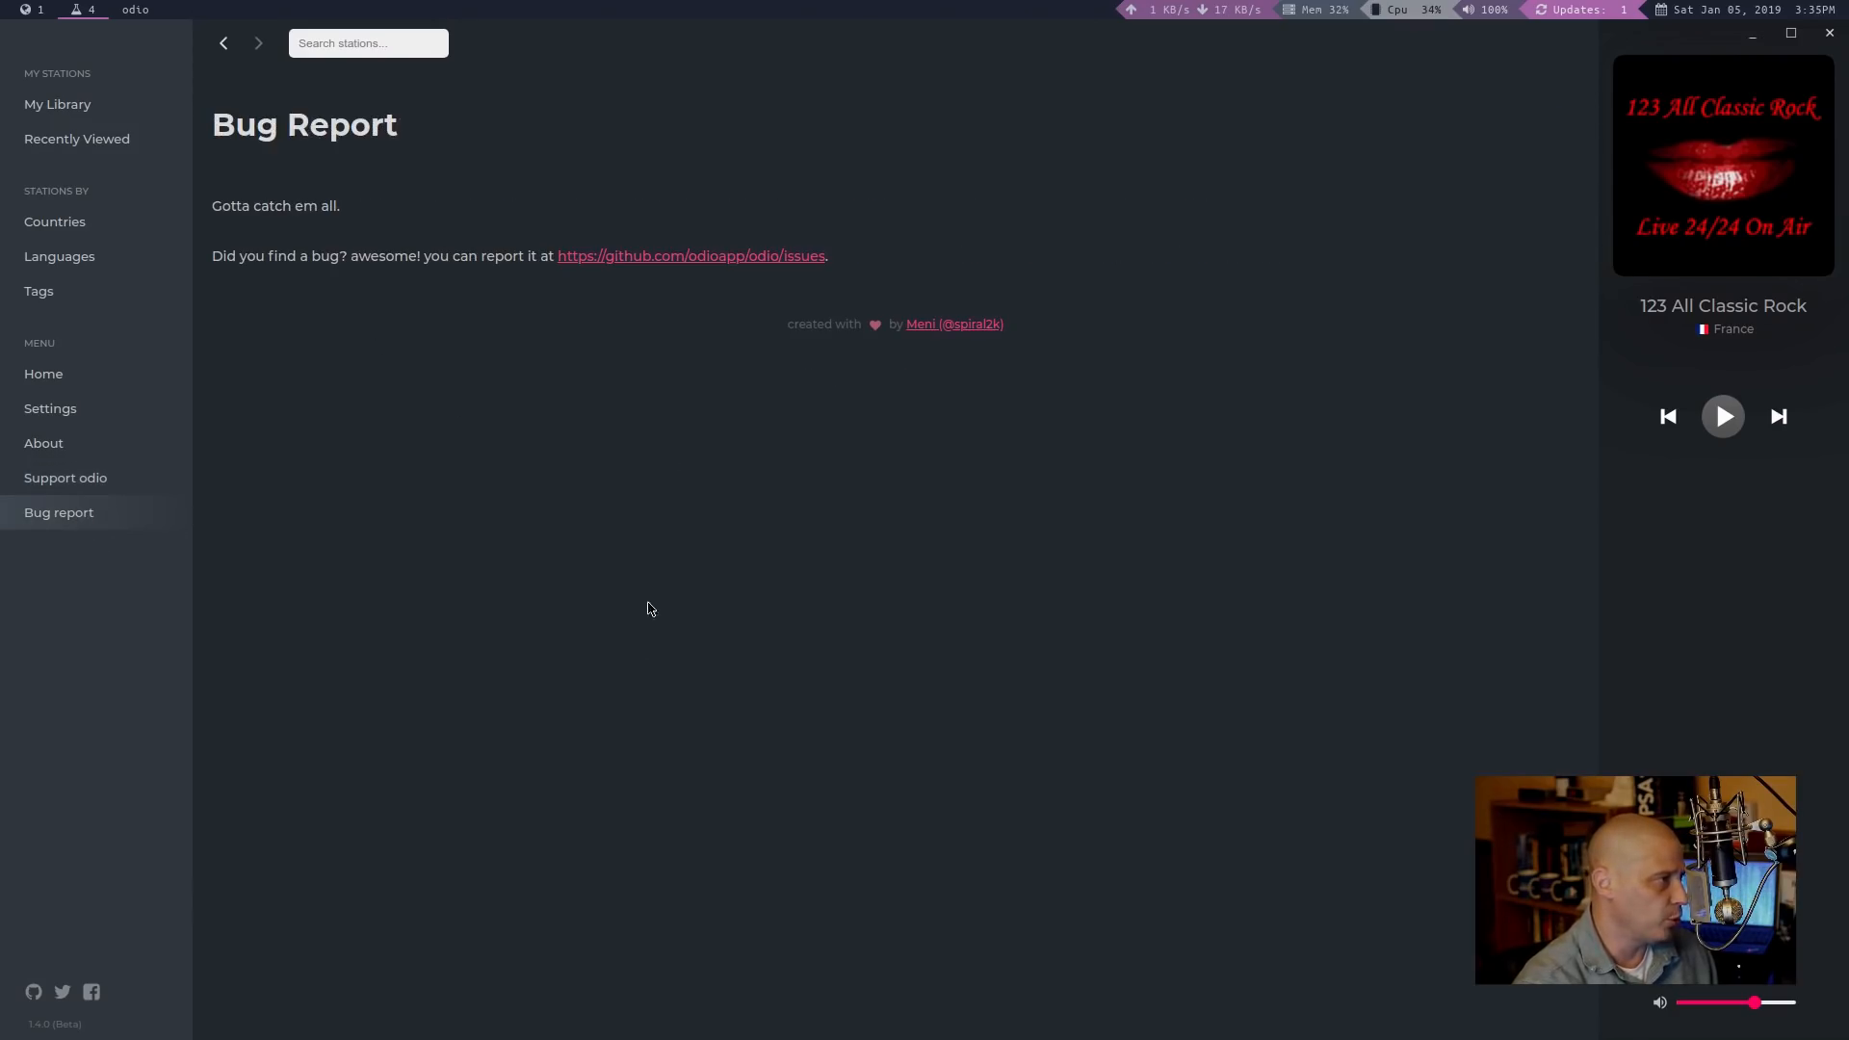
mouse_move(735, 270)
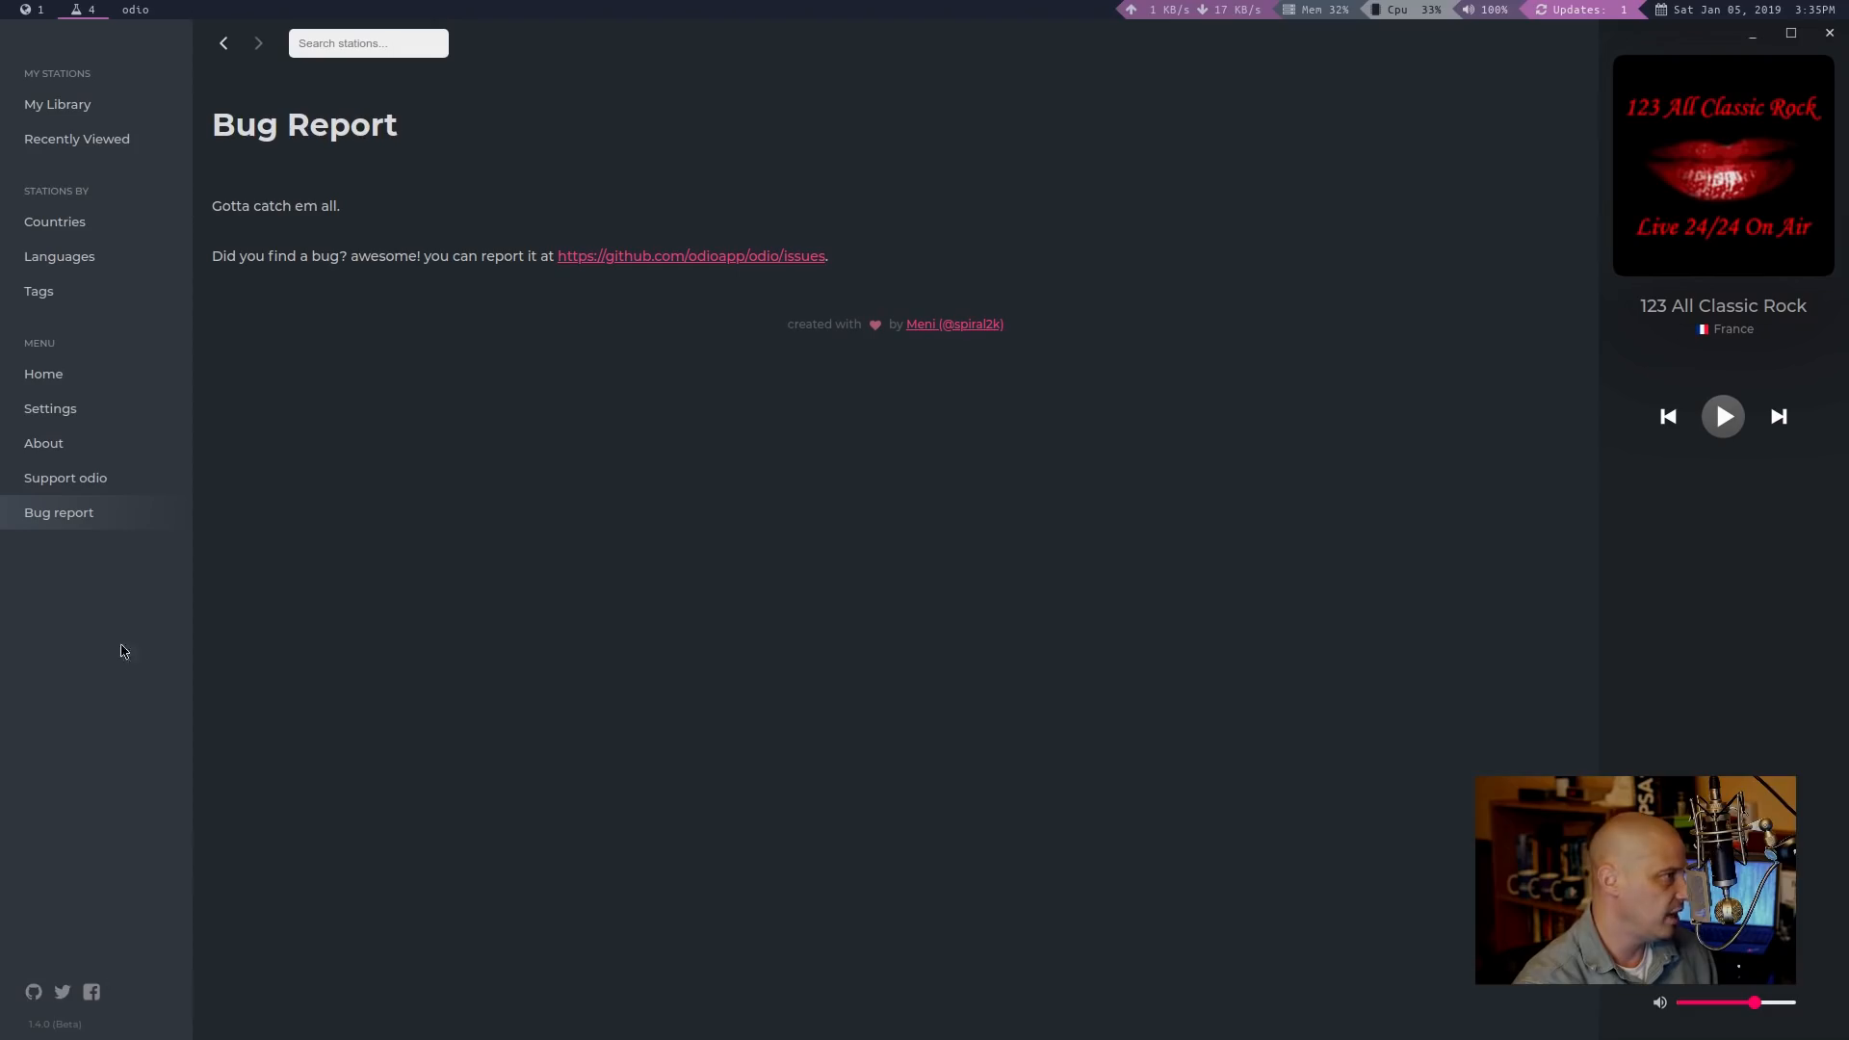
mouse_move(58, 393)
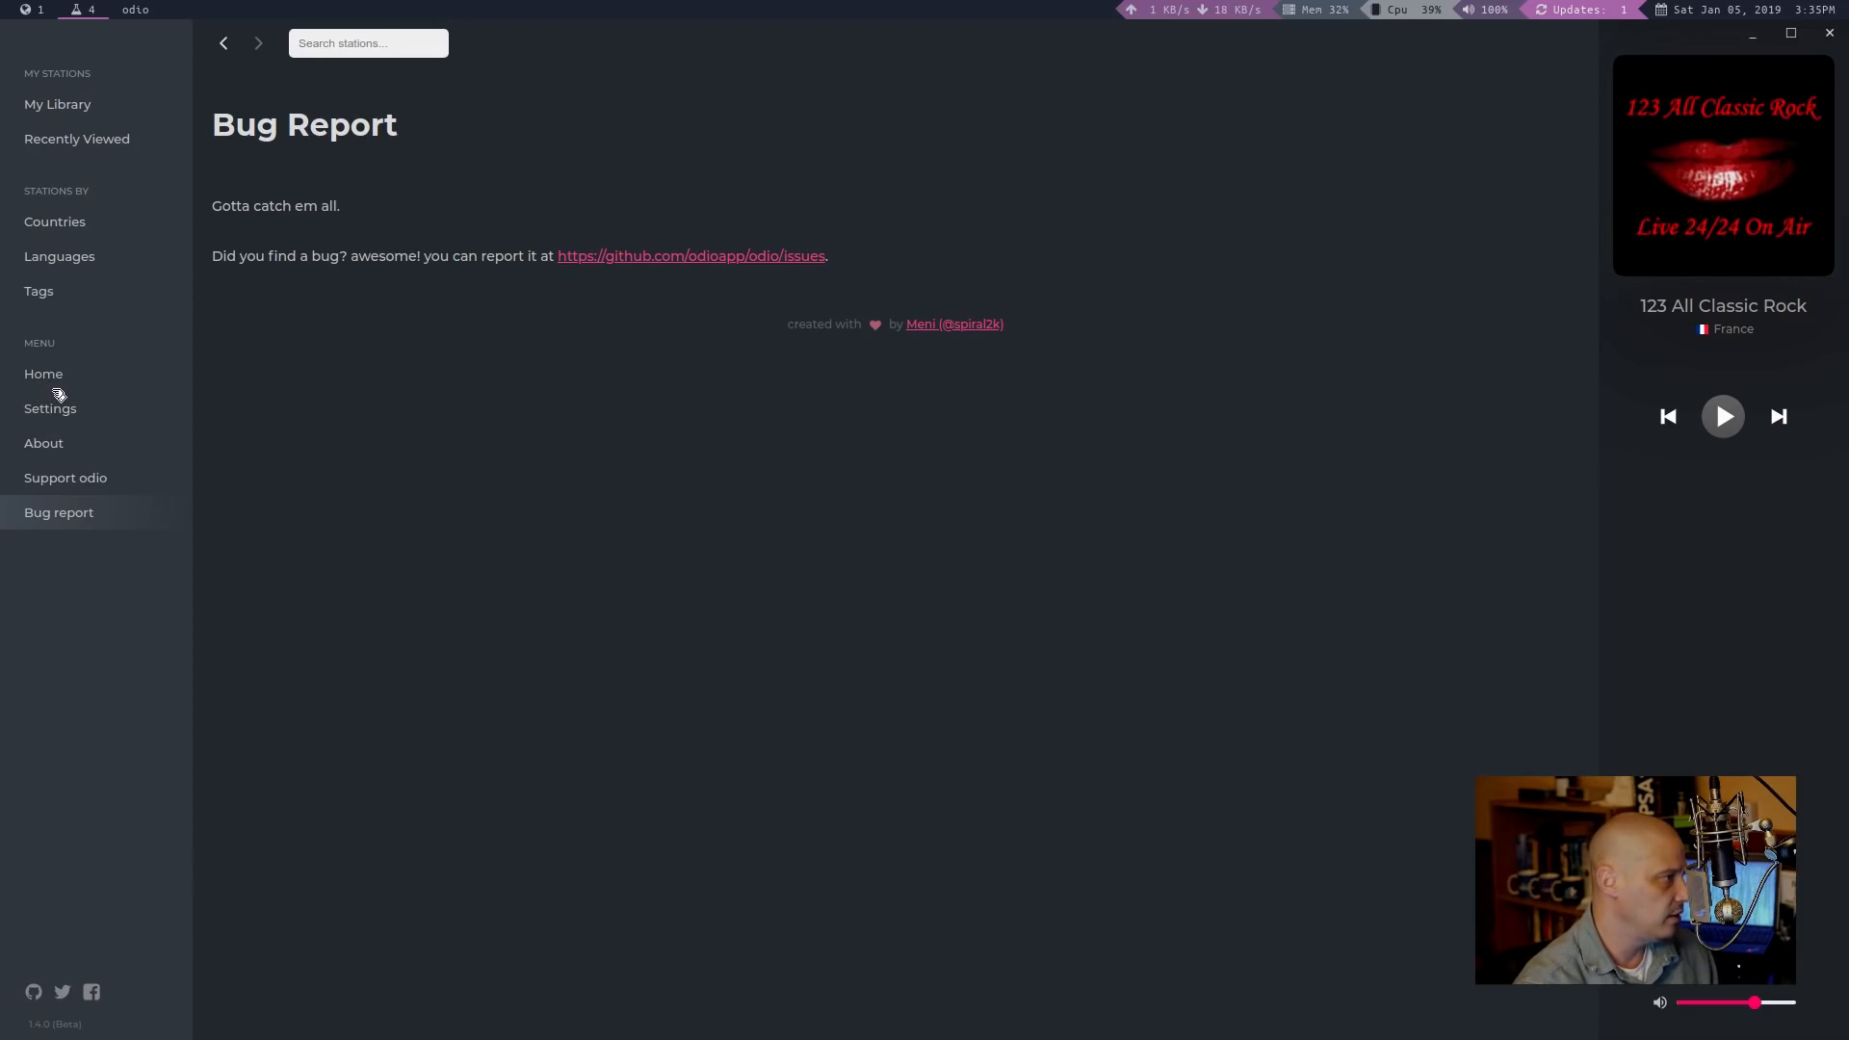
left_click(43, 374)
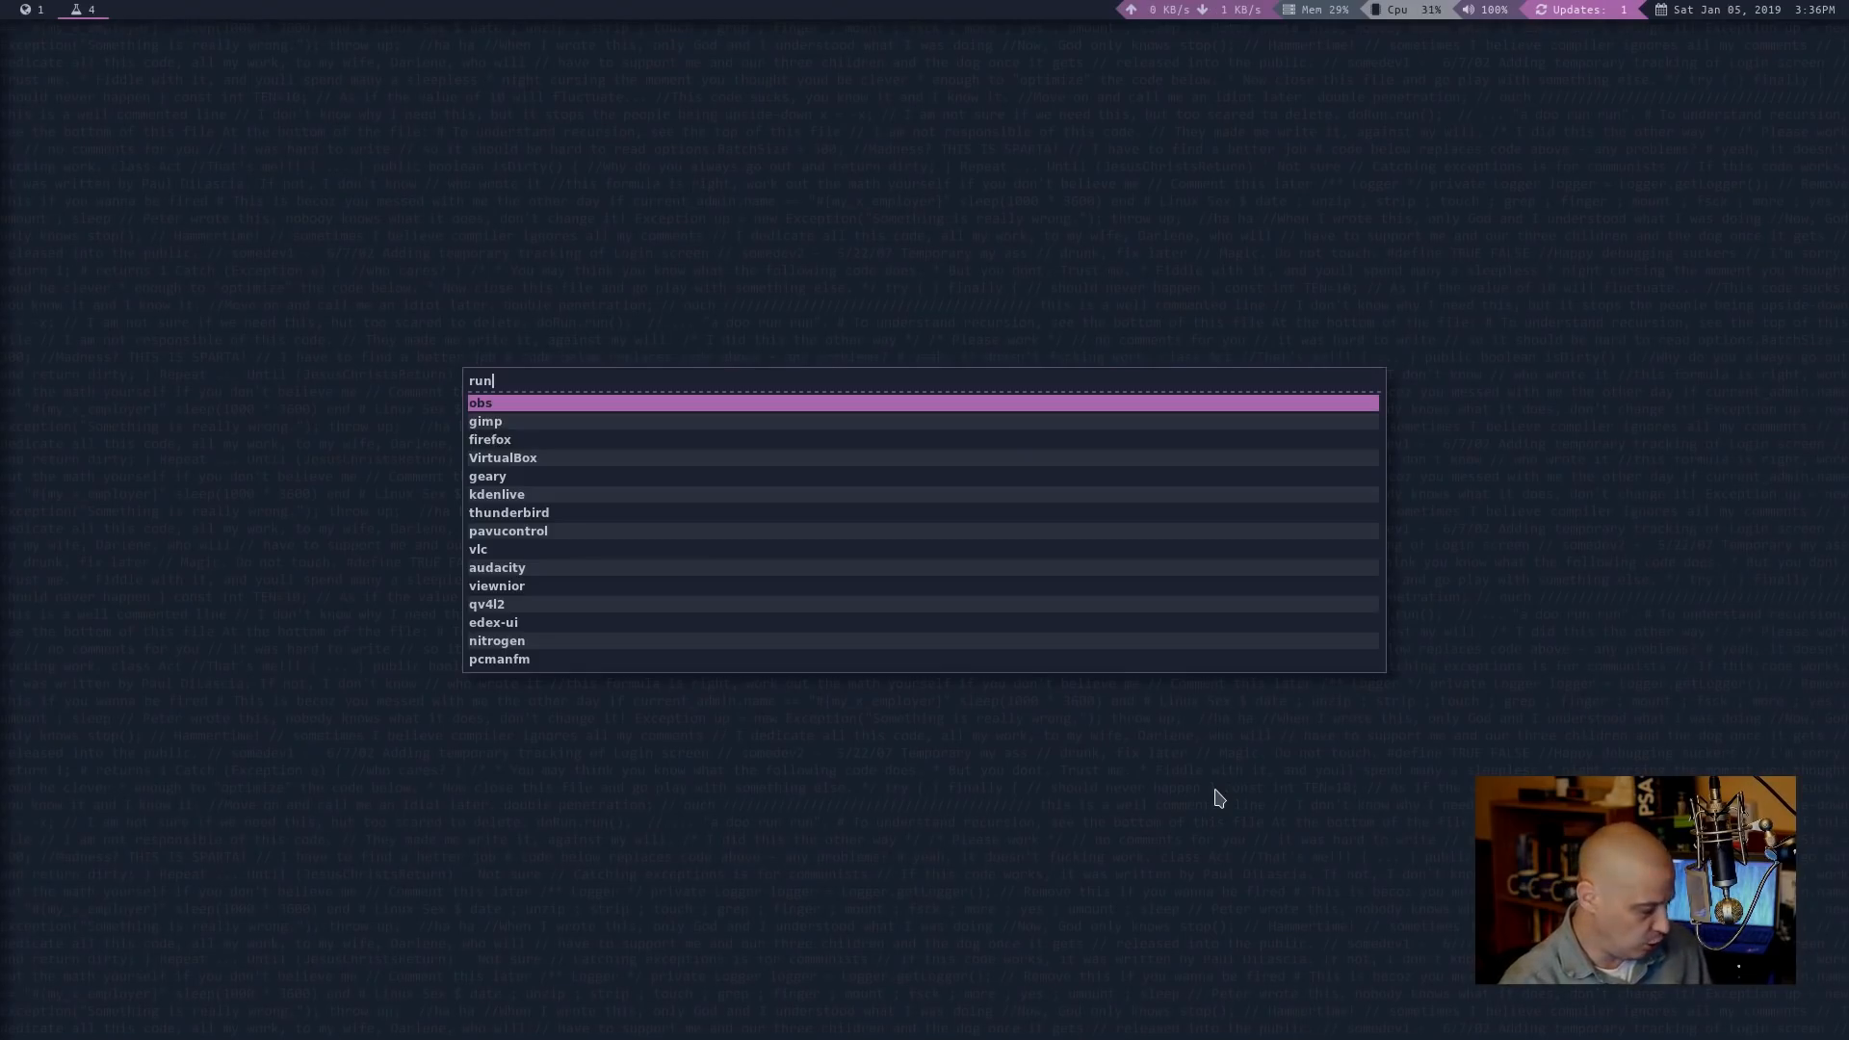
Step: Launch Odio from the run launcher so it opens on the home screen
key("Return")
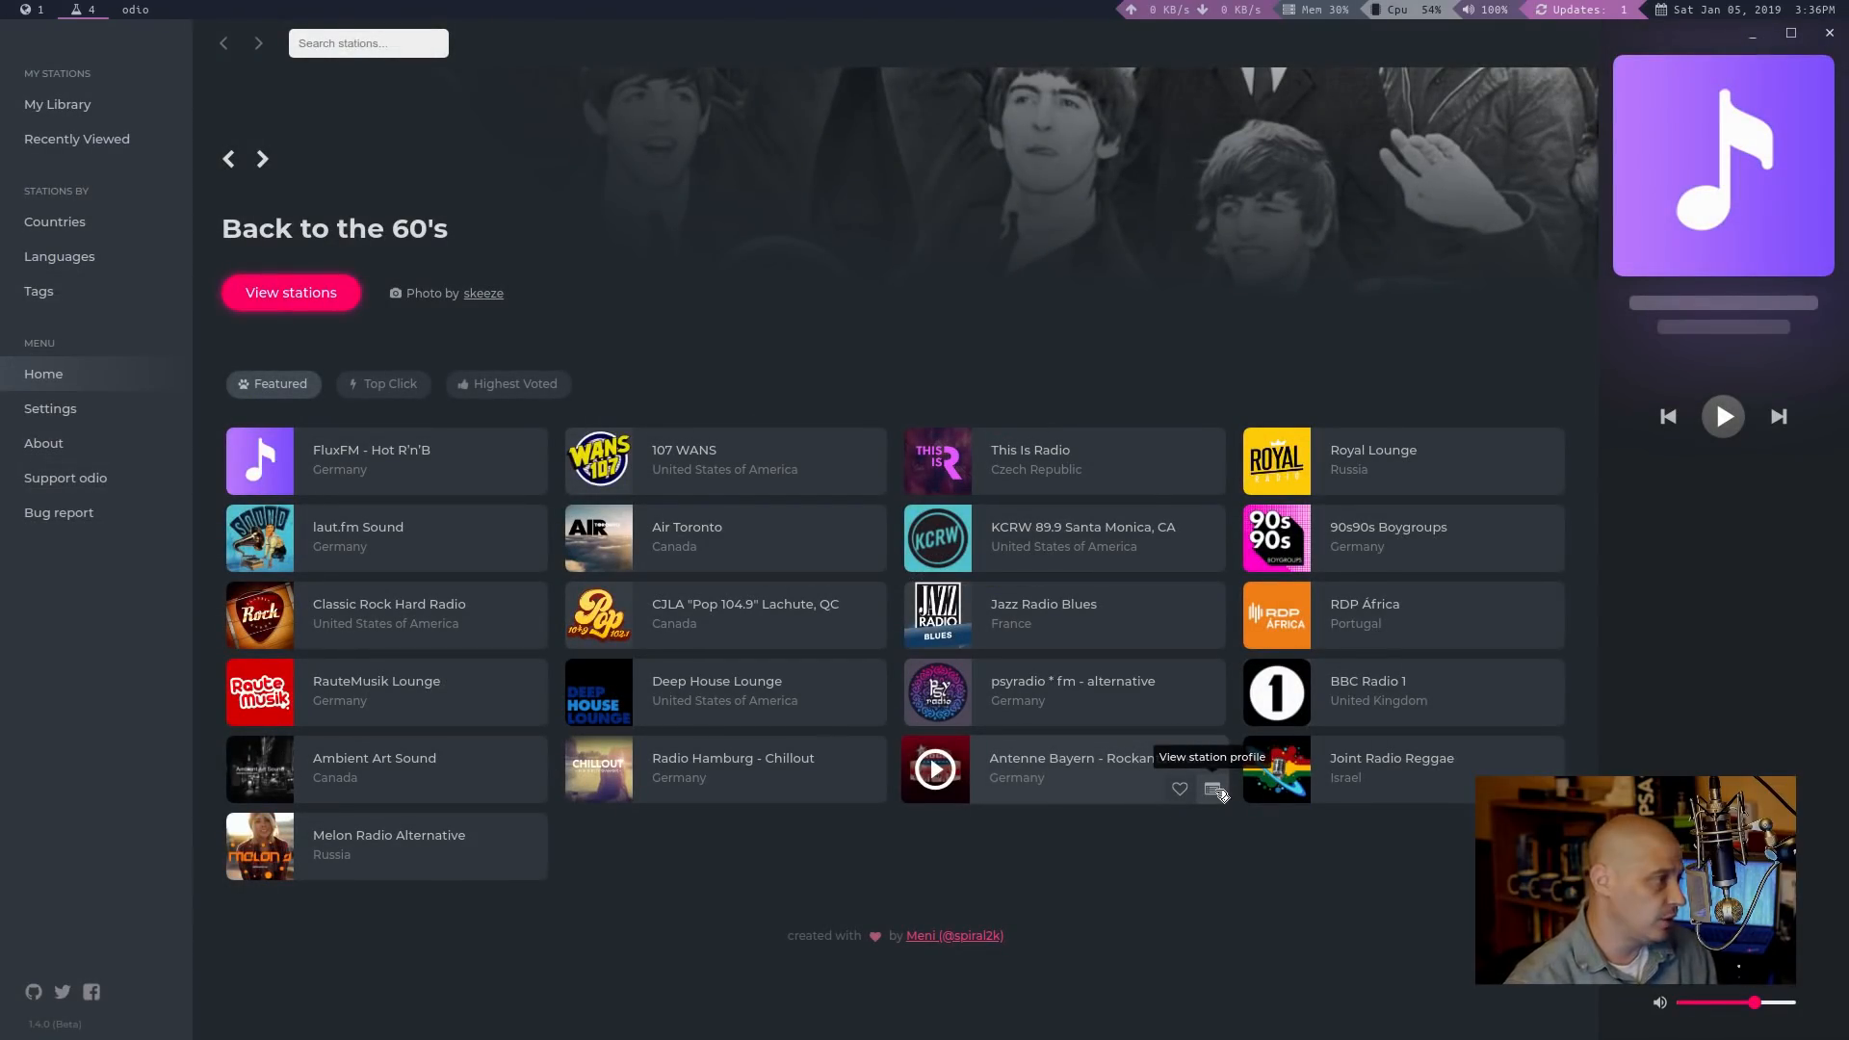
mouse_move(959, 298)
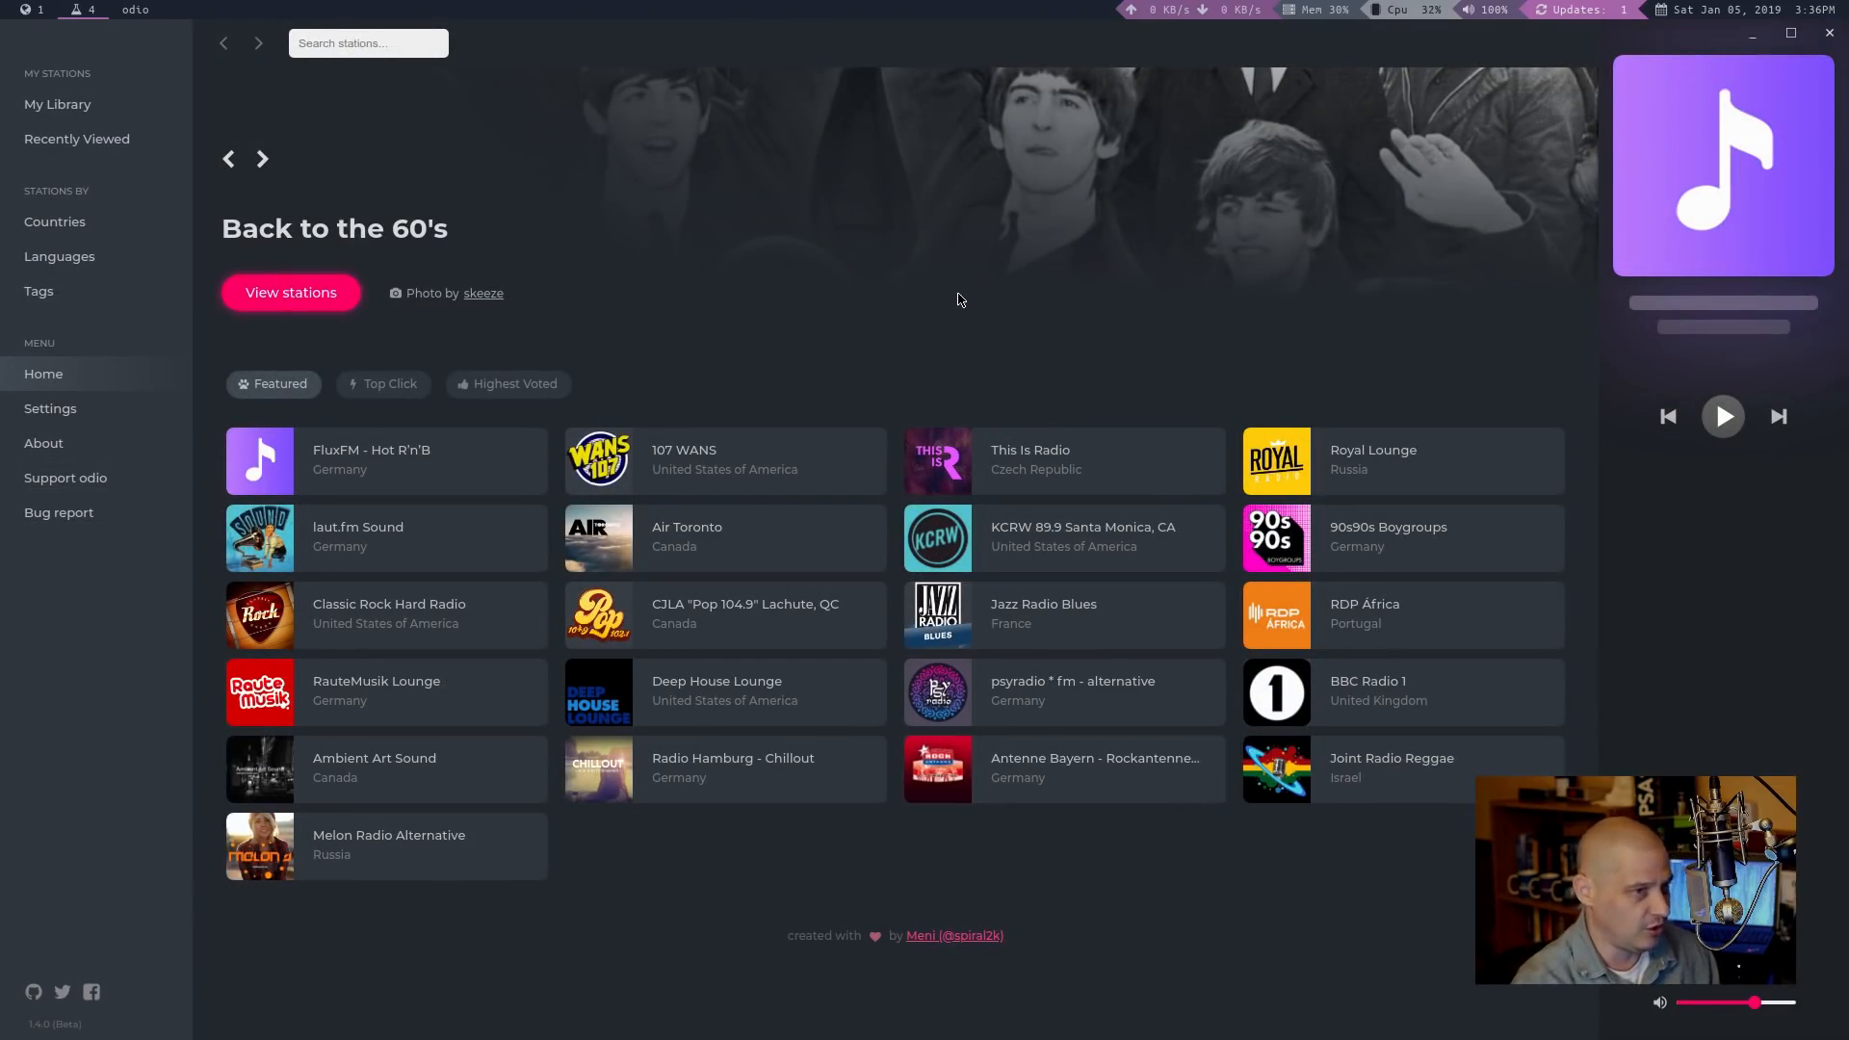
mouse_move(1587, 258)
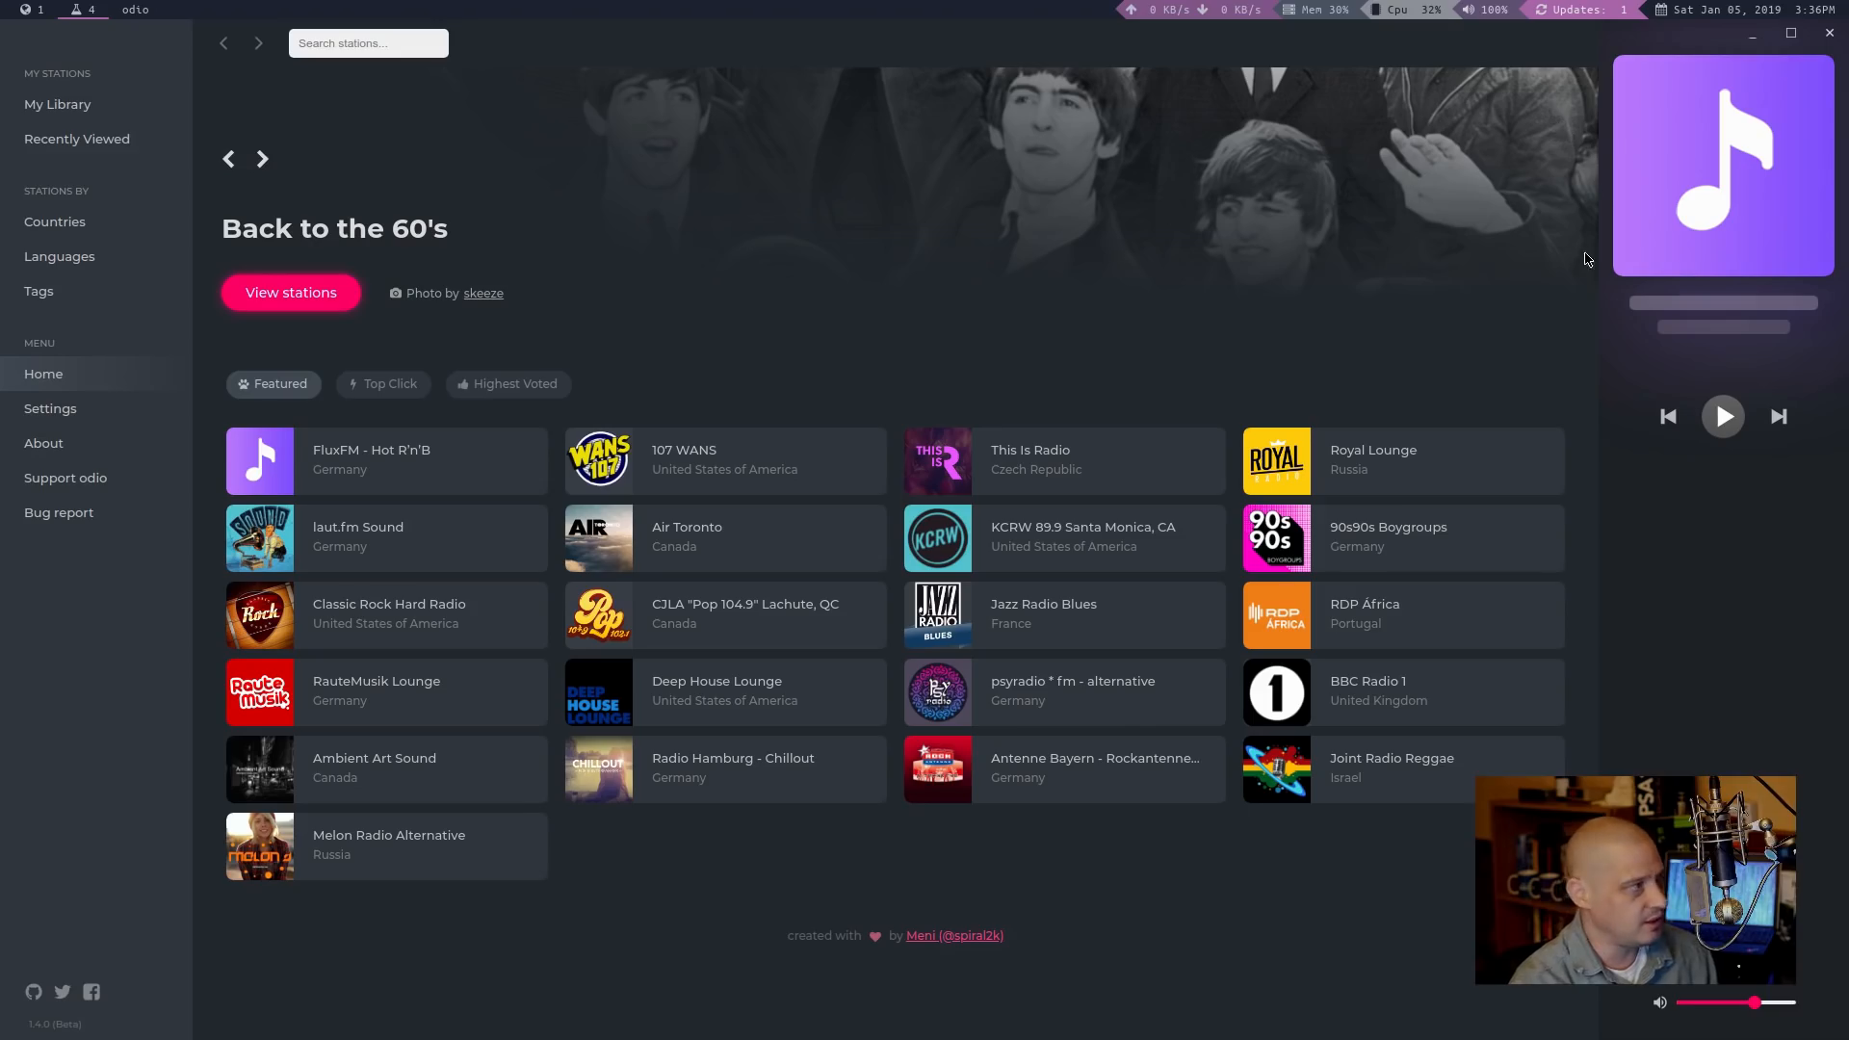